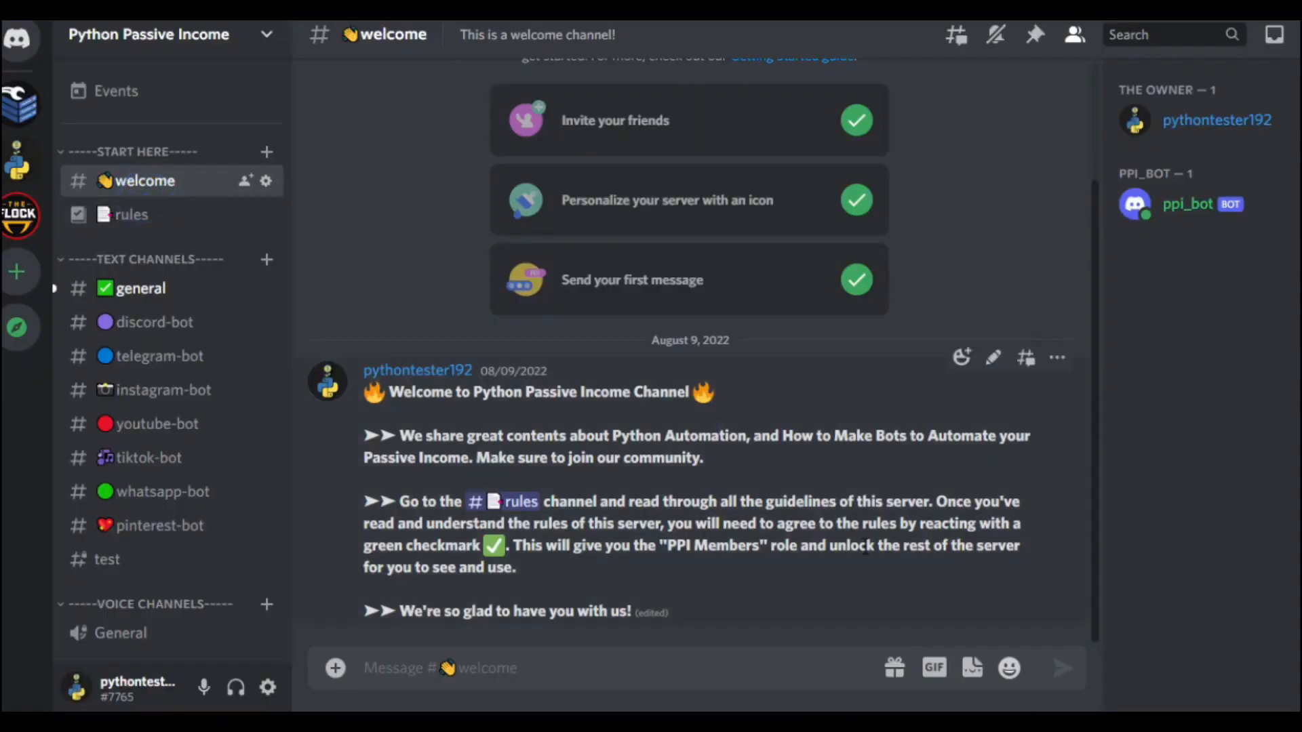
# - View the bot's profile, then test its $hello and '$kick pythontester192' commands in #test
pyautogui.click(1188, 203)
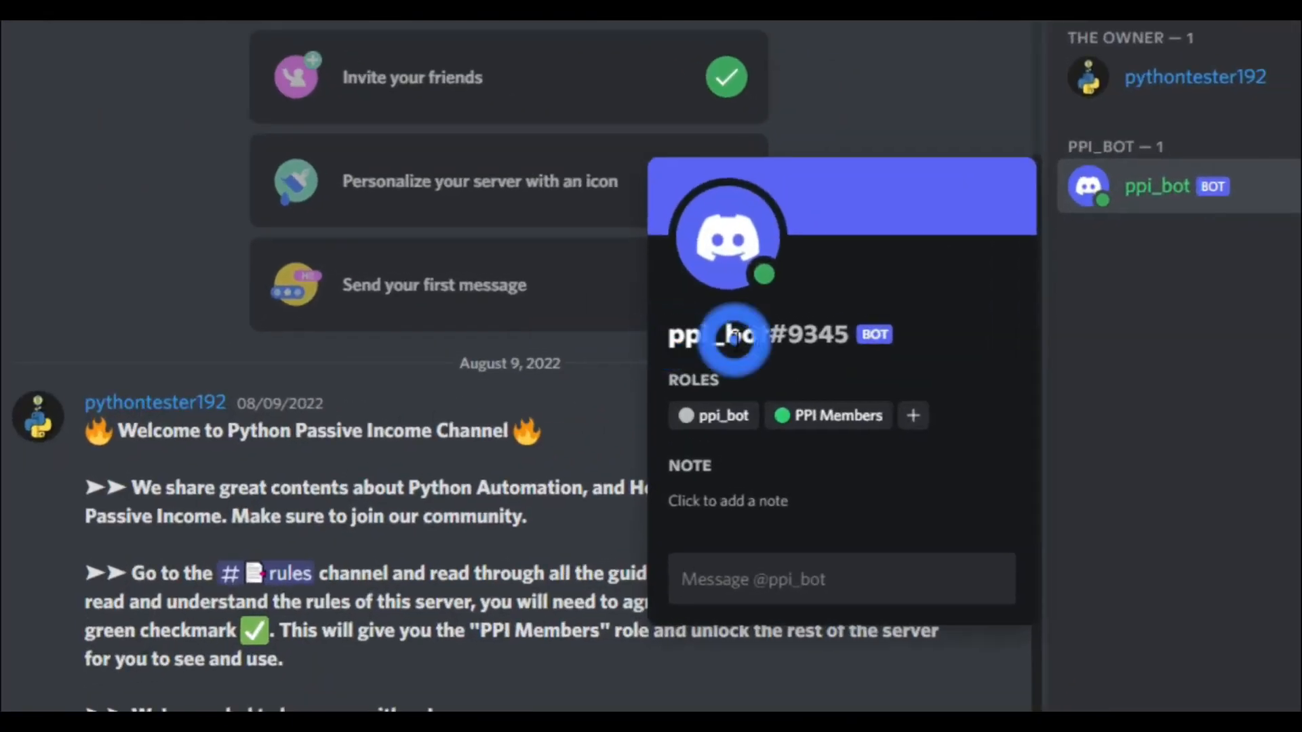
pyautogui.moveTo(737, 340)
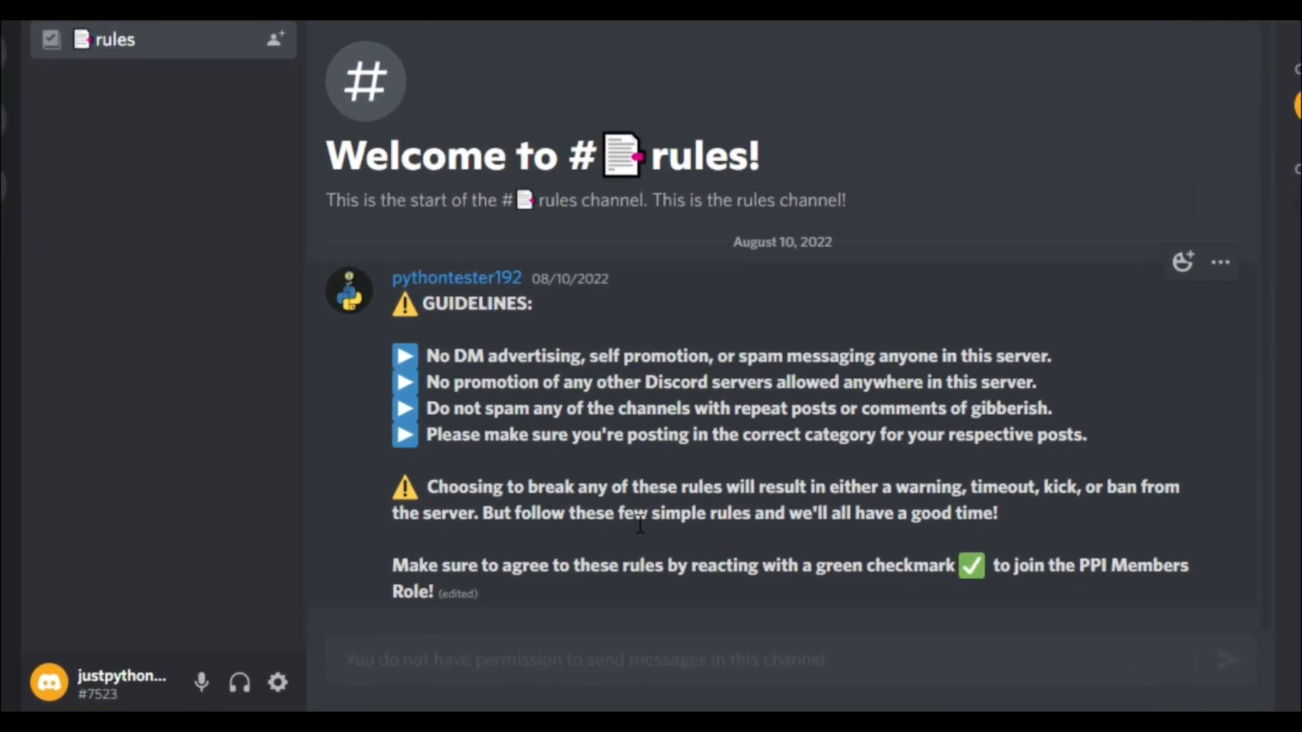
pyautogui.rightClick(639, 512)
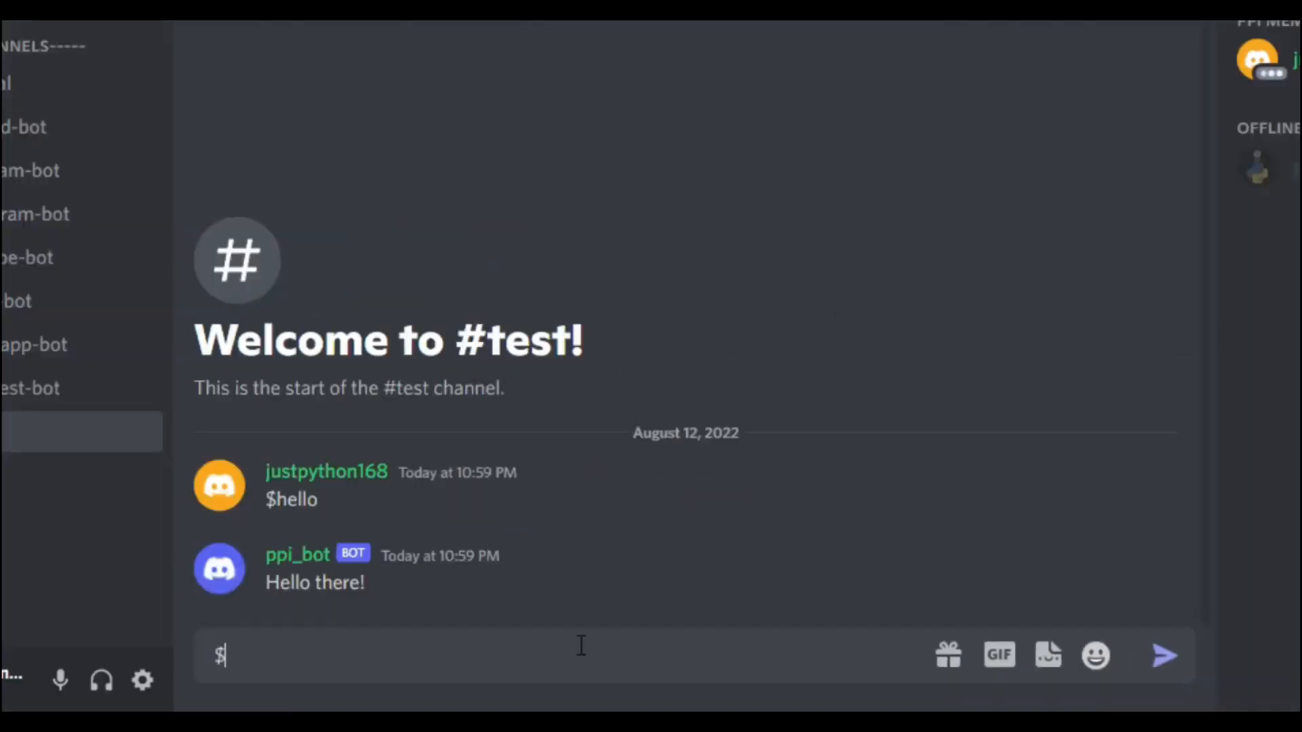
pyautogui.write('kick pythontester192')
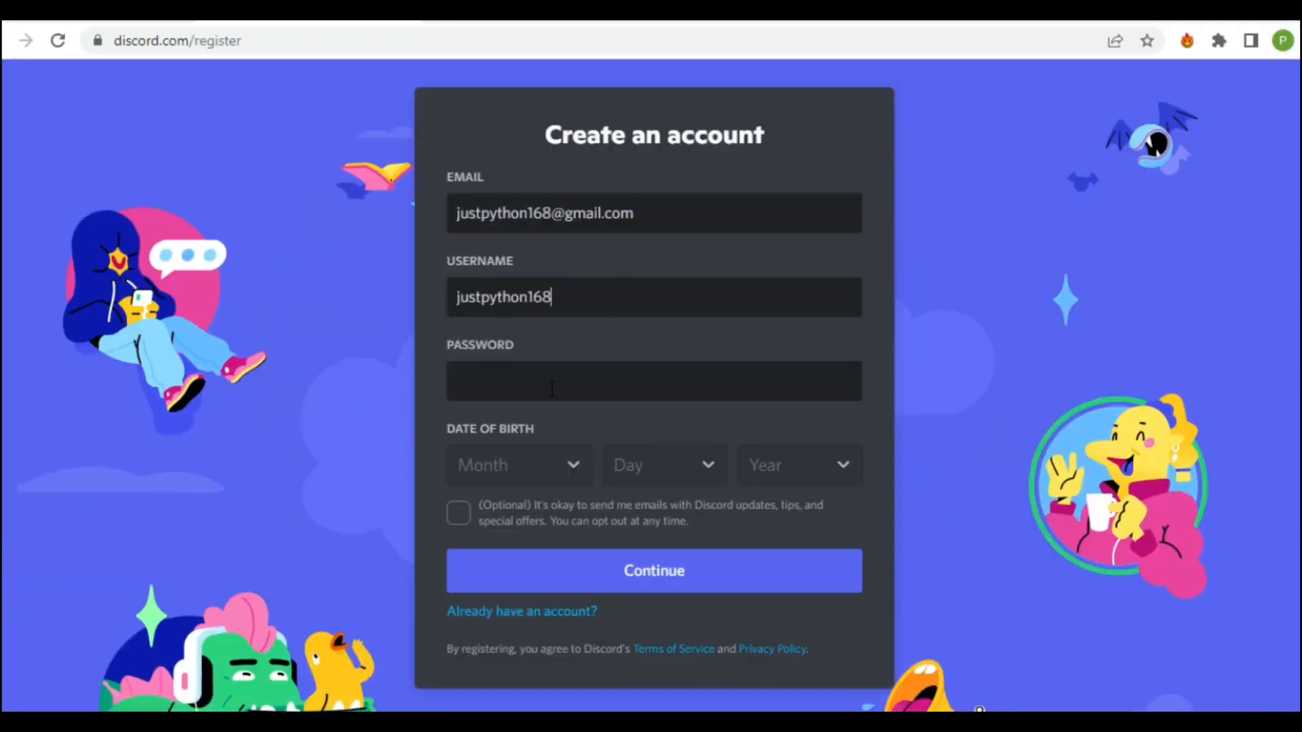
# - Register a new account, pass the captcha, and create the tutorial_bot server for friends
pyautogui.click(653, 570)
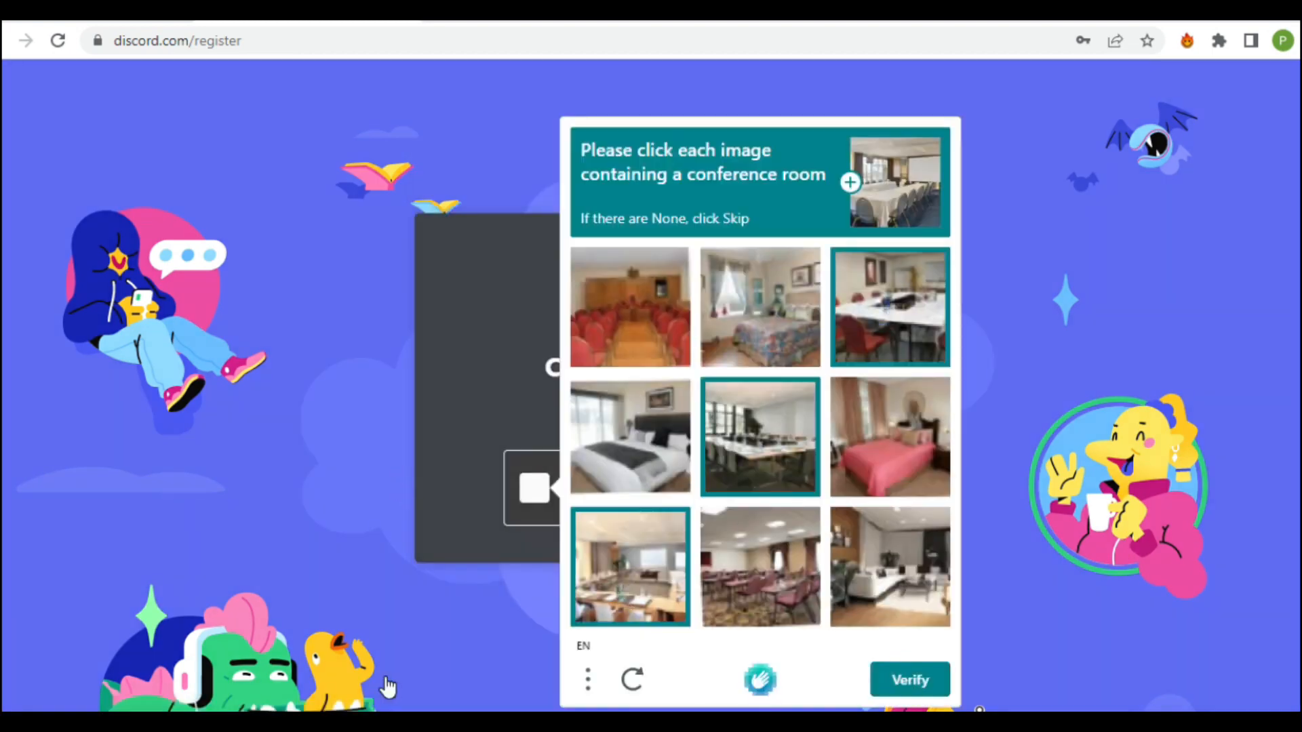
pyautogui.click(908, 679)
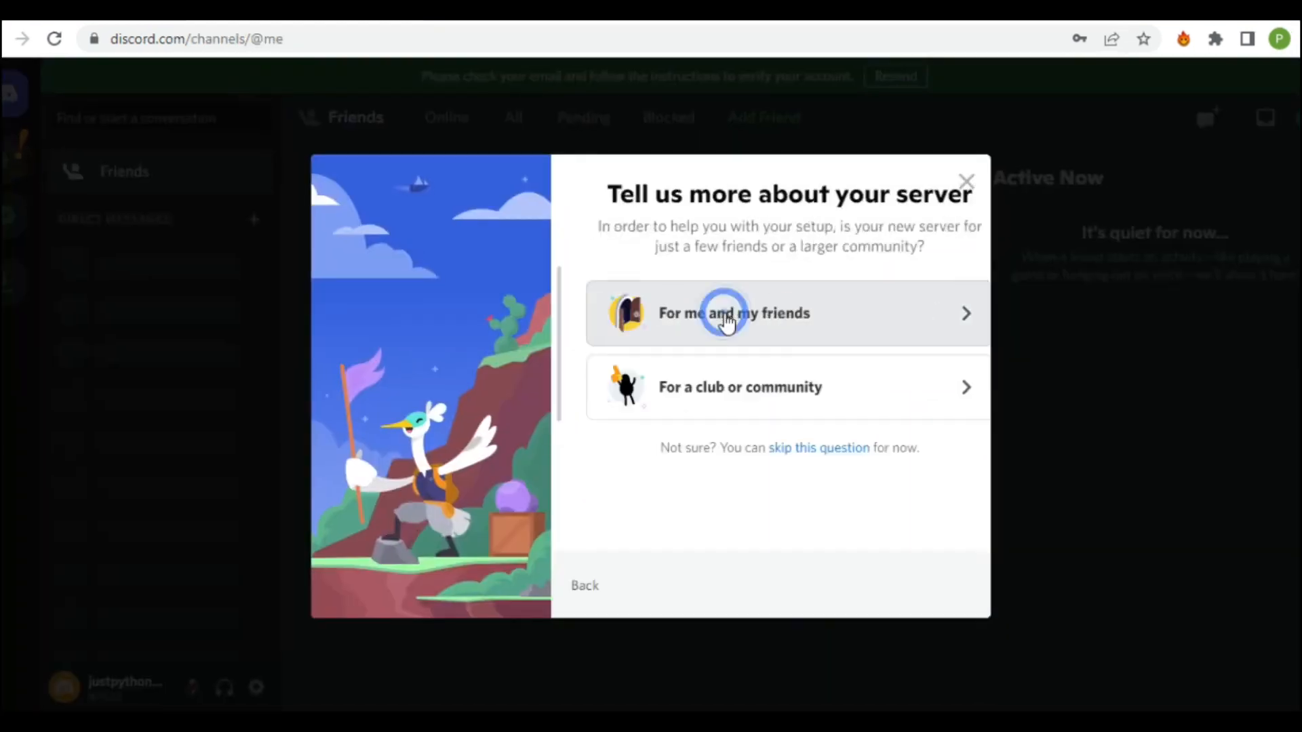
pyautogui.click(733, 313)
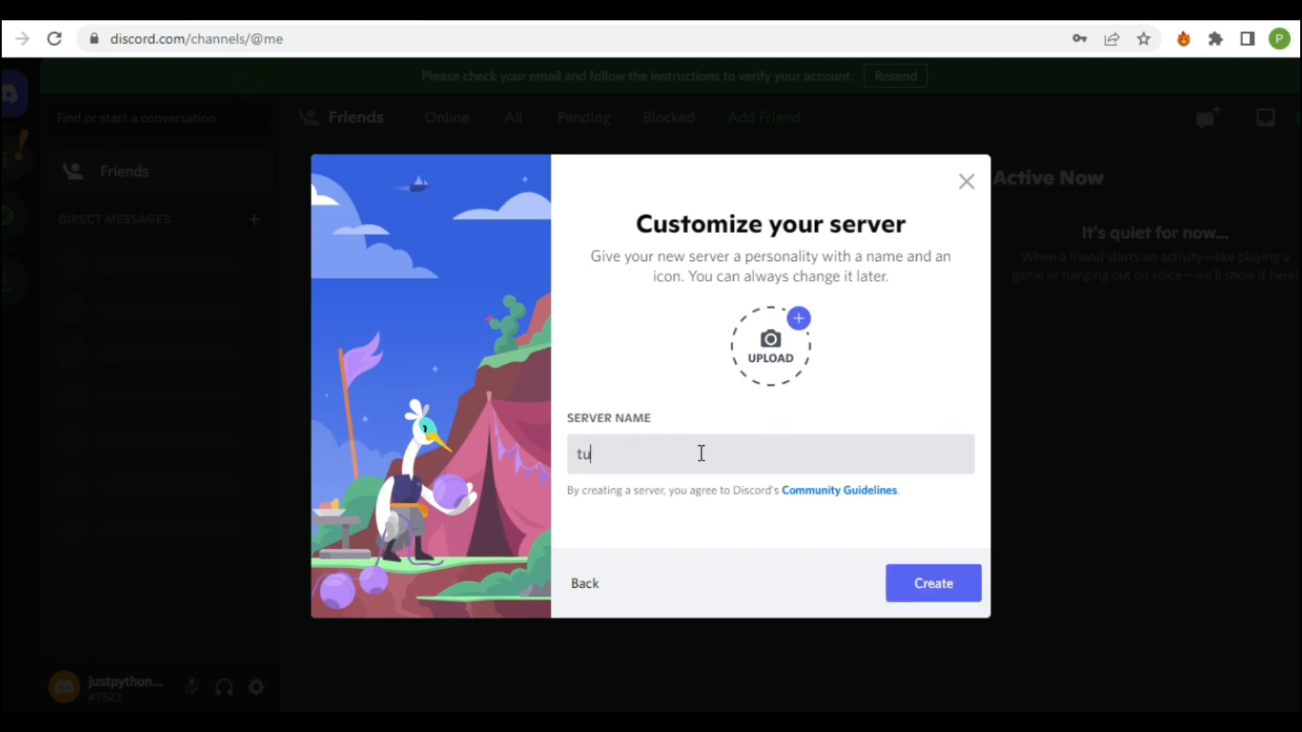
pyautogui.click(931, 583)
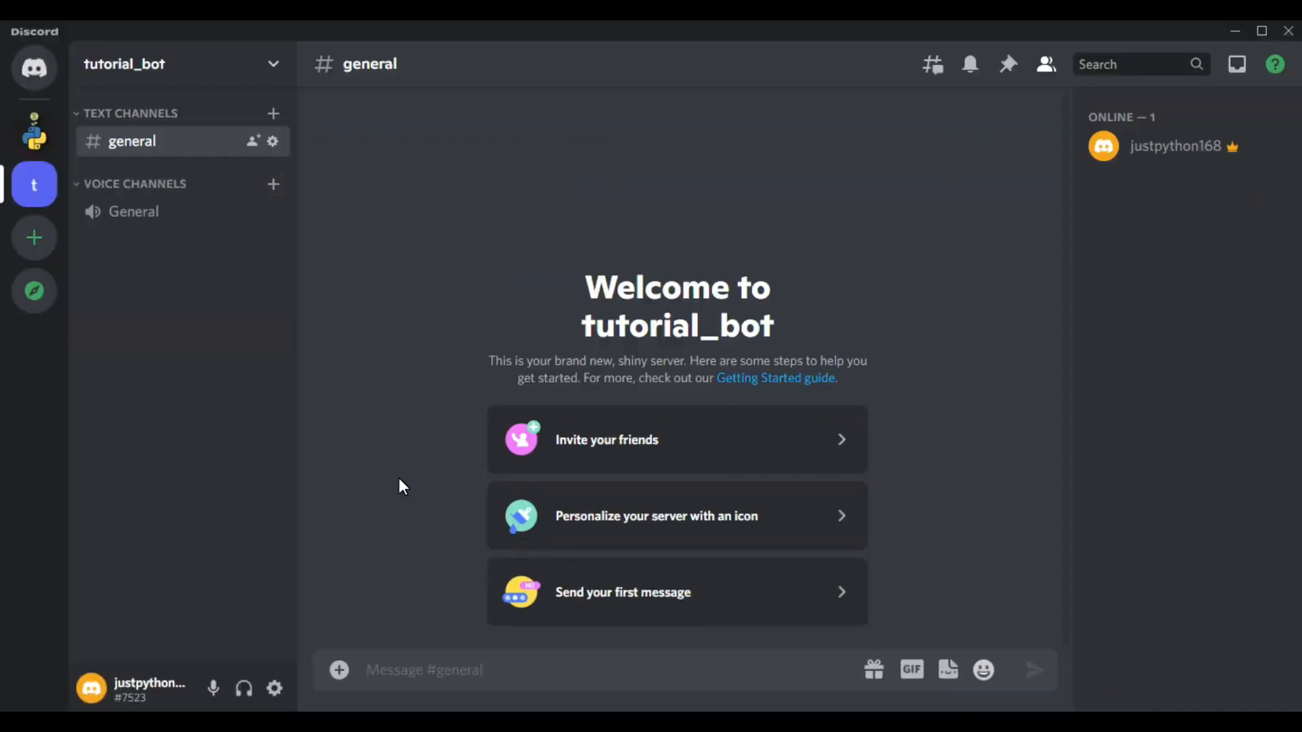
pyautogui.moveTo(355, 355)
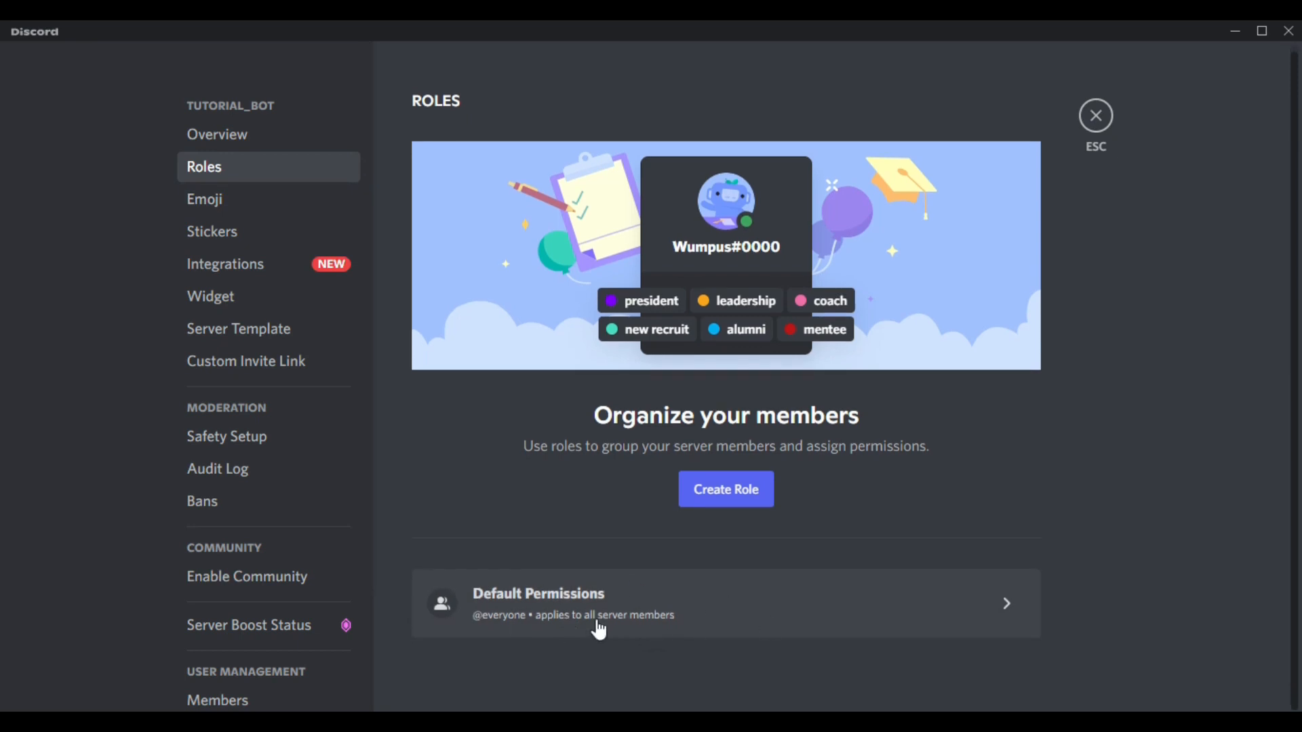
pyautogui.click(598, 604)
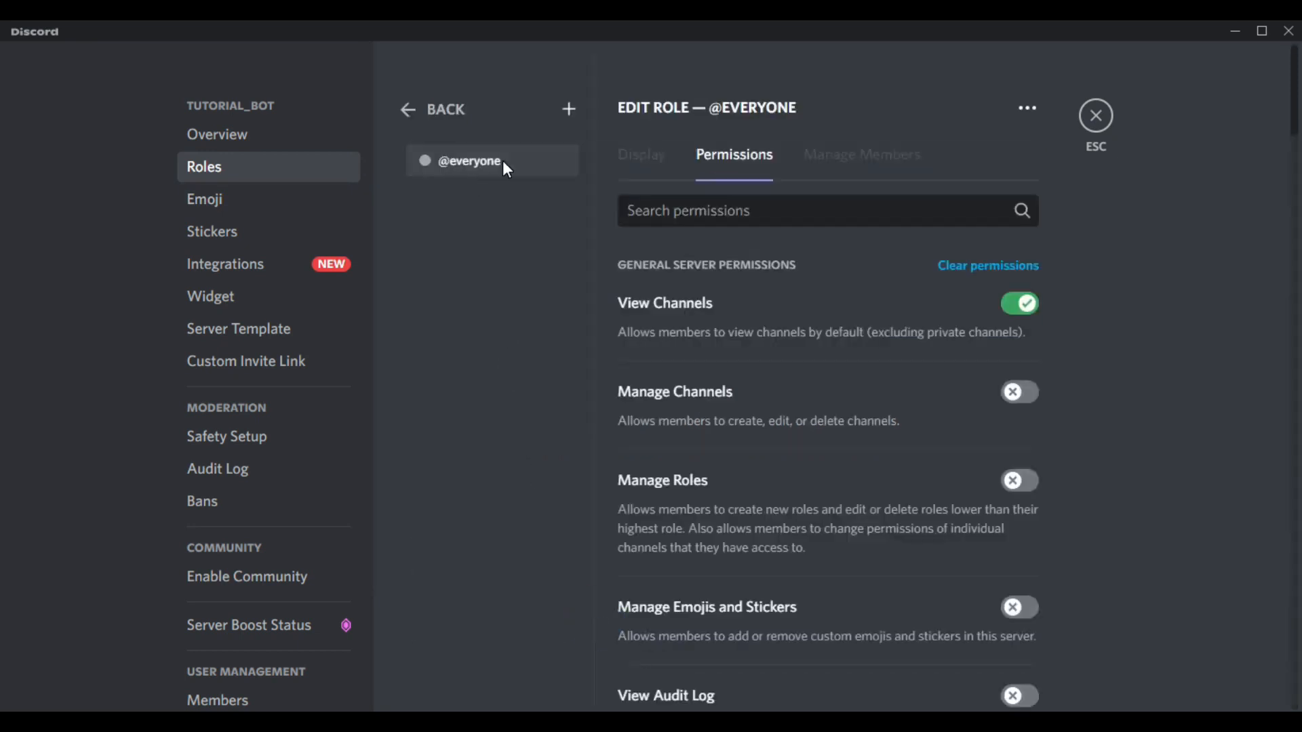
pyautogui.moveTo(1096, 326)
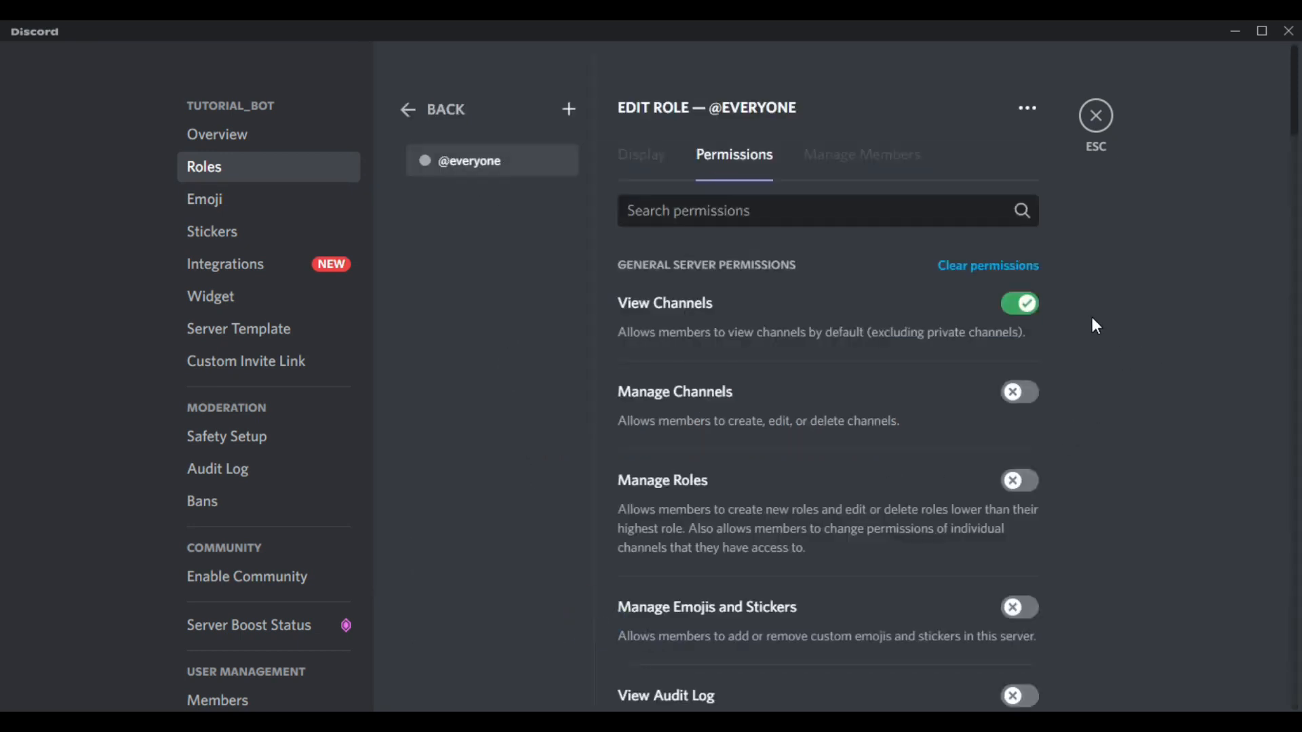
pyautogui.click(1019, 284)
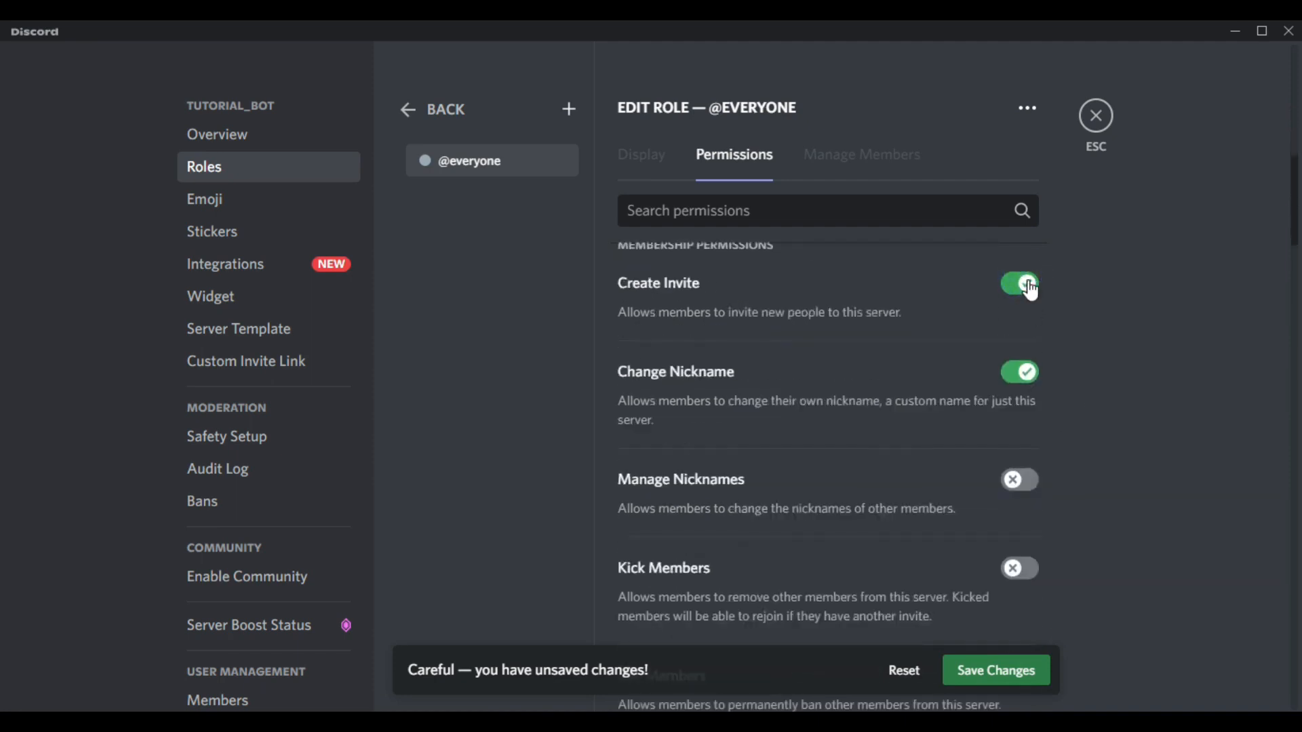
pyautogui.scroll(-3)
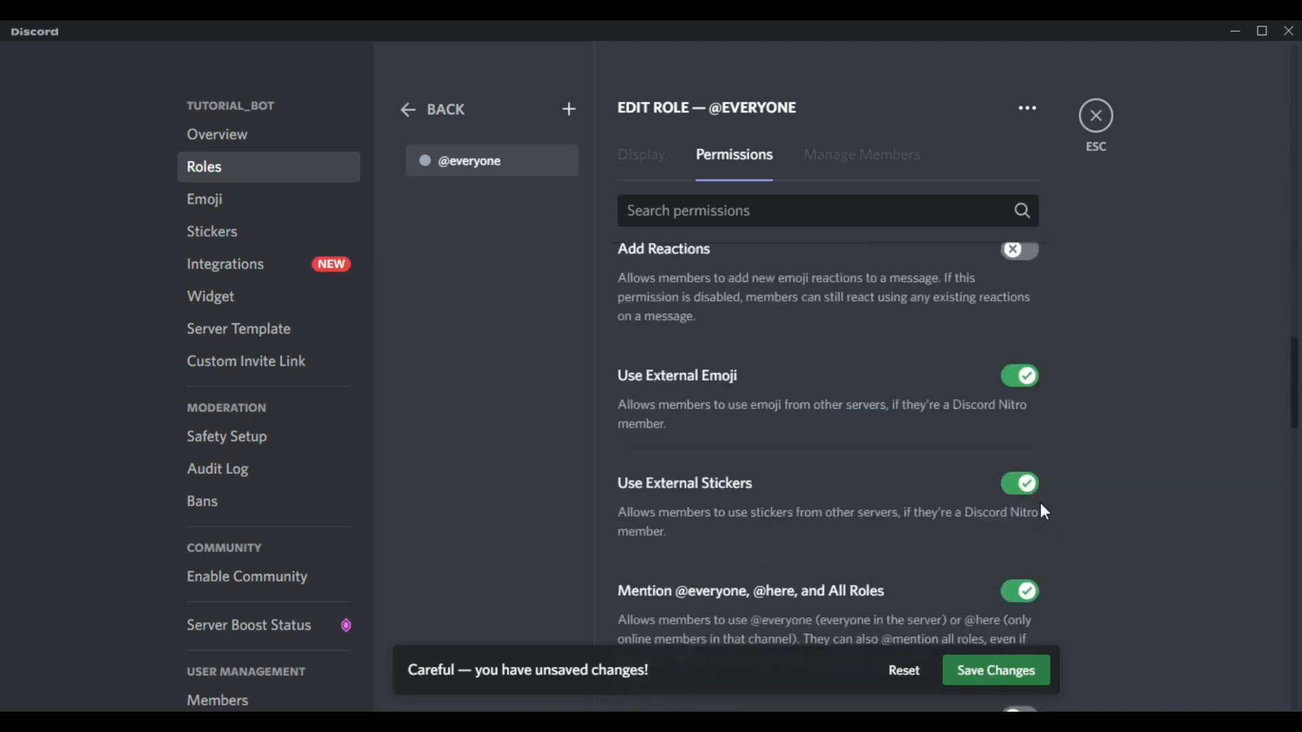
pyautogui.scroll(-3)
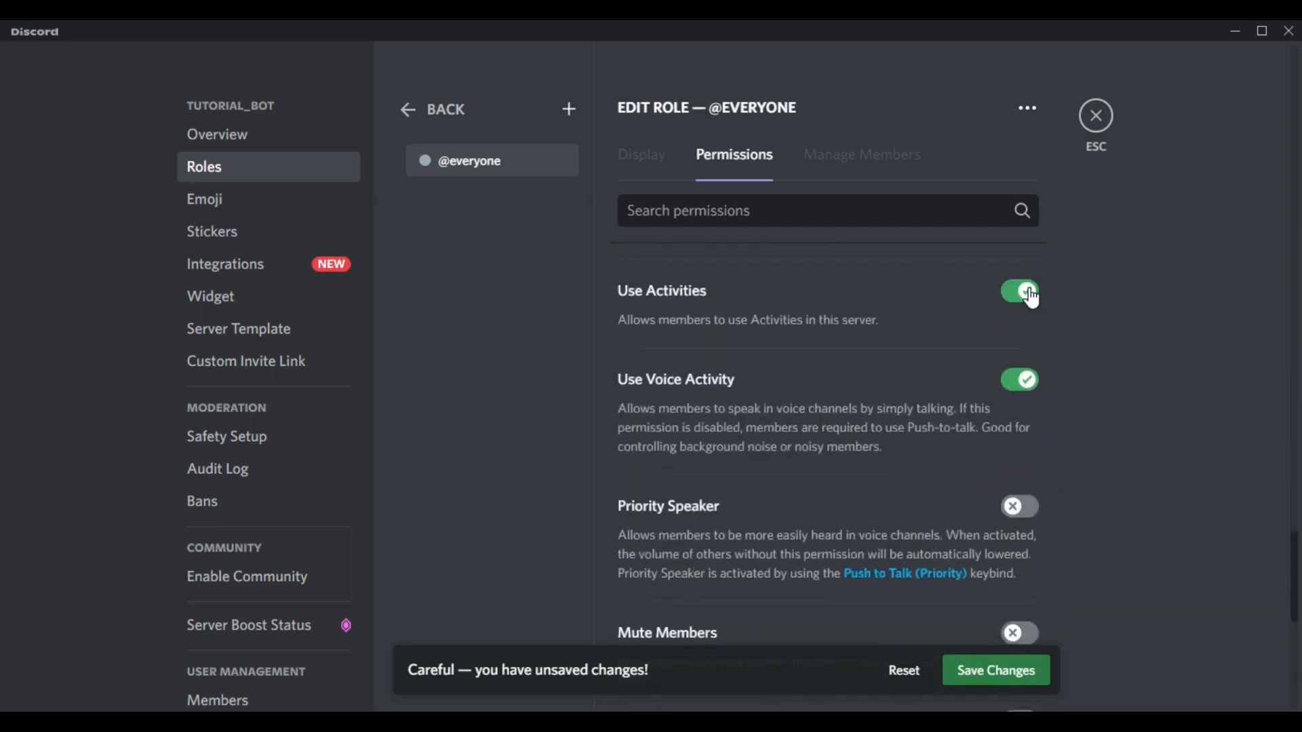
pyautogui.scroll(-3)
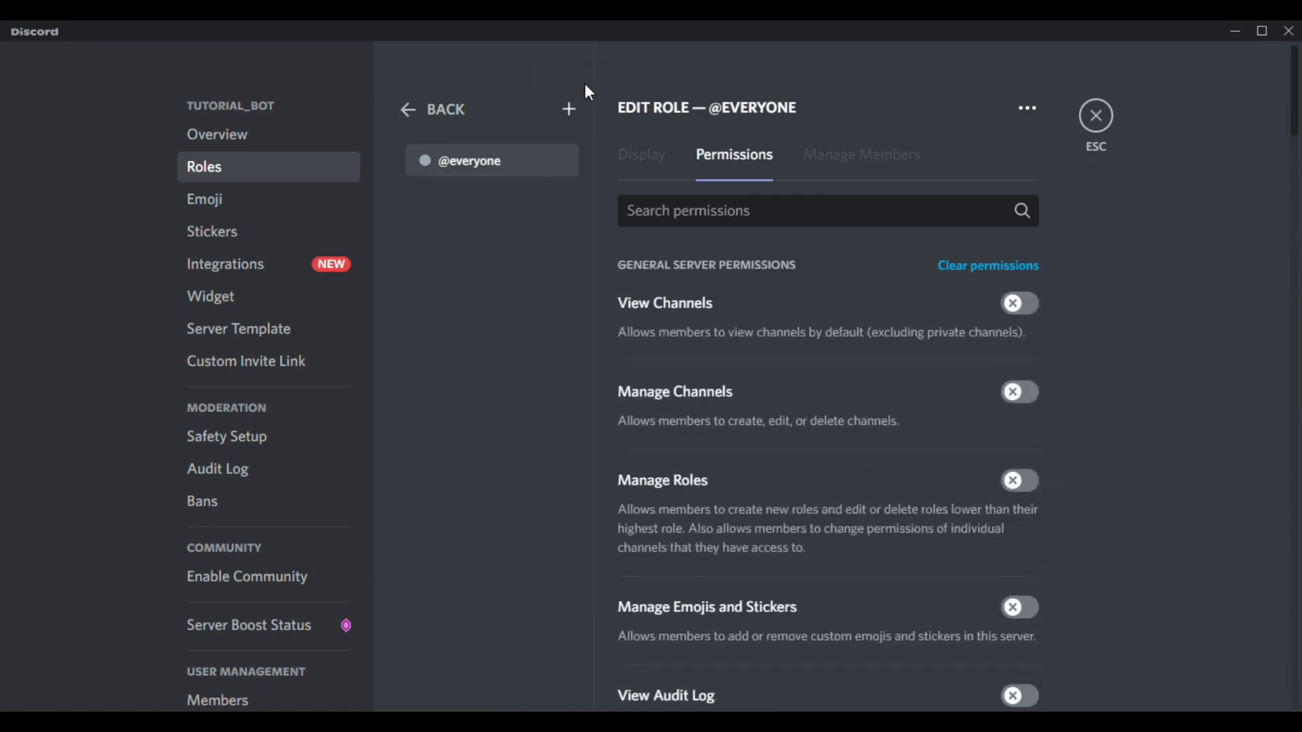
# - Create a new role named Test Role with a green colour
pyautogui.click(569, 108)
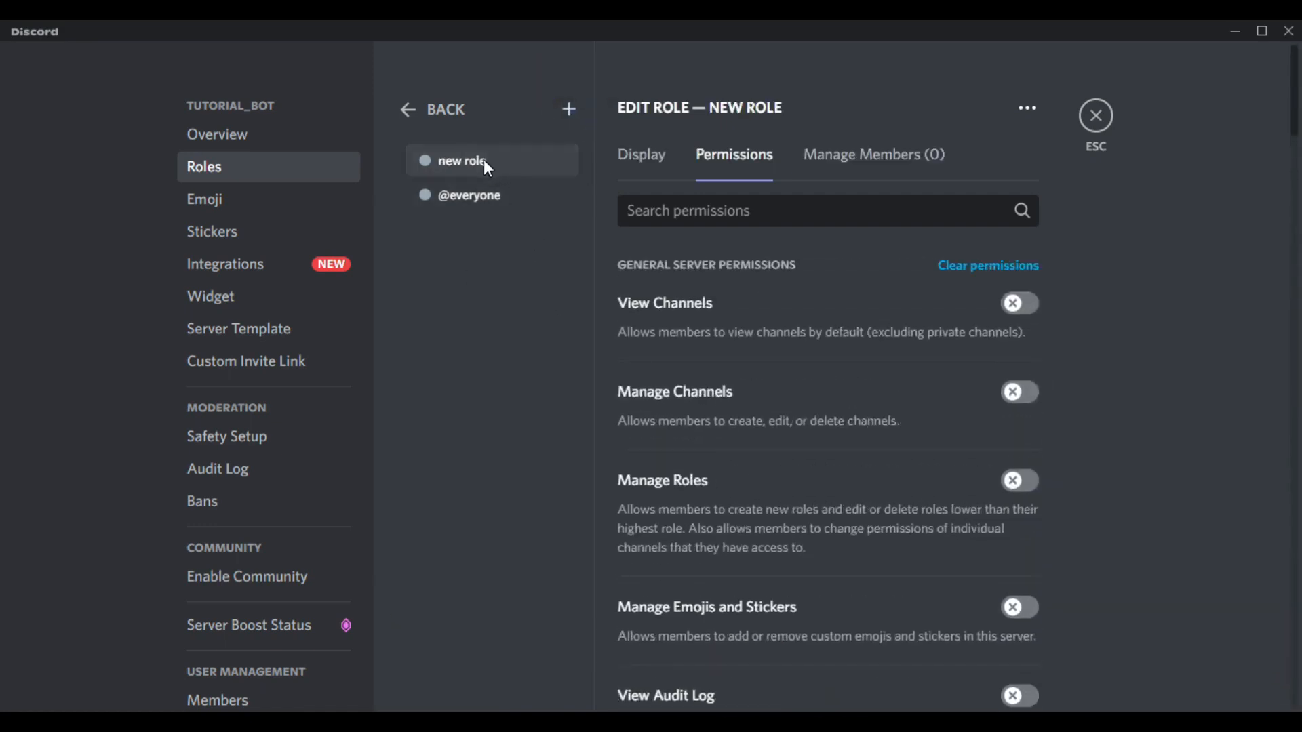
pyautogui.click(641, 155)
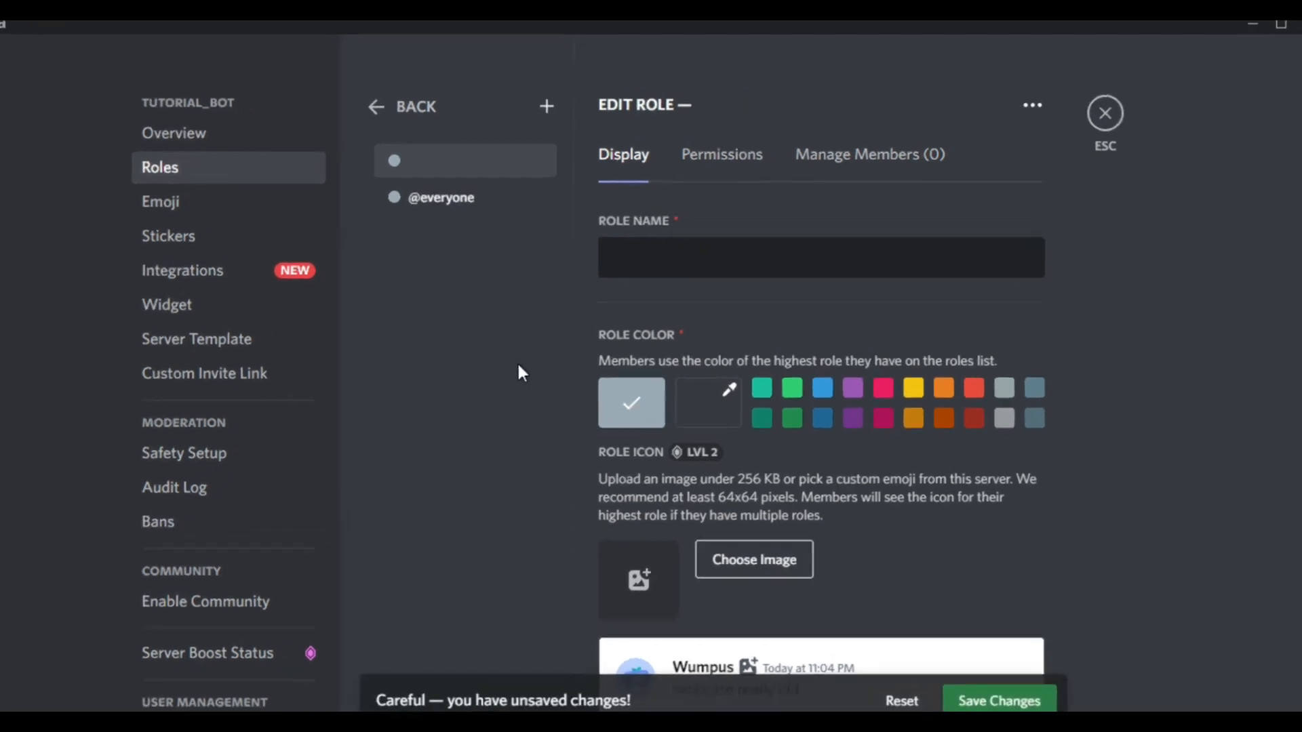
pyautogui.write('Test Role')
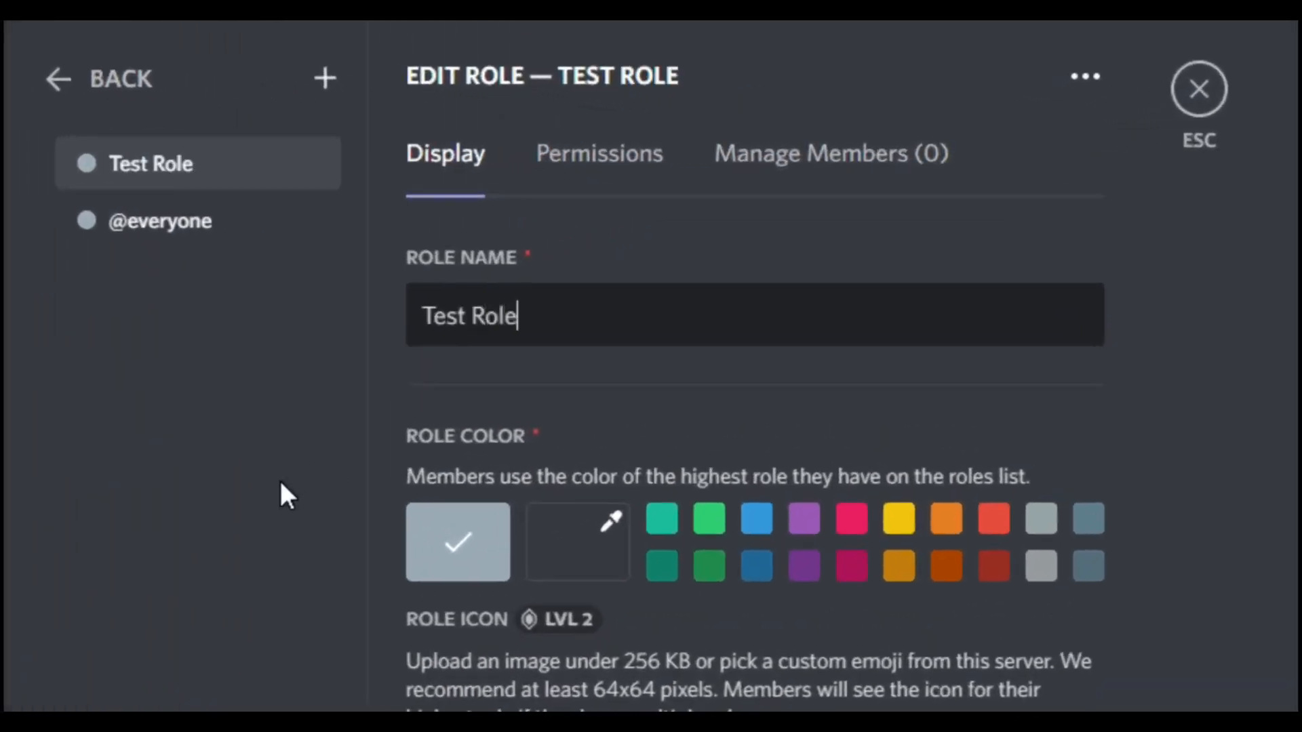
pyautogui.click(708, 519)
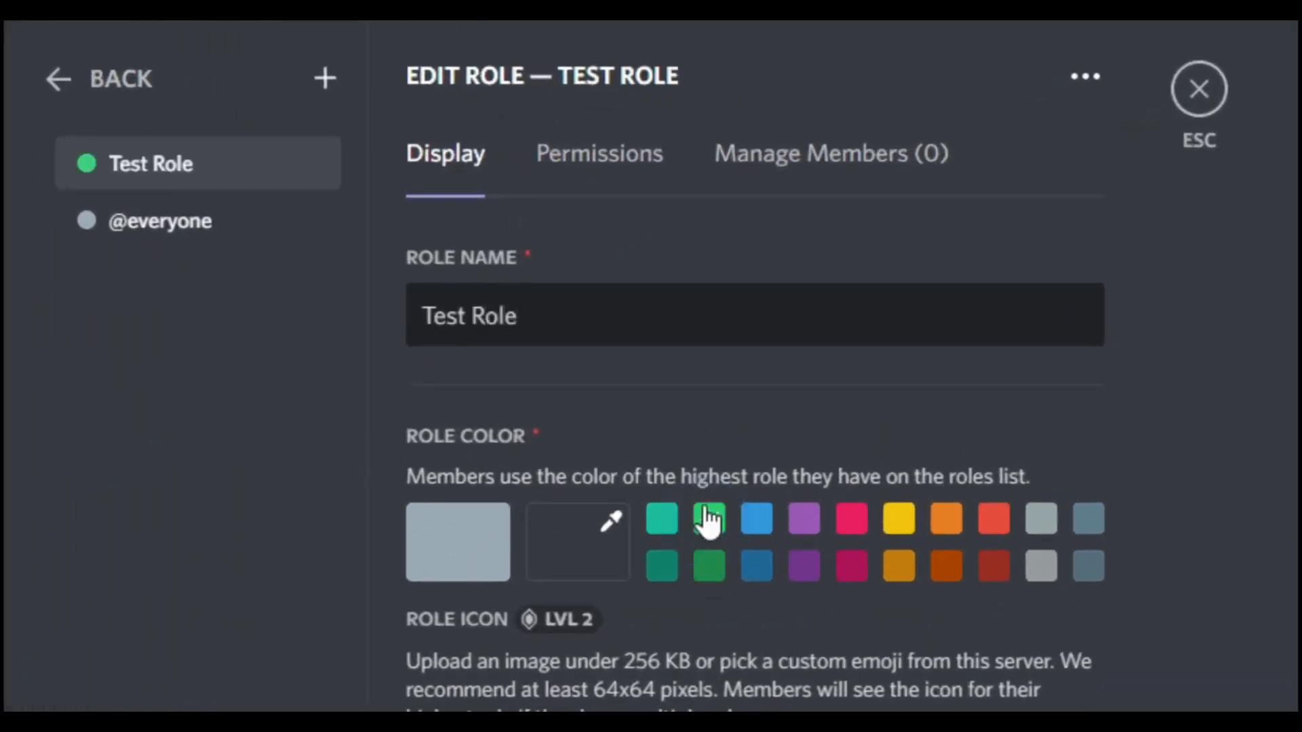
pyautogui.click(707, 517)
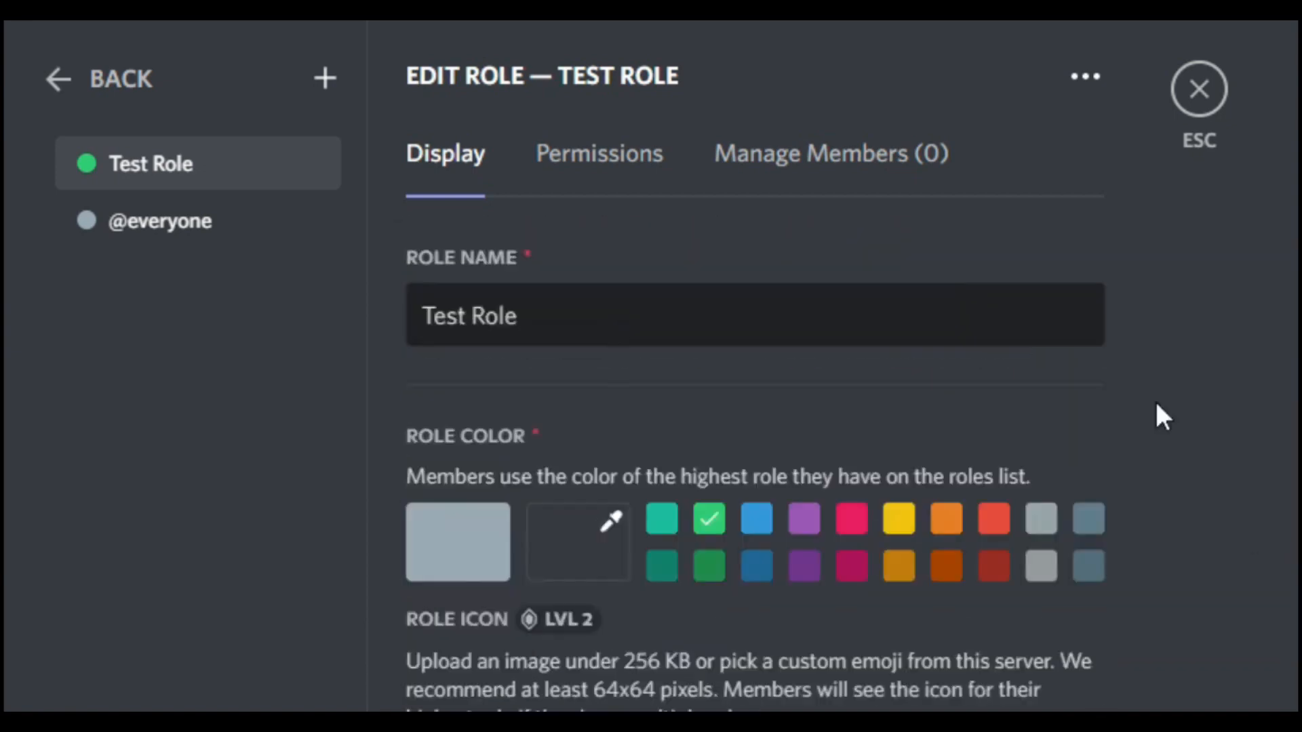
pyautogui.scroll(-3)
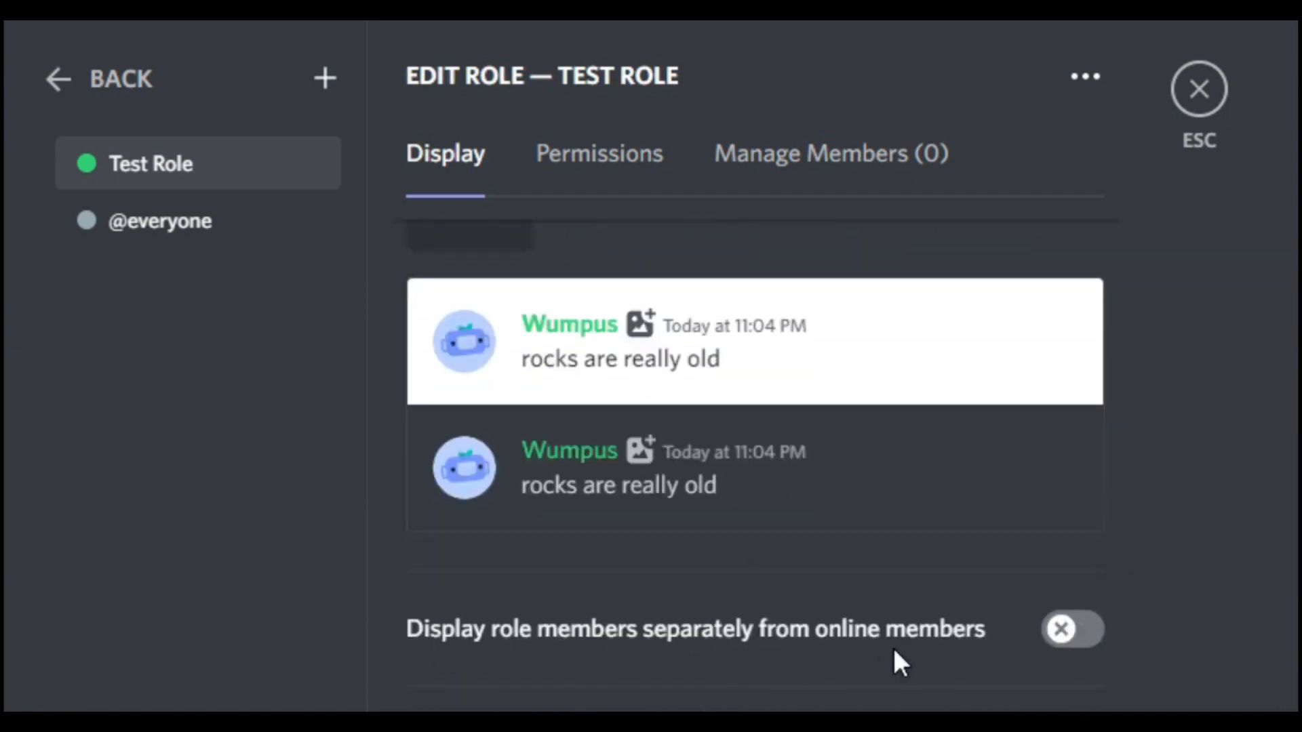
pyautogui.click(1072, 629)
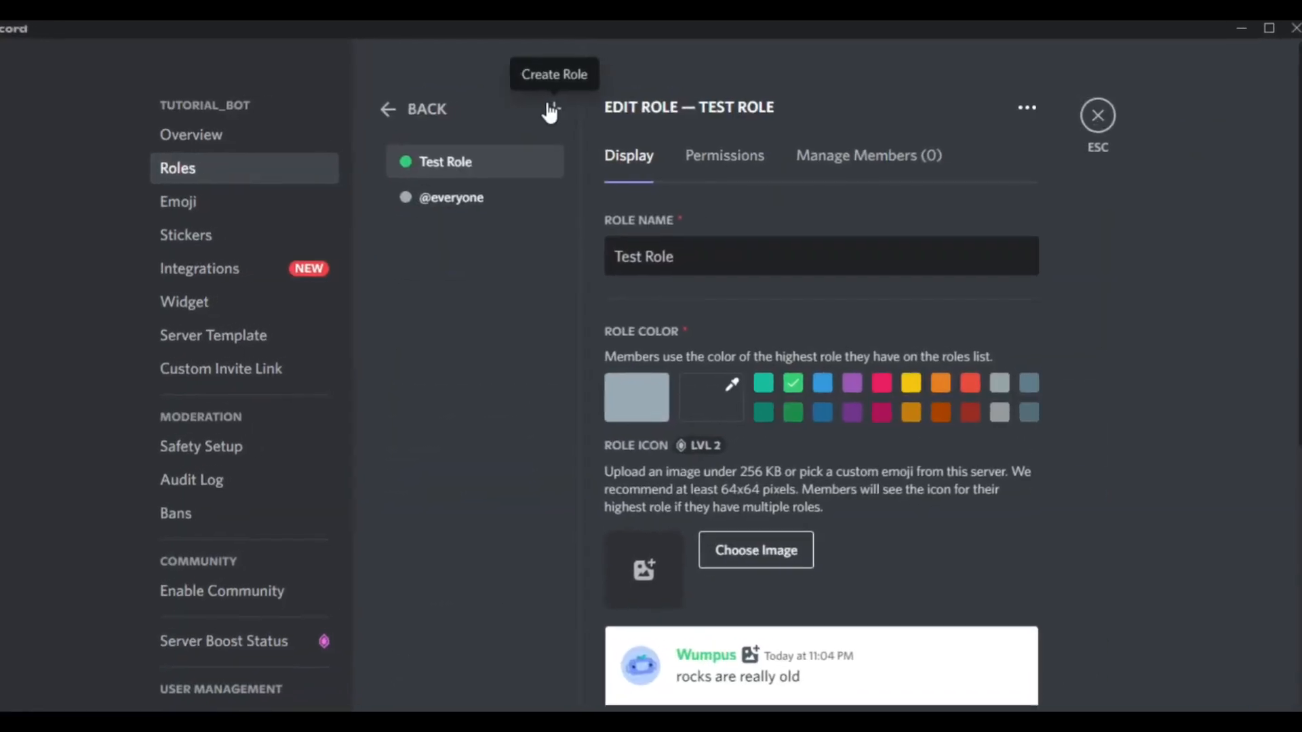
# - Add a blue Owner role and rank it above Test Role
pyautogui.click(551, 108)
pyautogui.write('Owner')
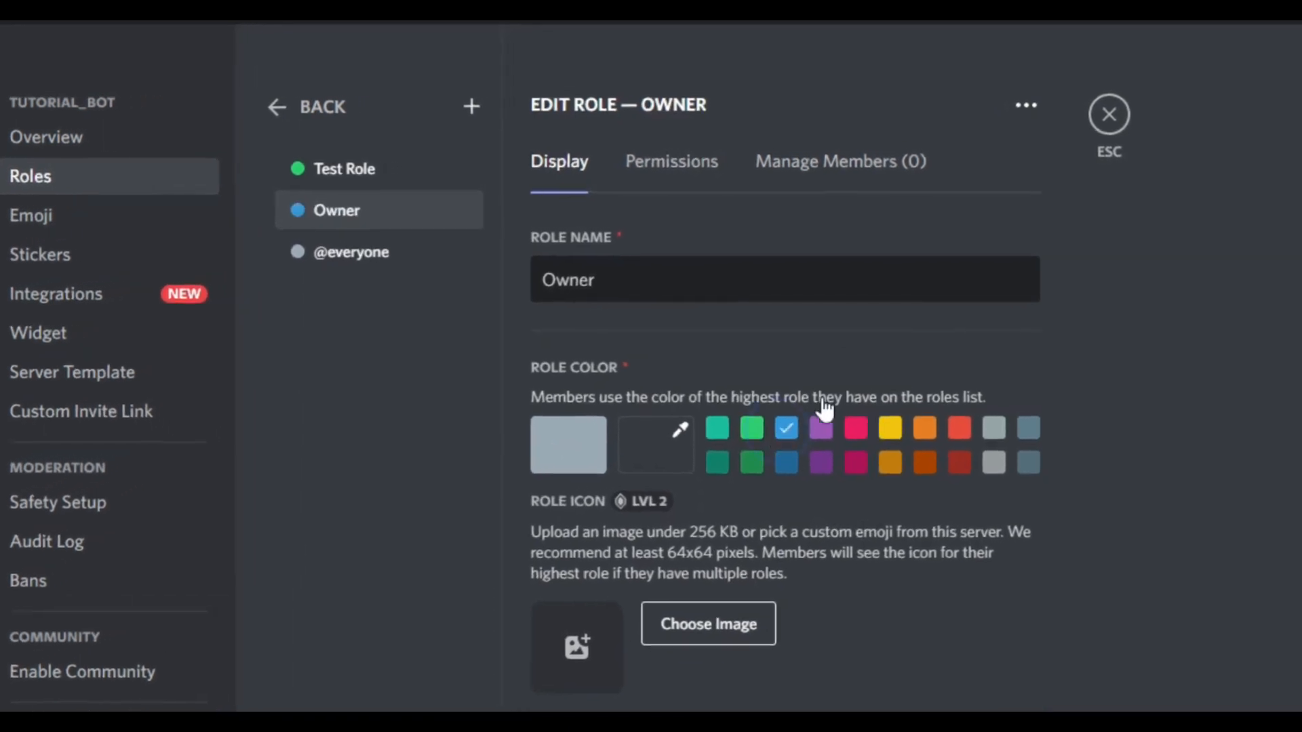
pyautogui.scroll(-3)
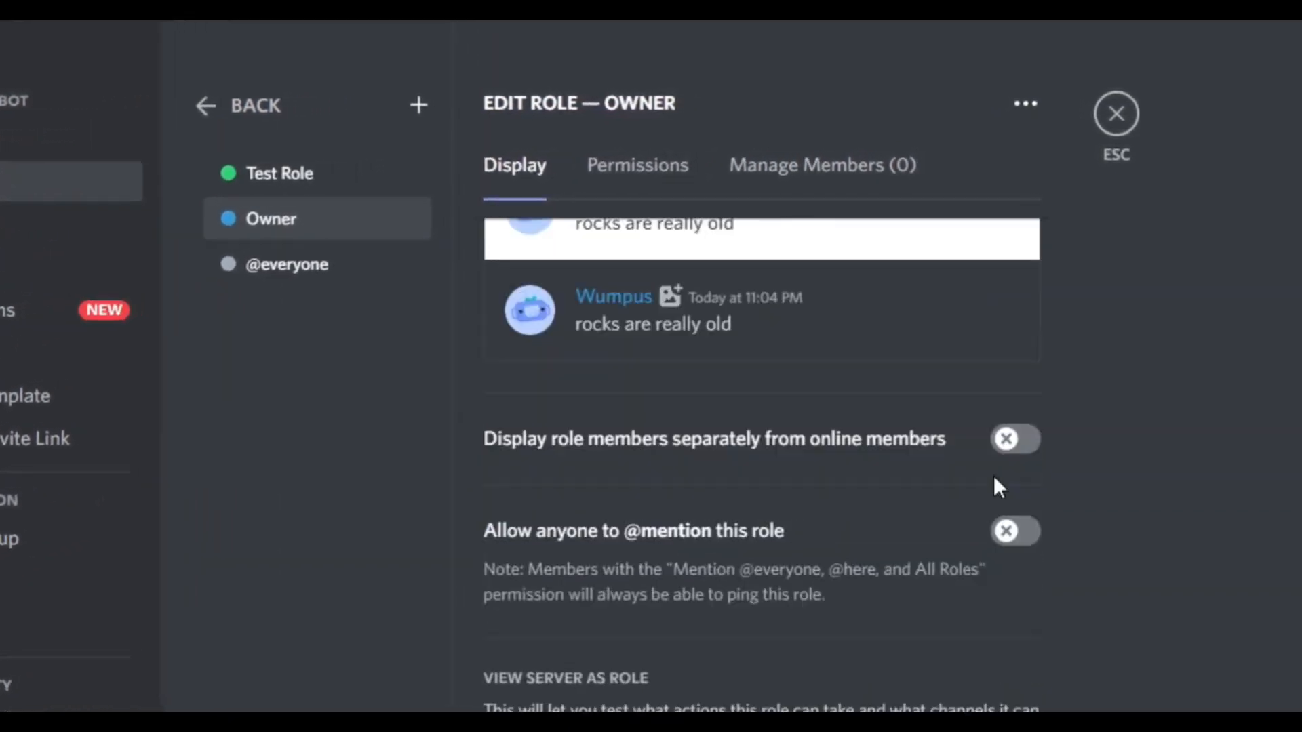
pyautogui.click(283, 173)
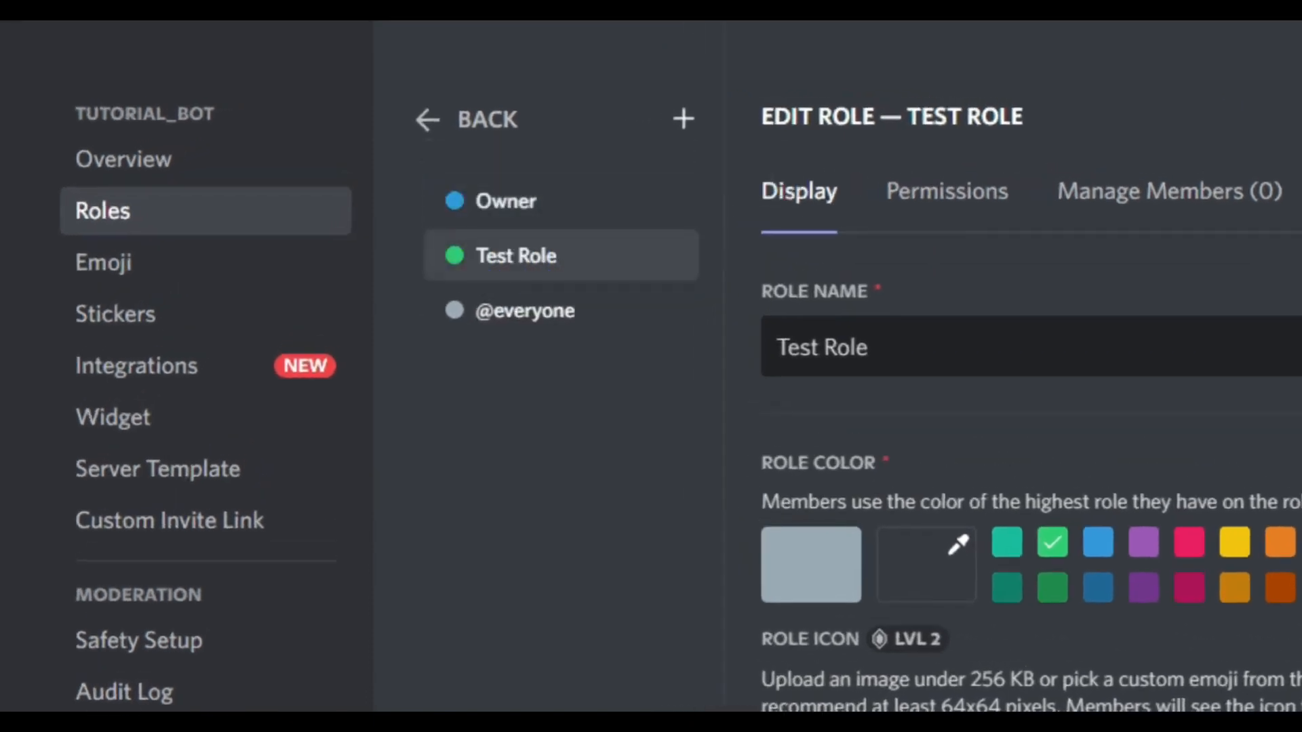
pyautogui.moveTo(569, 273)
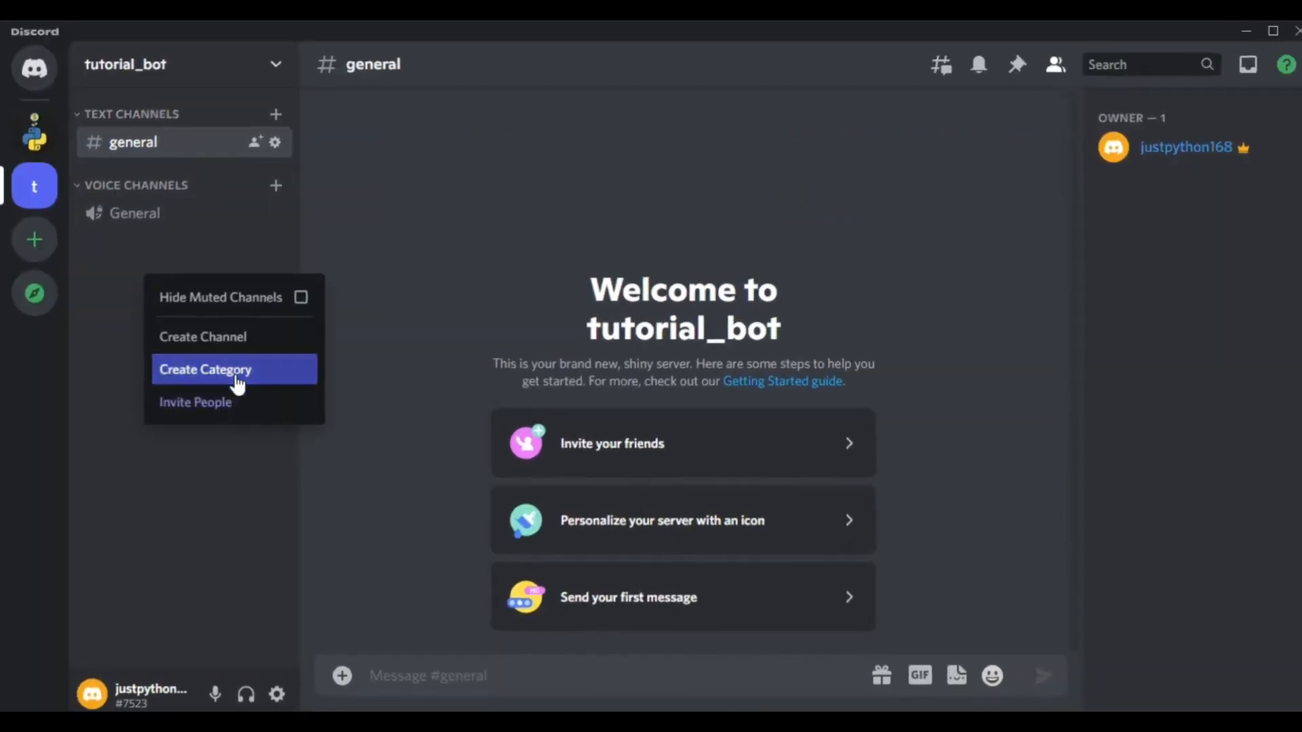
# - Create a new category named 'start here'
pyautogui.click(204, 370)
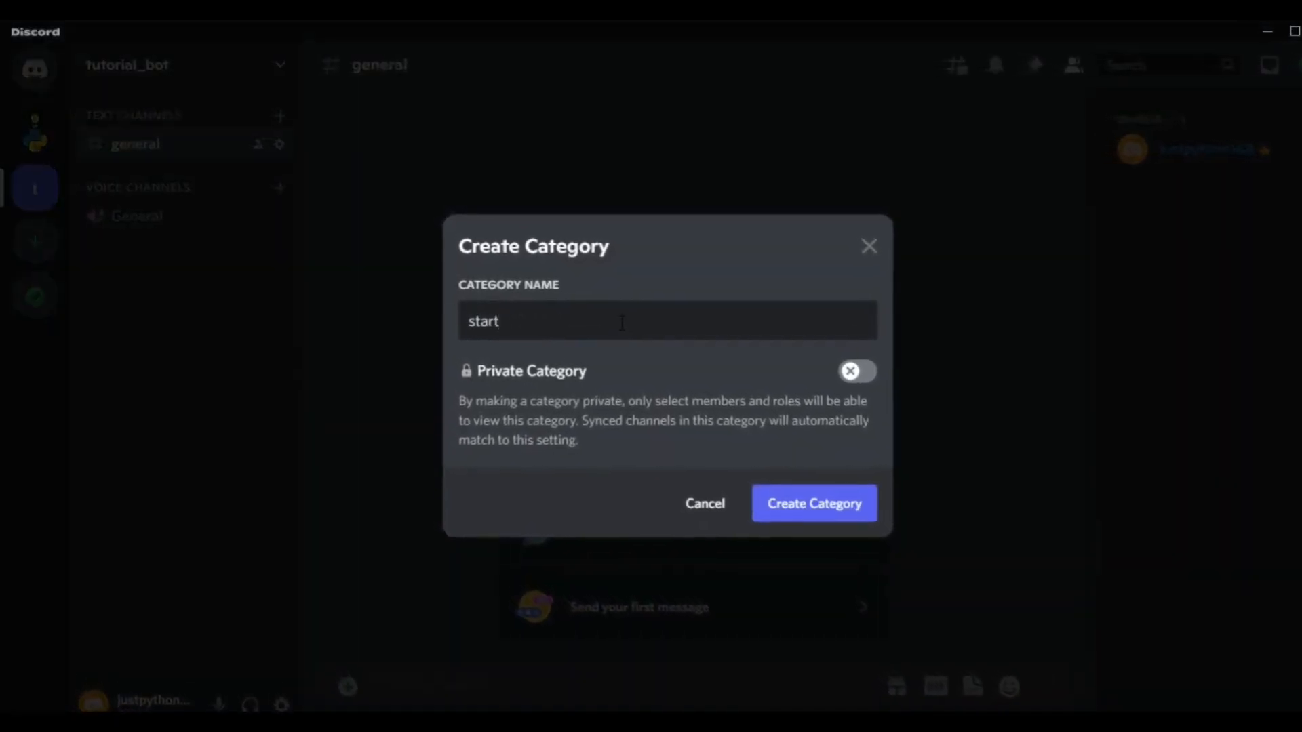
pyautogui.write('here')
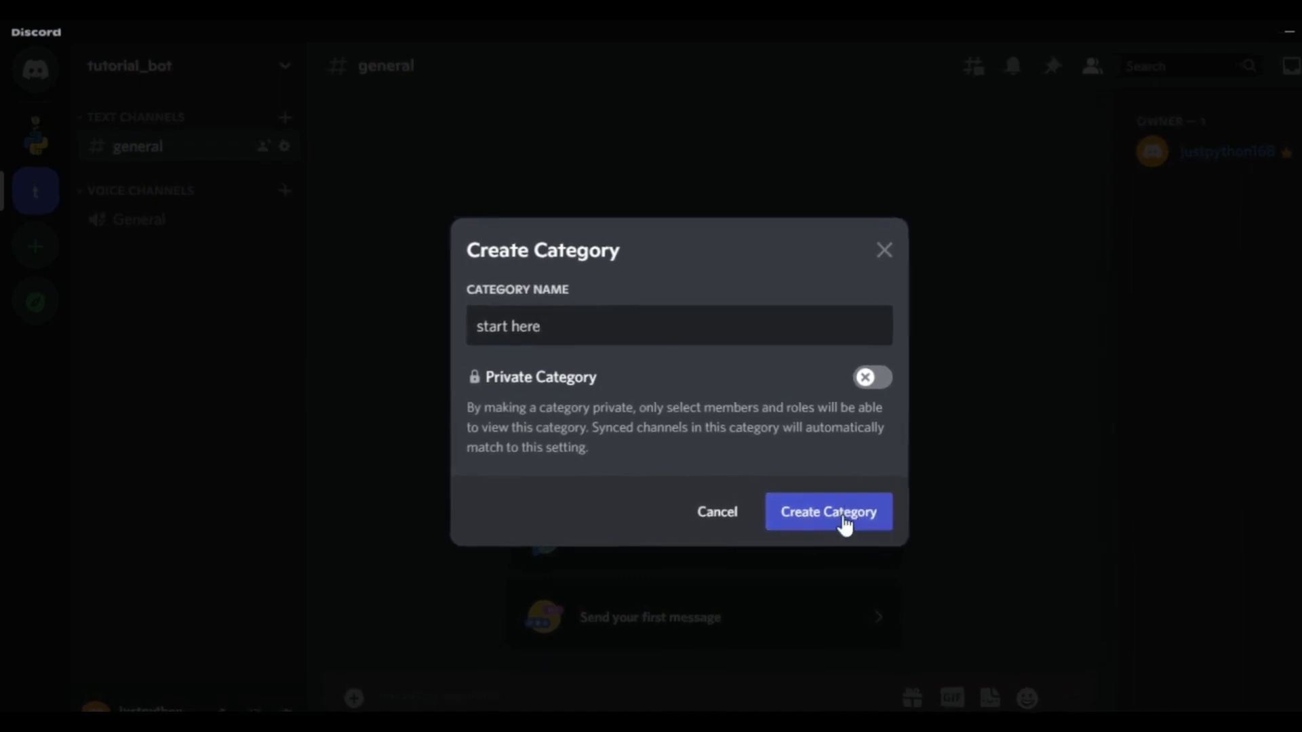
pyautogui.click(828, 511)
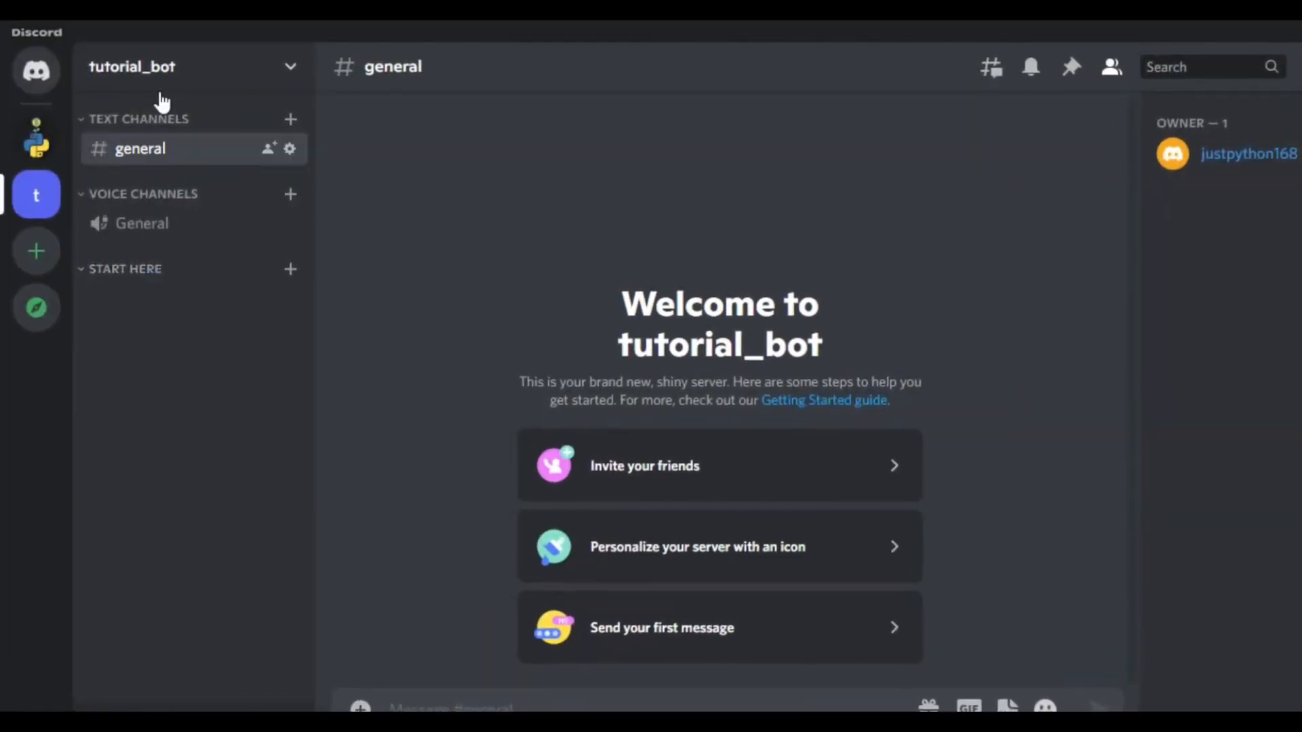
# - Add a 'welcome' text channel to the start here category
pyautogui.click(289, 268)
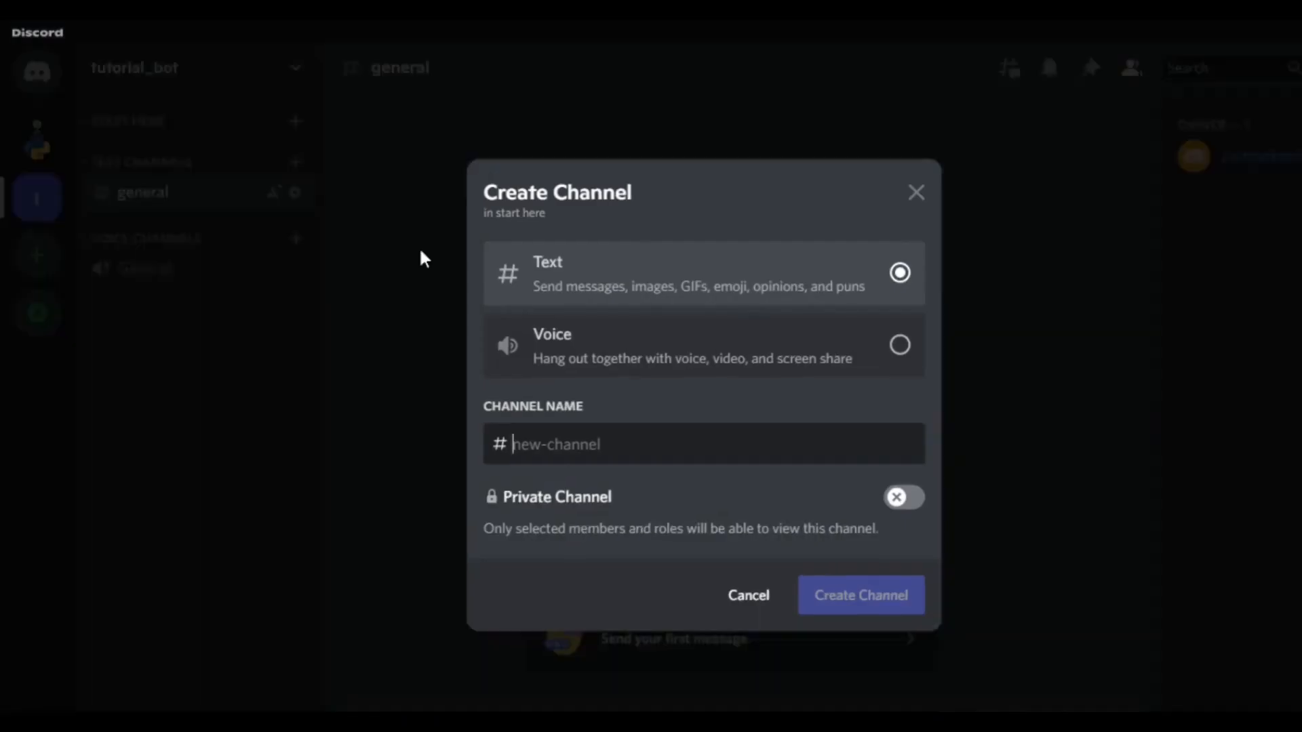
pyautogui.write('welcome')
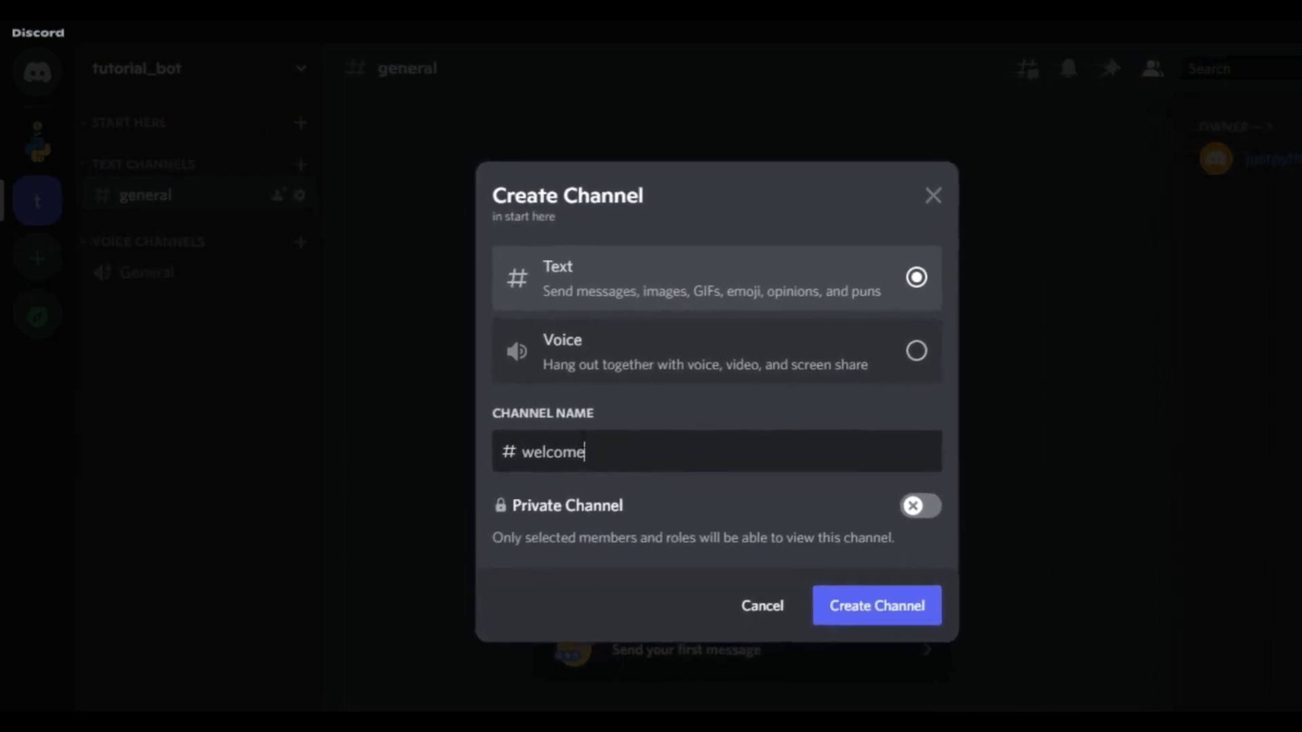
pyautogui.click(876, 605)
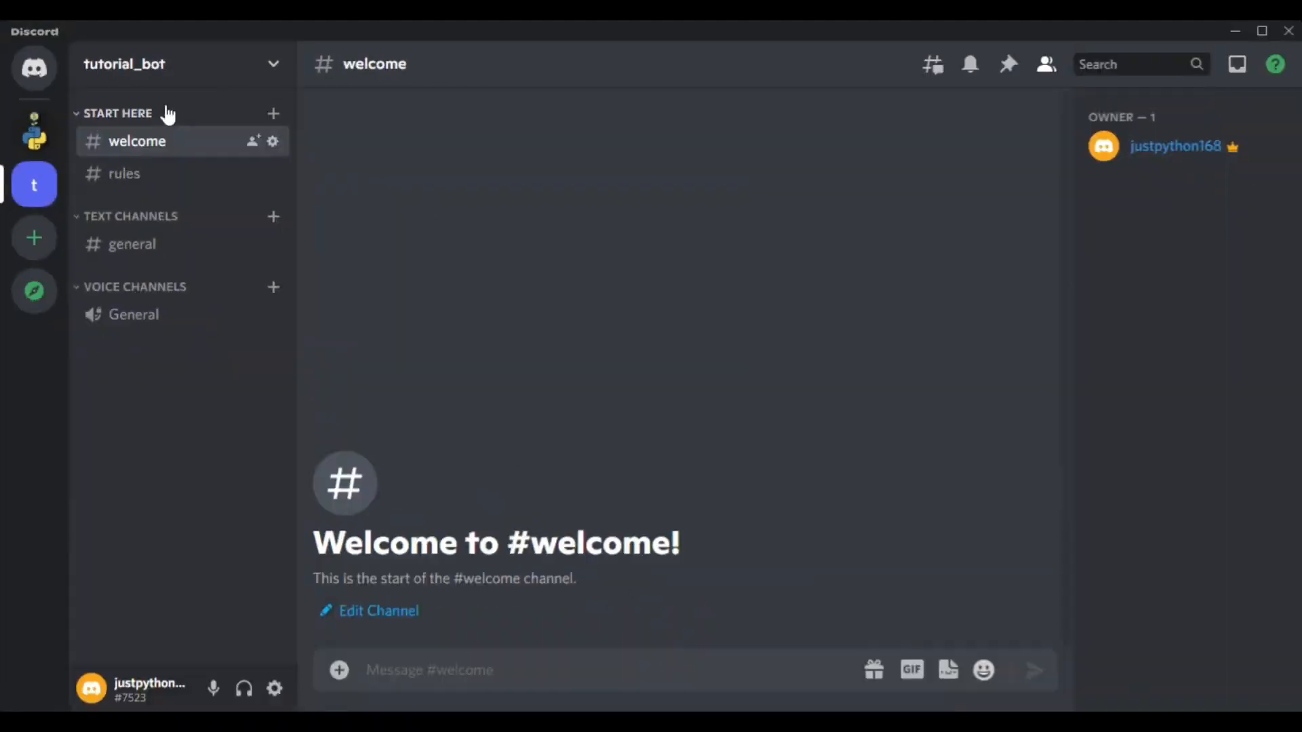
pyautogui.rightClick(116, 114)
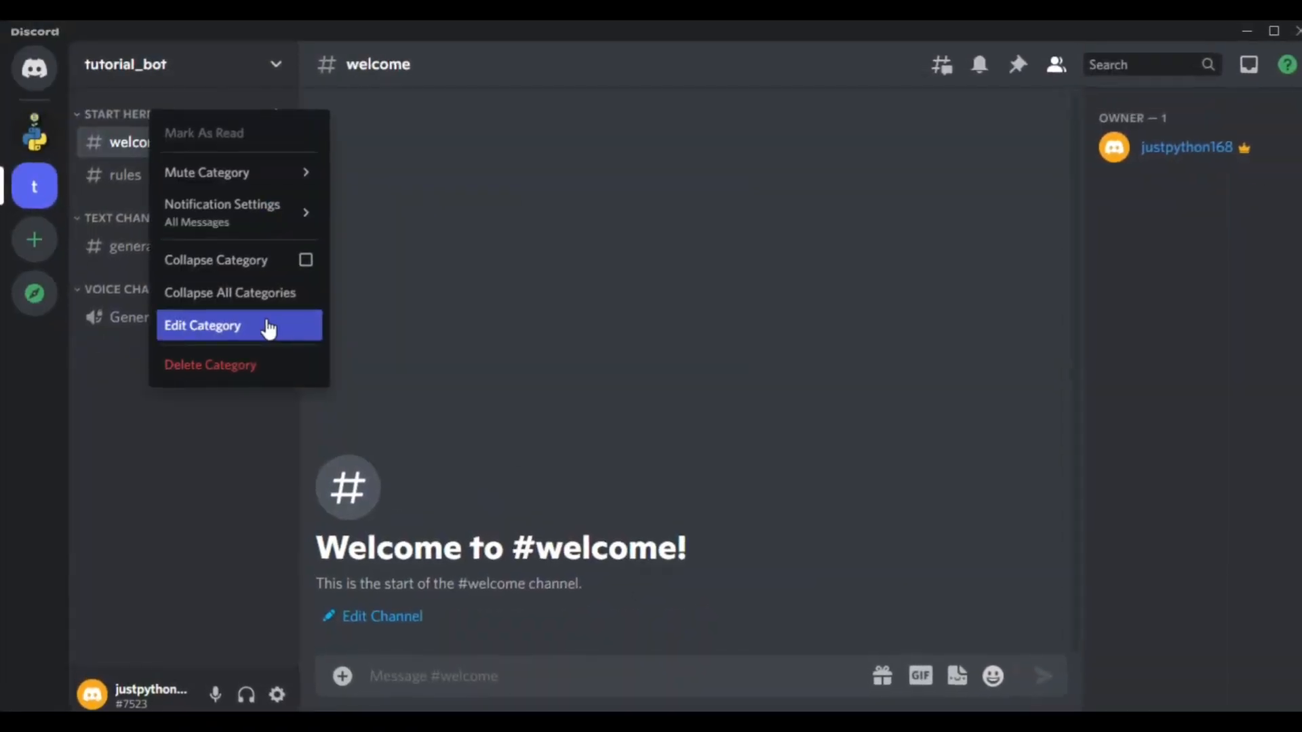
pyautogui.click(202, 324)
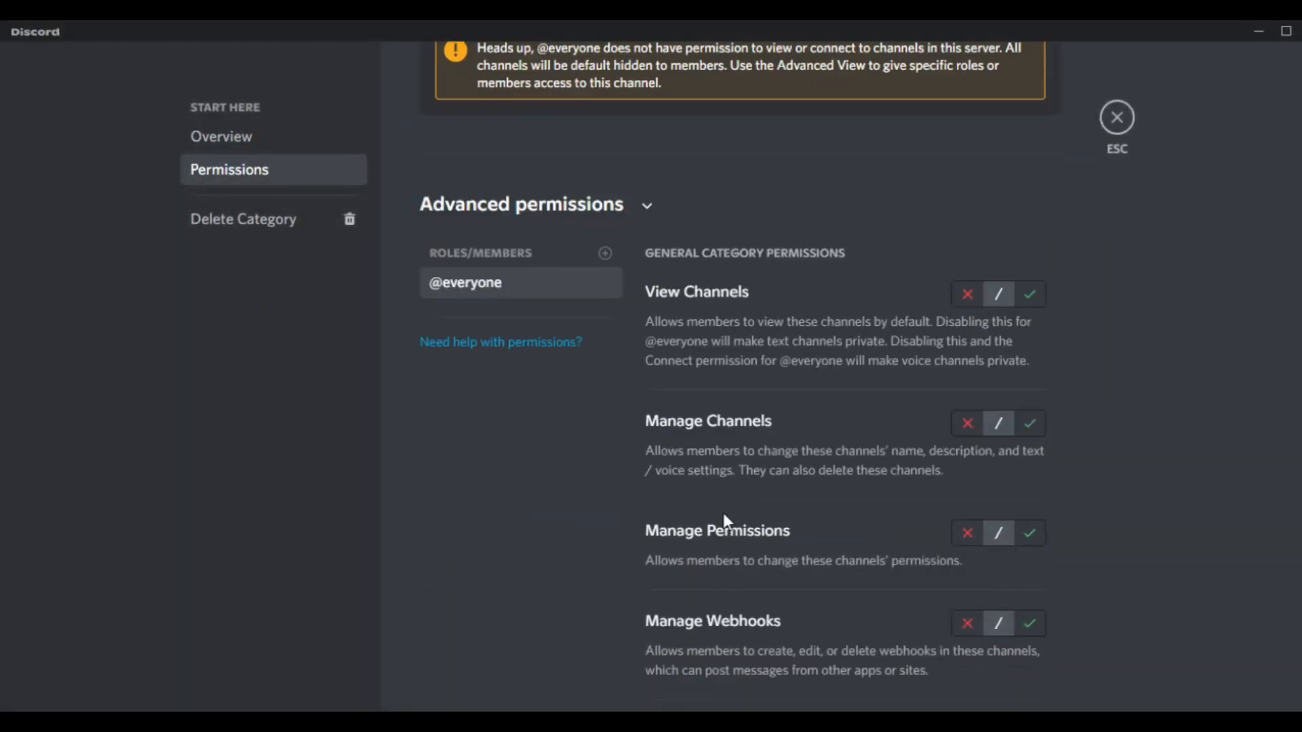
pyautogui.scroll(-3)
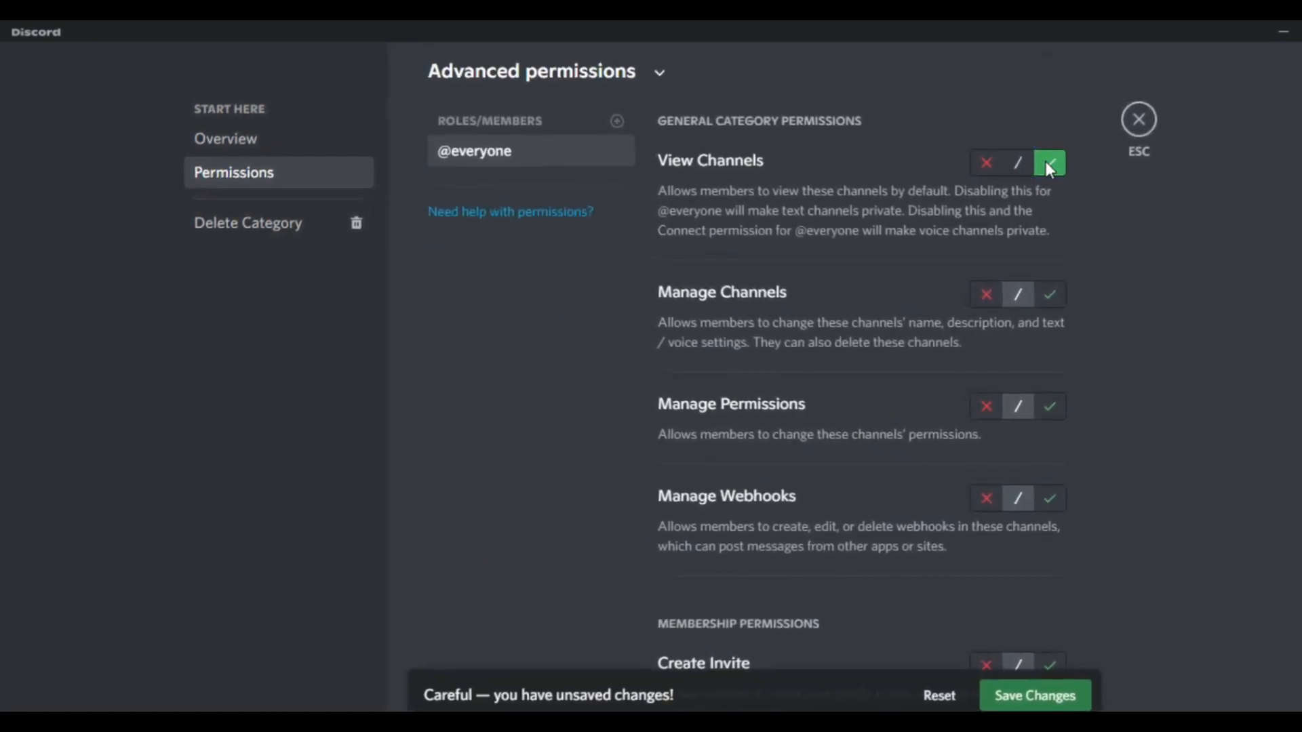
pyautogui.scroll(-3)
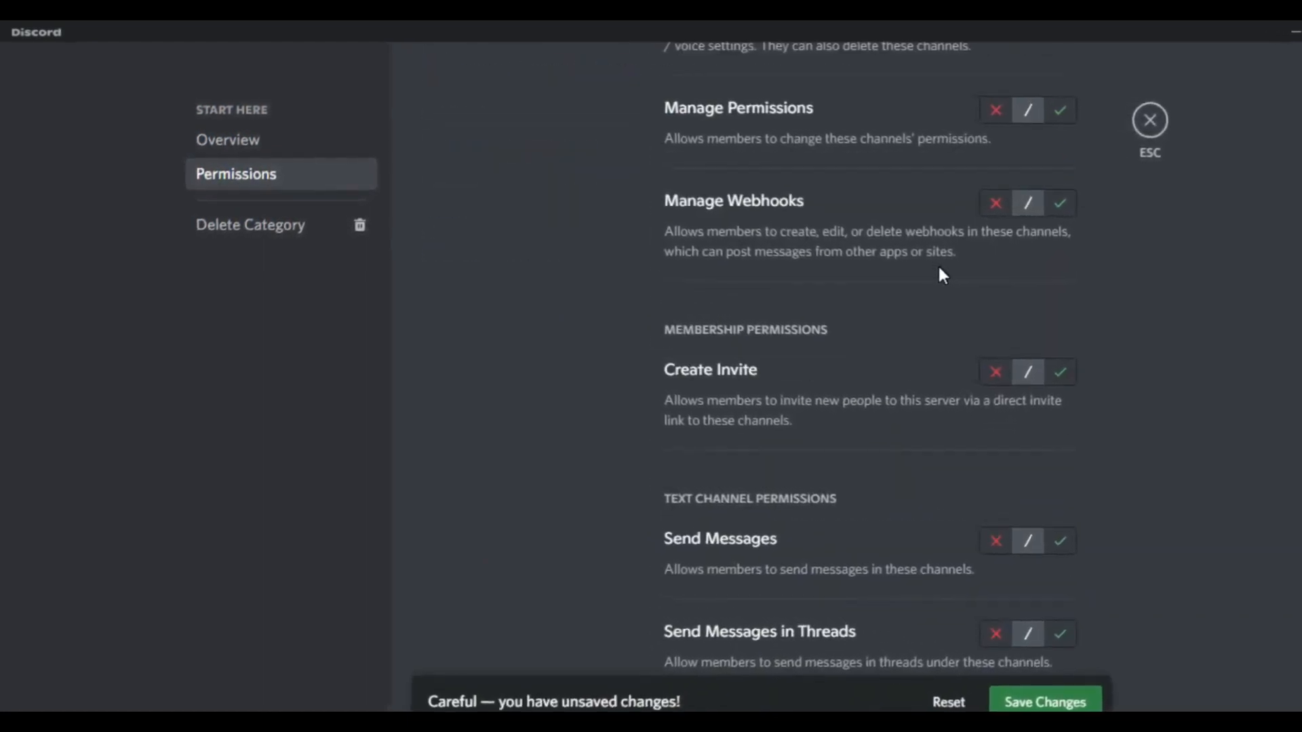
pyautogui.click(1061, 371)
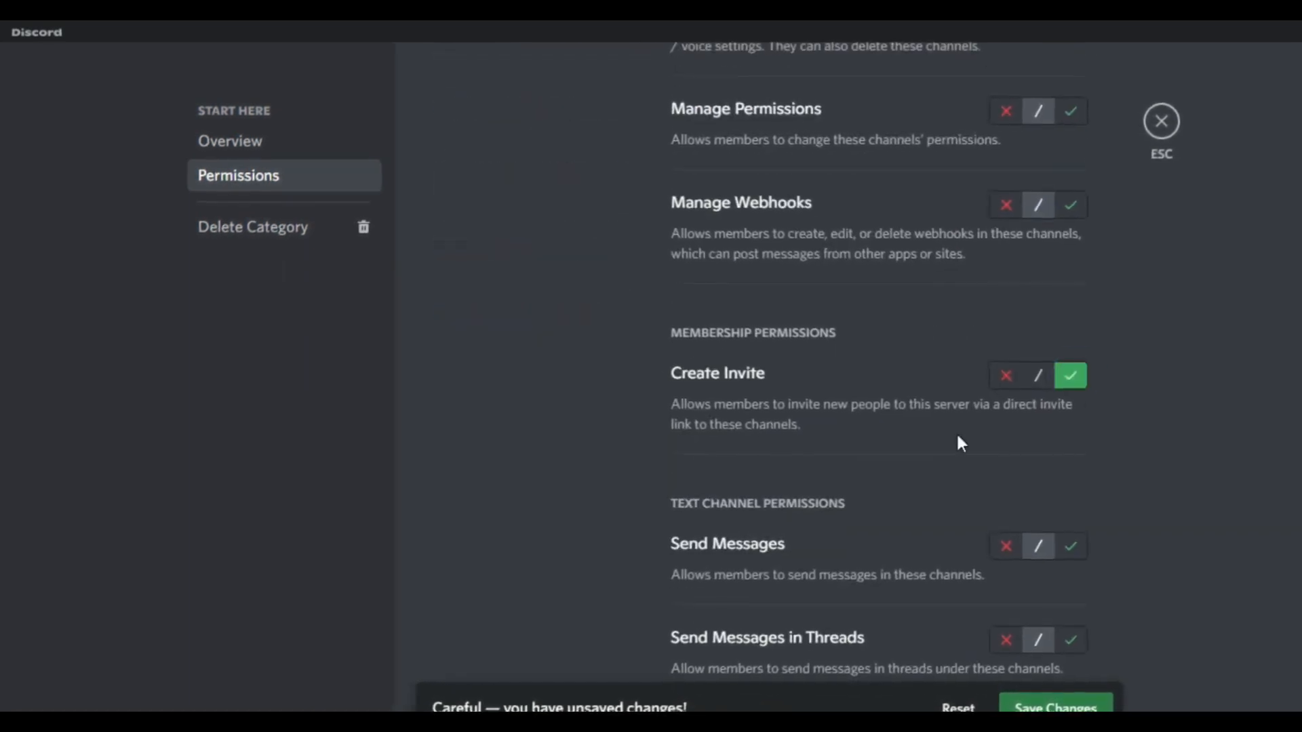
pyautogui.scroll(-3)
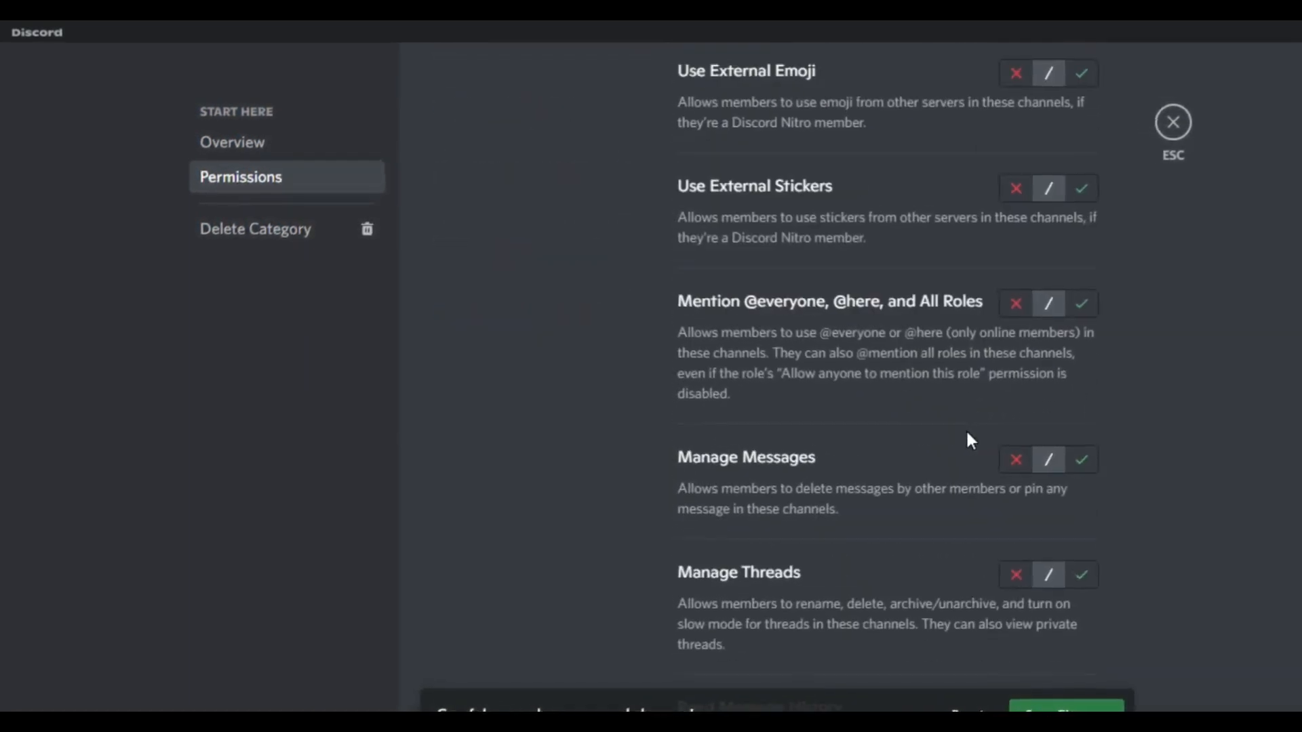
pyautogui.scroll(-3)
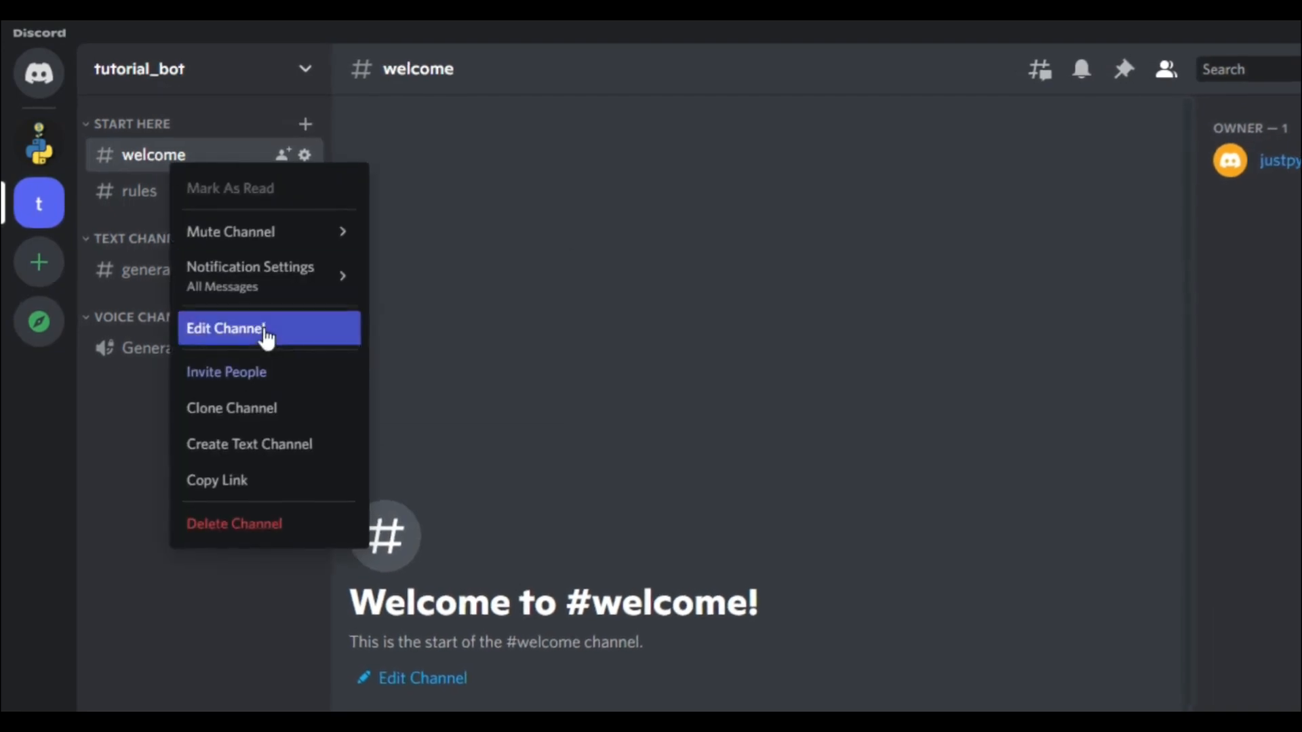
# - Allow Create Invite and Read Message History in the welcome channel's permissions
pyautogui.click(225, 328)
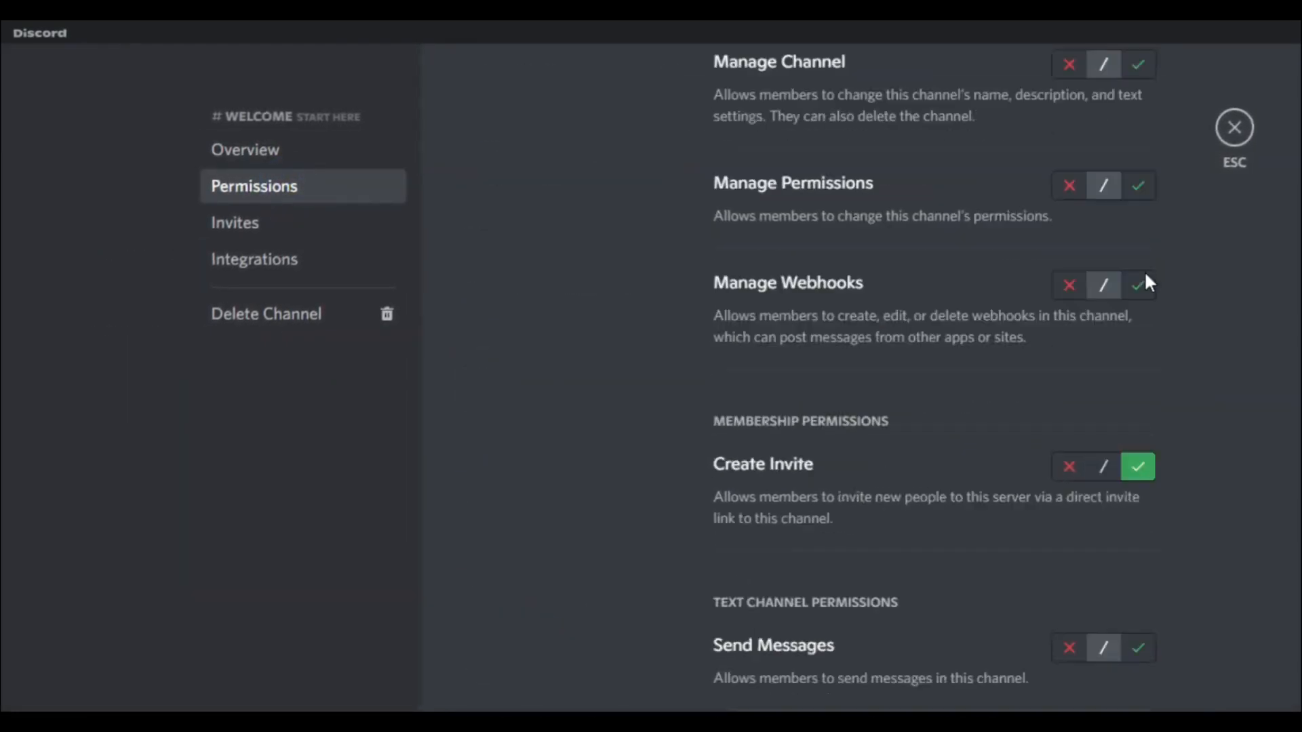
pyautogui.scroll(-3)
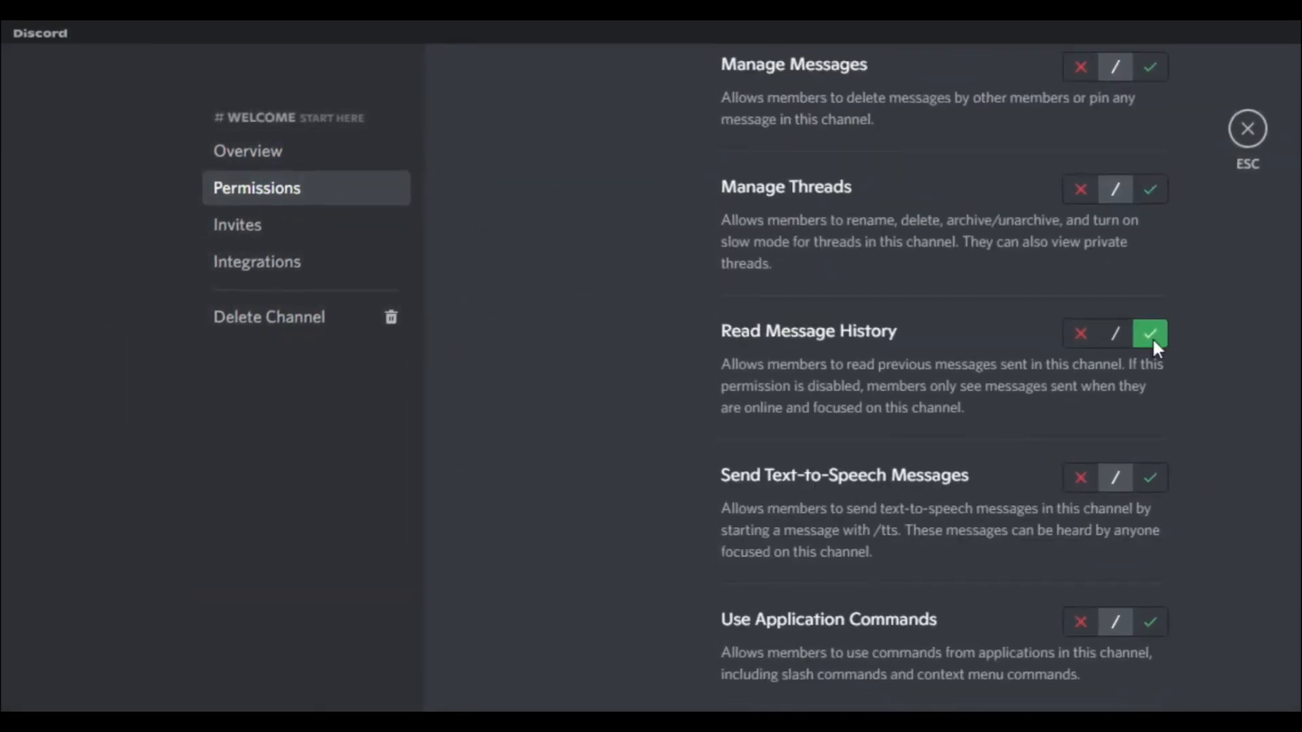
pyautogui.click(1246, 129)
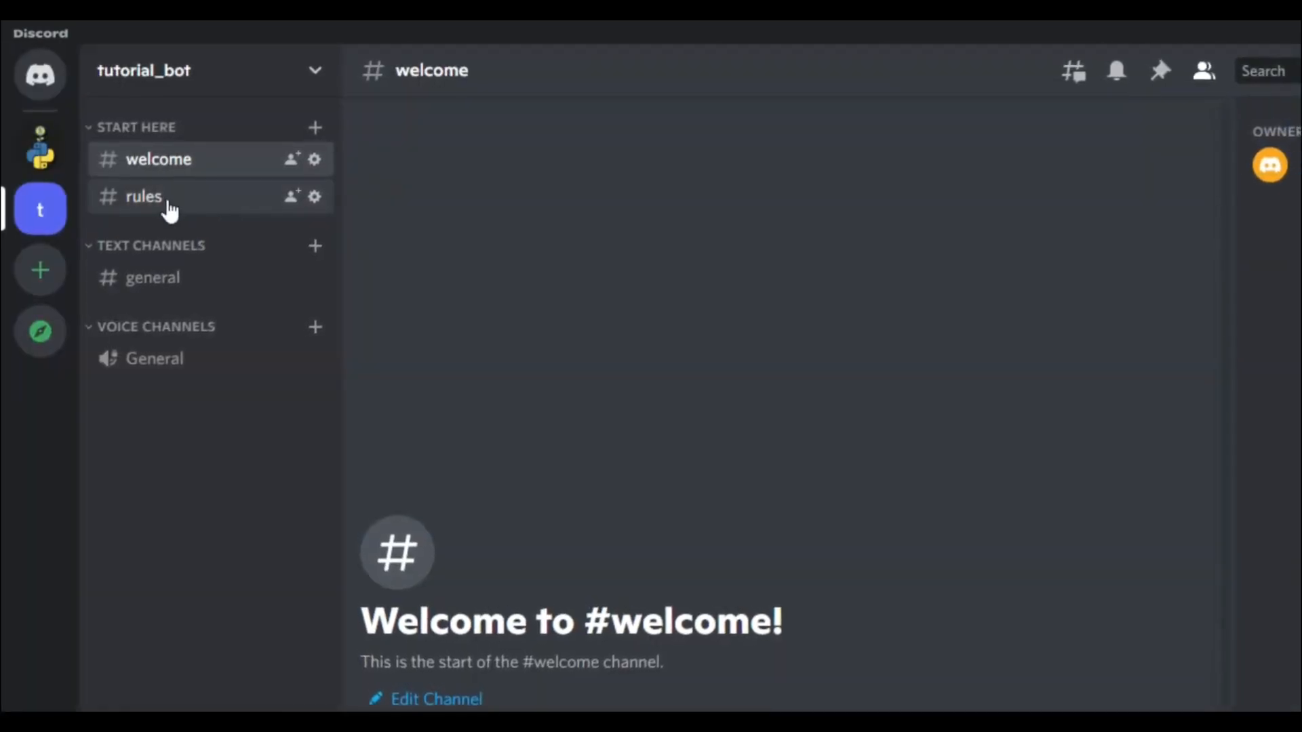
# - Open the rules channel's settings and adjust its permissions
pyautogui.rightClick(144, 198)
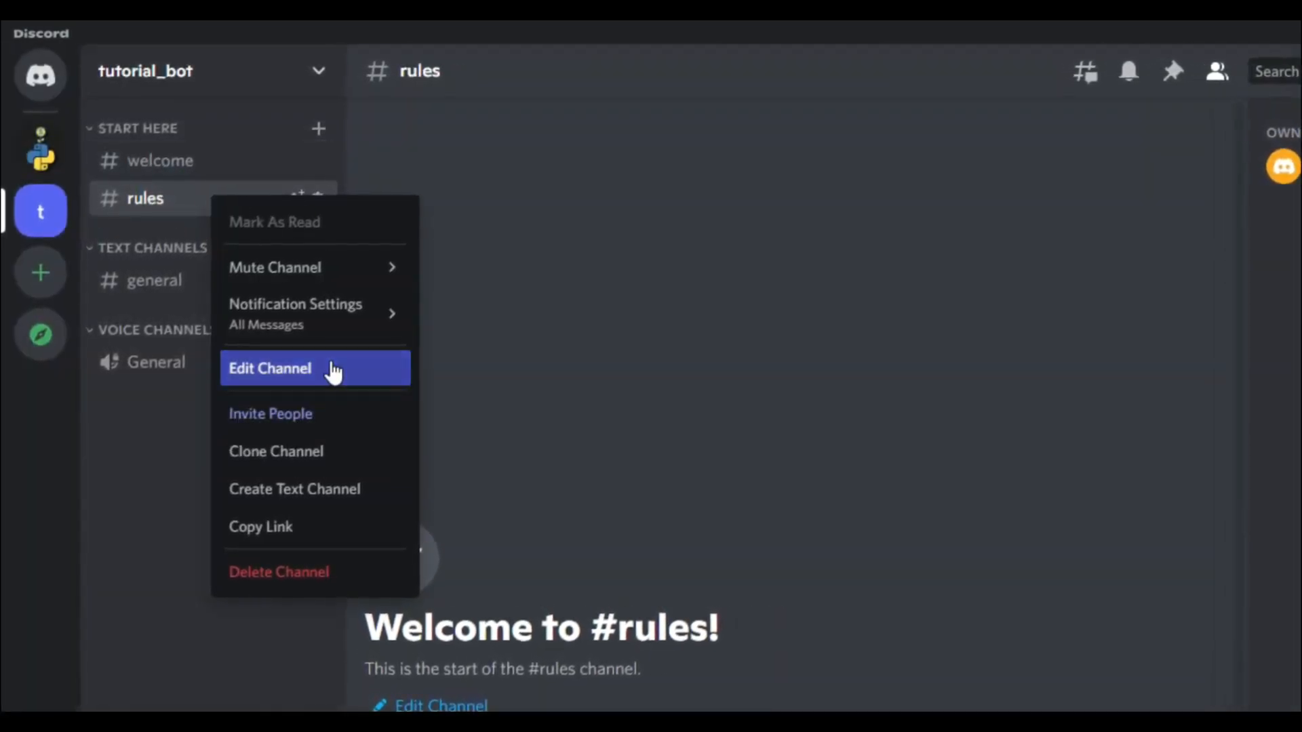
pyautogui.click(269, 368)
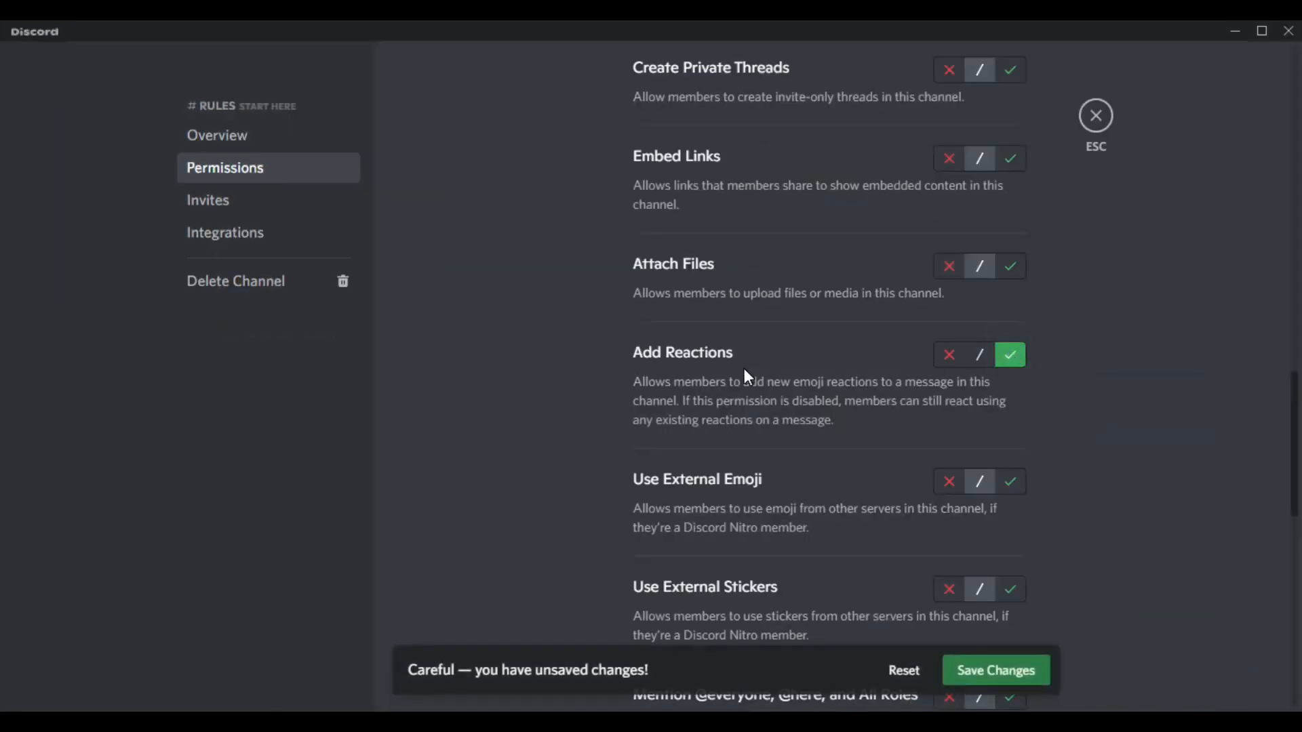
pyautogui.click(979, 355)
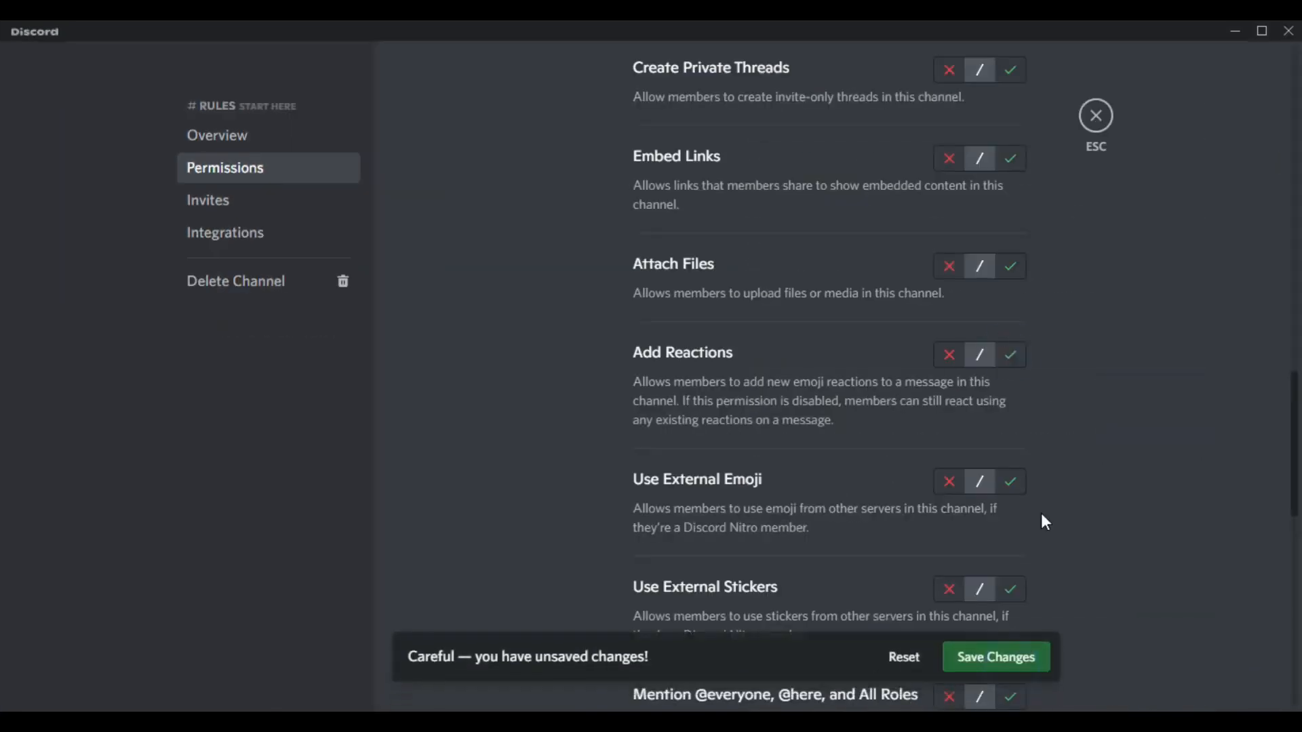
pyautogui.click(1095, 115)
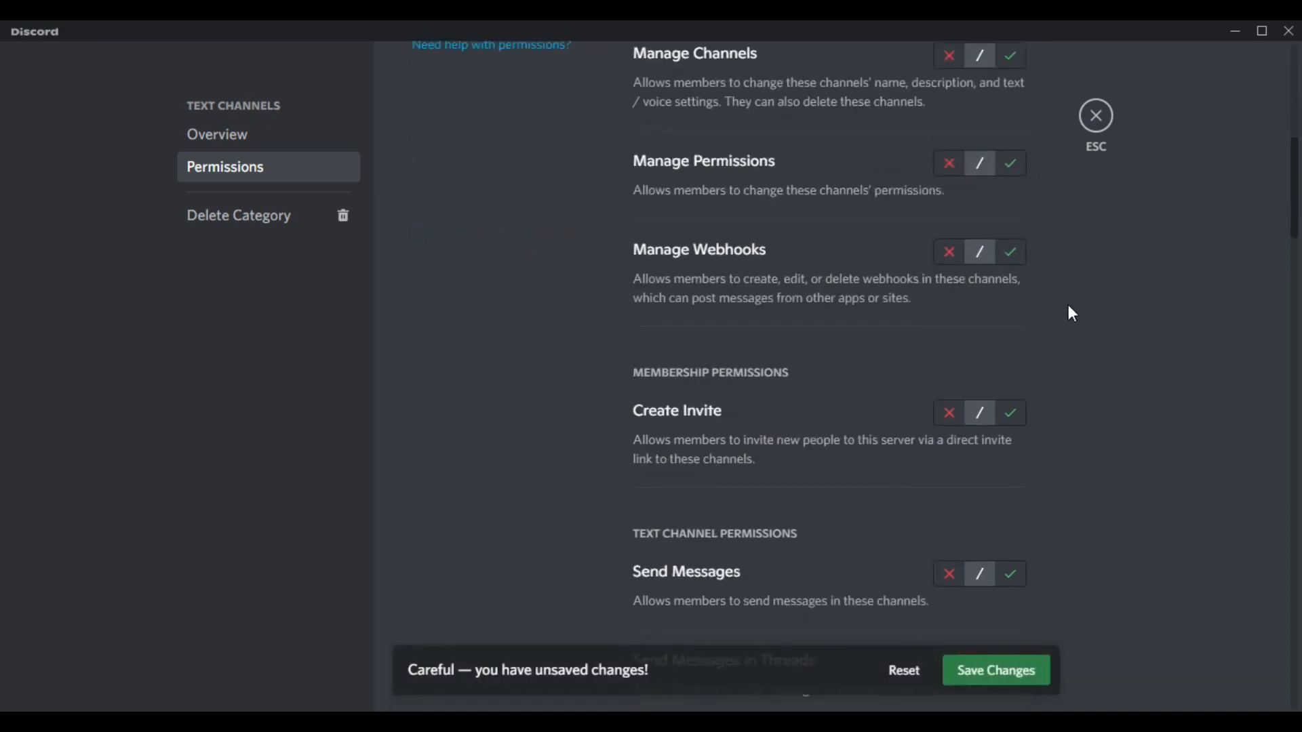
pyautogui.click(1006, 288)
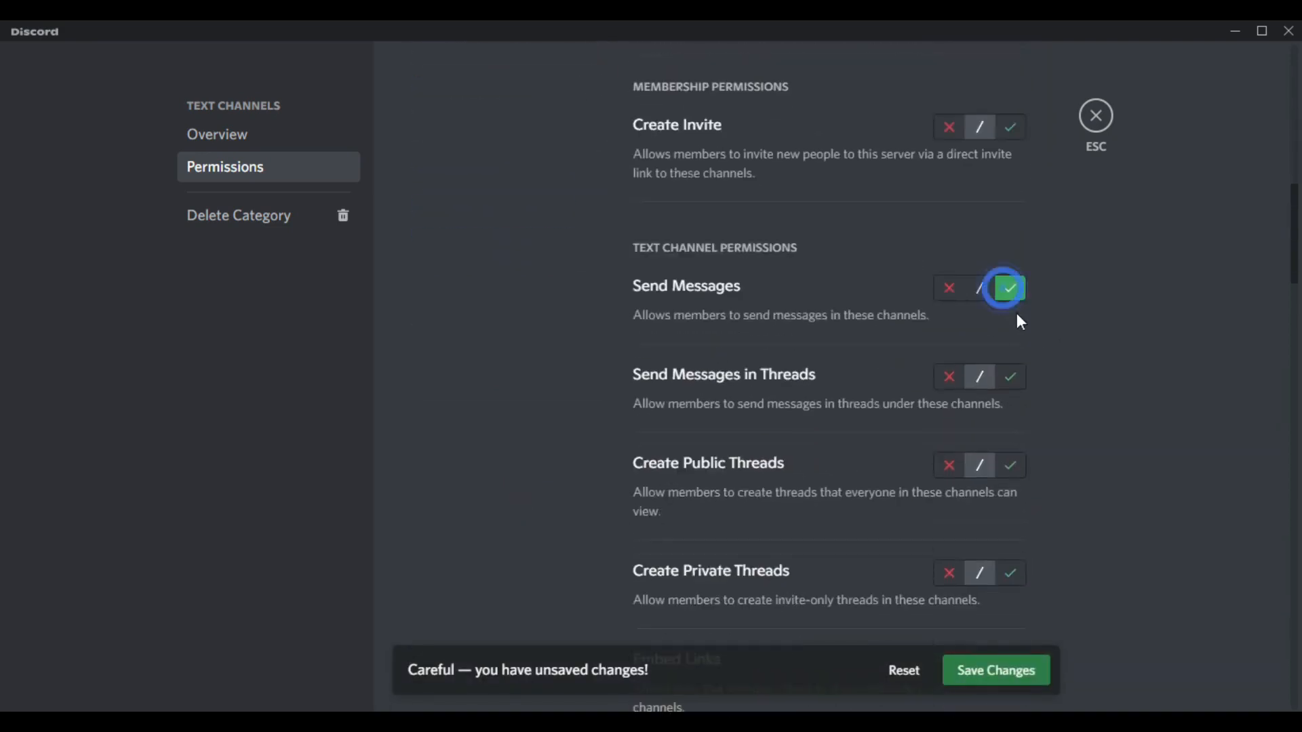
pyautogui.scroll(-3)
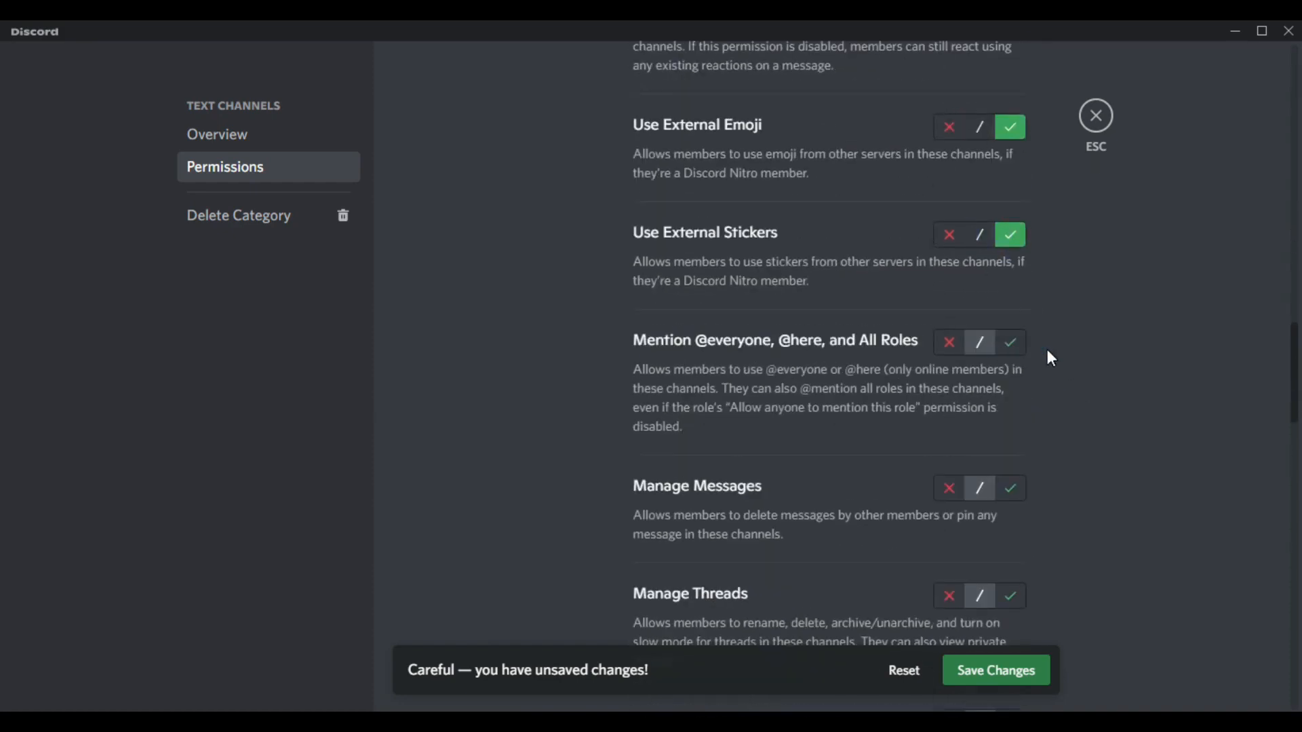
pyautogui.scroll(-3)
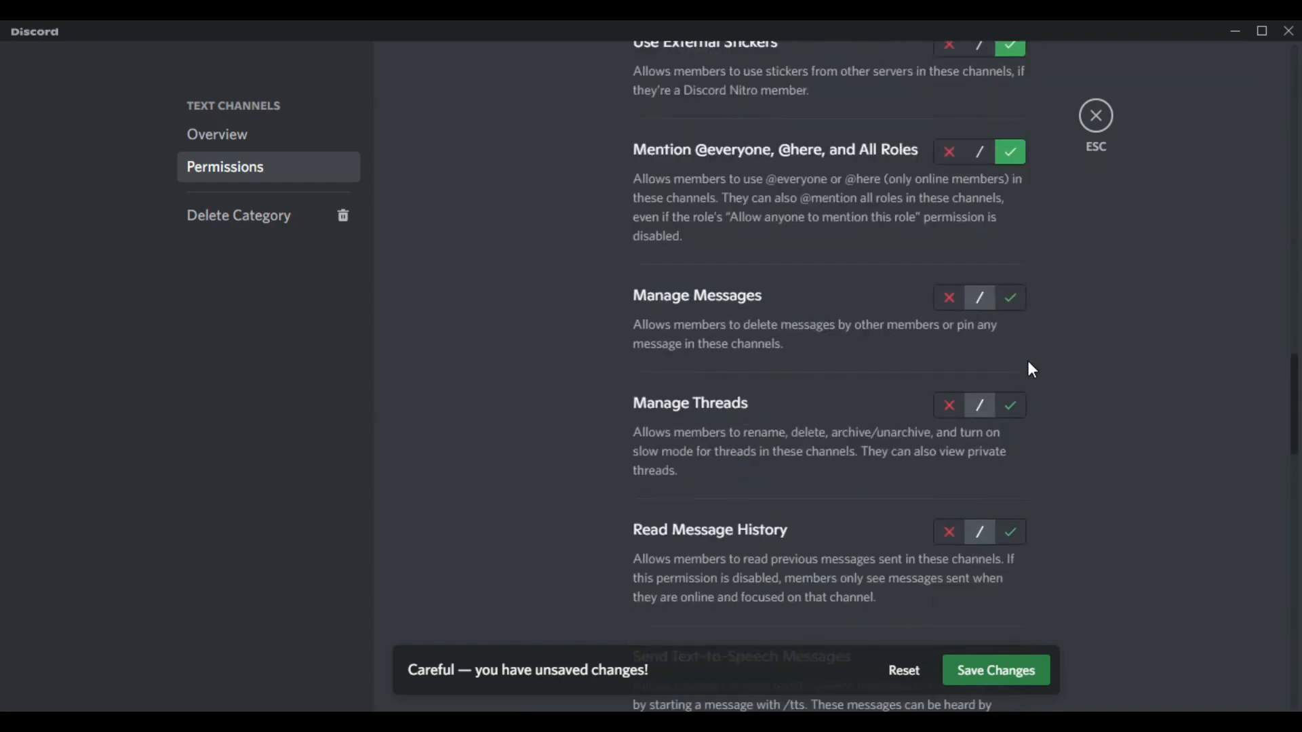
pyautogui.click(1095, 115)
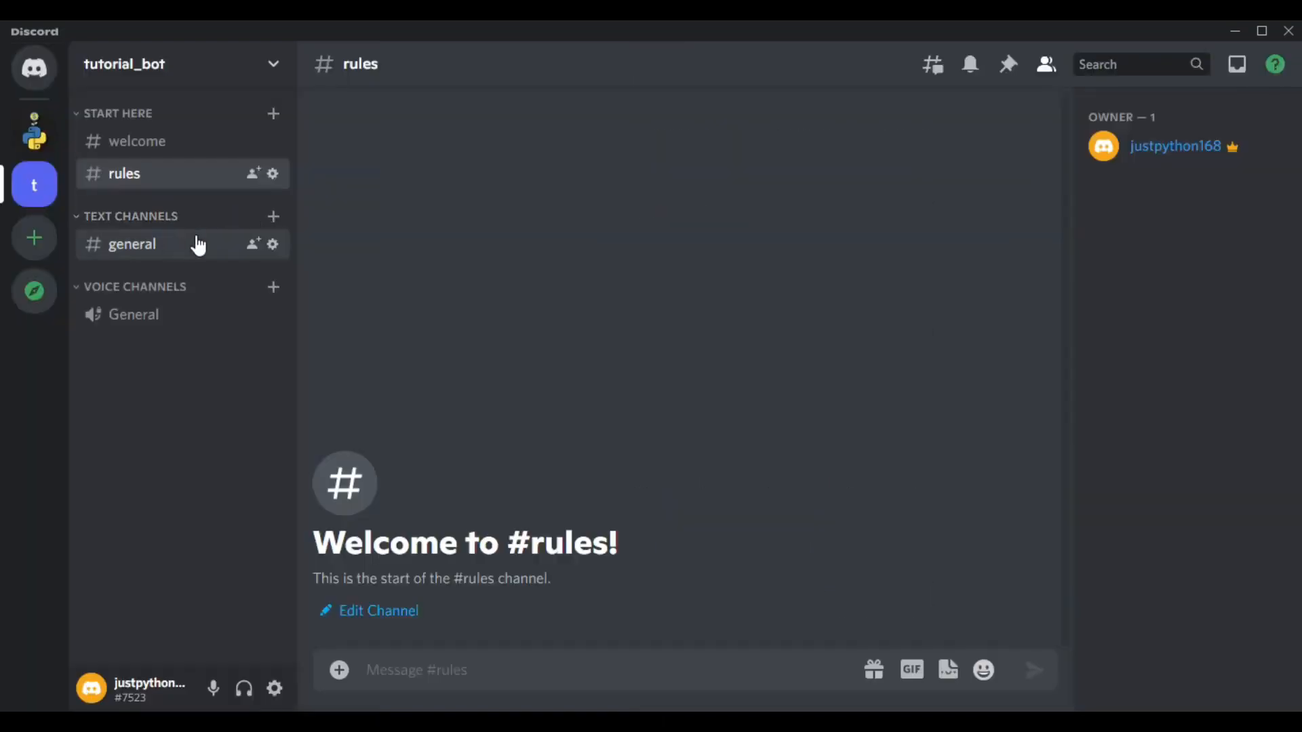
# - Create 'memes' and 'tech' text channels under Text Channels
pyautogui.click(273, 216)
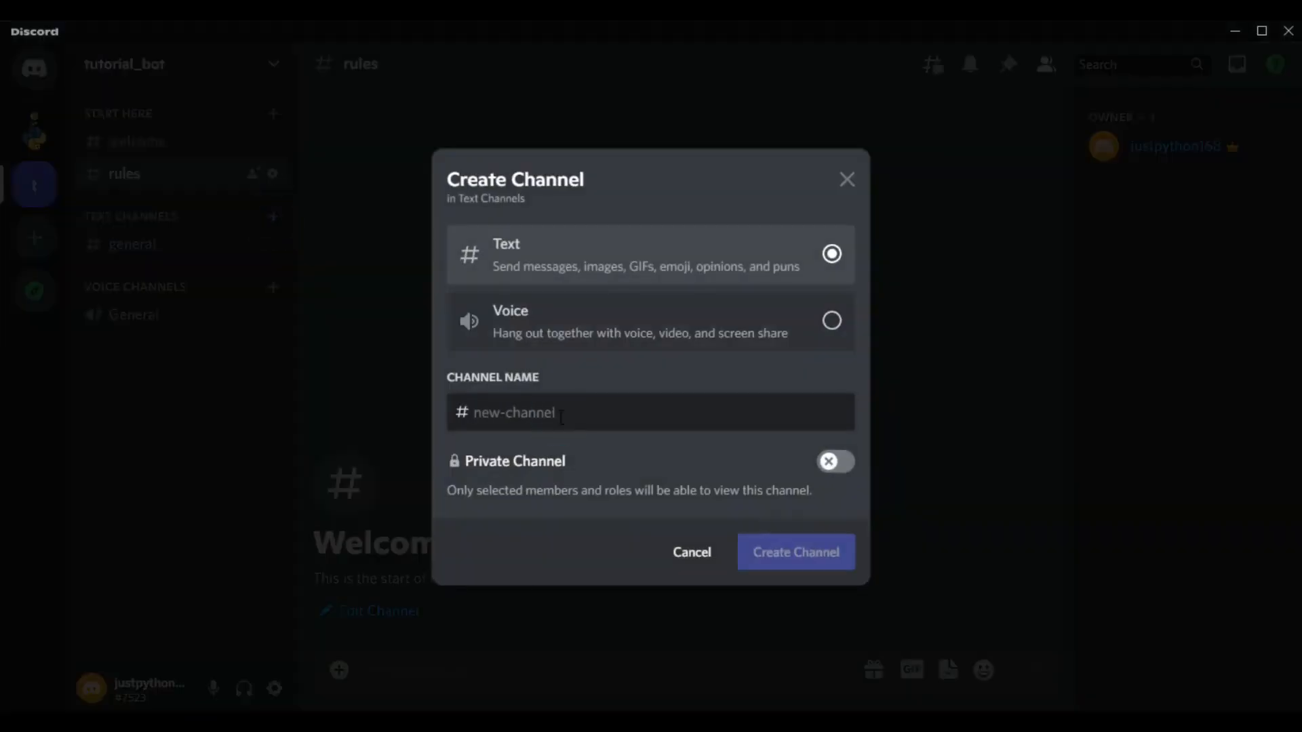
pyautogui.write('memes')
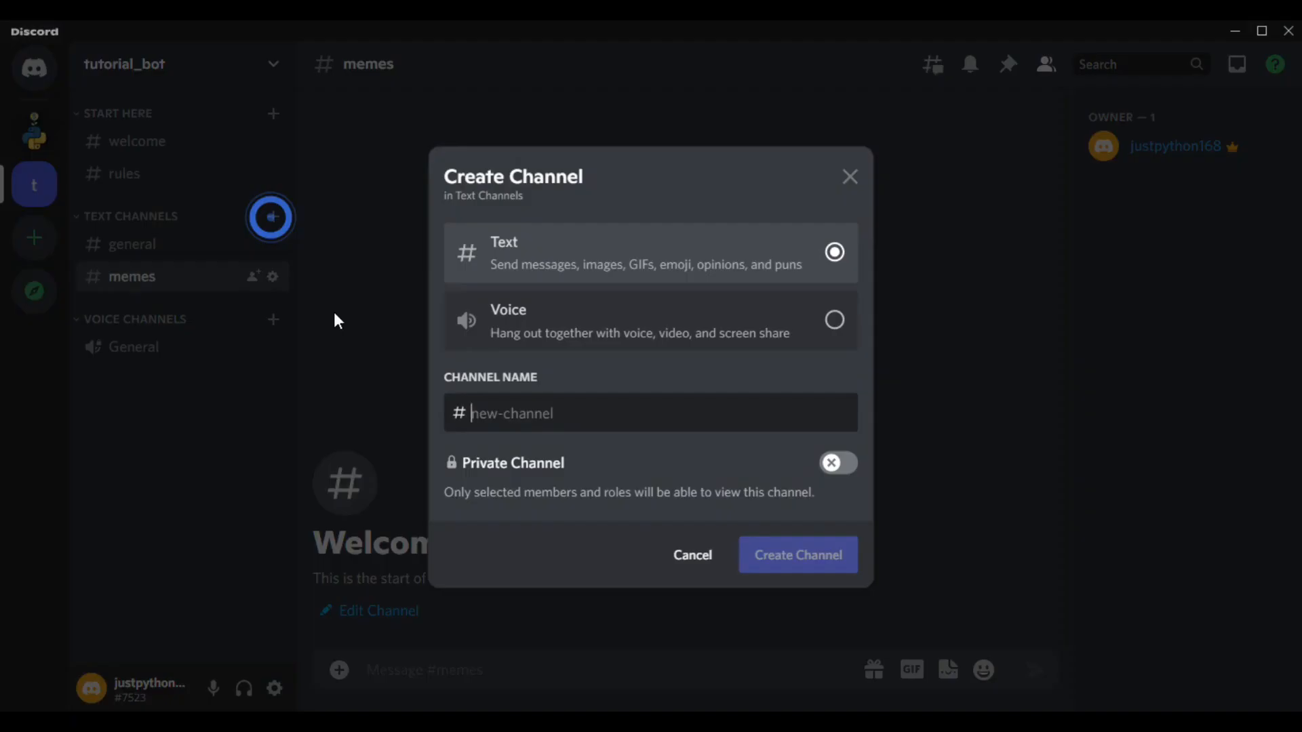
pyautogui.write('tech')
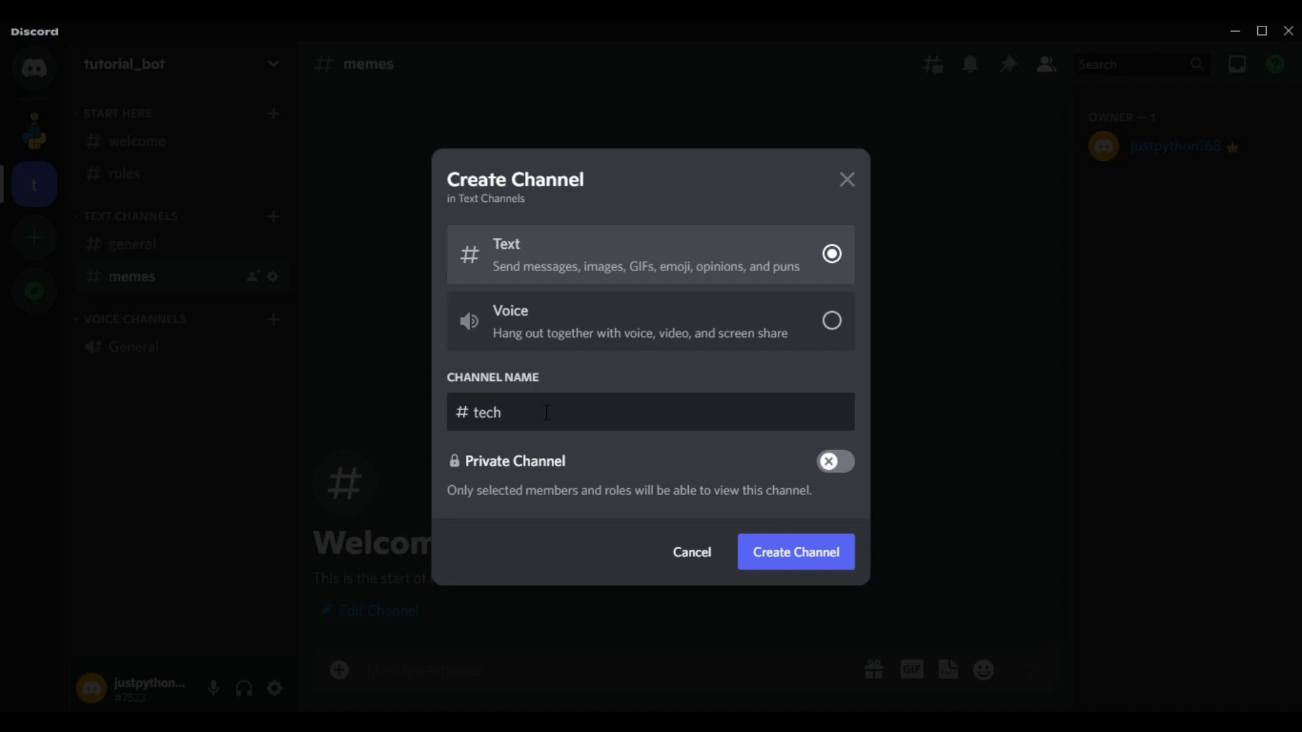
pyautogui.click(794, 551)
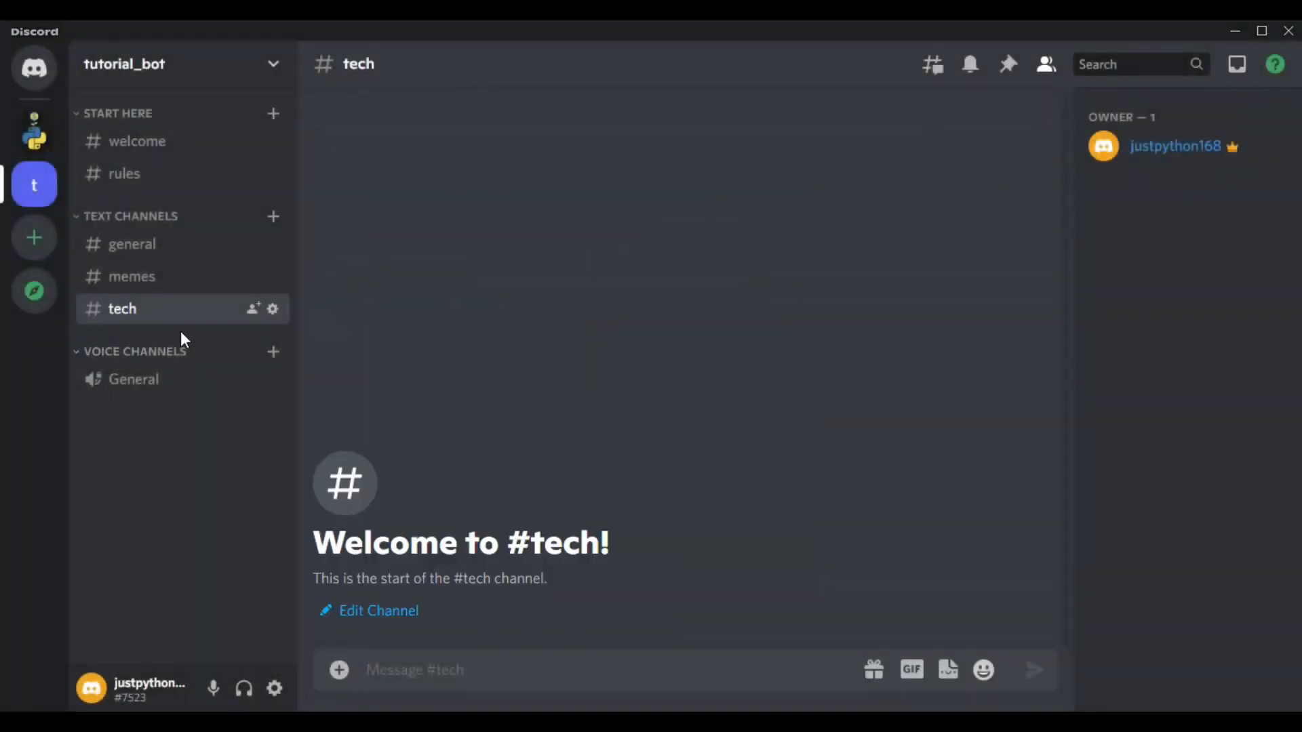
pyautogui.click(137, 141)
pyautogui.write('Welcome to')
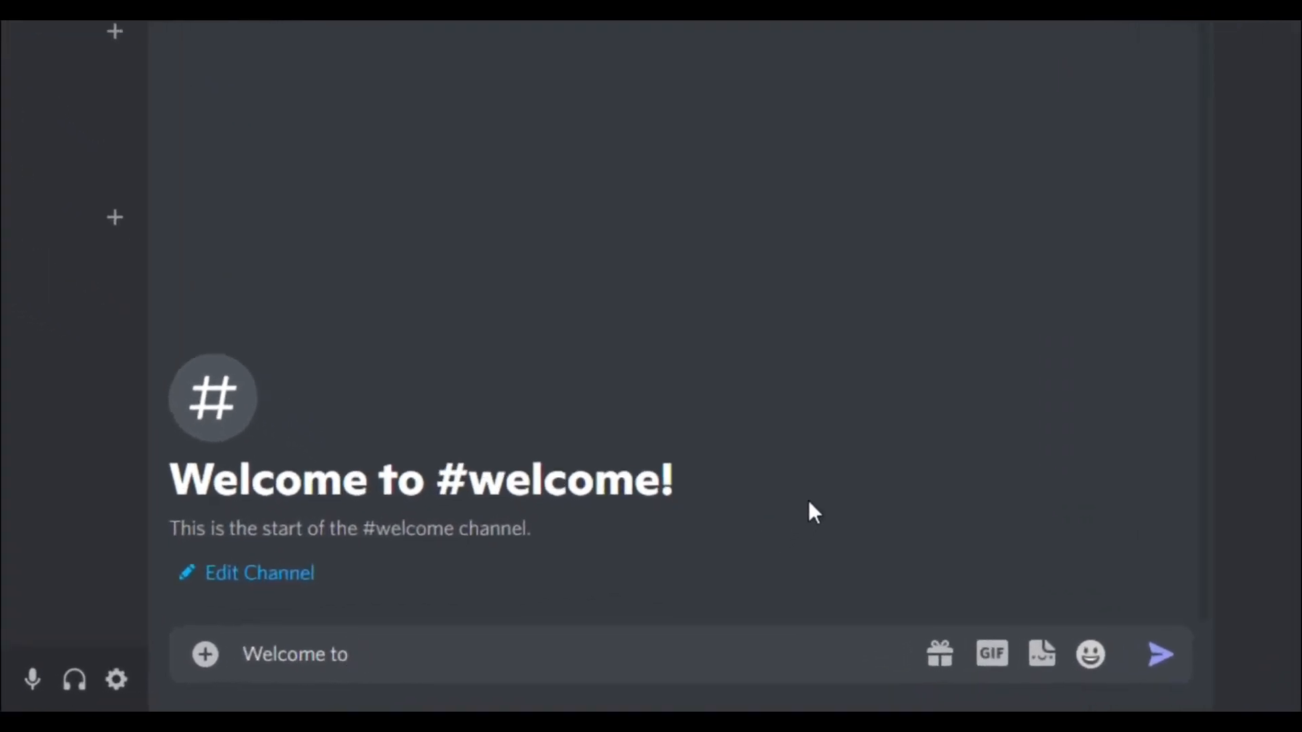
# - Post a bold welcome message telling newcomers to read #rules to get access
pyautogui.write('the our server')
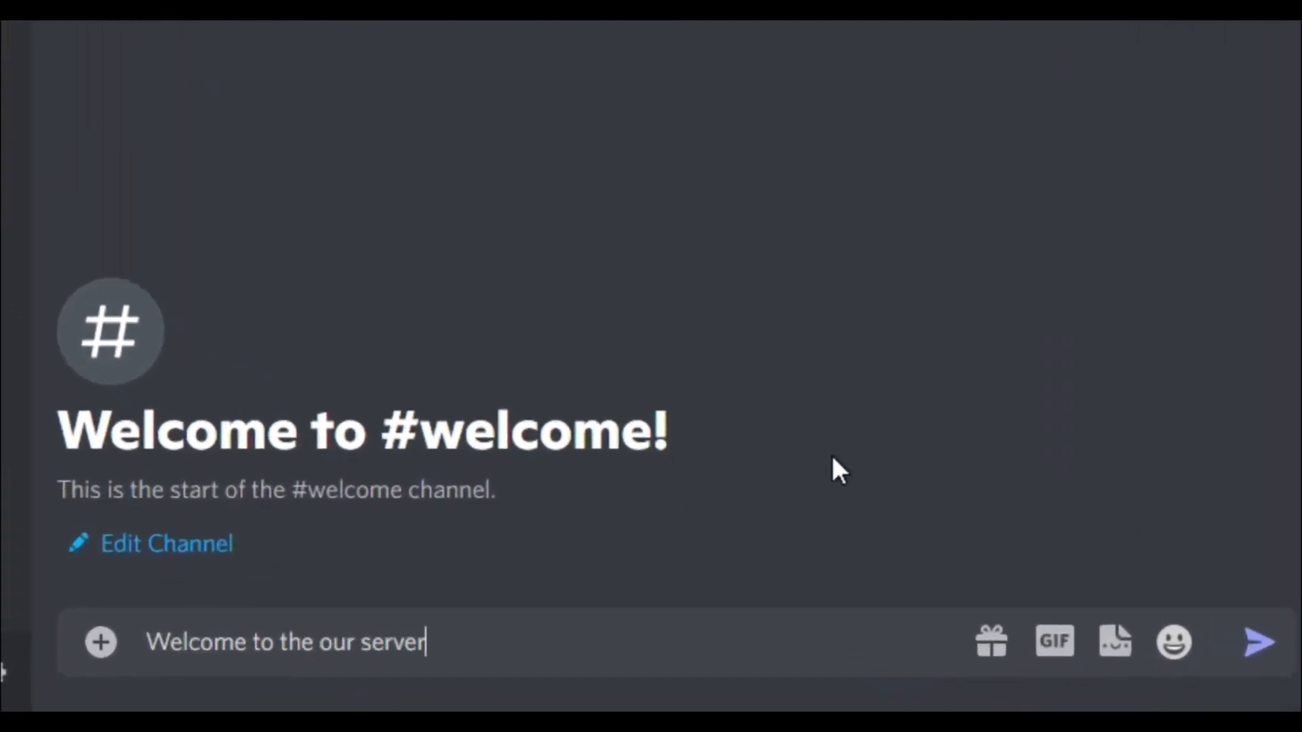
pyautogui.write('**Welcome to the our server, make sure to read #rules channel in order to get access to the test role**')
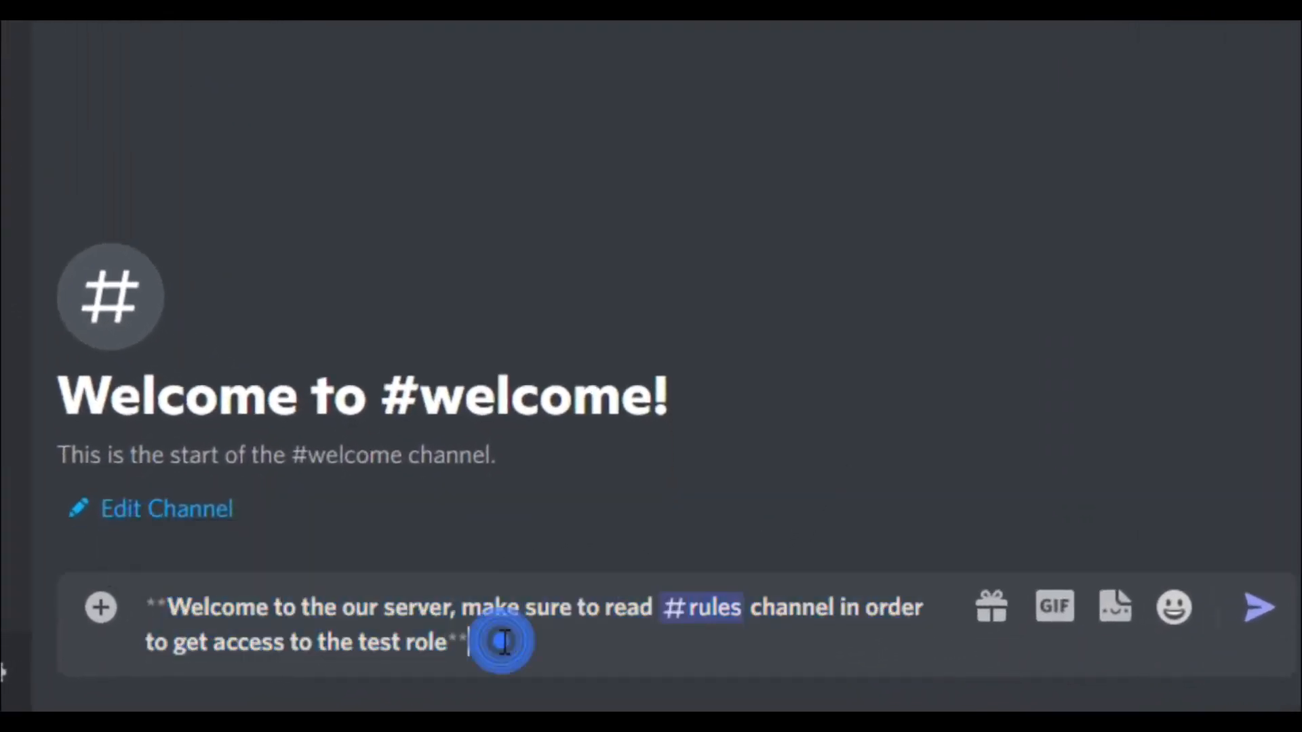
pyautogui.press('Enter')
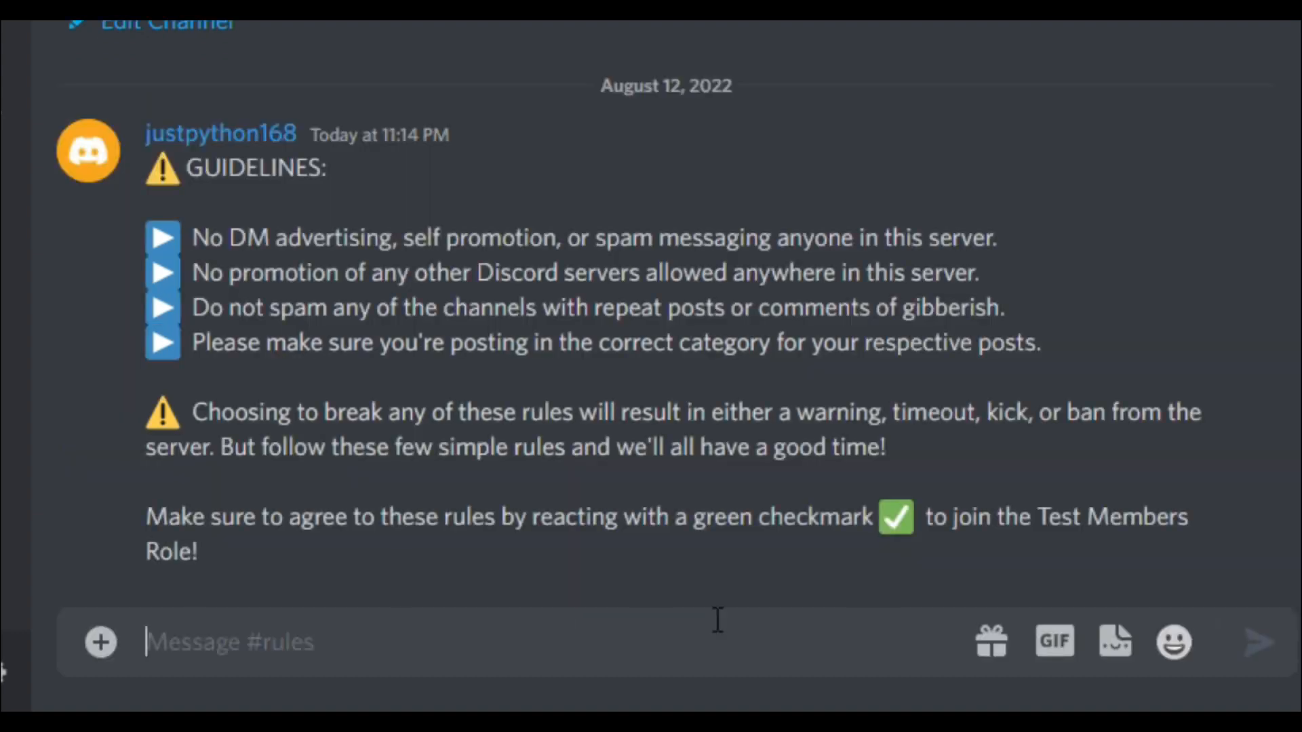
pyautogui.moveTo(473, 340)
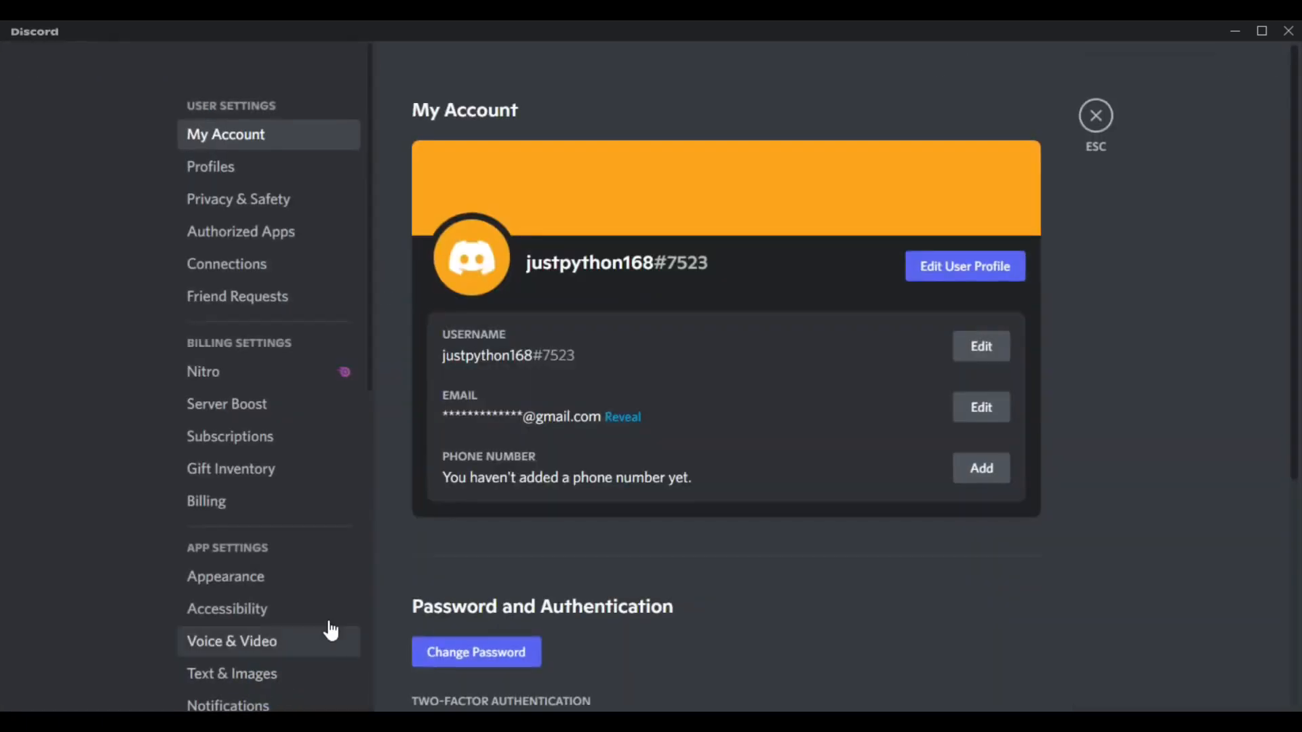
# - Switch on the Developer Mode toggle under Advanced in Discord's app settings
pyautogui.click(56, 578)
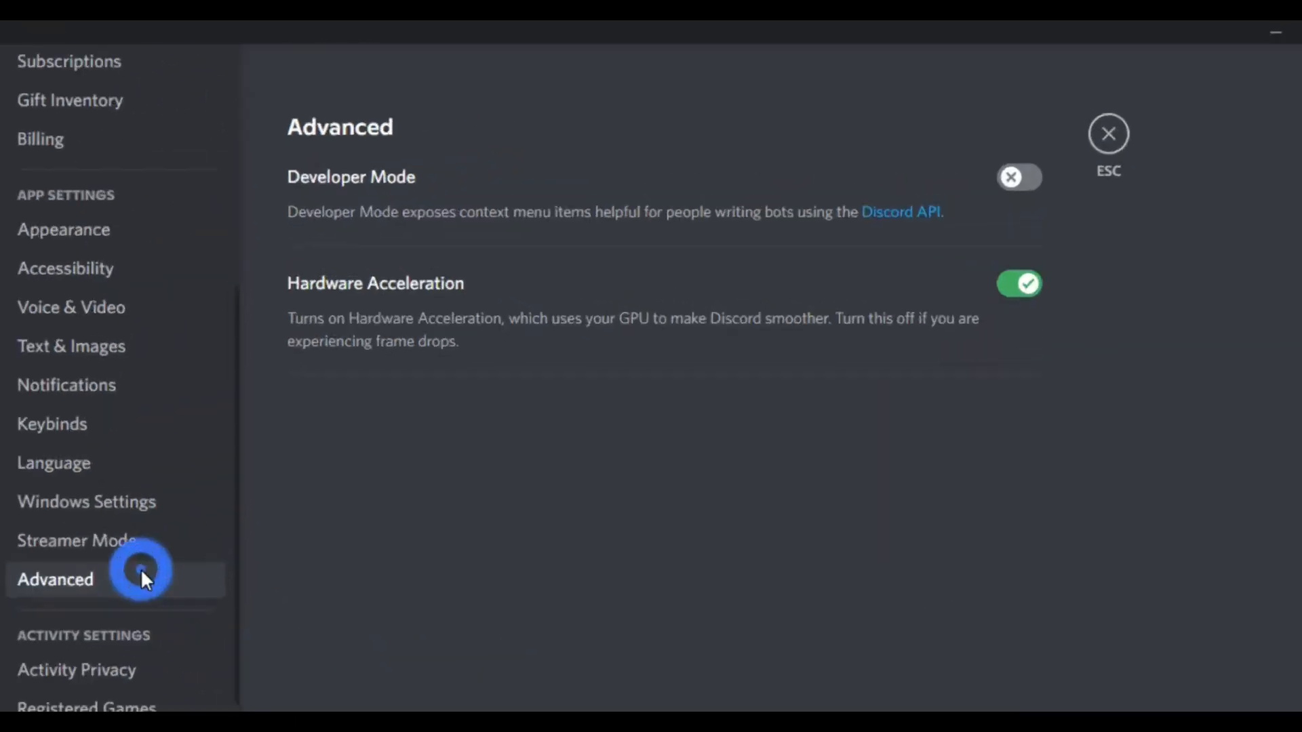
pyautogui.click(1019, 177)
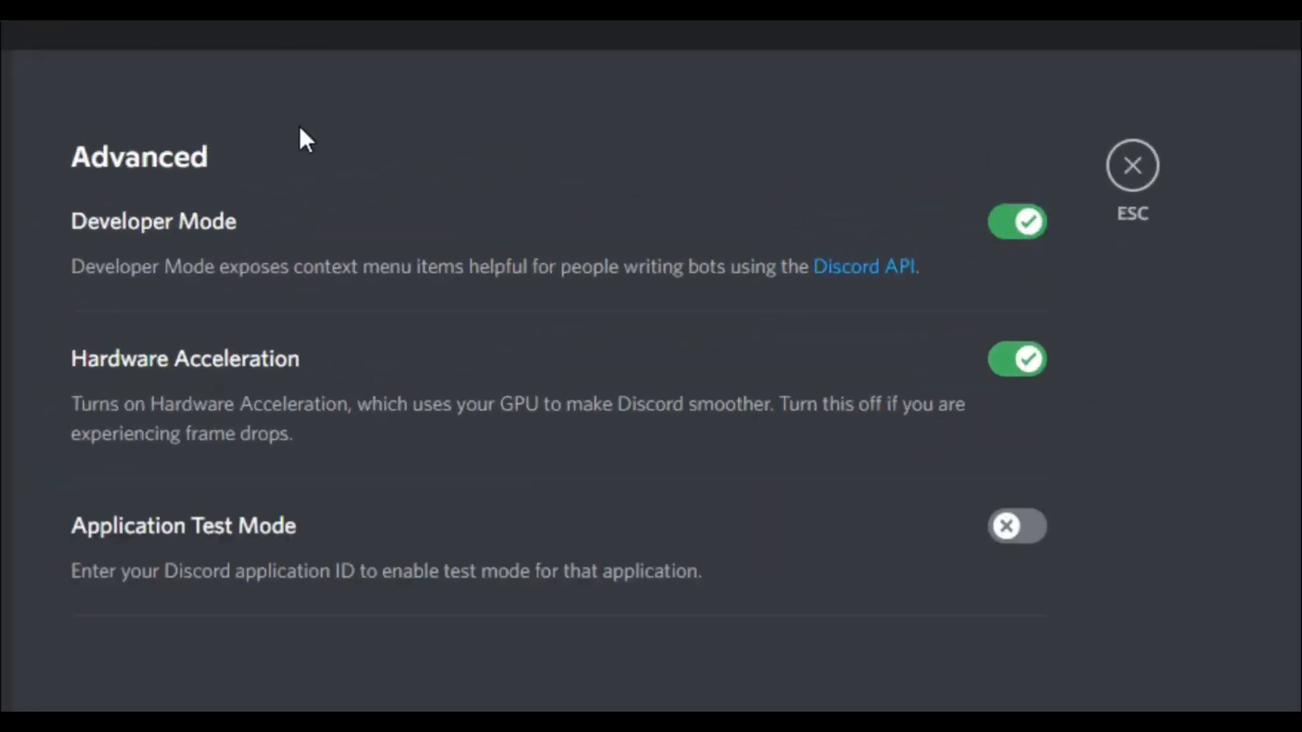
pyautogui.click(863, 266)
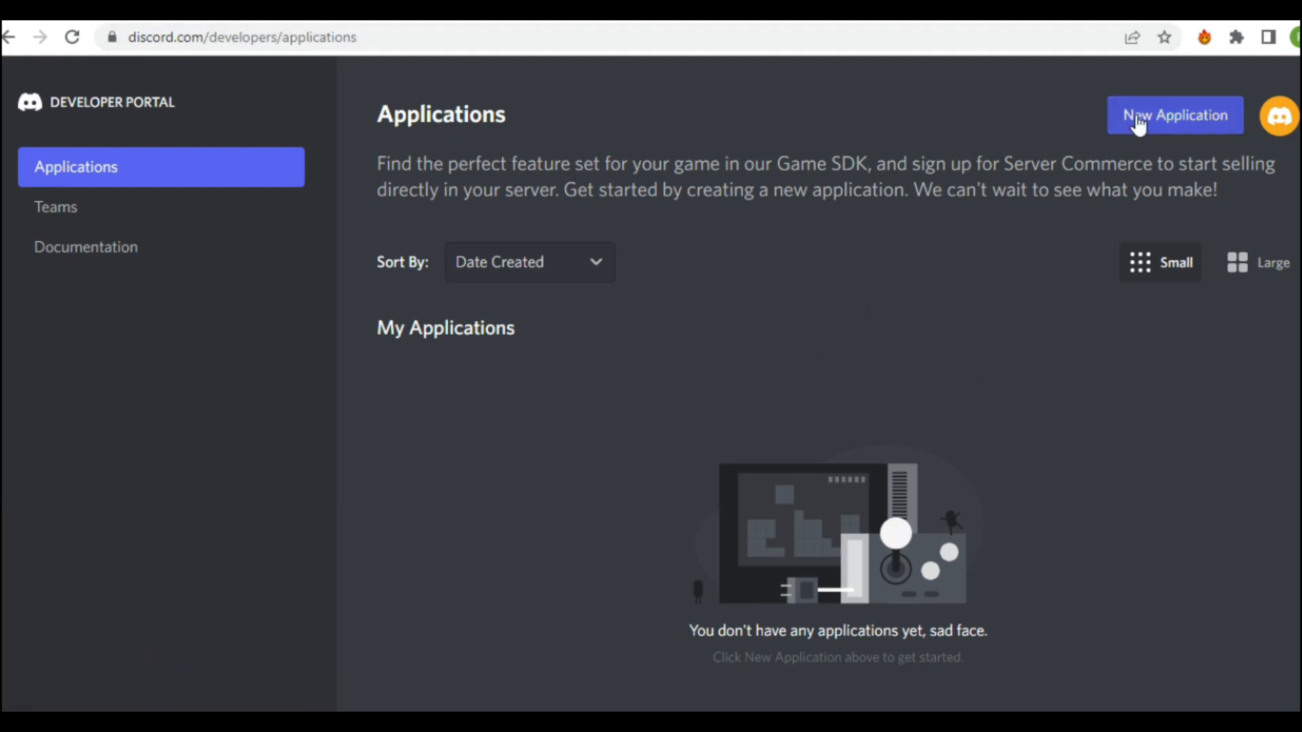
# - Create a new Developer Portal application named test_bot
pyautogui.click(1174, 115)
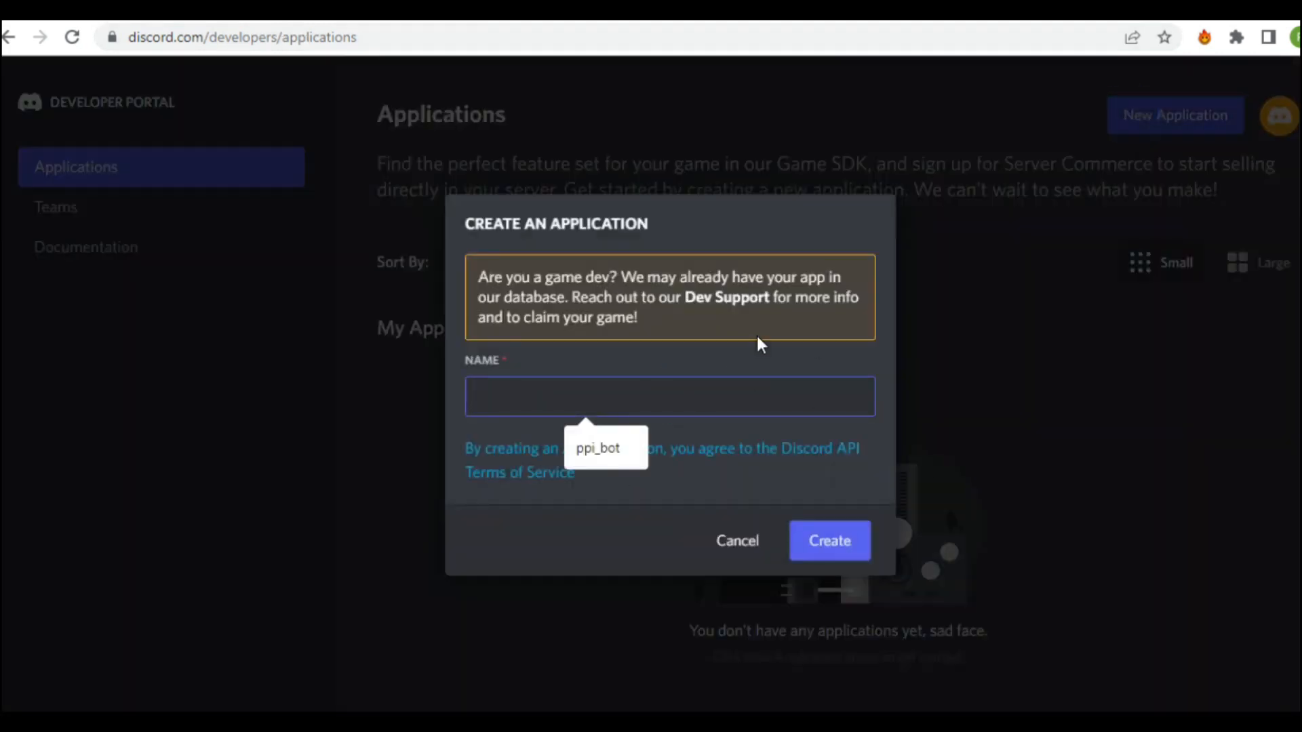
pyautogui.write('test_bot')
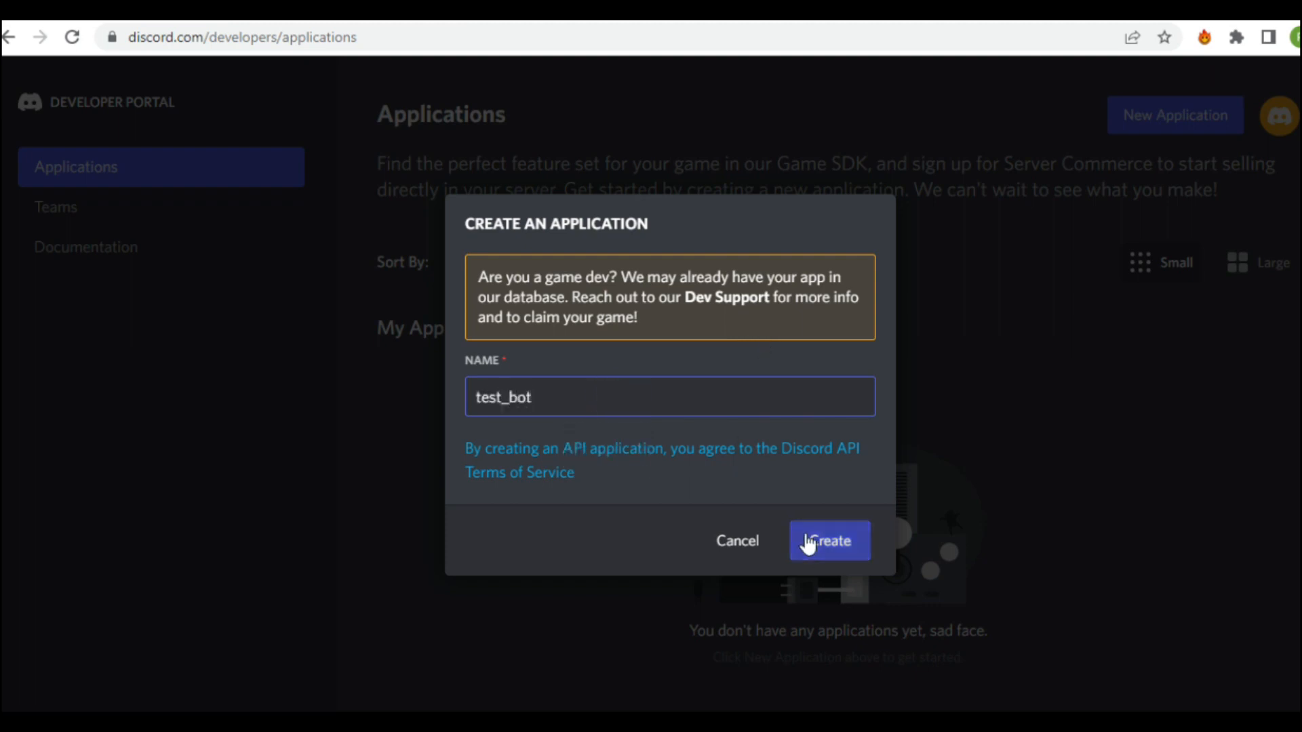
pyautogui.click(828, 540)
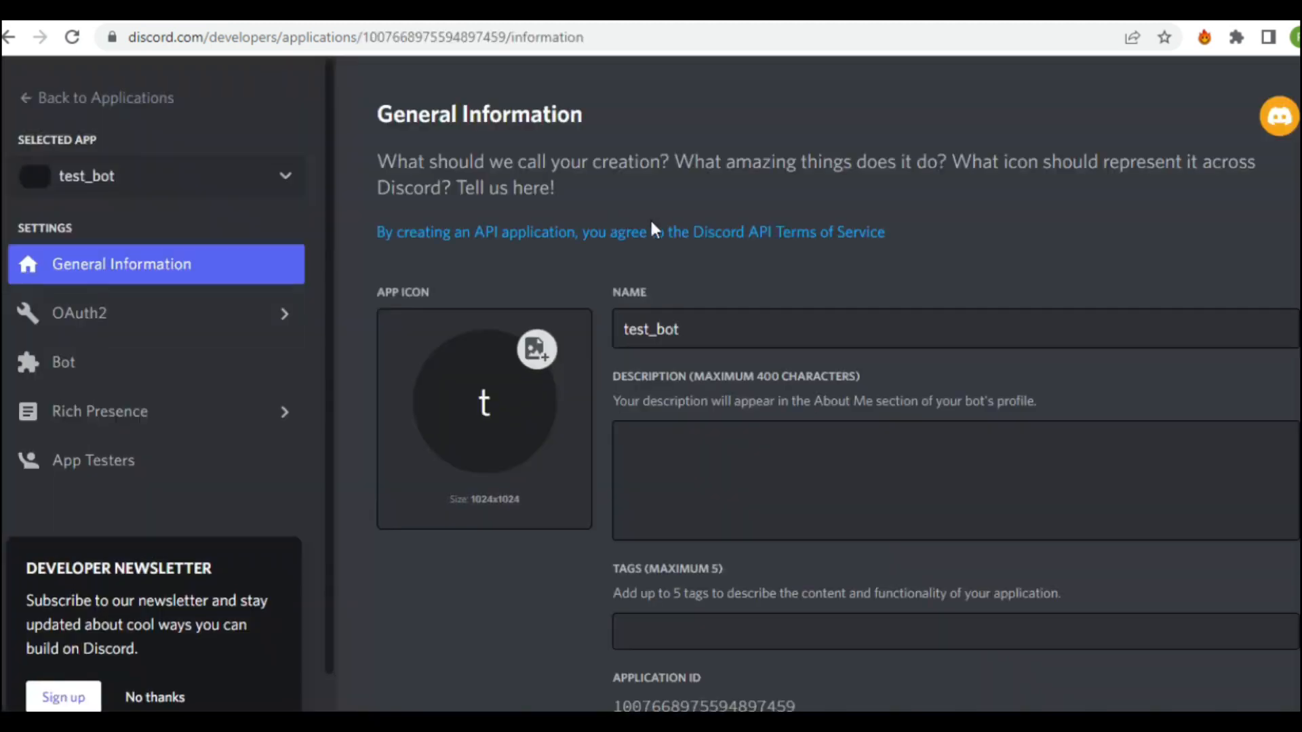
# - Add a bot user to test_bot, then reset and copy its token
pyautogui.click(63, 362)
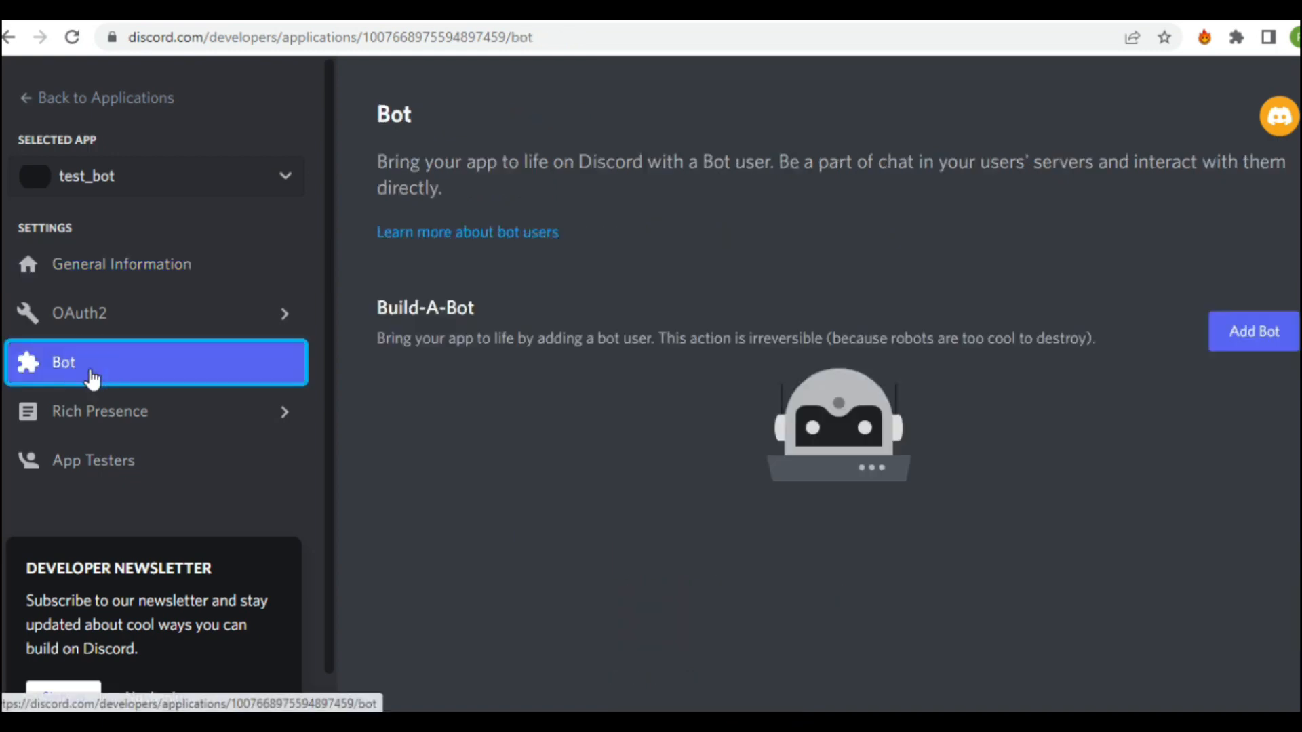
pyautogui.click(1253, 332)
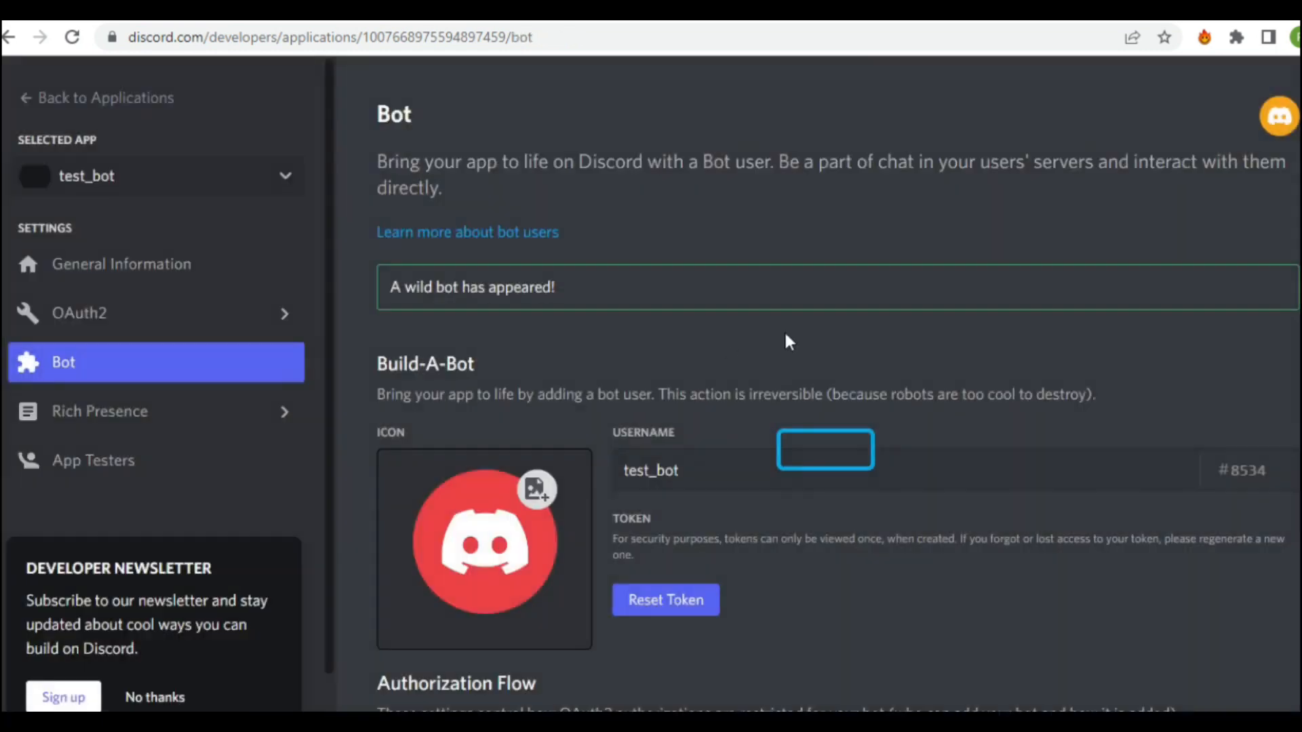
pyautogui.scroll(-3)
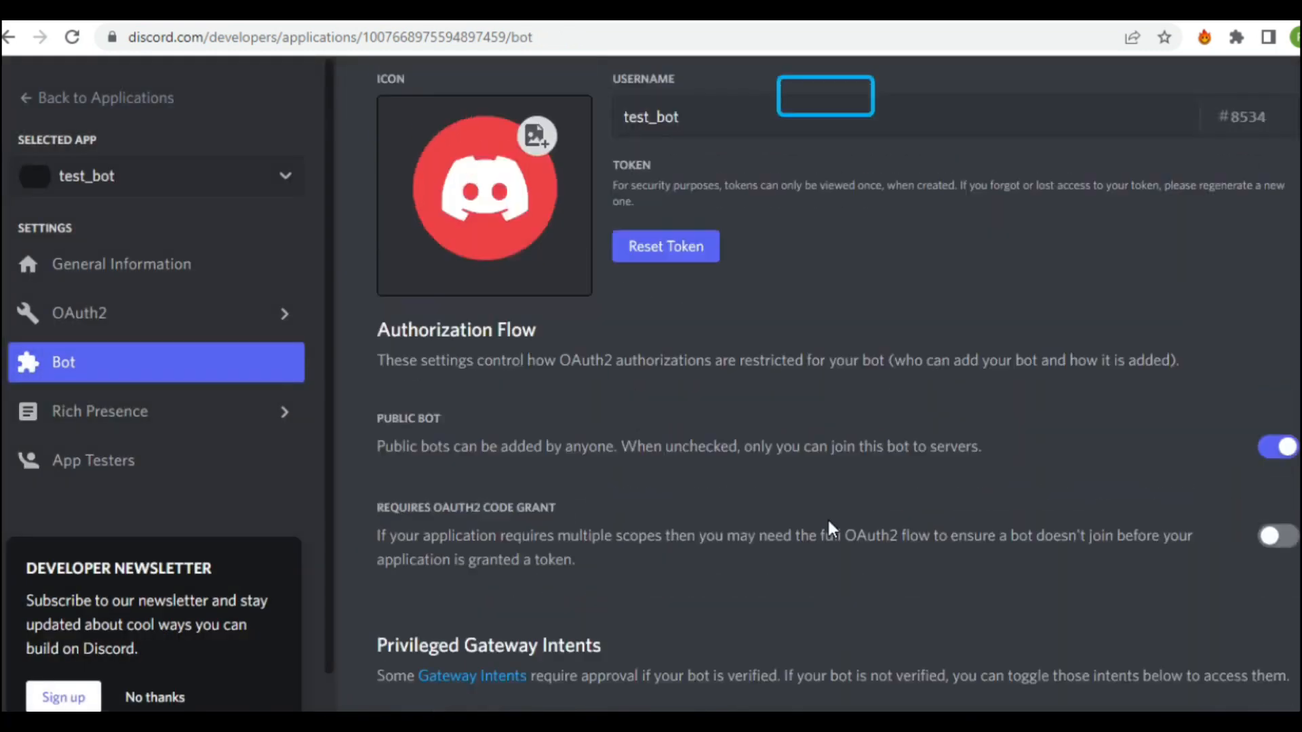
pyautogui.click(665, 245)
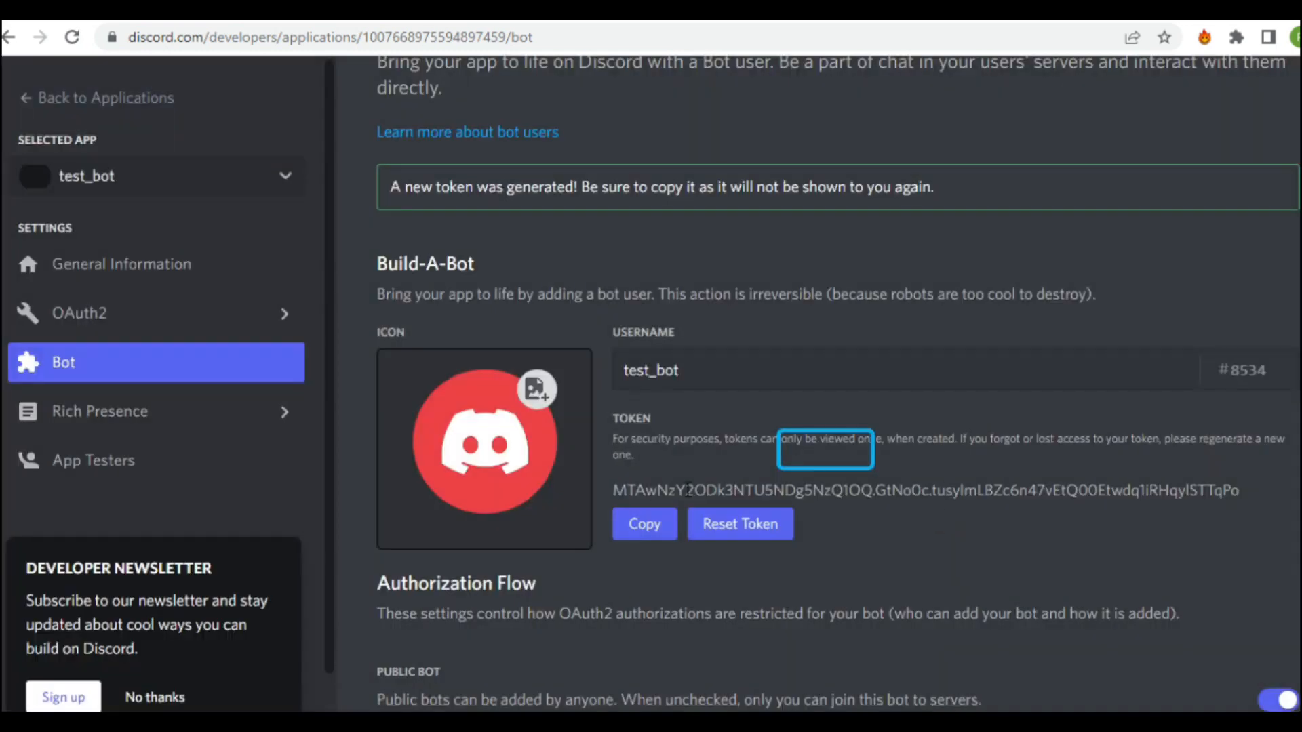
pyautogui.doubleClick(925, 490)
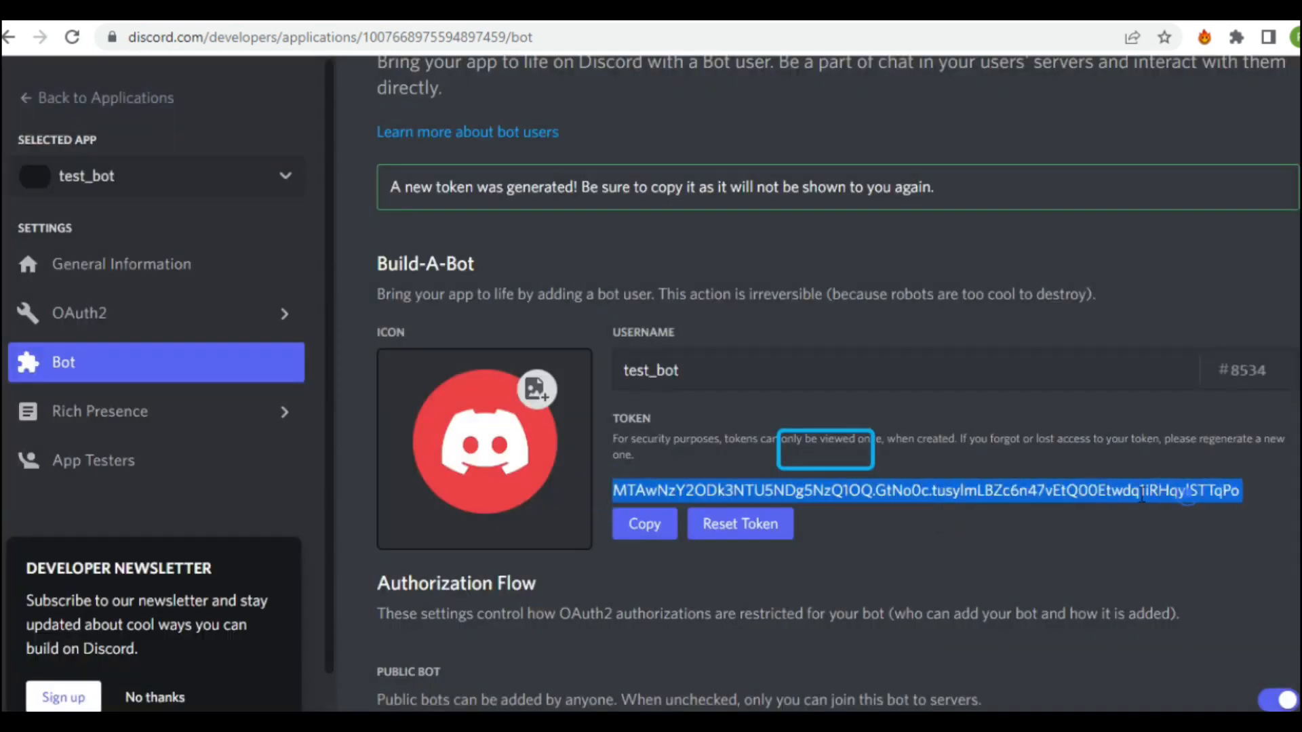
# - Enable the Presence and Server Members privileged gateway intents
pyautogui.scroll(-3)
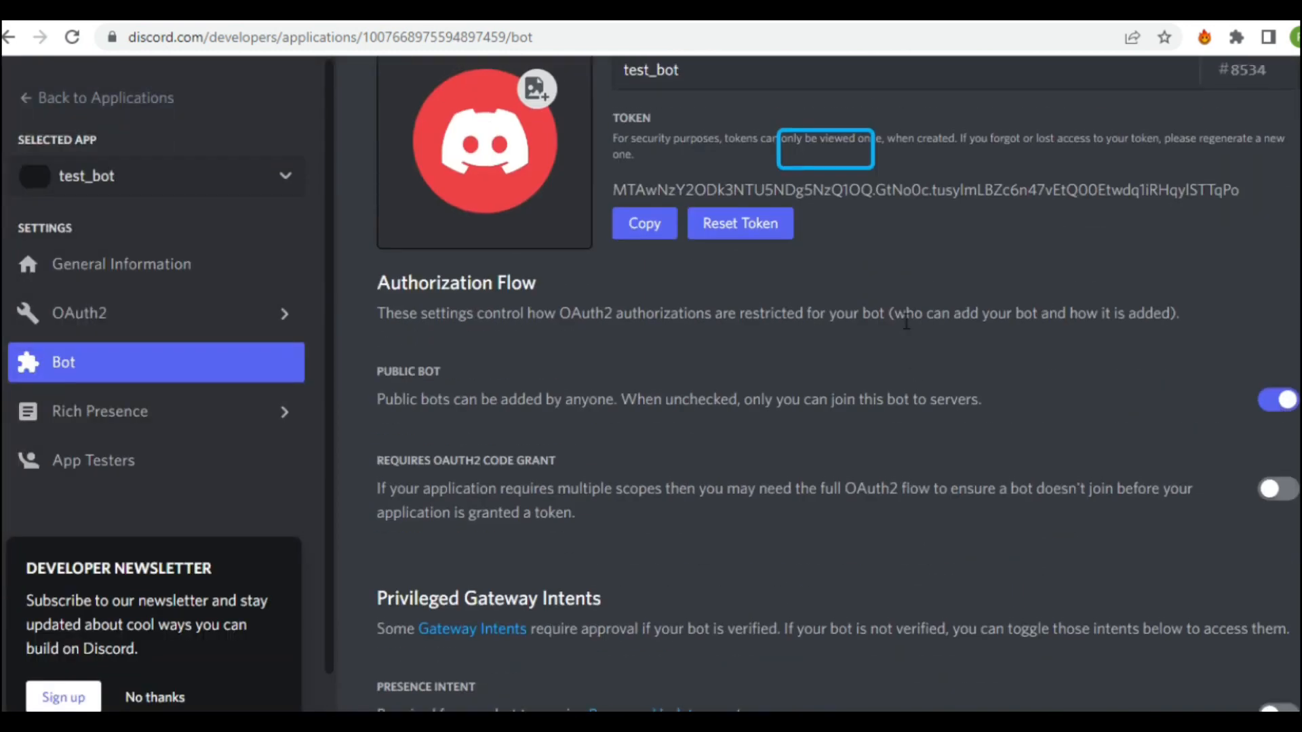
pyautogui.scroll(-3)
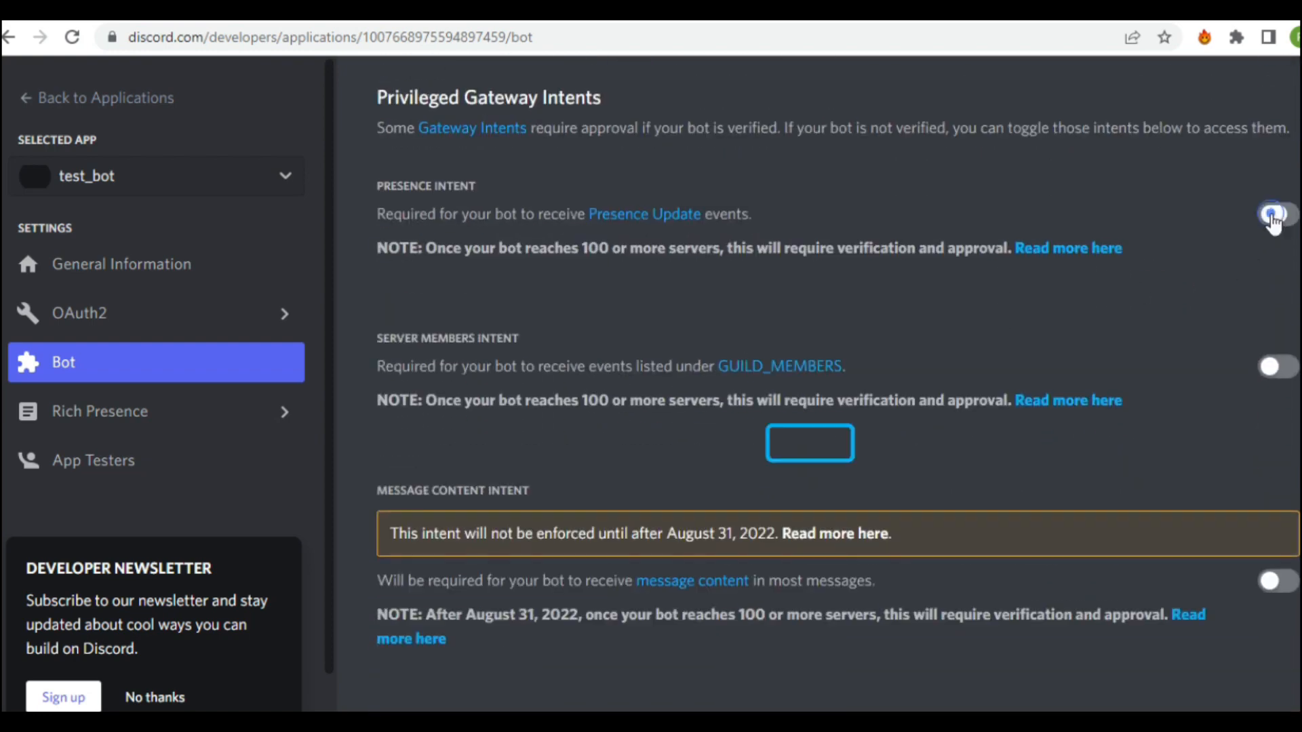
pyautogui.click(1275, 215)
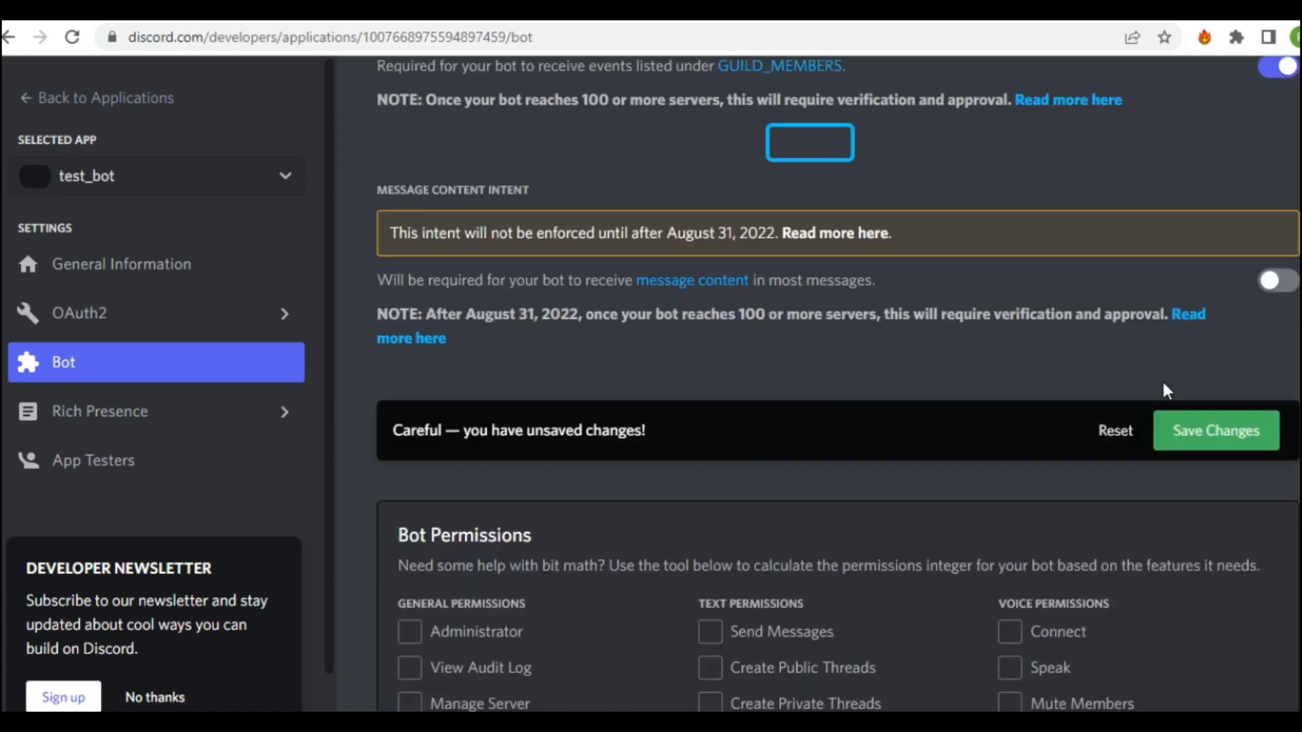
# - Generate and copy an OAuth2 invite URL with bot scope and Administrator permission
pyautogui.click(80, 313)
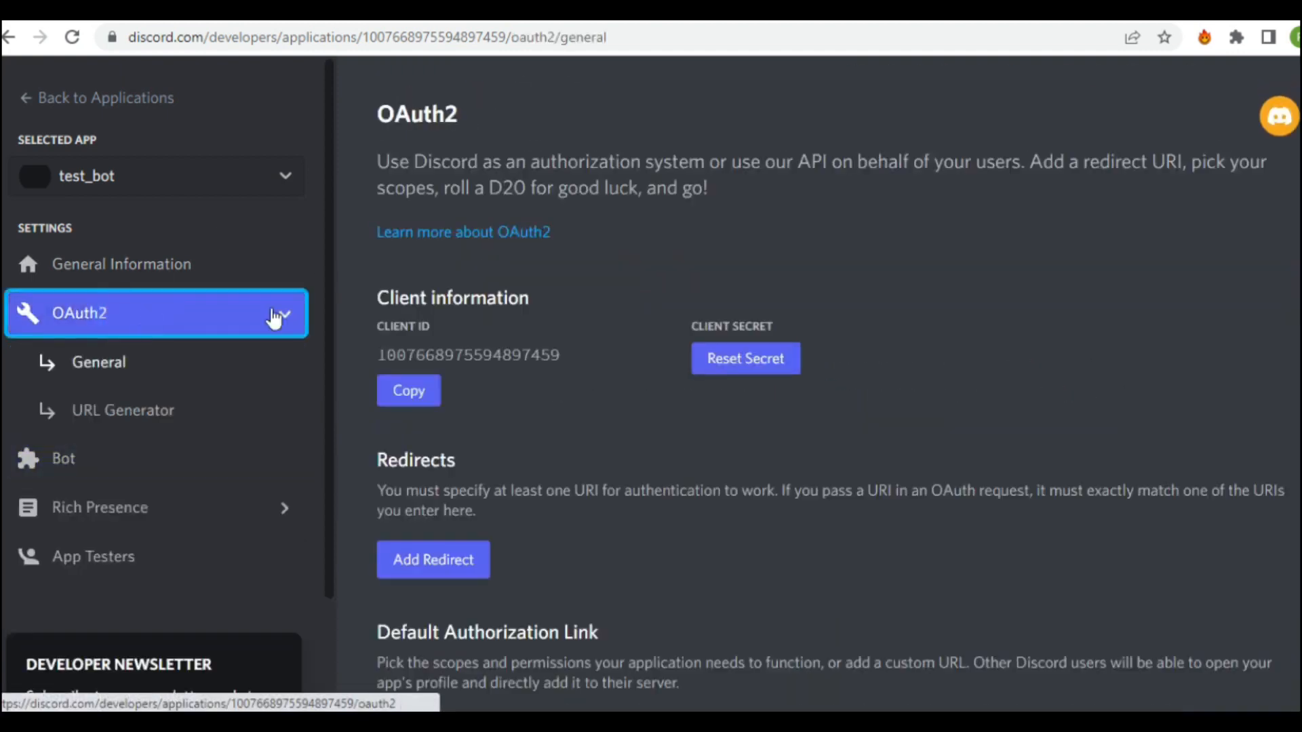
pyautogui.click(122, 409)
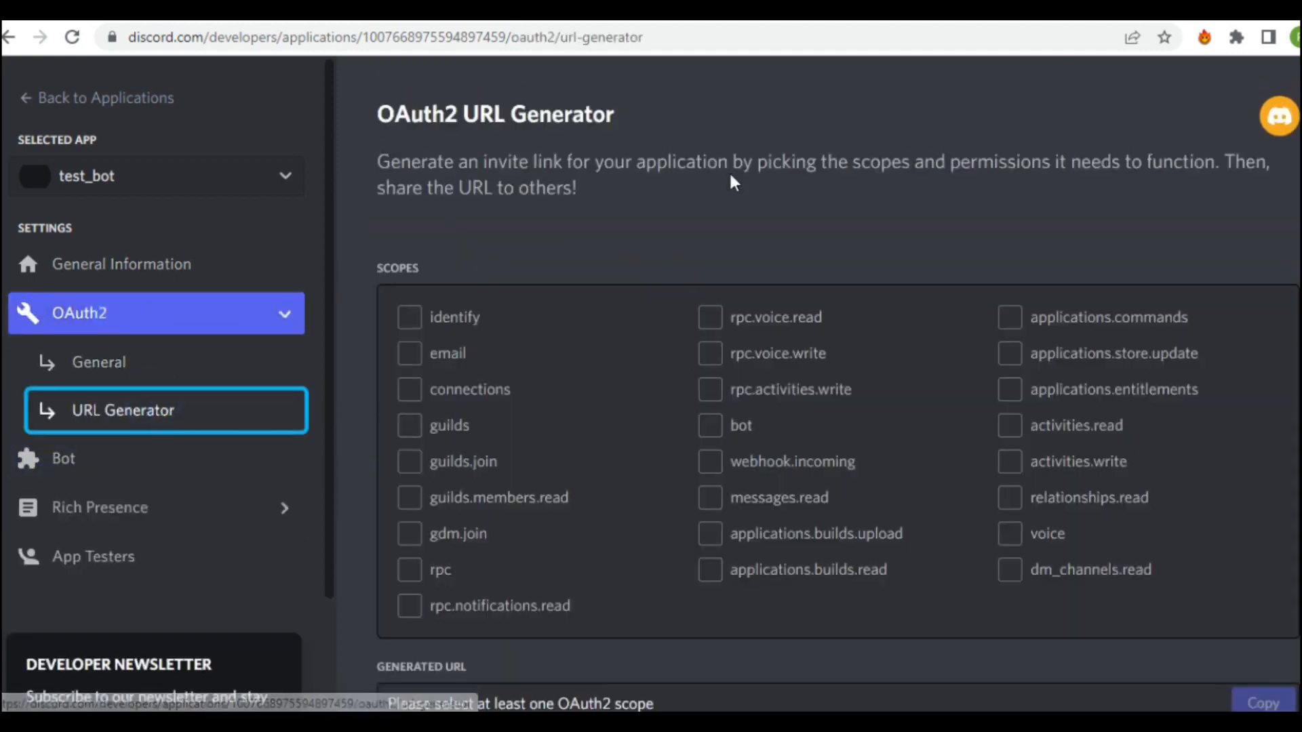
pyautogui.scroll(-3)
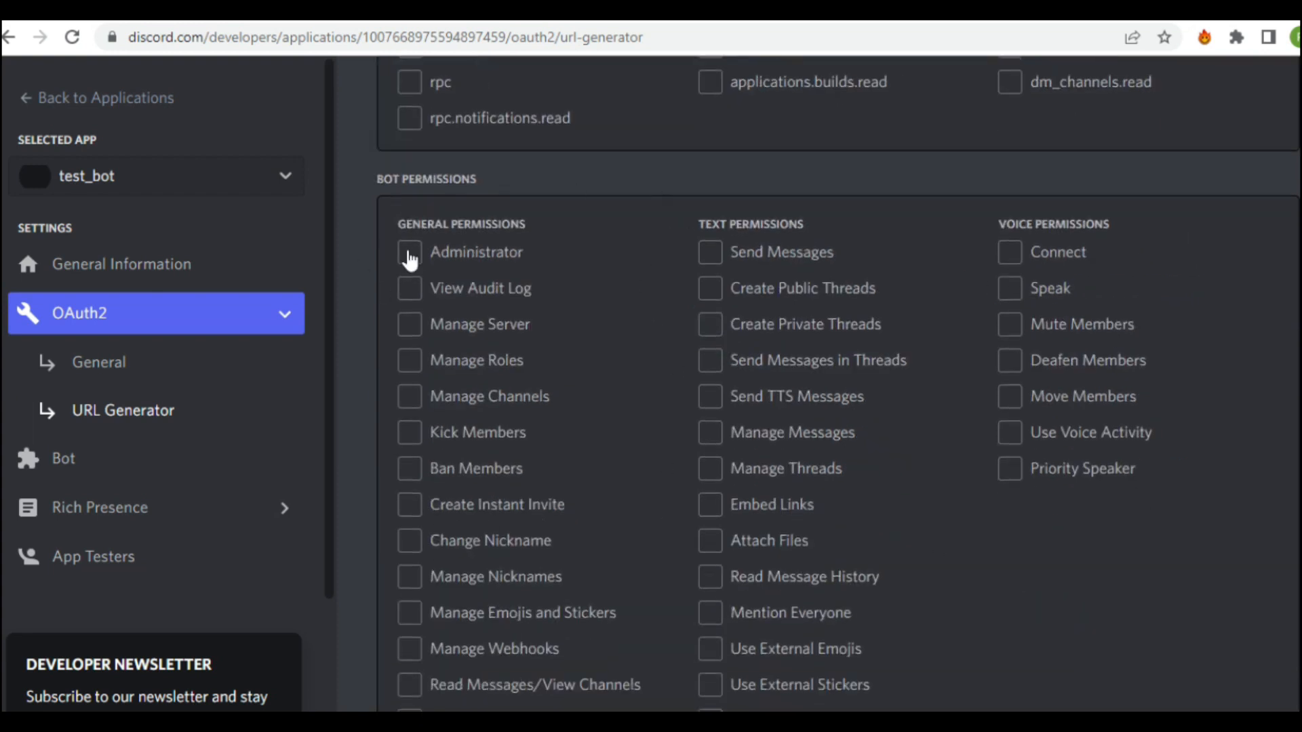
pyautogui.click(408, 253)
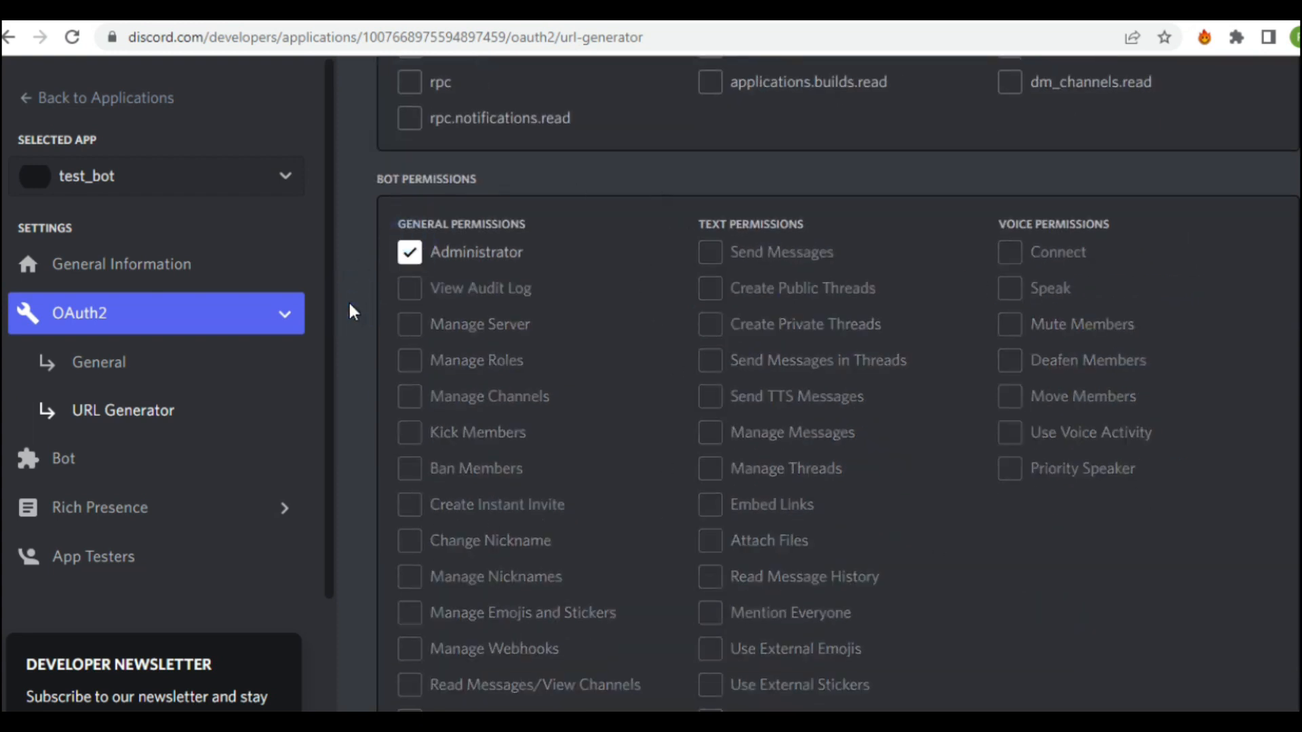
pyautogui.scroll(-3)
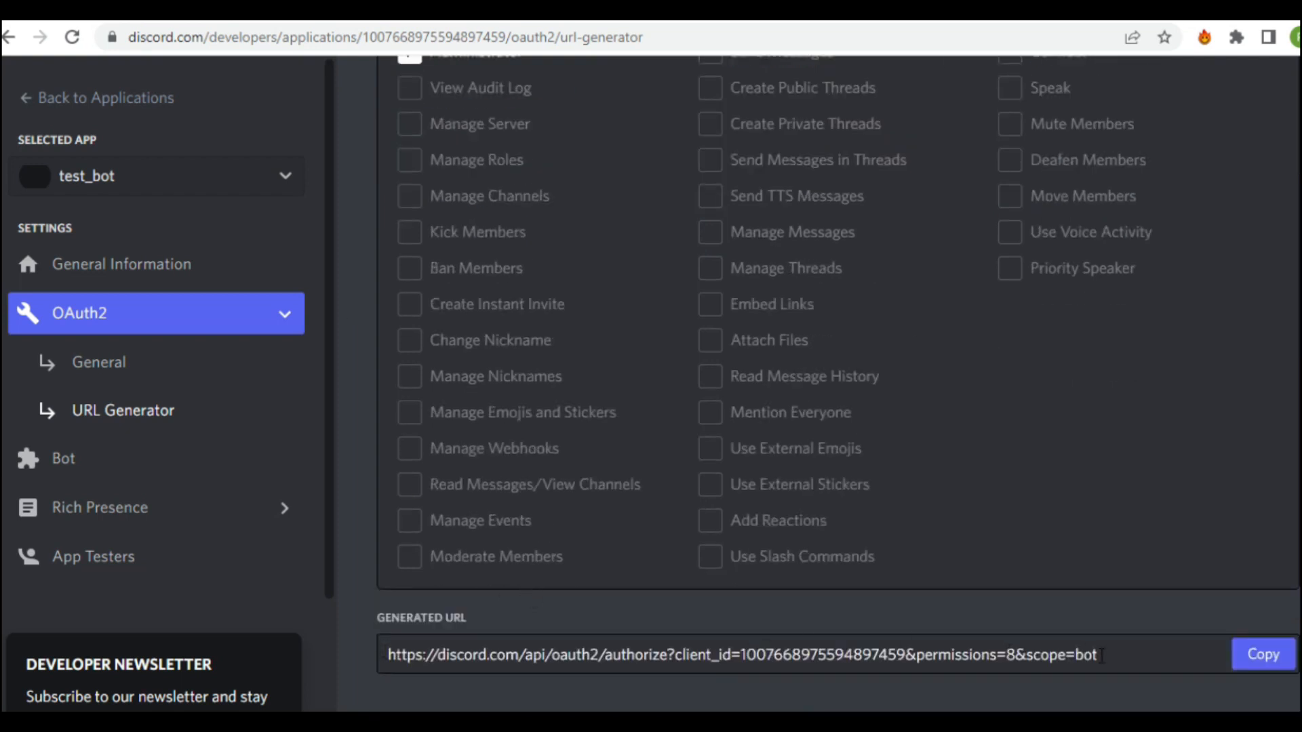
pyautogui.click(1262, 654)
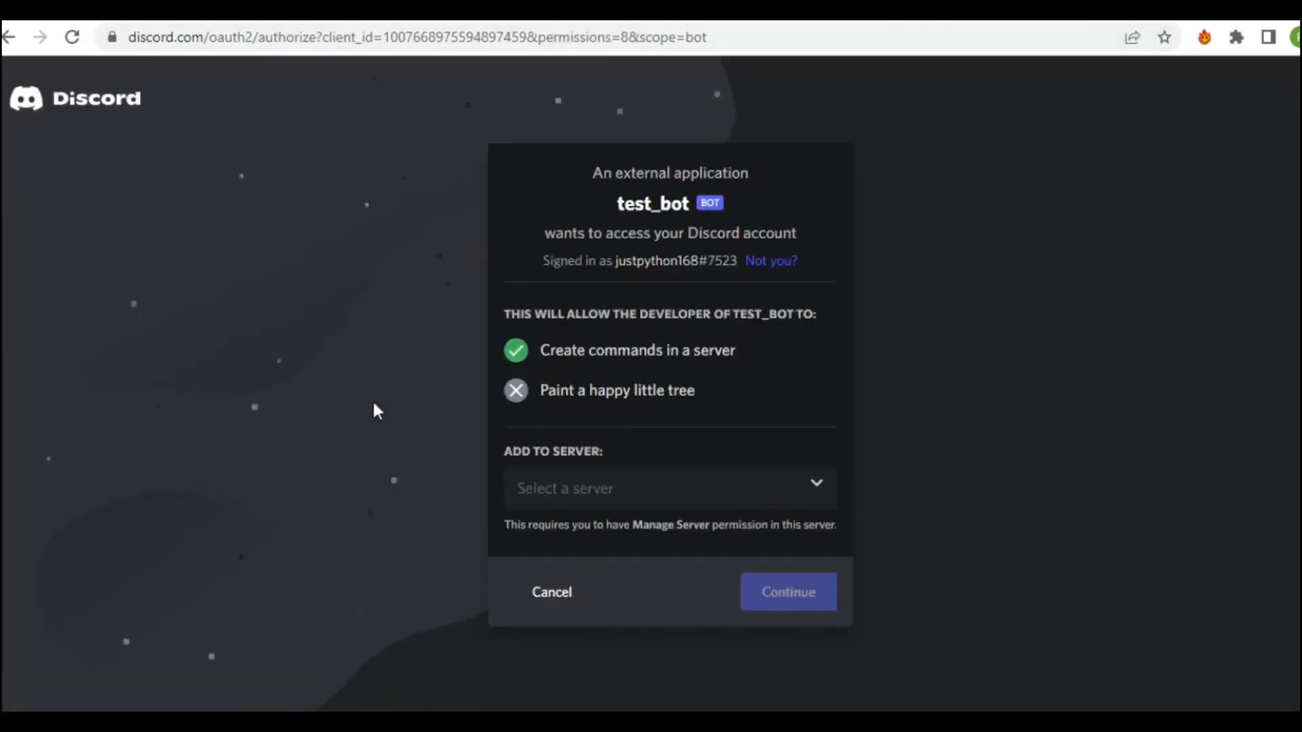
# - Authorize test_bot into the tutorial_bot server and pass the captcha
pyautogui.click(669, 489)
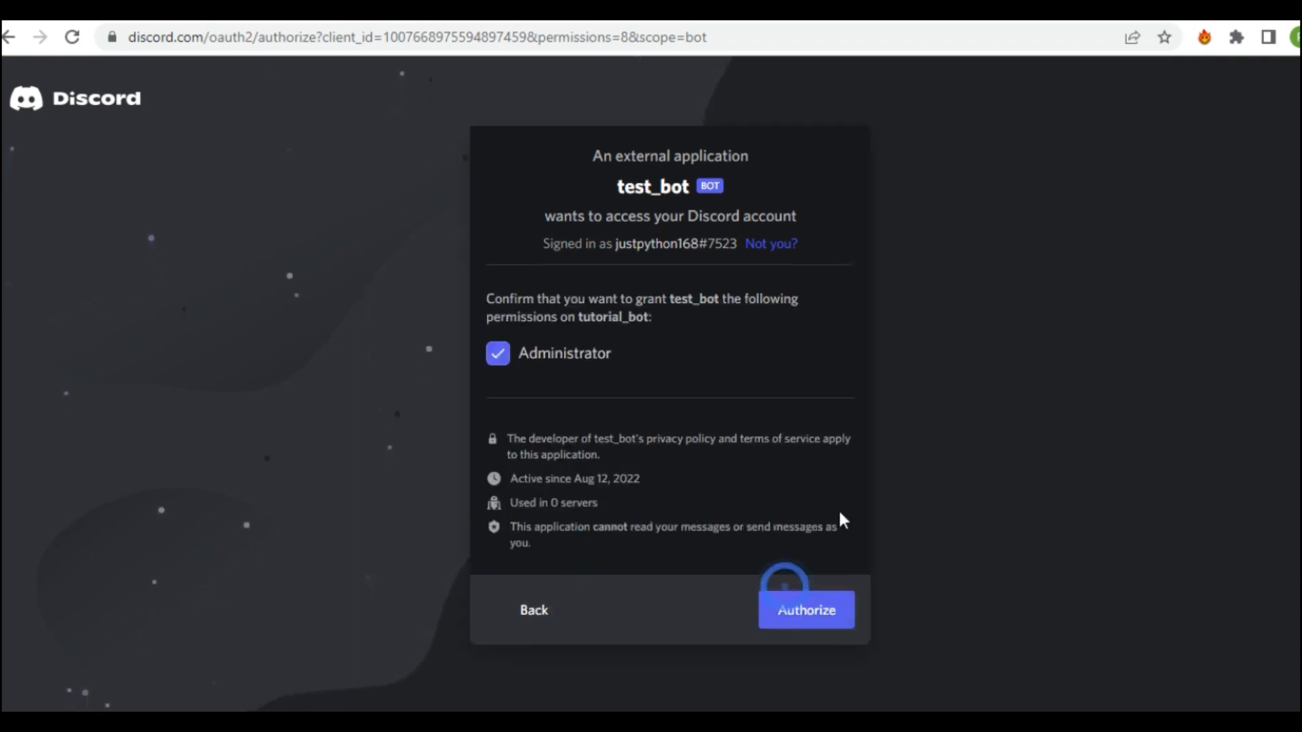
pyautogui.click(805, 610)
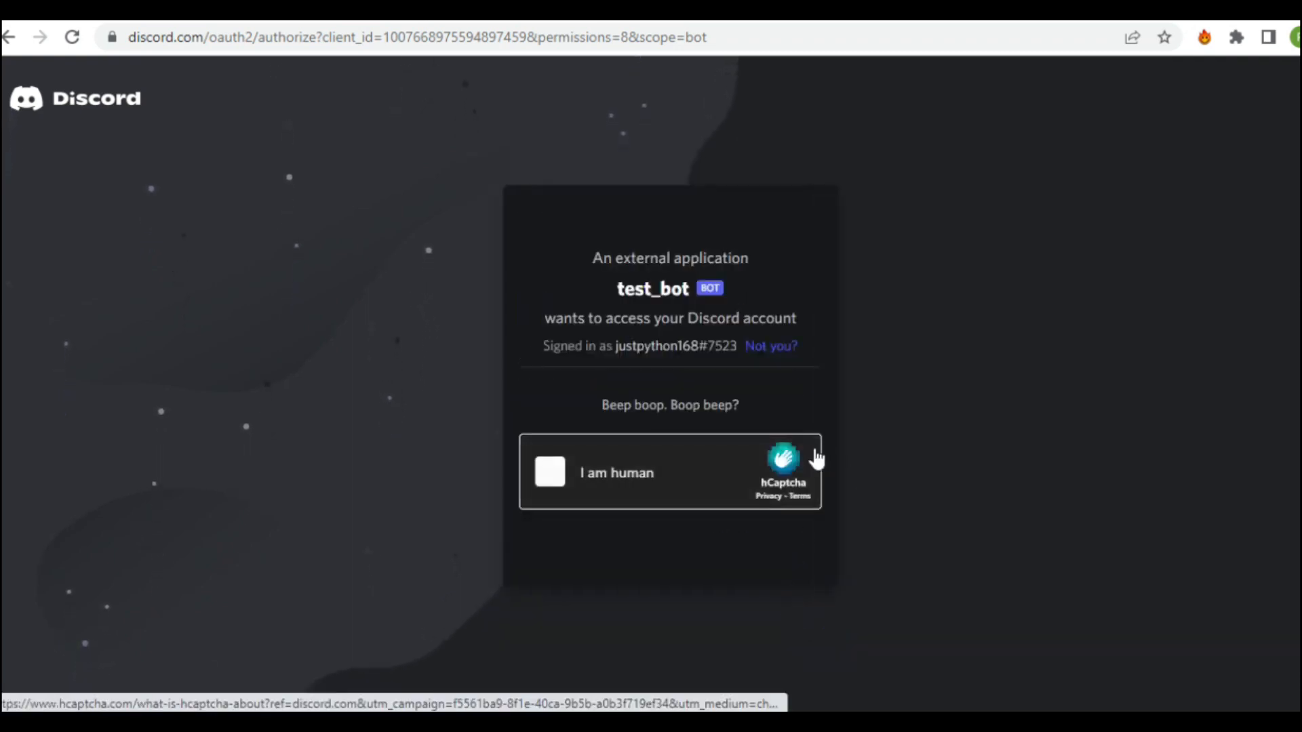
pyautogui.click(549, 472)
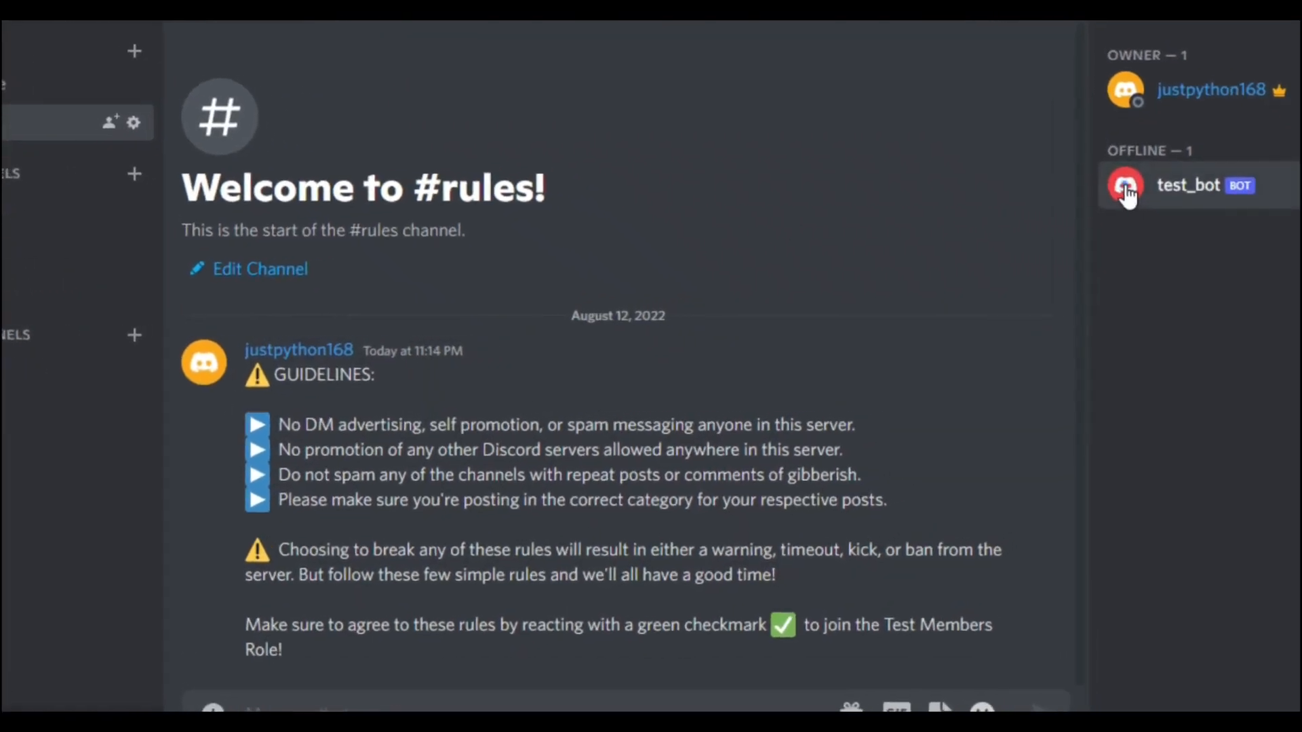
# - Select test_bot under OFFLINE in the tutorial_bot member list
pyautogui.click(1188, 185)
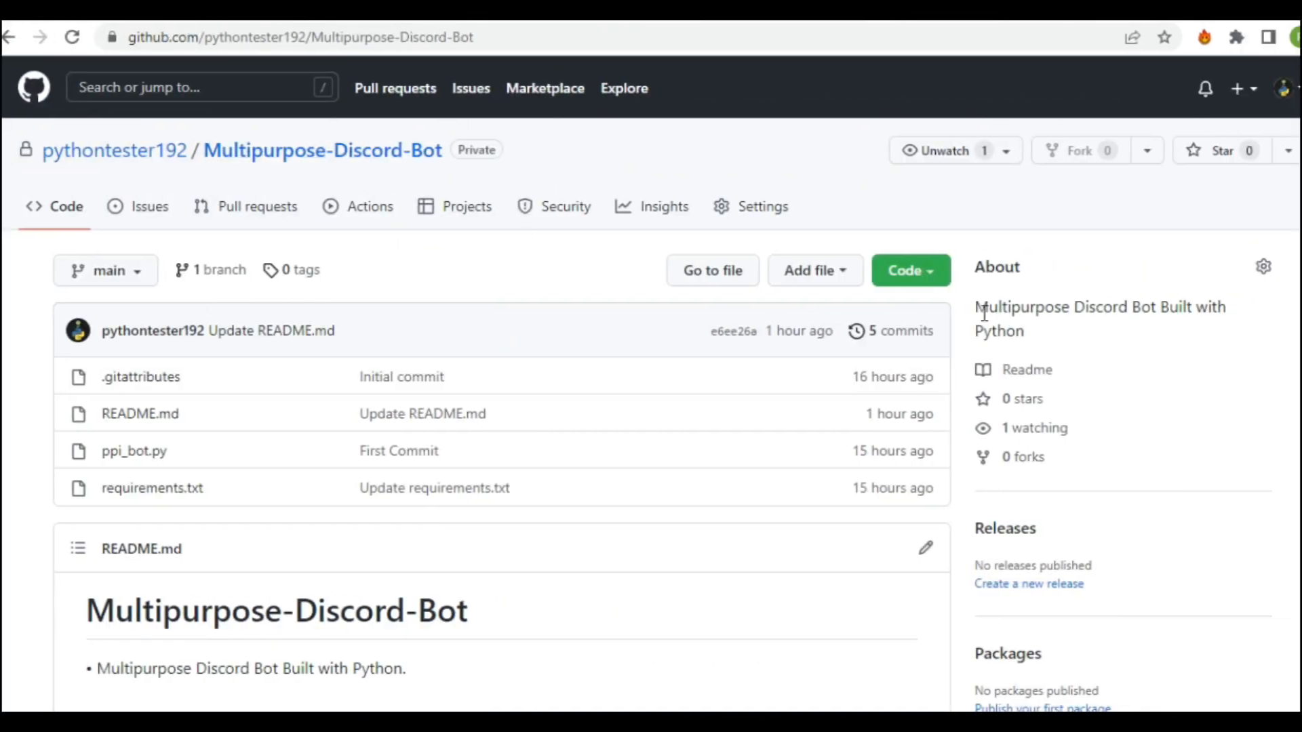
pyautogui.moveTo(27, 444)
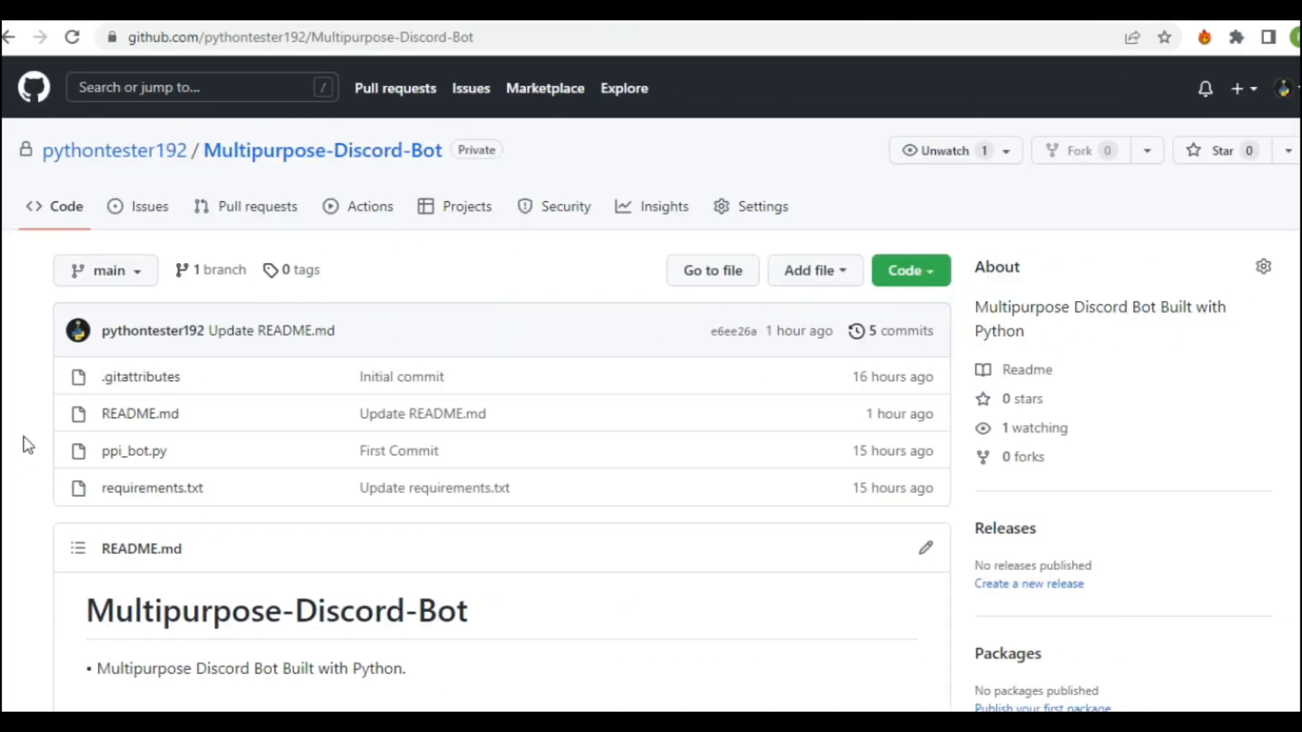
# - Star Multipurpose-Discord-Bot and download its code as a ZIP archive
pyautogui.scroll(-3)
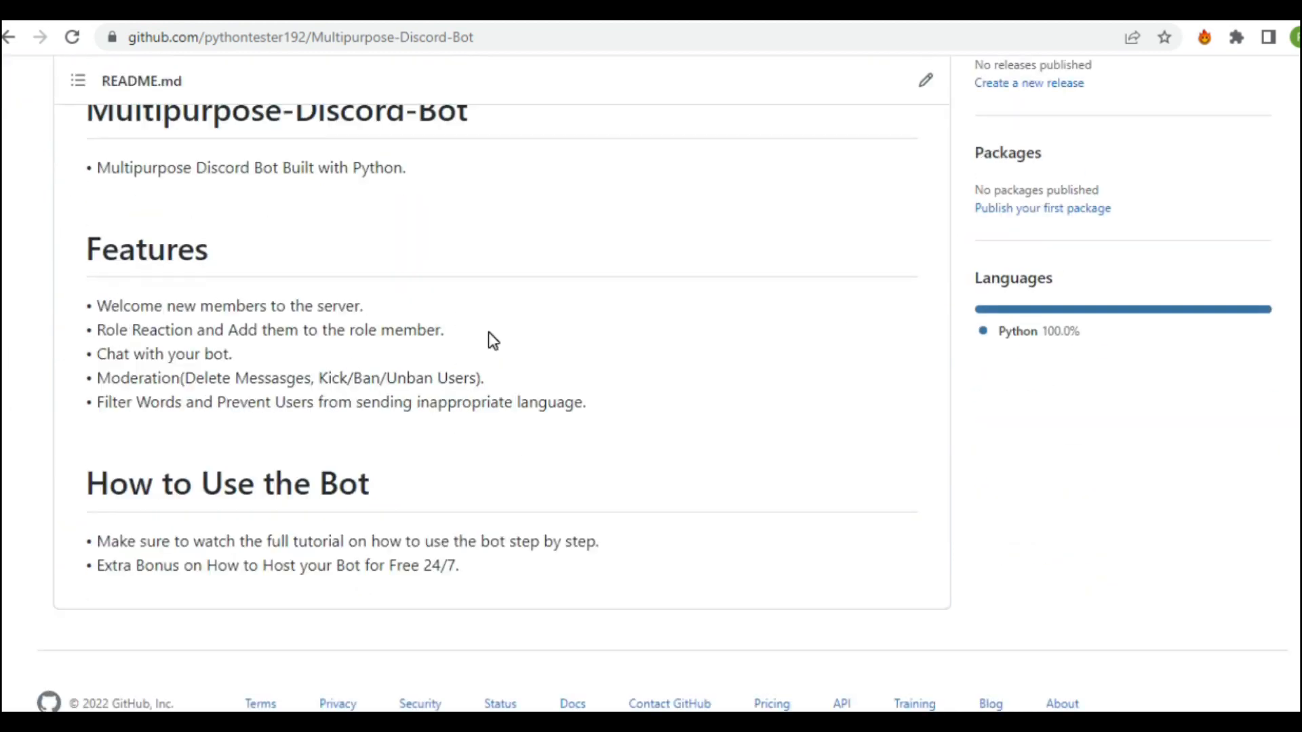
pyautogui.moveTo(227, 483)
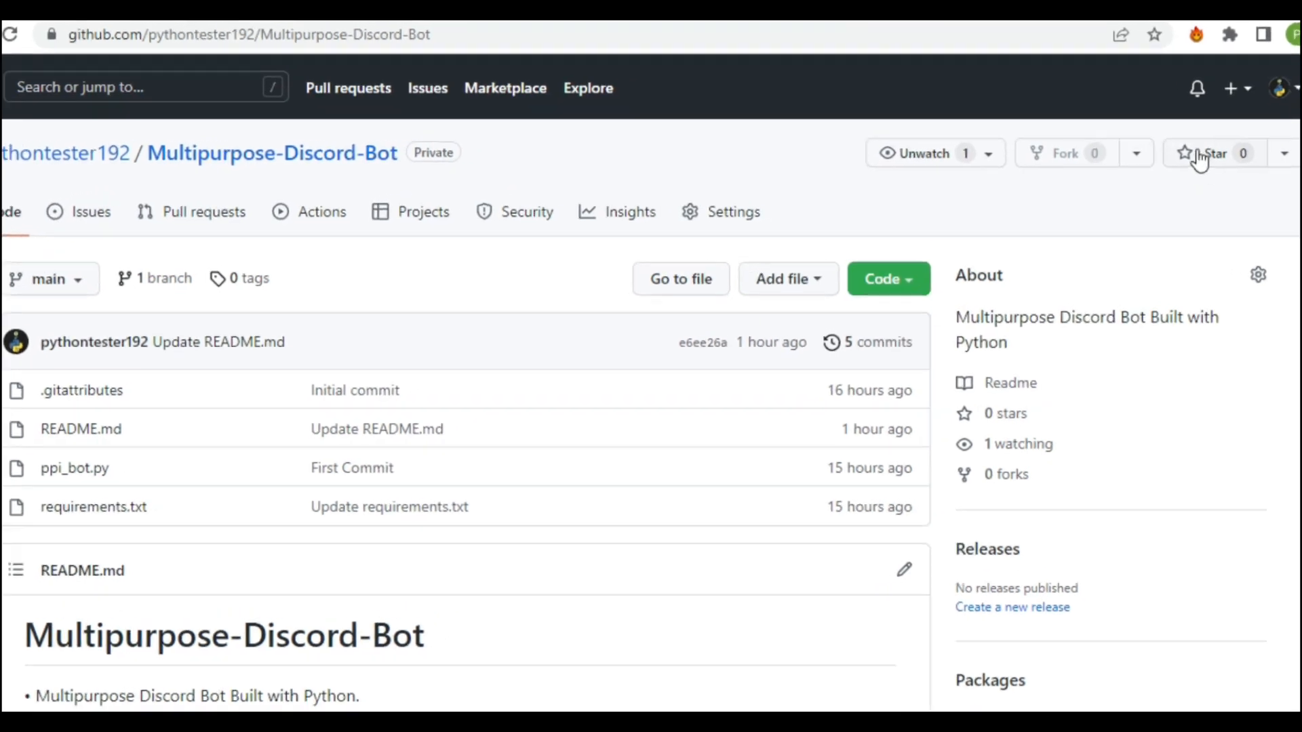
pyautogui.click(1213, 152)
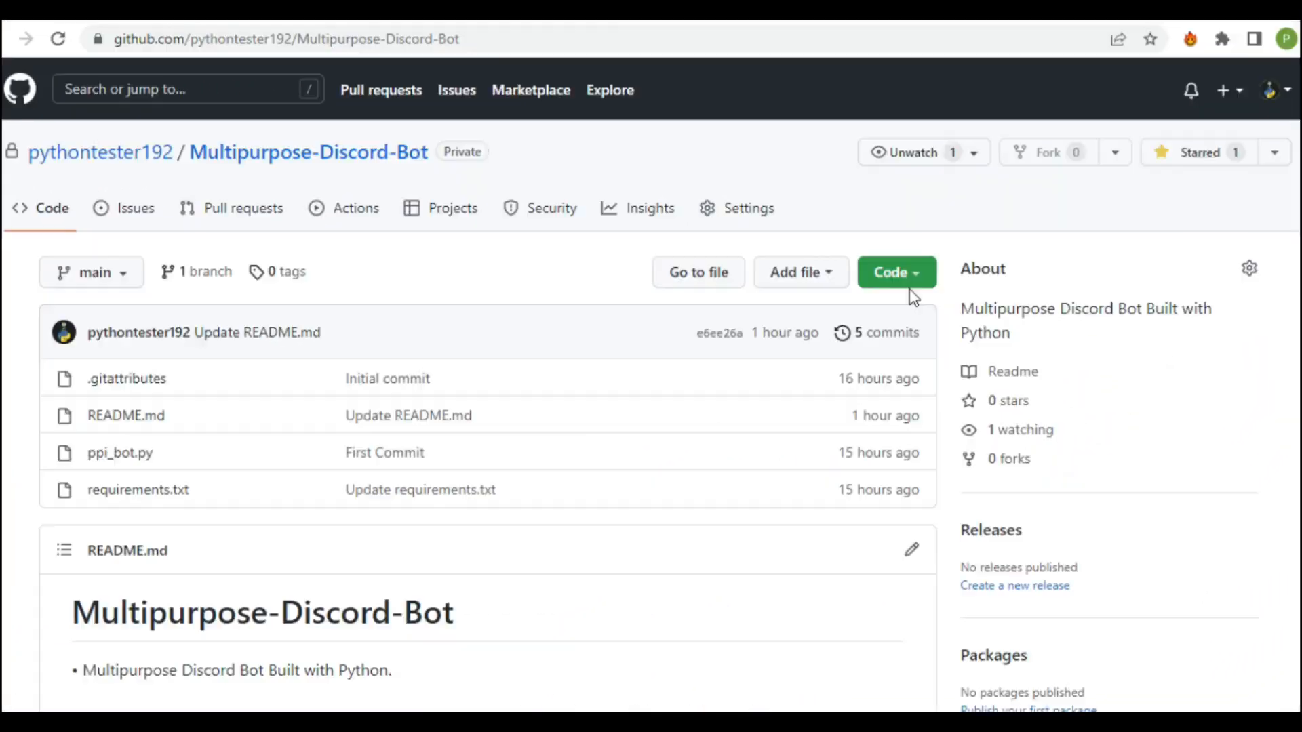
pyautogui.click(895, 271)
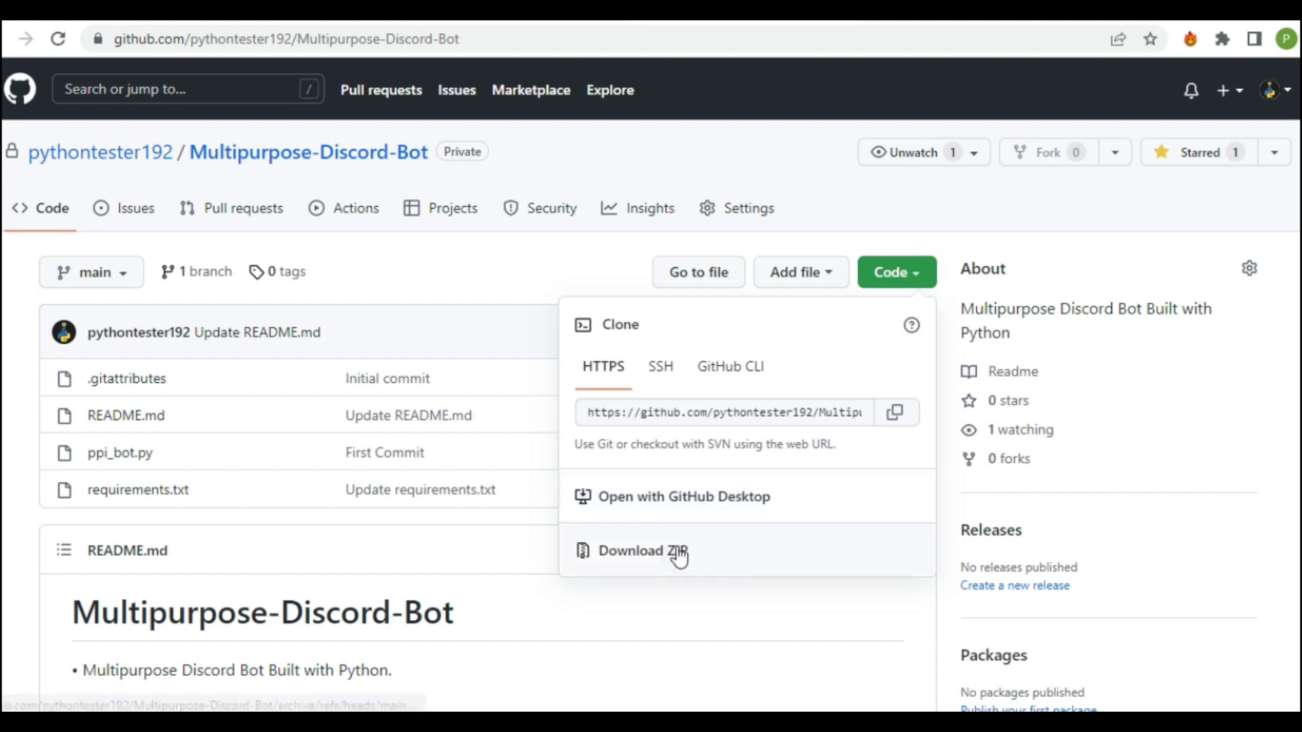
pyautogui.click(642, 550)
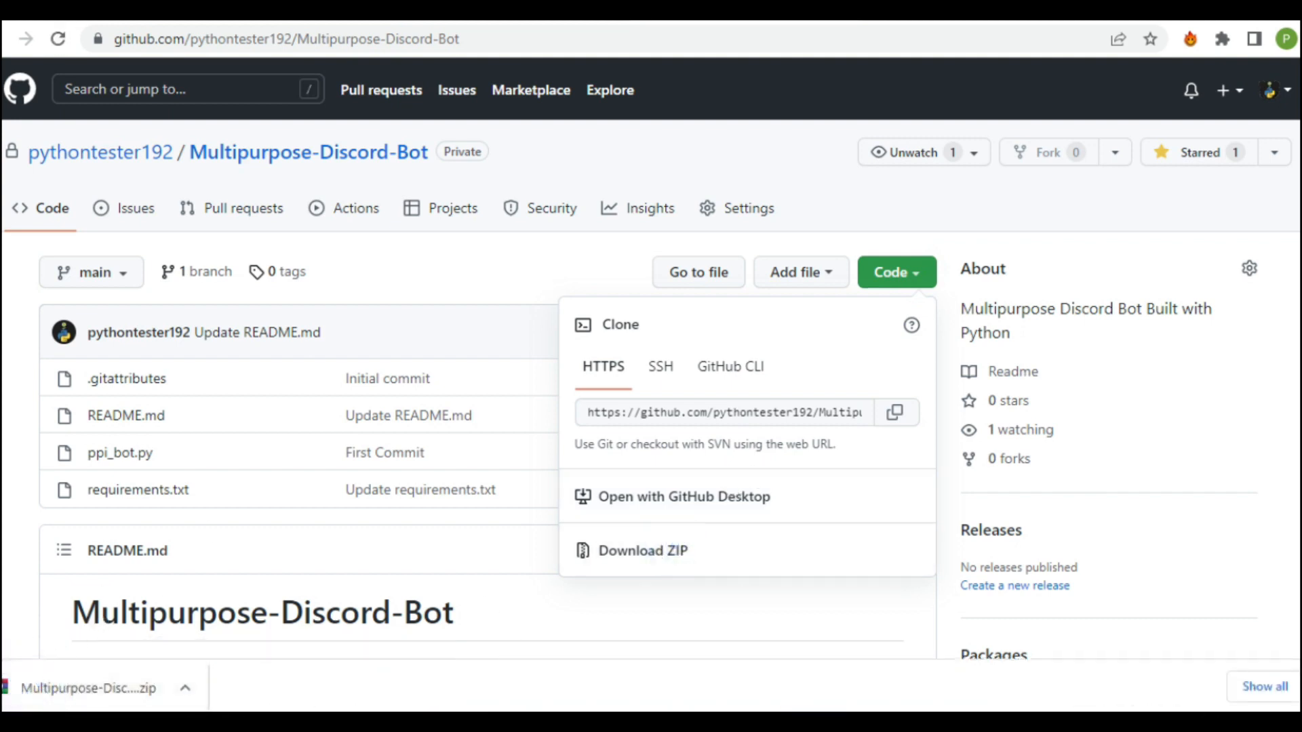
pyautogui.rightClick(1018, 78)
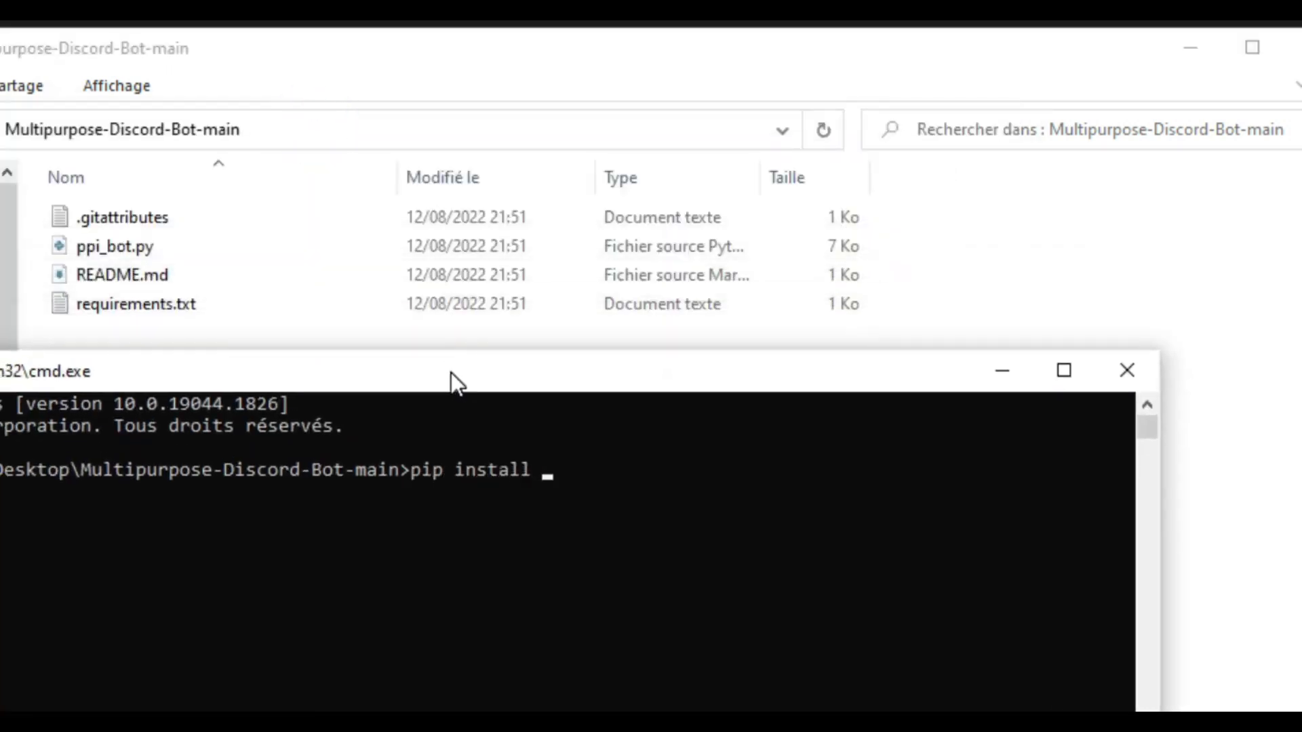
# - Enter pip install -r requirements.txt in the project folder's Command Prompt
pyautogui.write('-r')
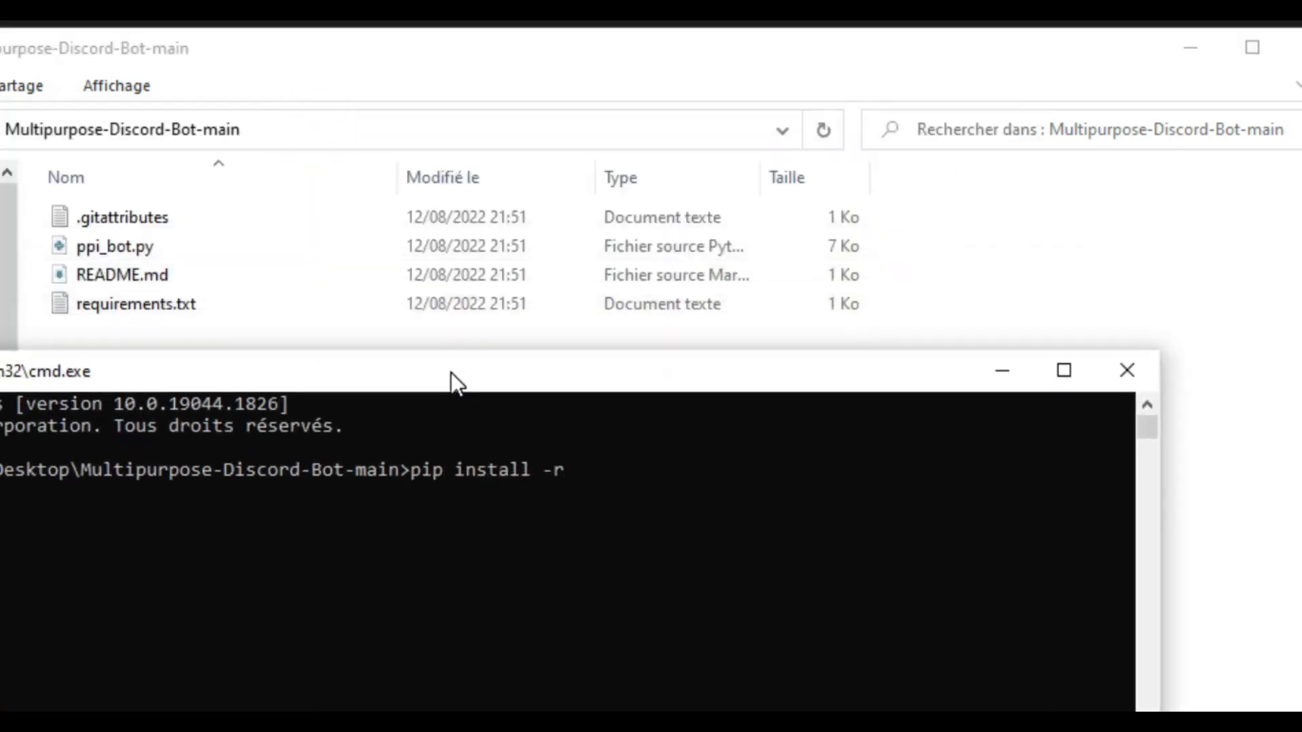
pyautogui.write('requirements.')
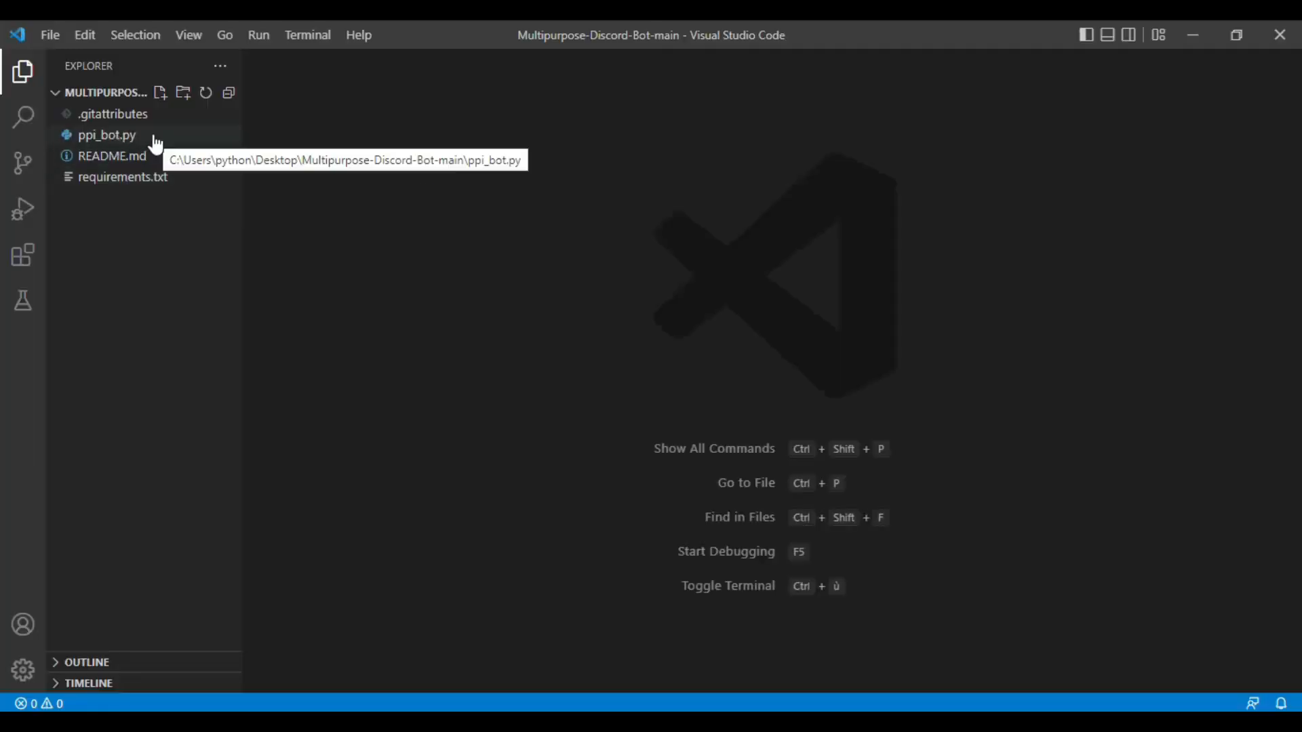
# - Open ppi_bot.py from the Explorer sidebar and scroll through its code
pyautogui.click(106, 134)
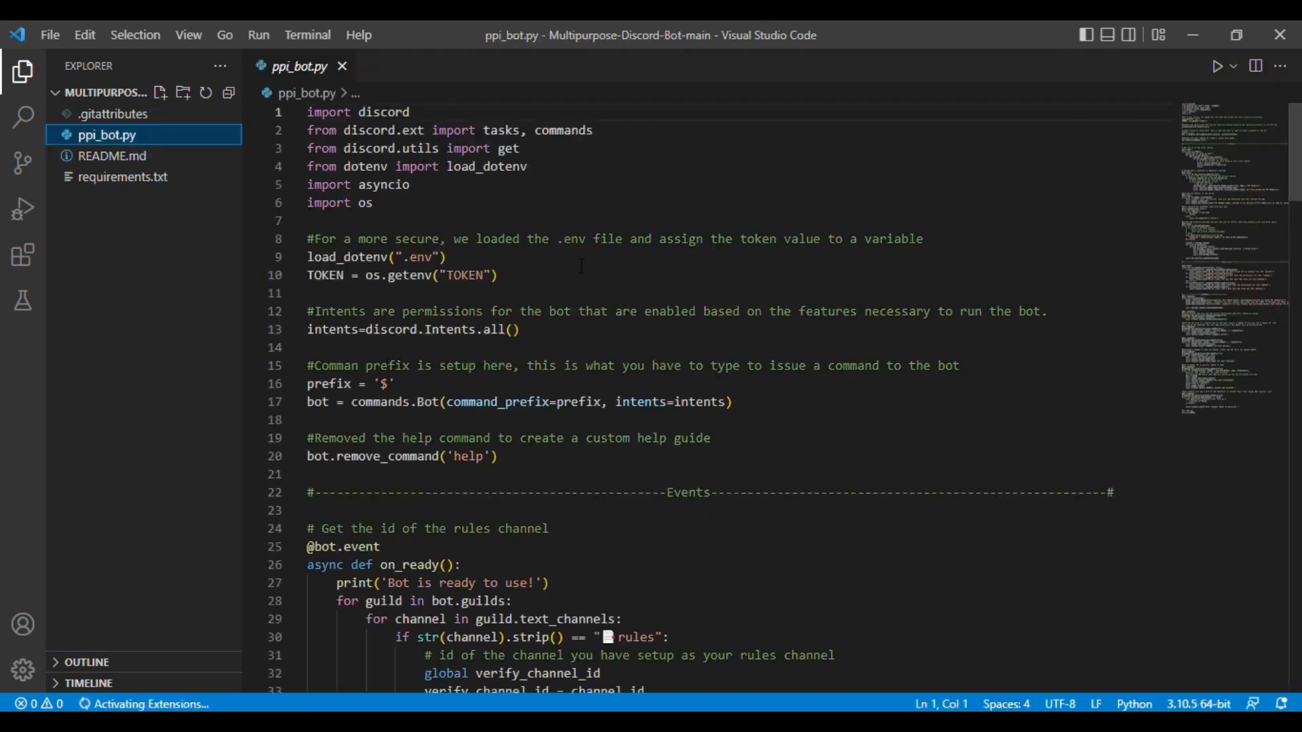
pyautogui.scroll(-3)
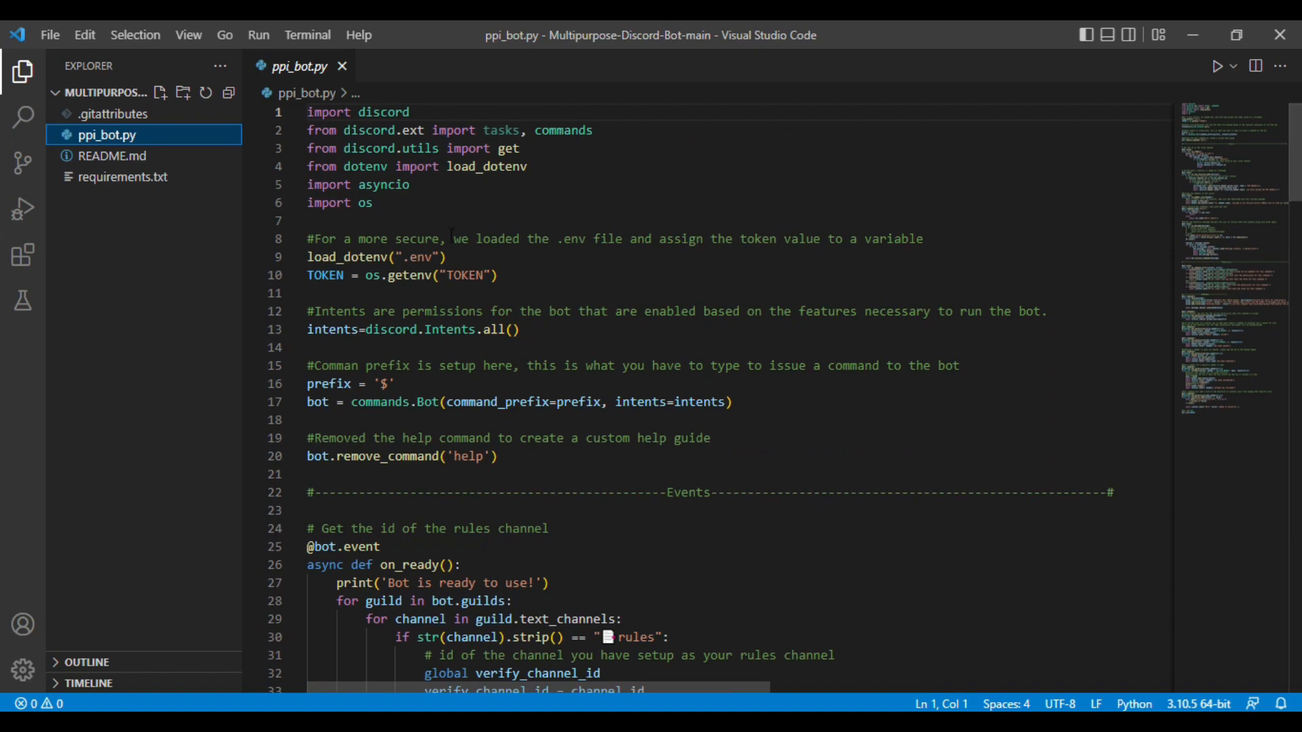
pyautogui.scroll(-3)
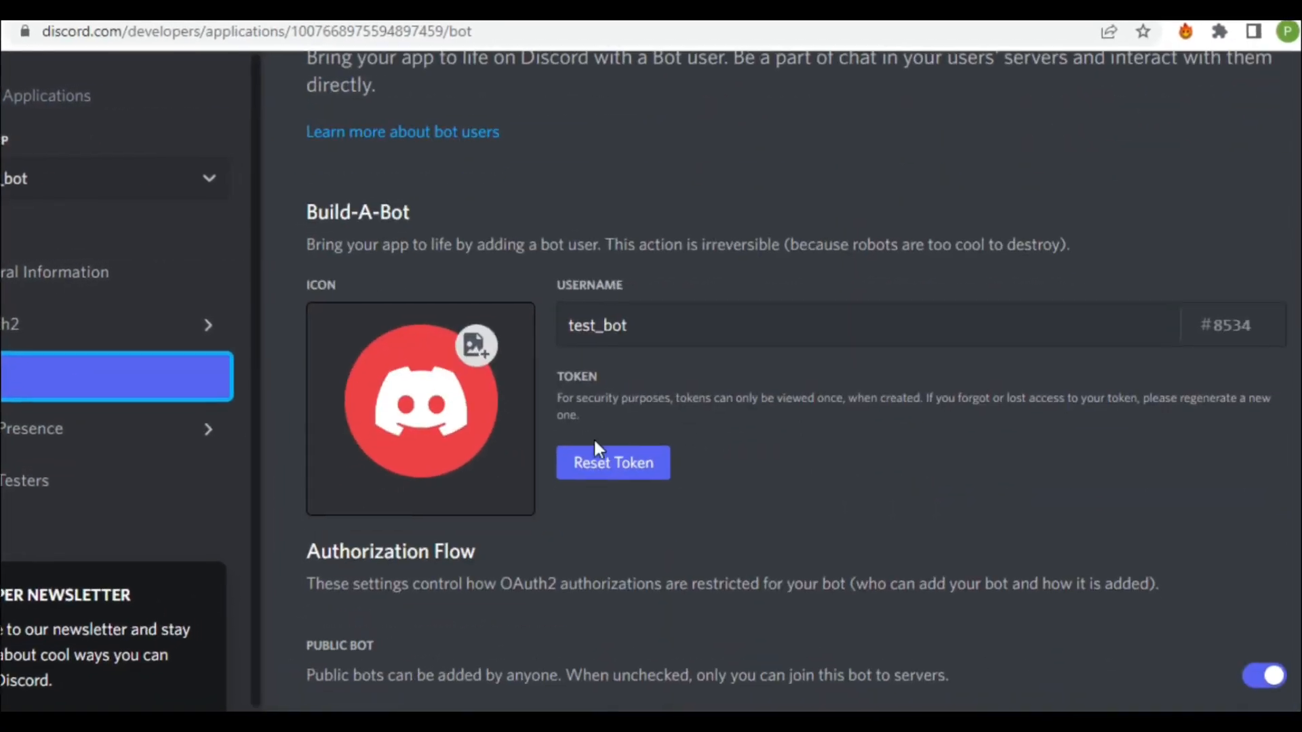
# - Reset test_bot's token and confirm with 'Yes, do it!'
pyautogui.click(613, 463)
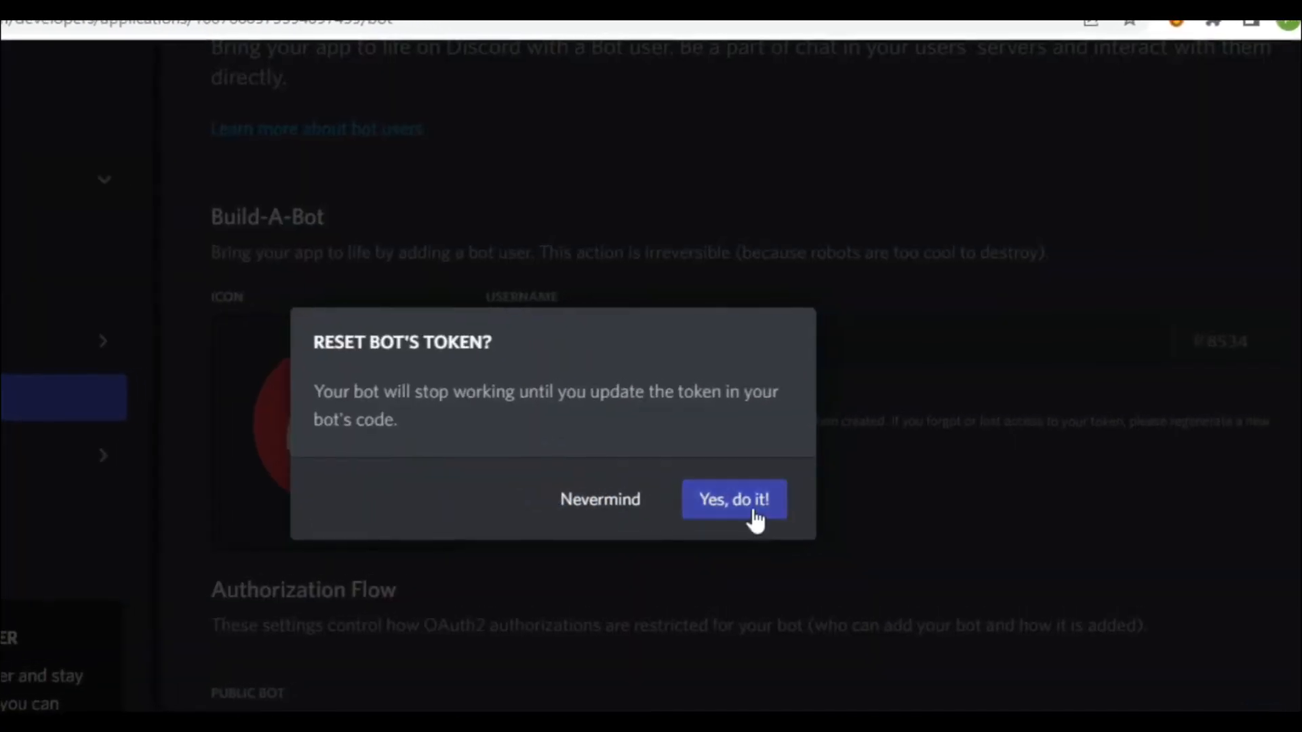
pyautogui.click(734, 499)
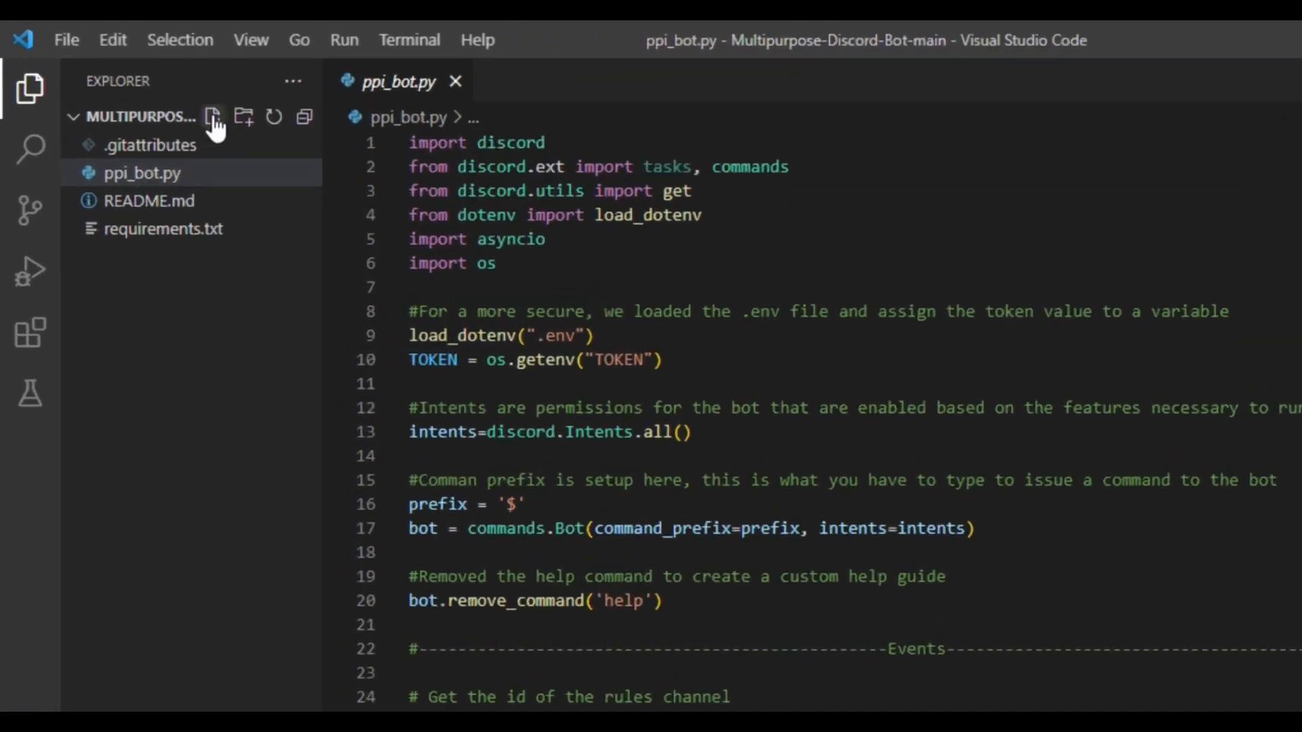
# - Create a .env file with the TOKEN entry, matching the variable name in ppi_bot.py
pyautogui.click(211, 116)
pyautogui.write('.env')
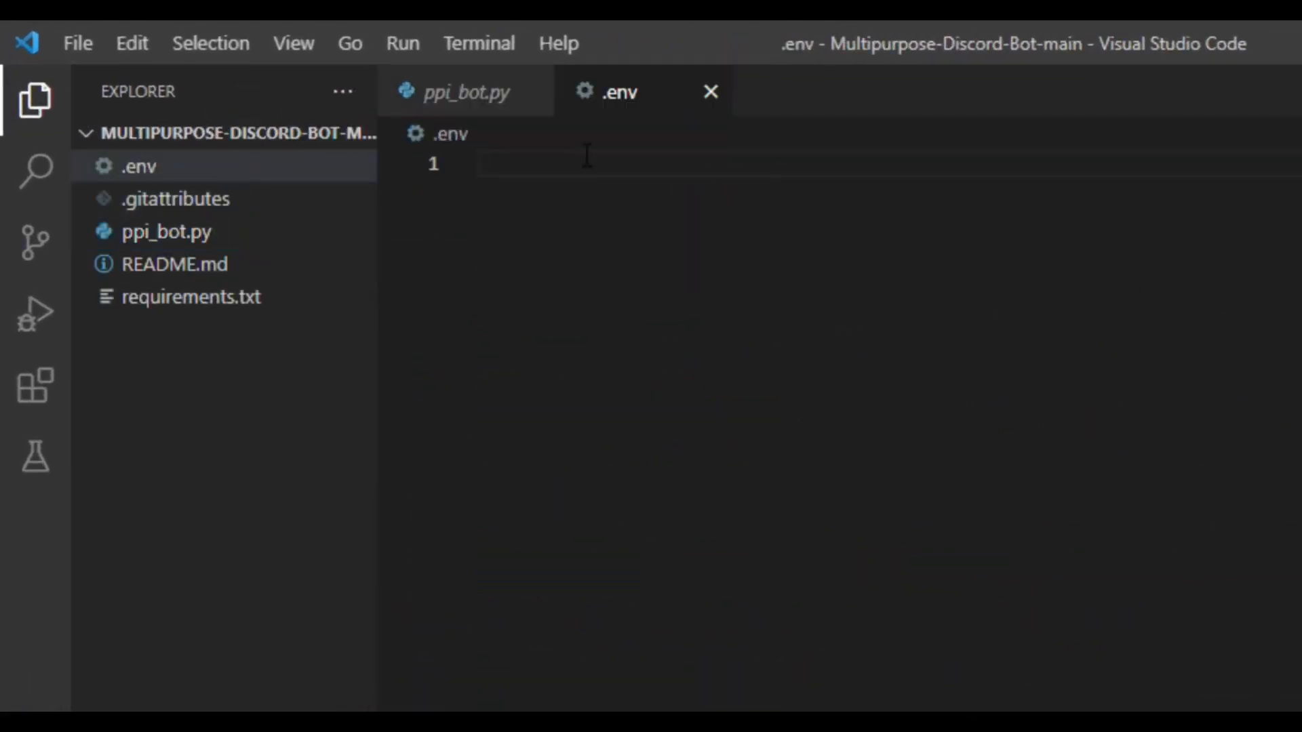
pyautogui.click(465, 92)
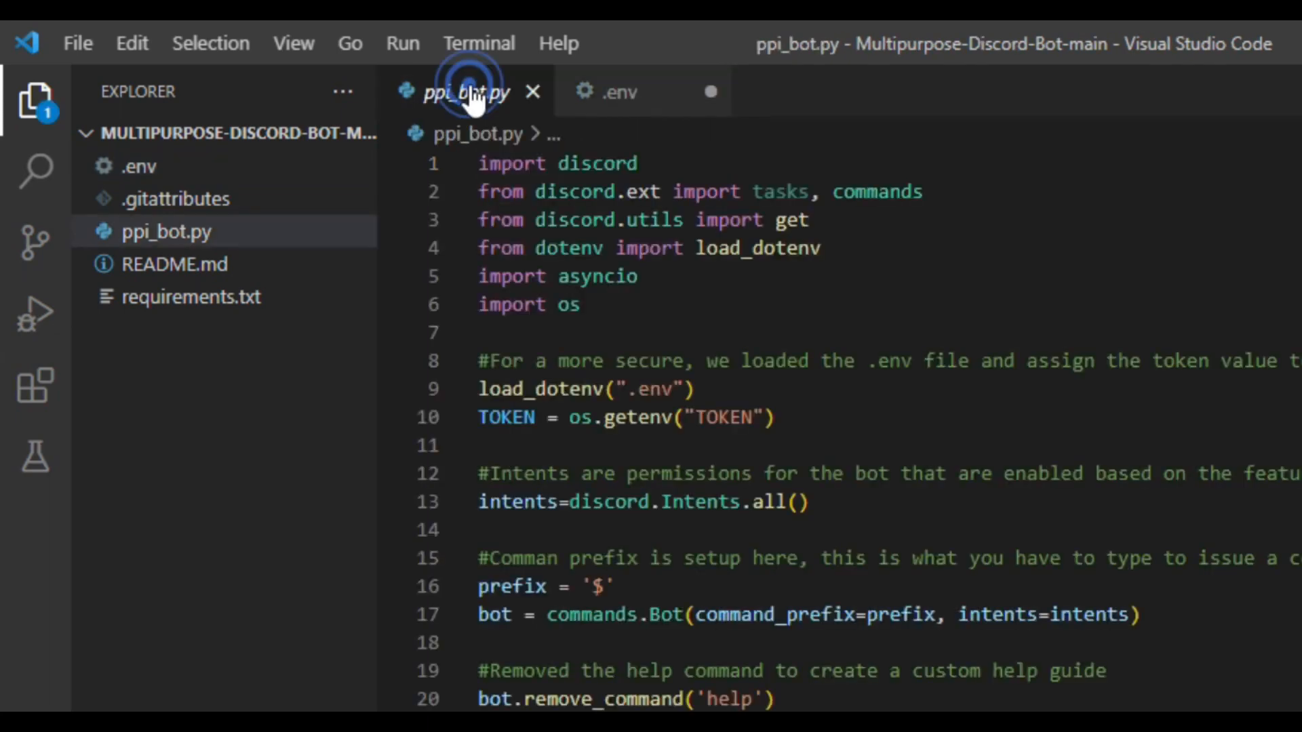
pyautogui.click(619, 91)
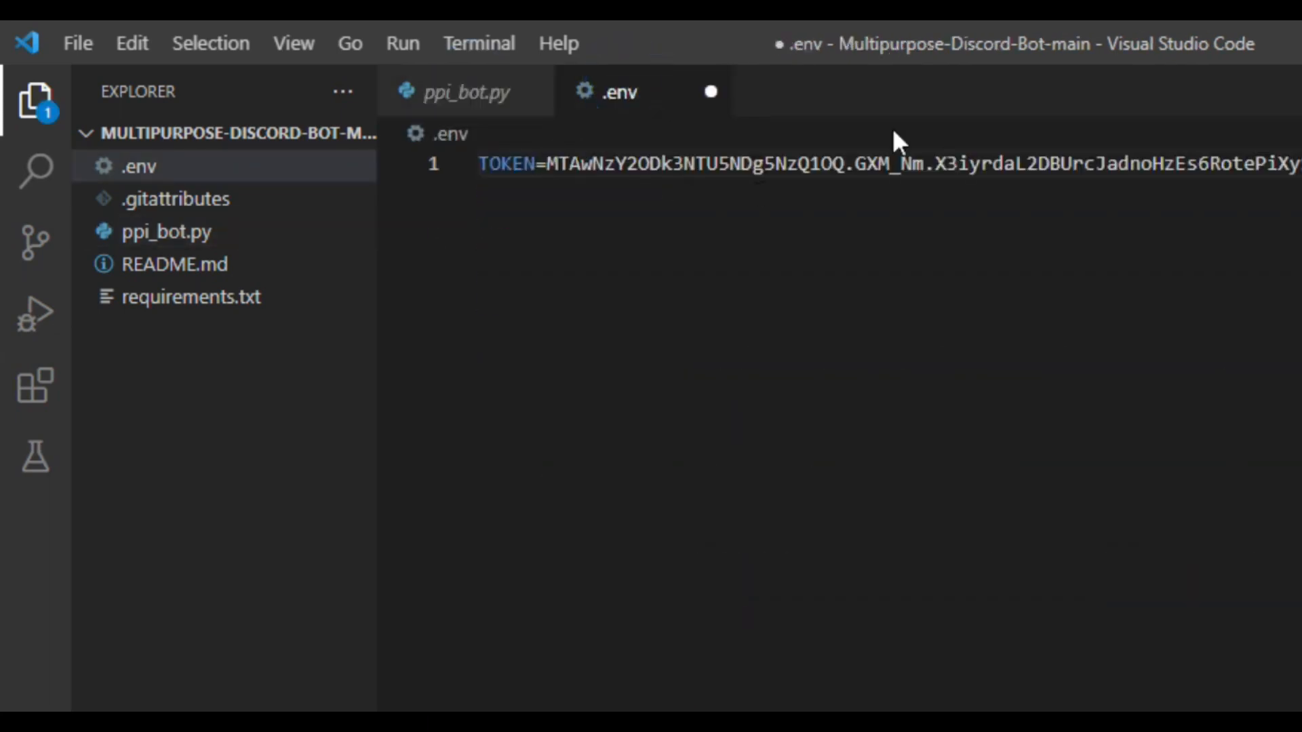
pyautogui.click(465, 92)
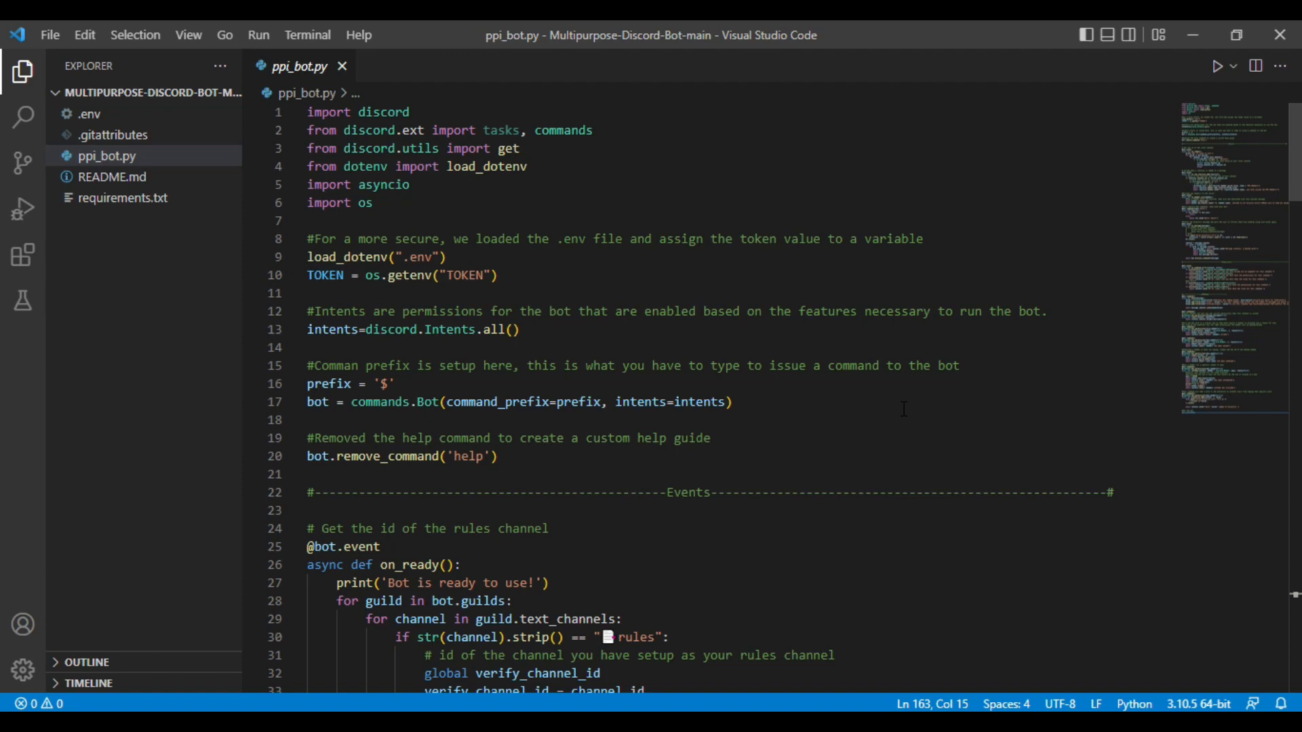
# - Set the bot's command prefix in ppi_bot.py to '$'
pyautogui.scroll(-3)
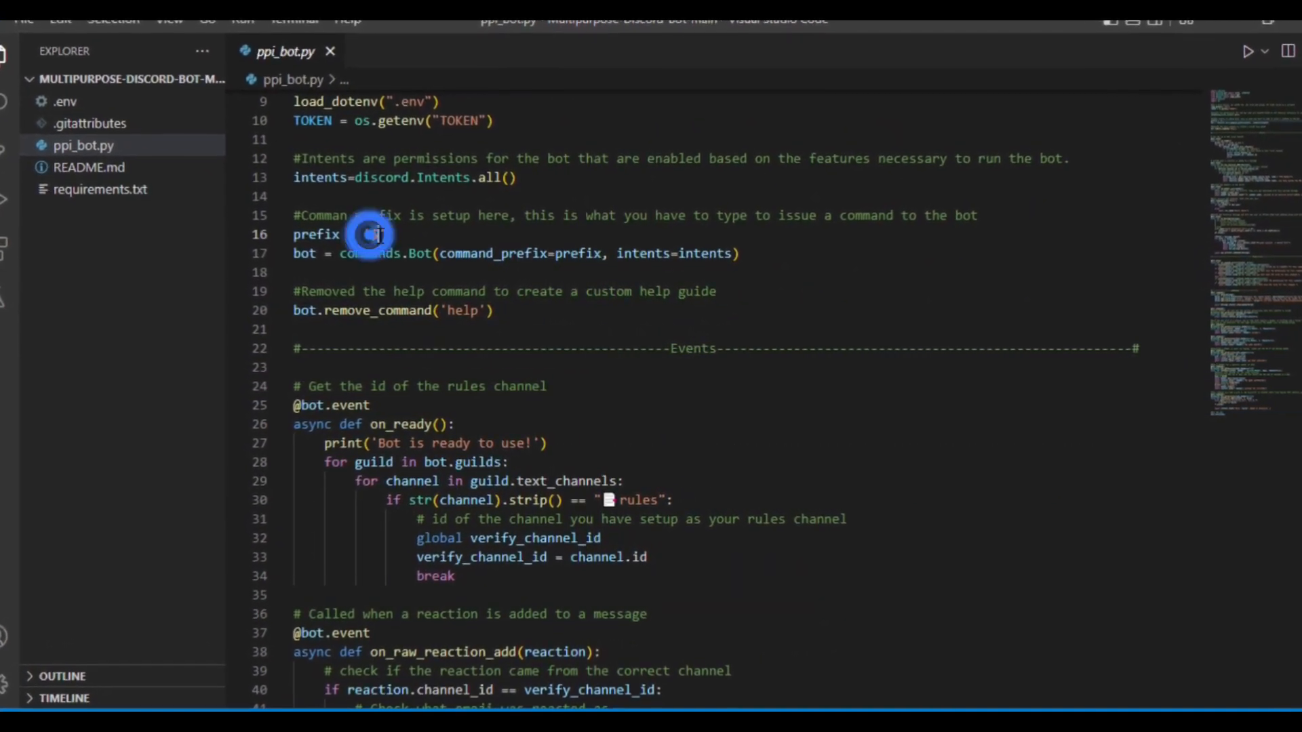
pyautogui.write("'$'")
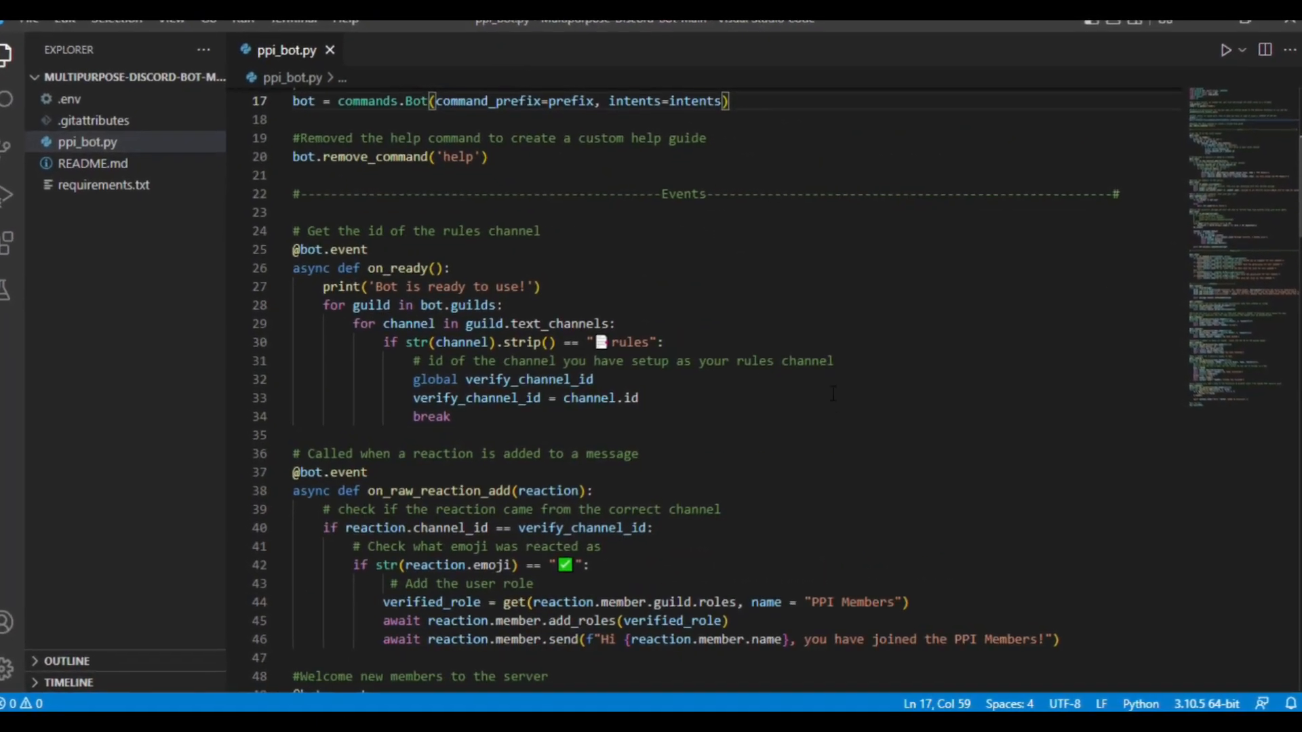
# - Change the reaction handler's role name and join message from PPI Members to Test Members
pyautogui.scroll(-3)
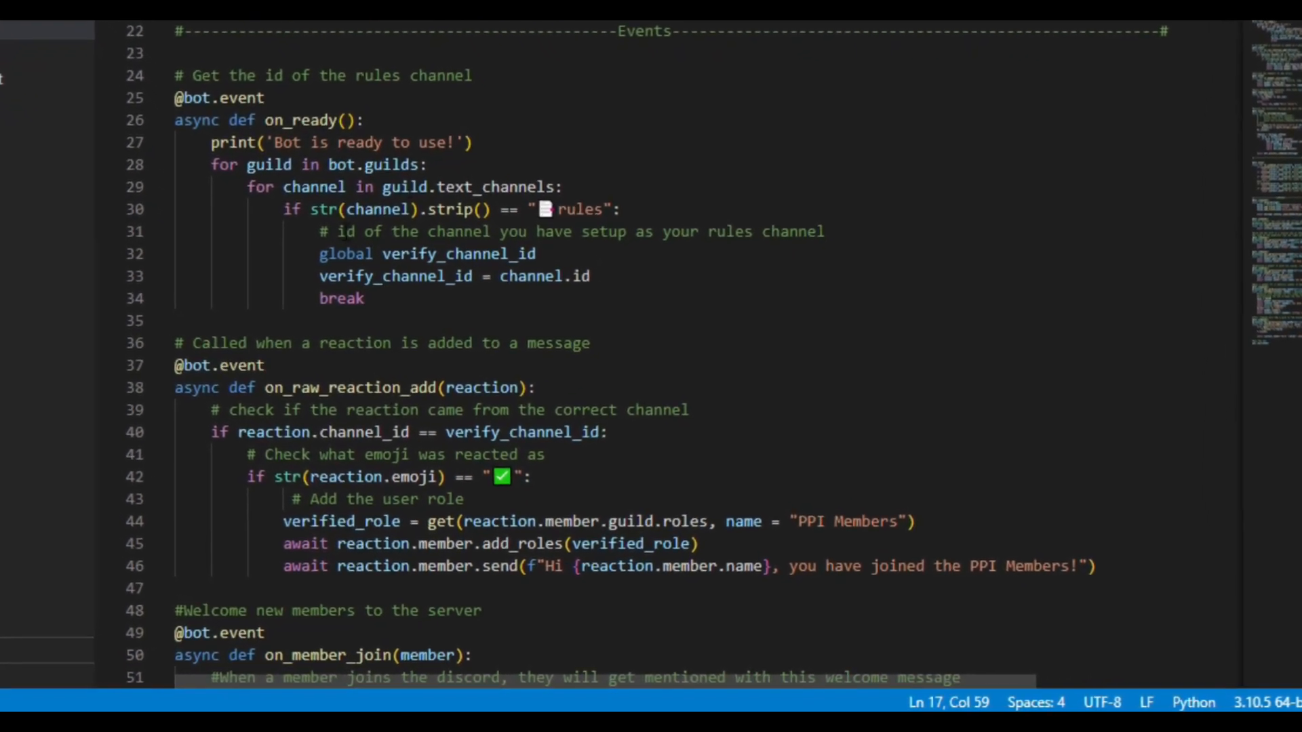
pyautogui.scroll(-3)
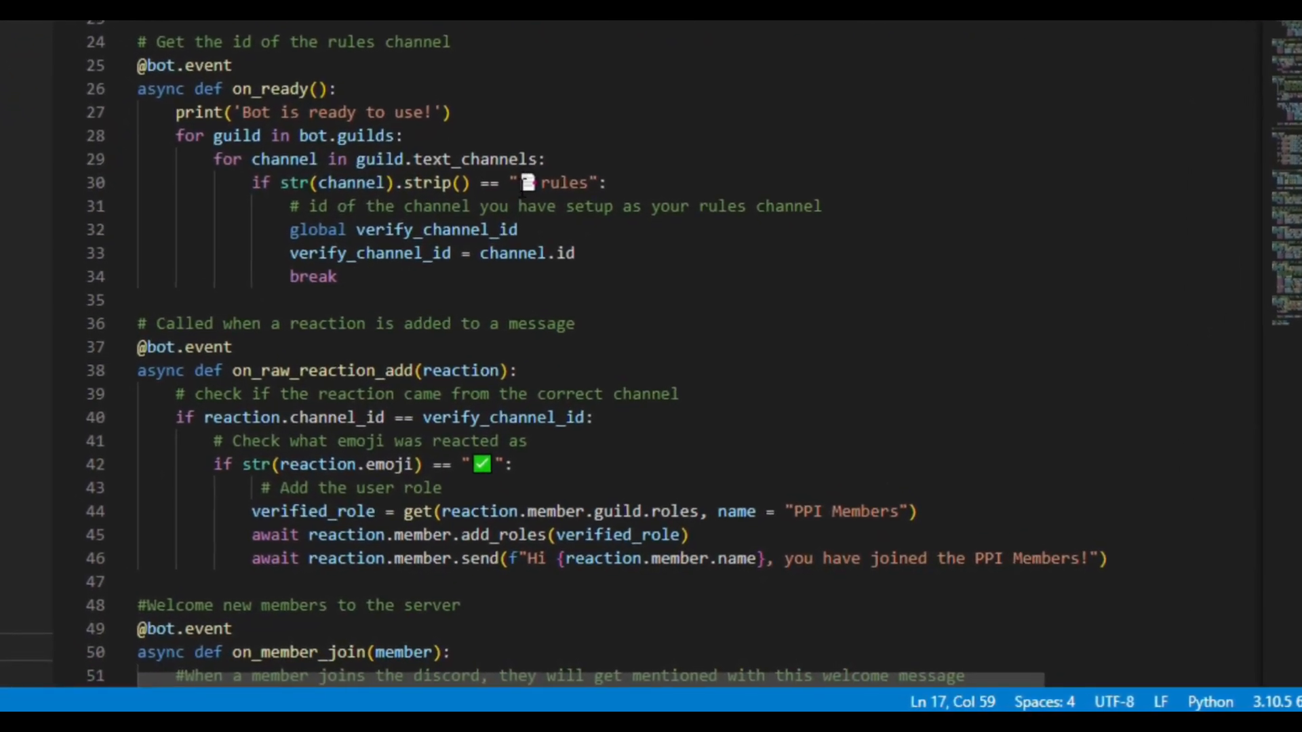
pyautogui.scroll(-3)
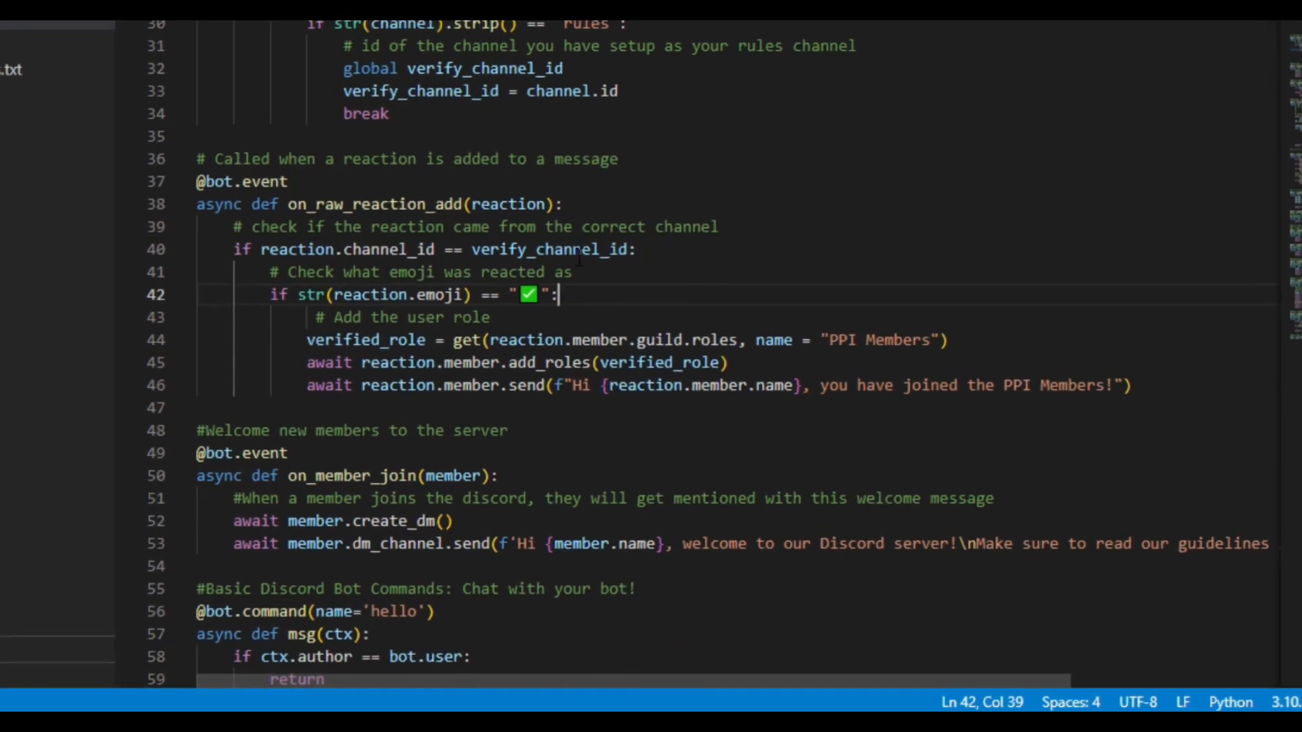
pyautogui.scroll(-3)
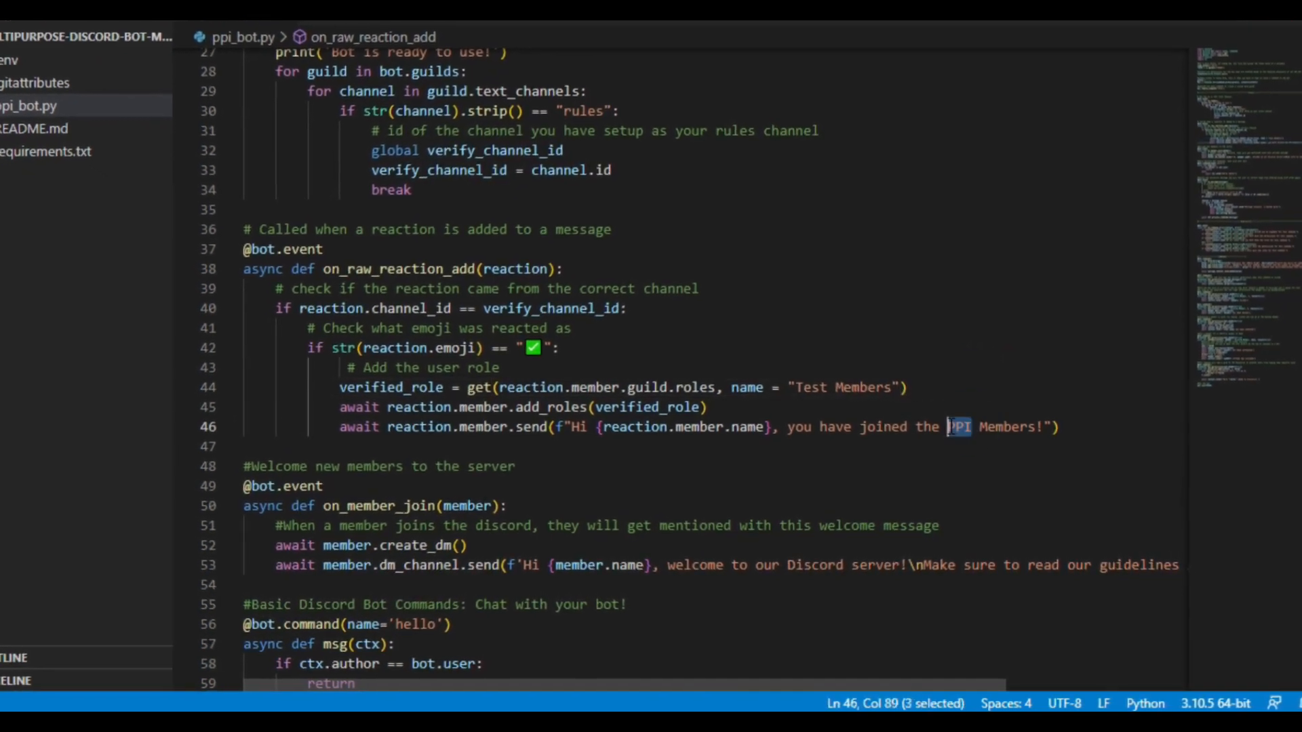
pyautogui.write('Test')
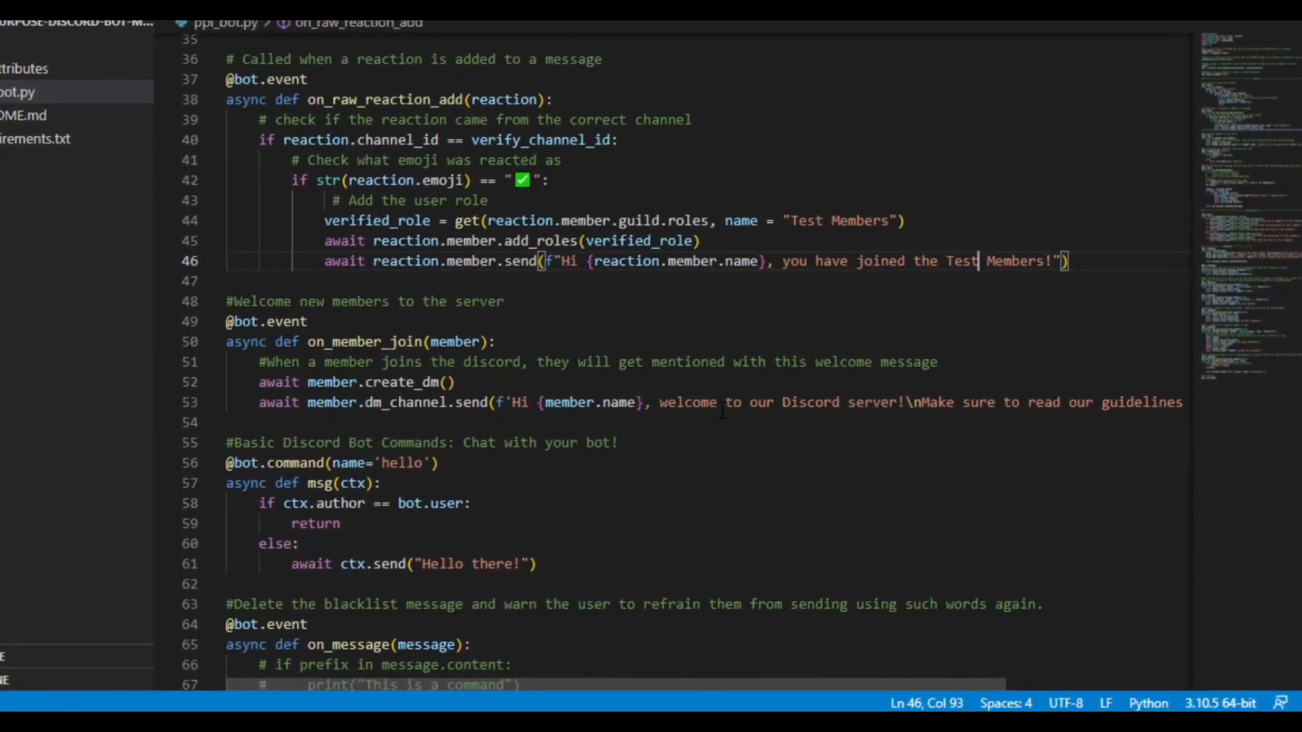
pyautogui.scroll(-3)
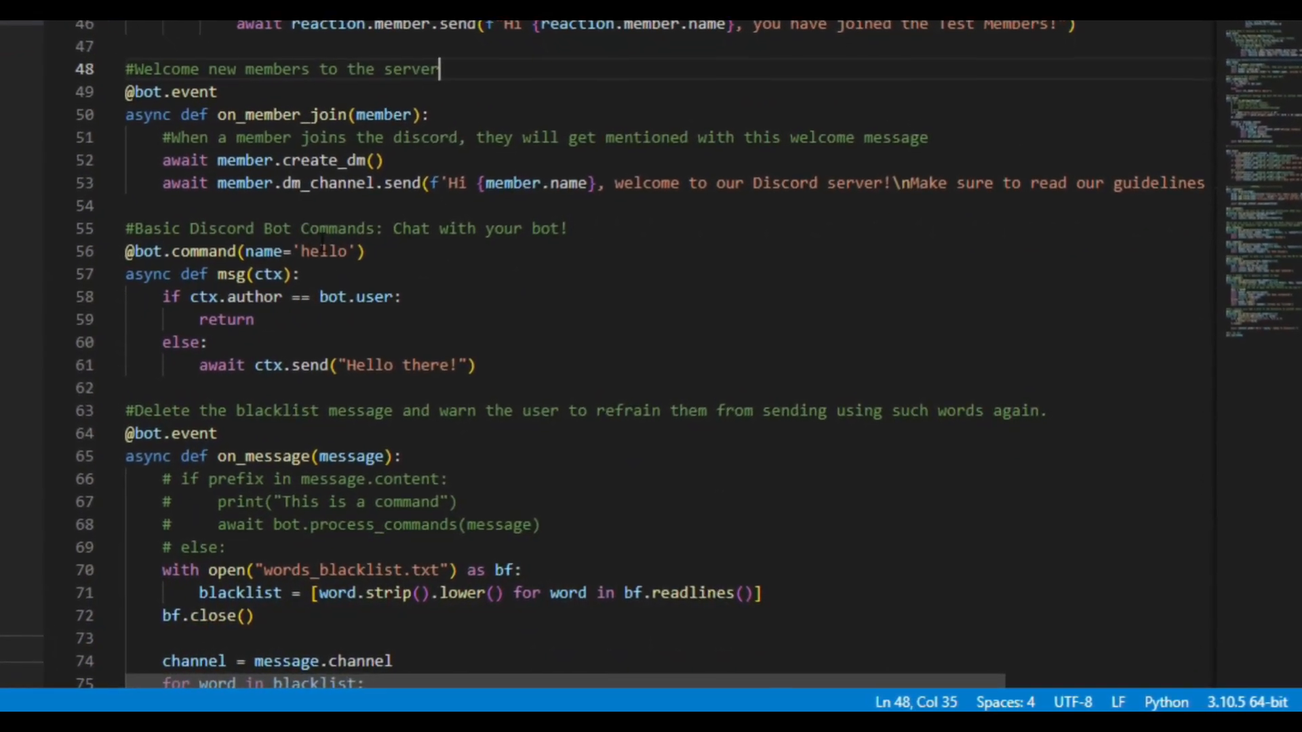
# - Rename the hello command to hi, then select the blacklist file name in on_message
pyautogui.doubleClick(308, 250)
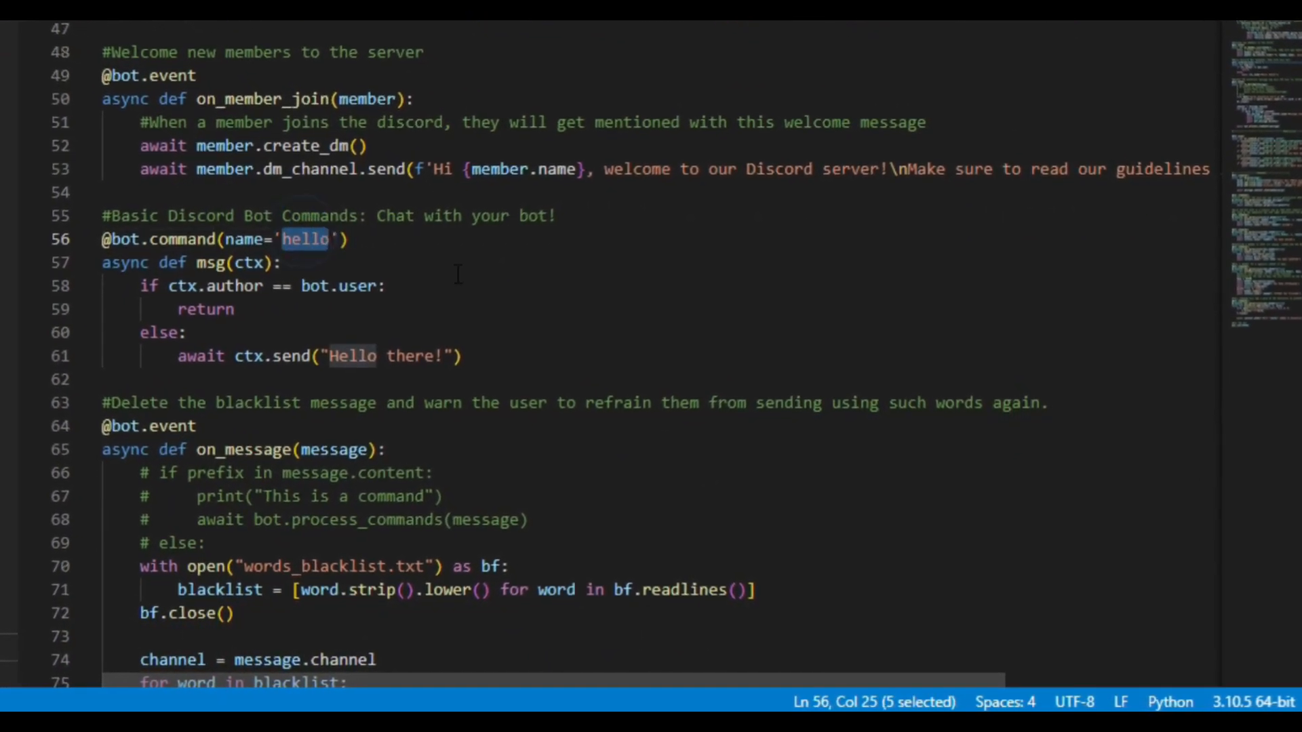
pyautogui.write('hi')
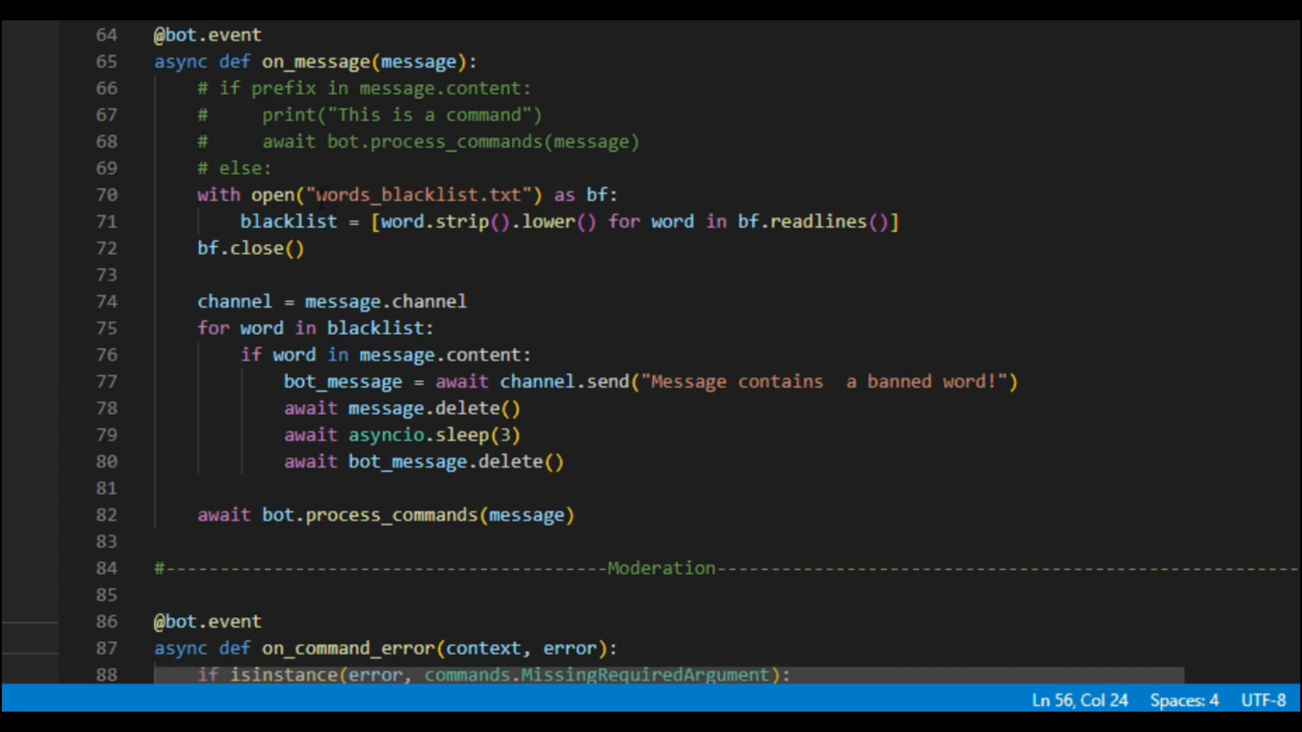
pyautogui.doubleClick(415, 195)
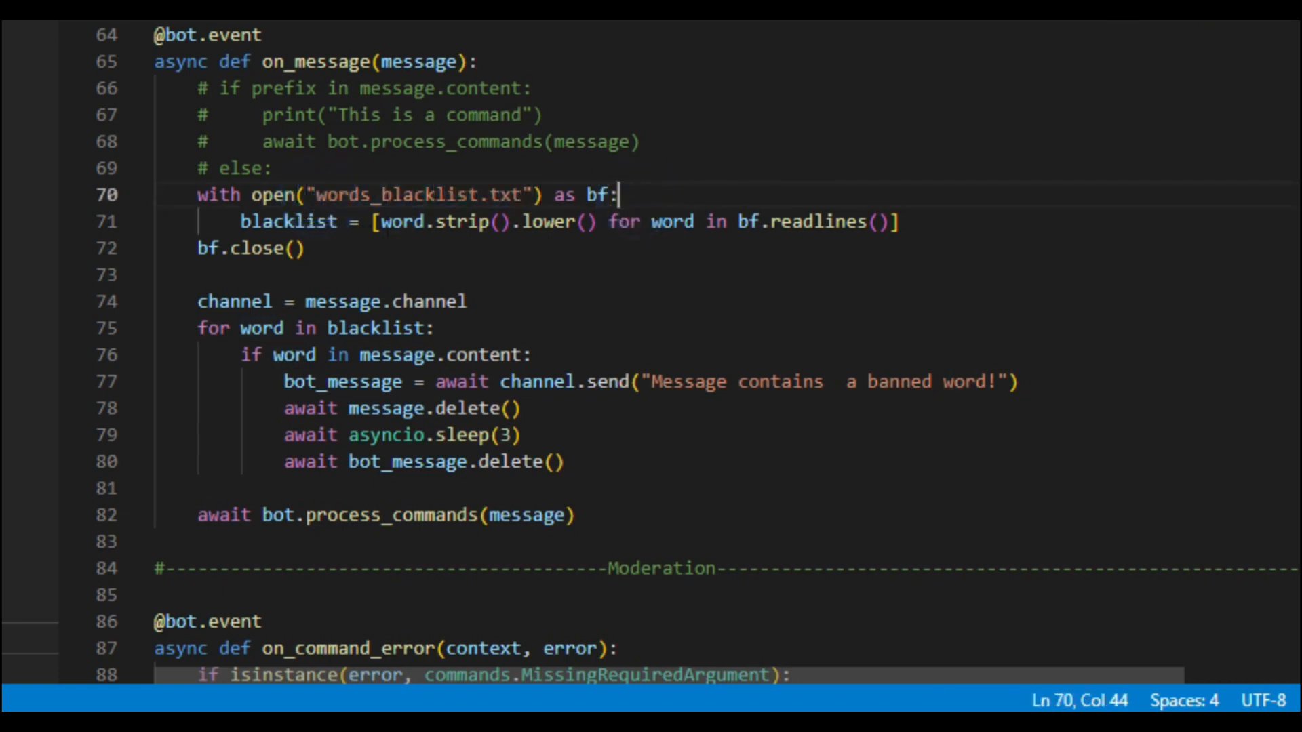
# - Create words_blacklist.txt in the project containing the banned word python
pyautogui.click(170, 97)
pyautogui.write('words_blacklist')
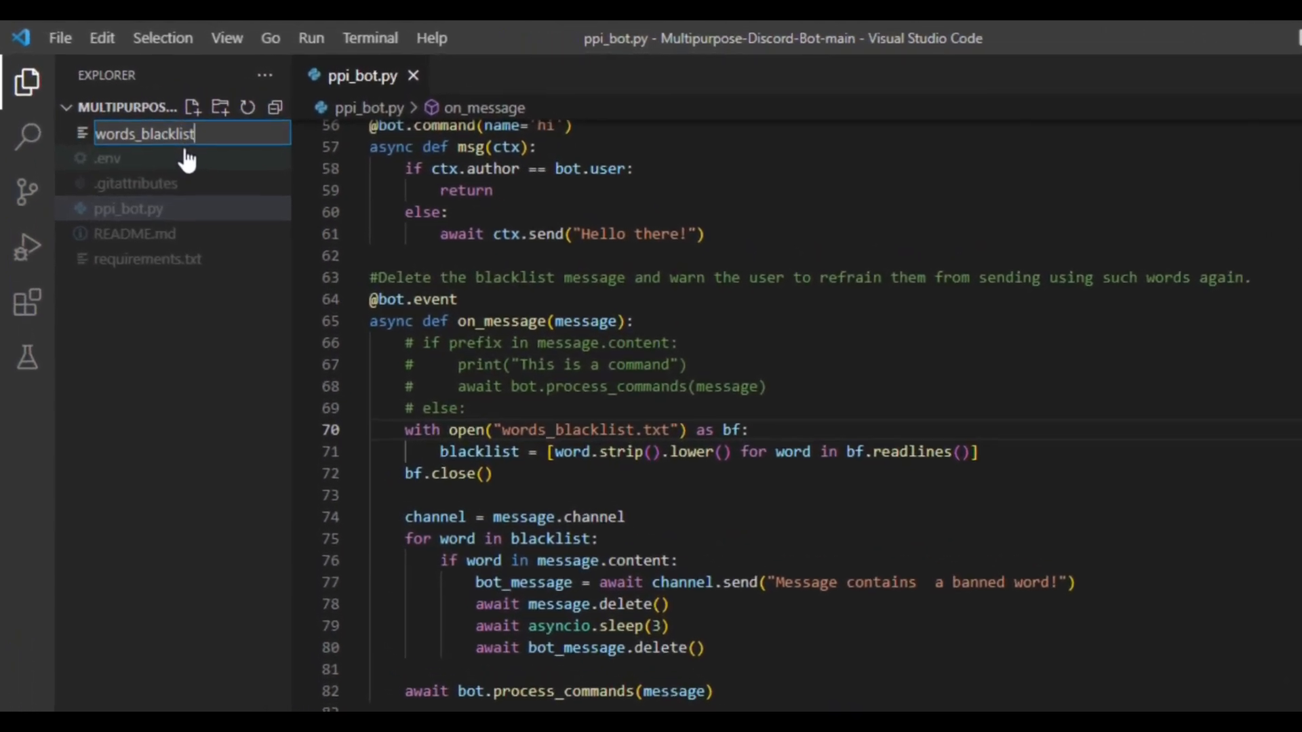
pyautogui.write('.txt')
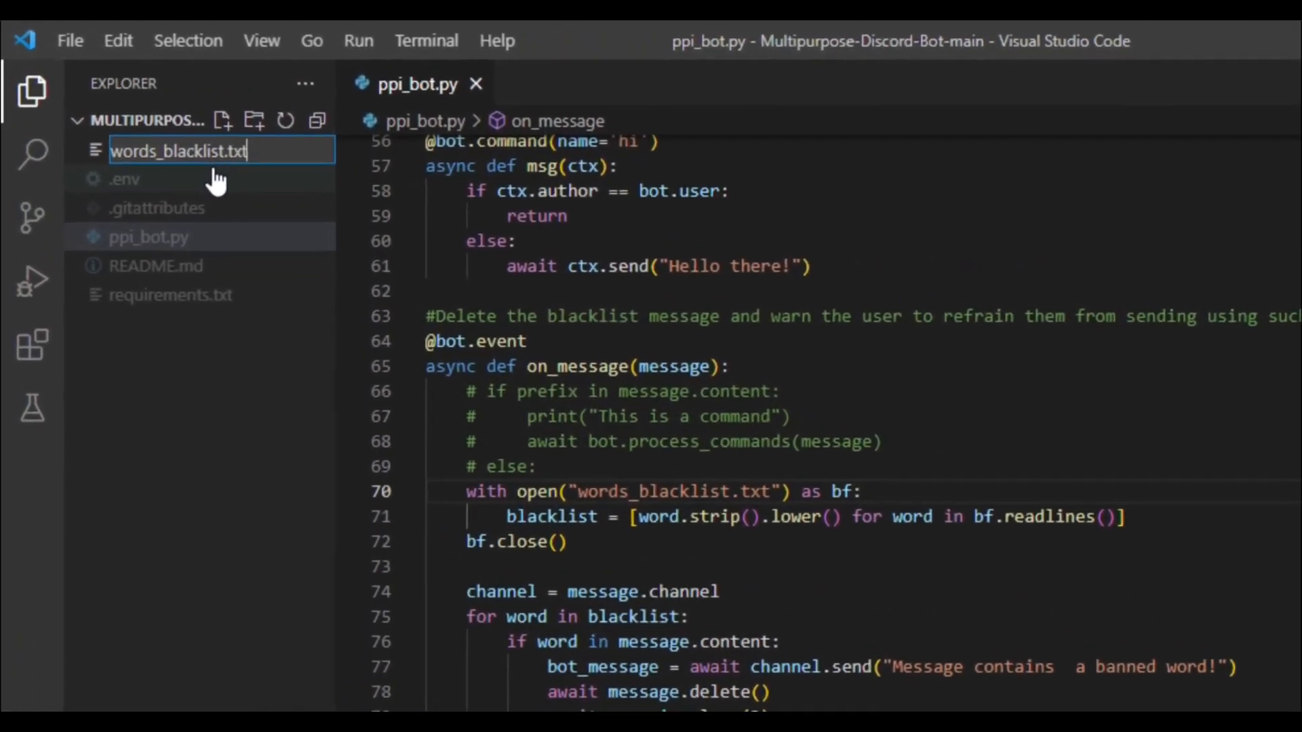
pyautogui.press('Enter')
pyautogui.write('p')
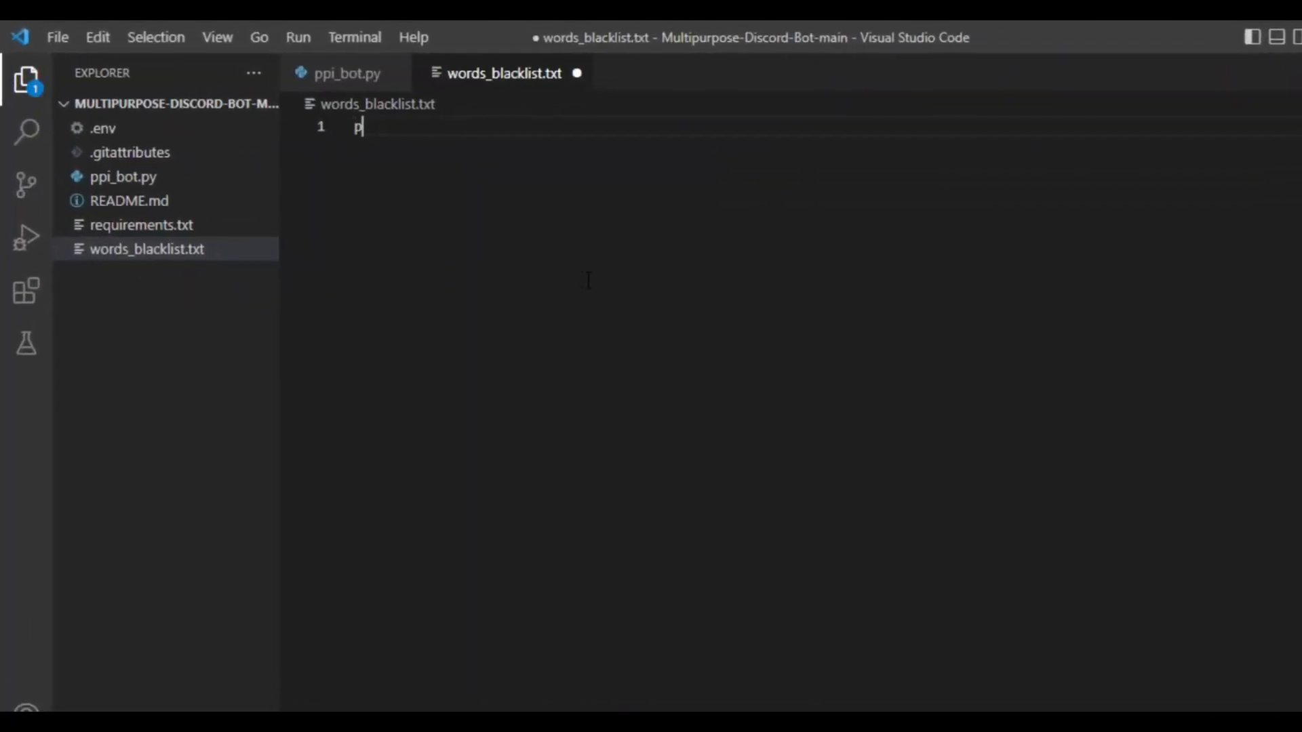
pyautogui.write('ython')
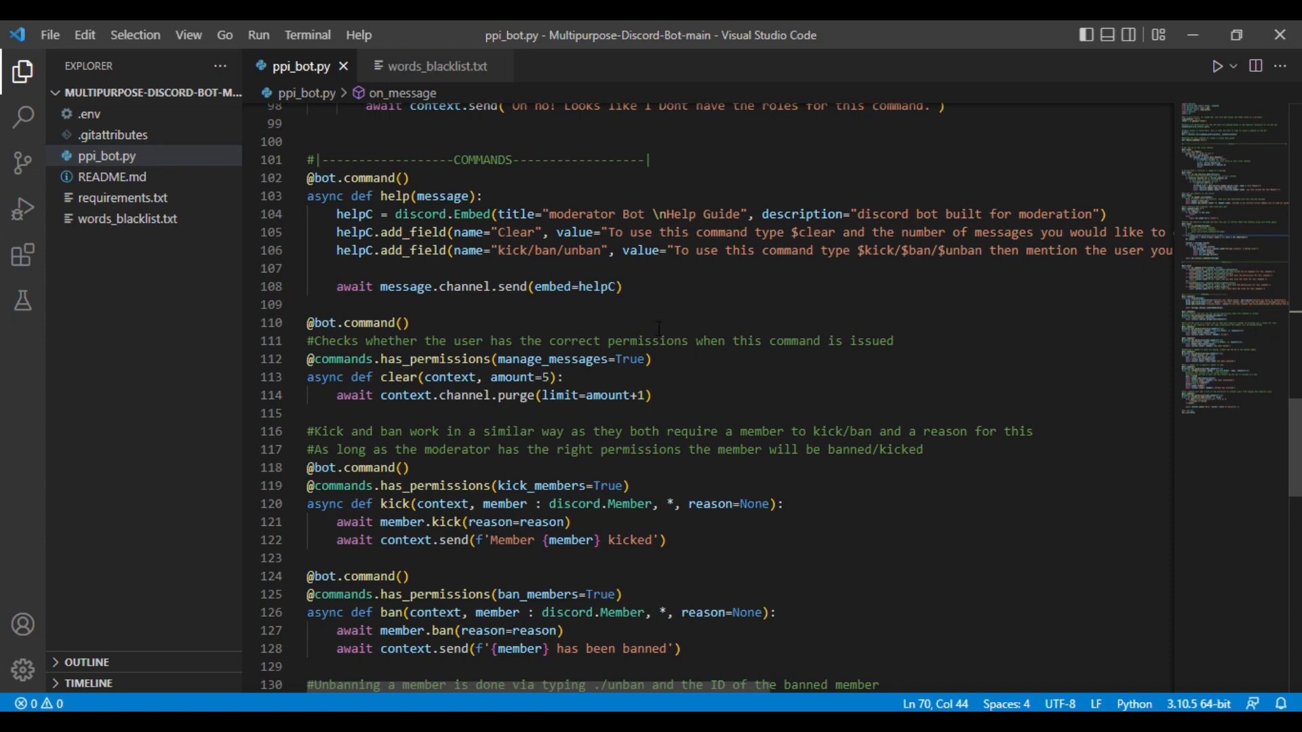
# - Scroll through ppi_bot.py's moderation commands down to the blacklist_add definition
pyautogui.scroll(-3)
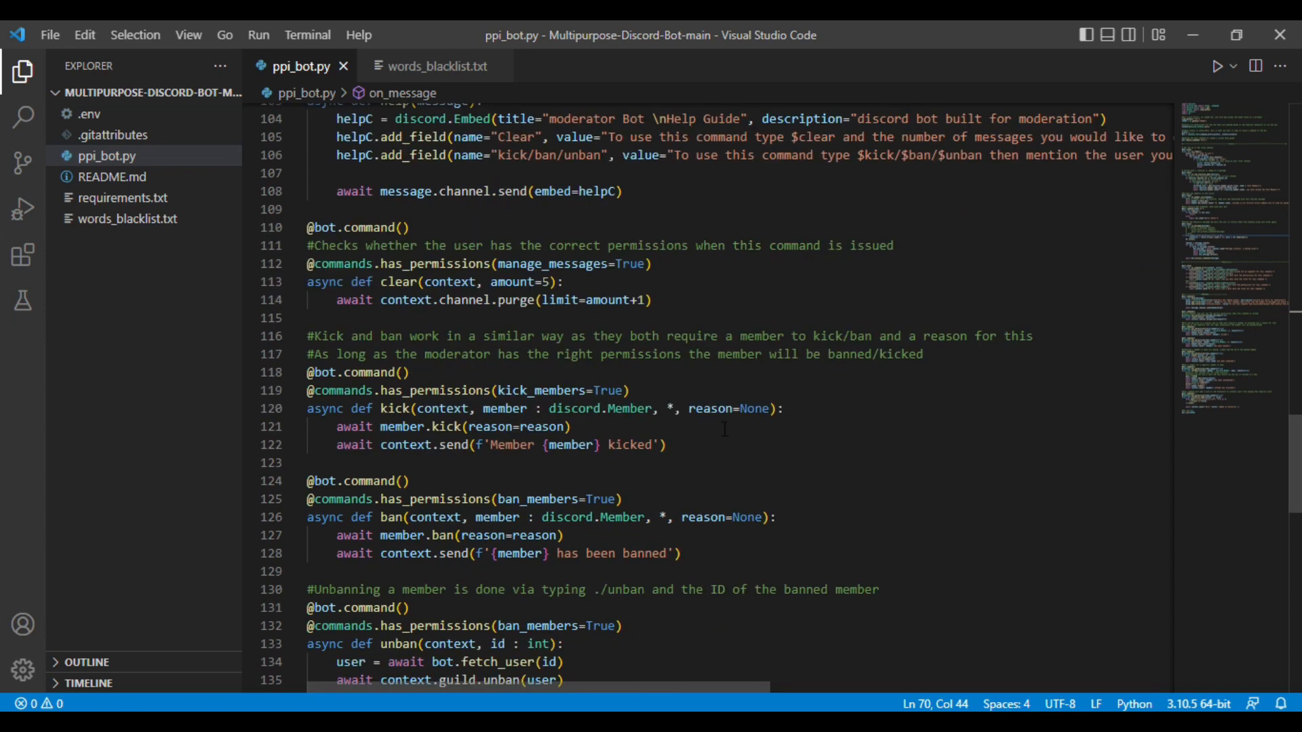
pyautogui.scroll(-3)
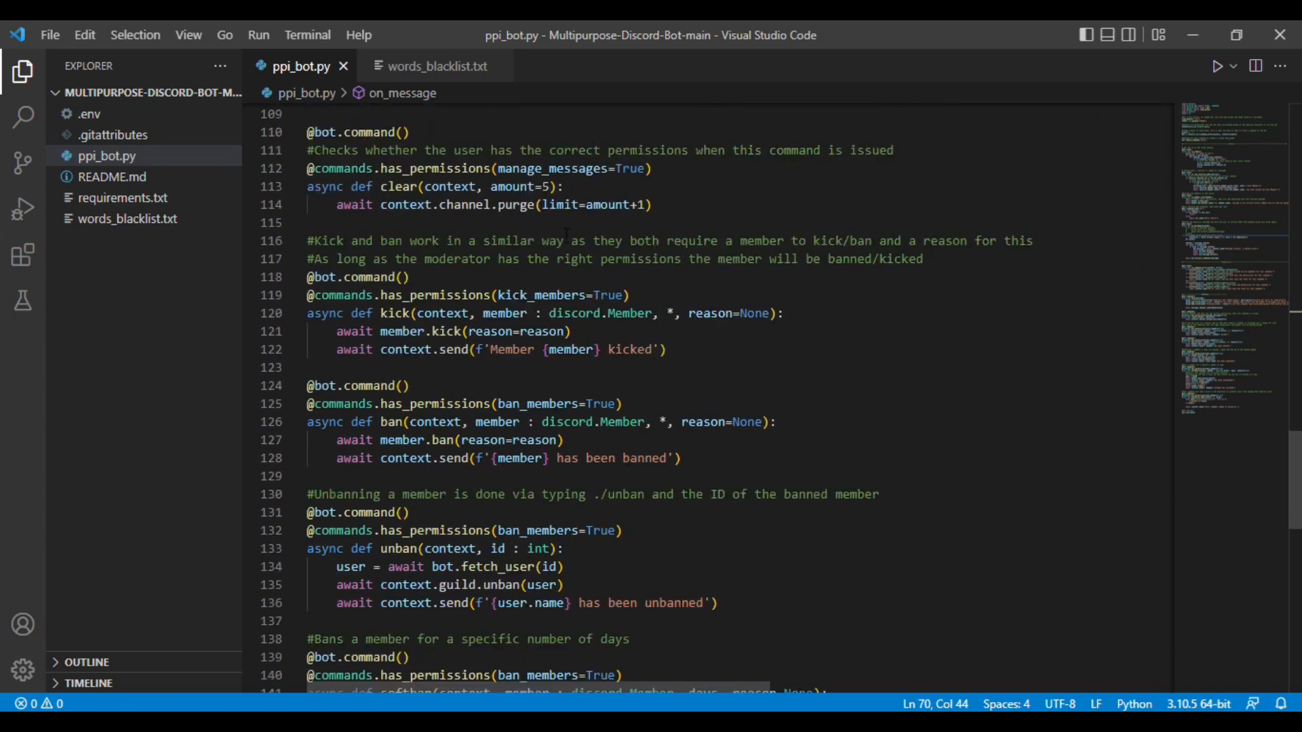
pyautogui.scroll(-3)
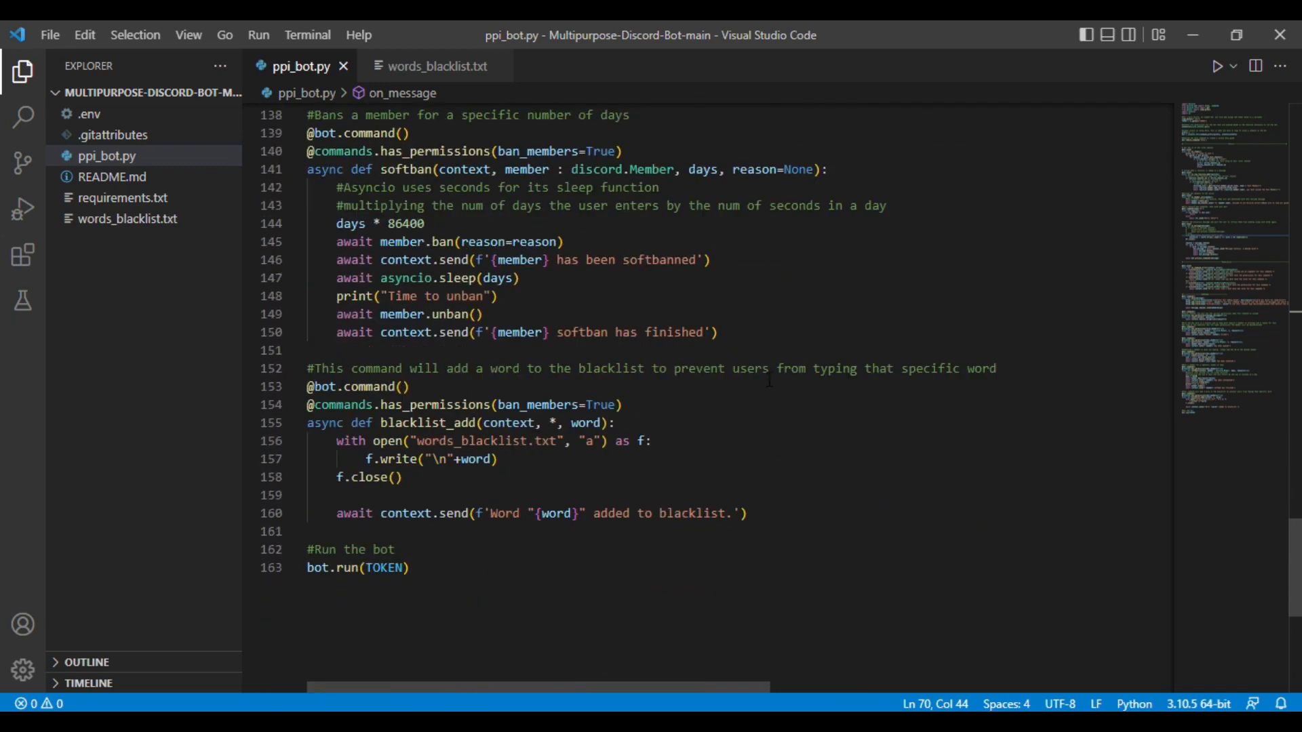
pyautogui.click(780, 525)
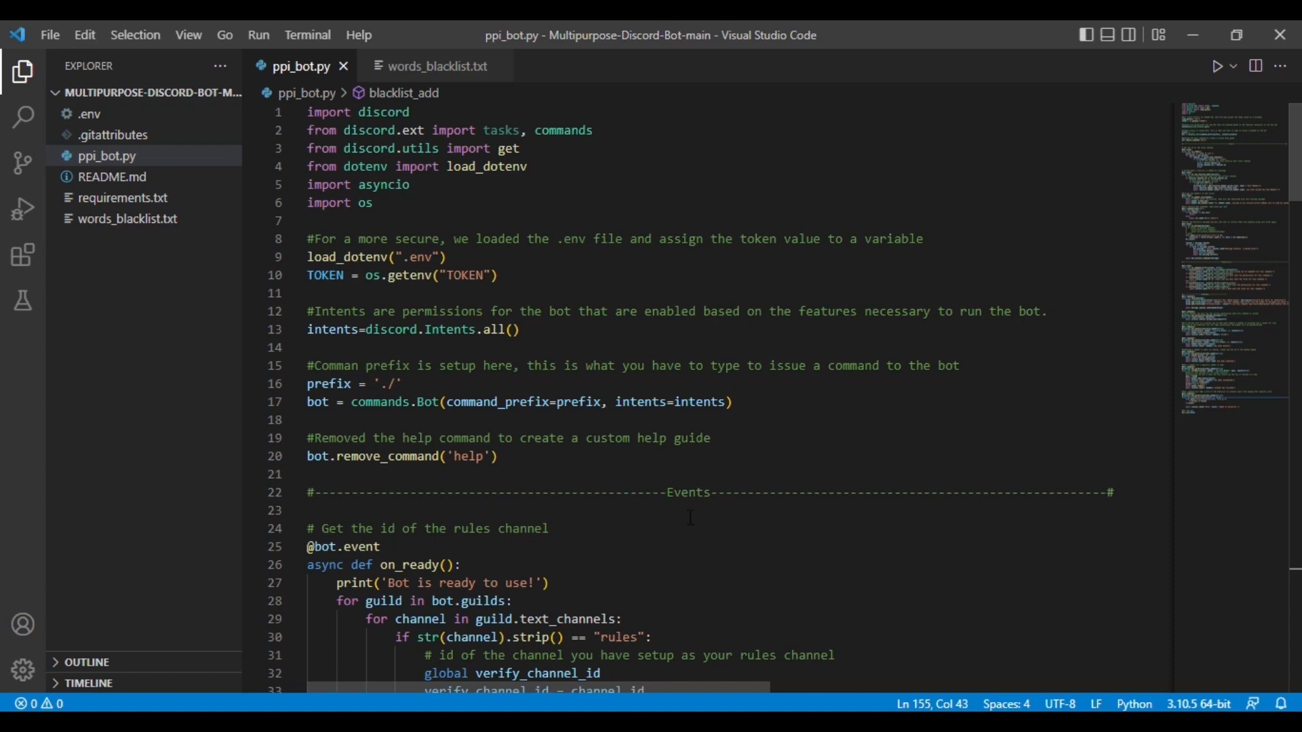
# - Run python ppi_bot.py in Command Prompt to bring test_bot online
pyautogui.write('python\\Desktop\\Multipurpose-Discord-Bot-main>pyth')
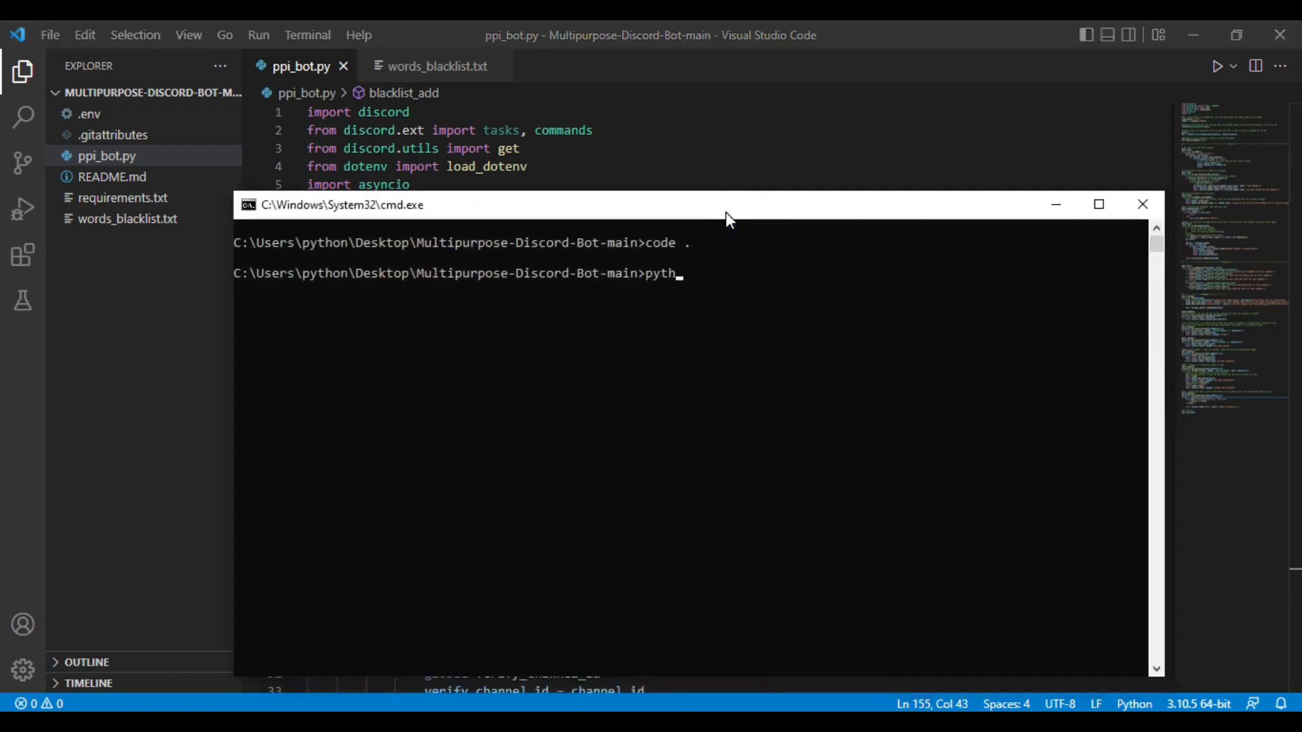
pyautogui.write('on pp')
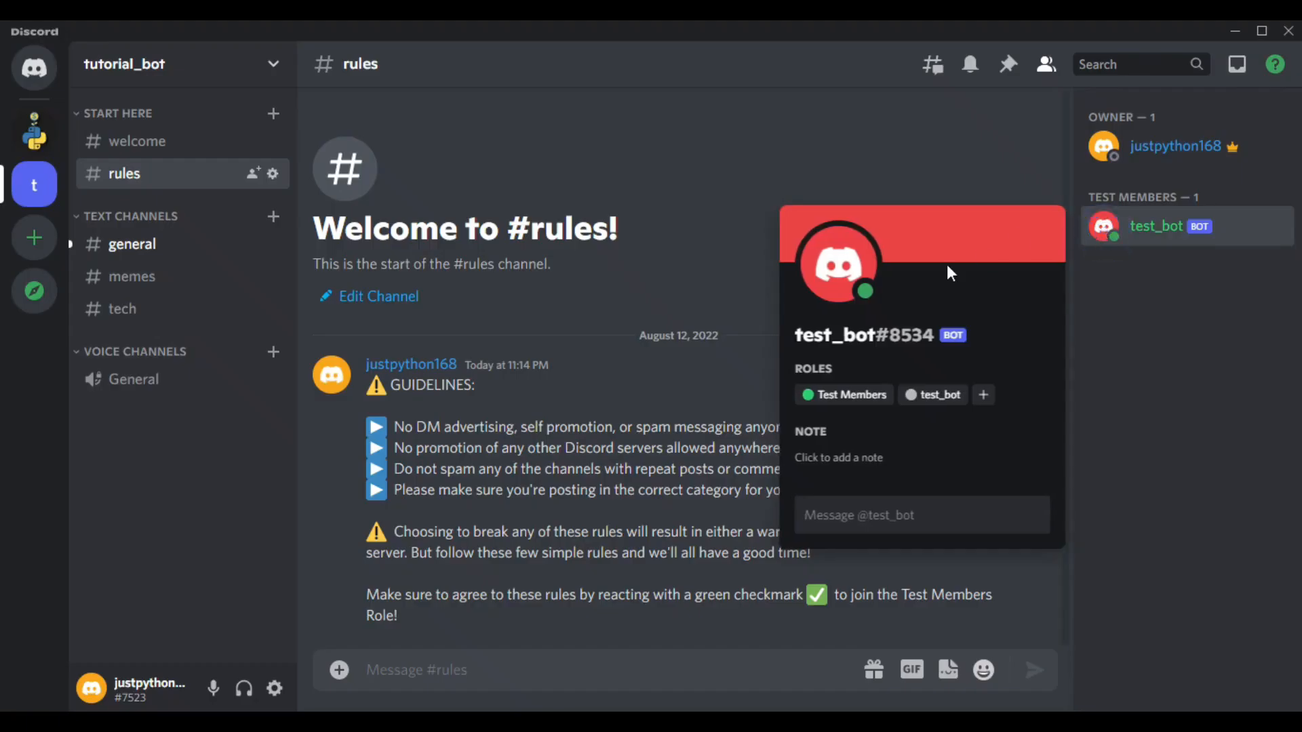
pyautogui.moveTo(1117, 241)
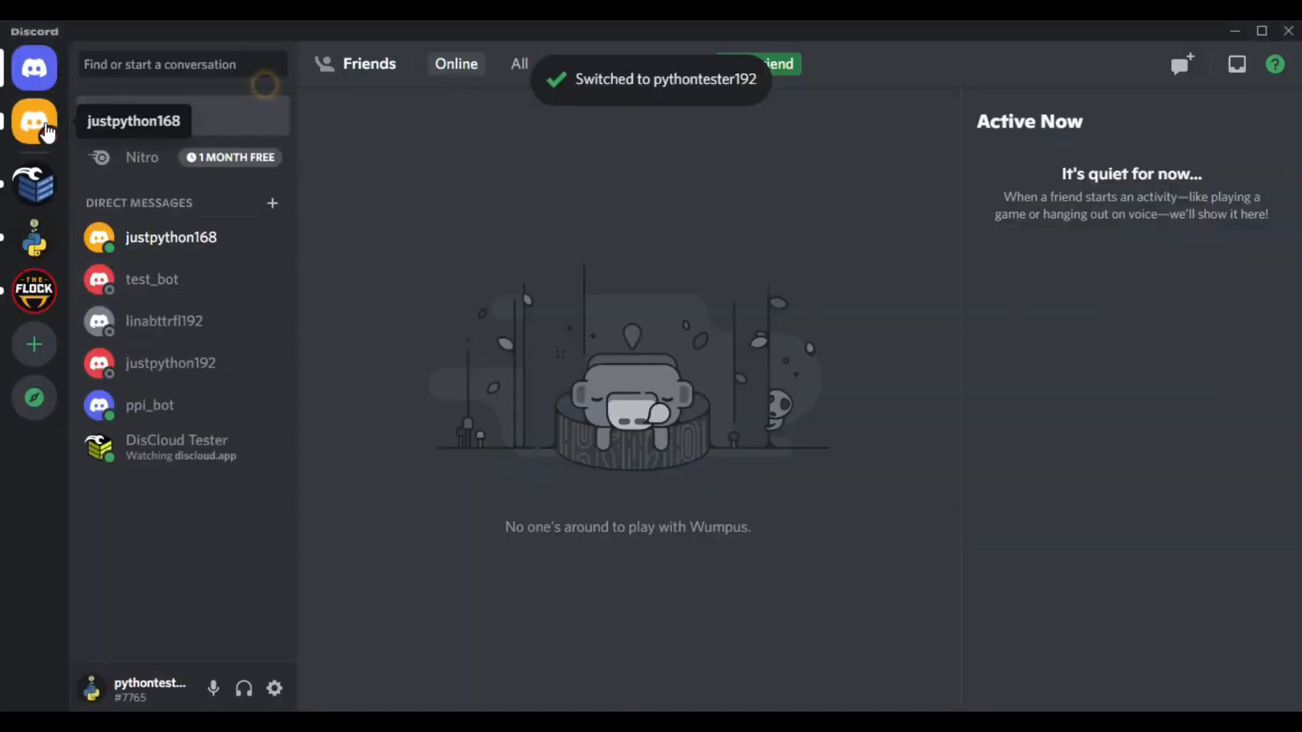
# - Switch Discord to the pythontester192 account
pyautogui.click(170, 237)
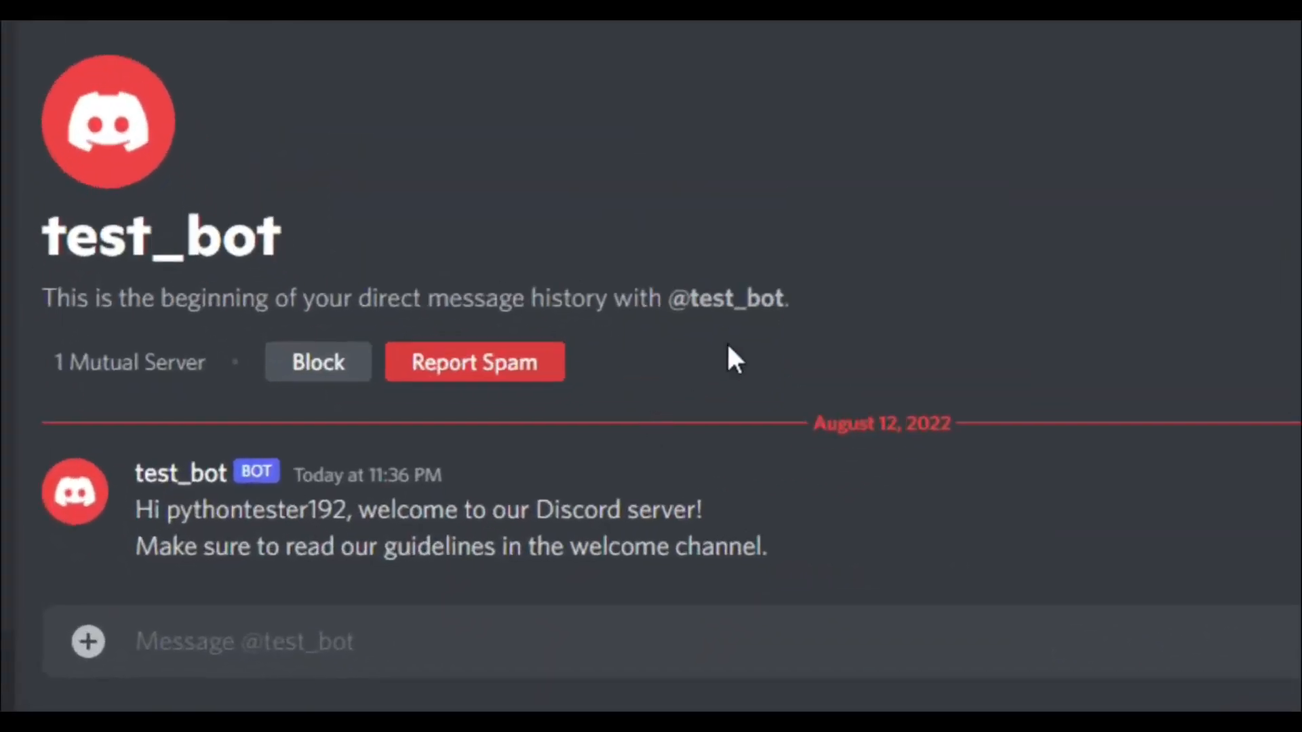
pyautogui.moveTo(714, 528)
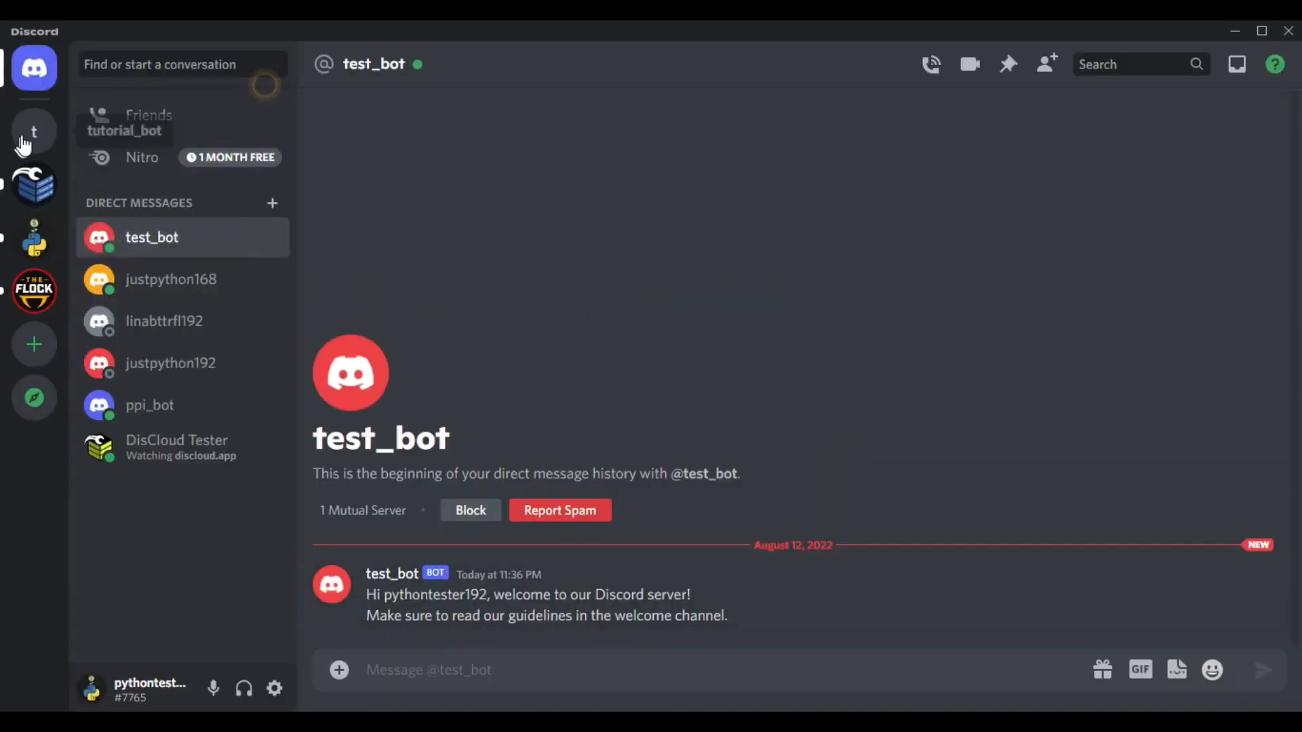
# - Open tutorial_bot's #rules and add the white_check_mark reaction from the test account
pyautogui.click(34, 131)
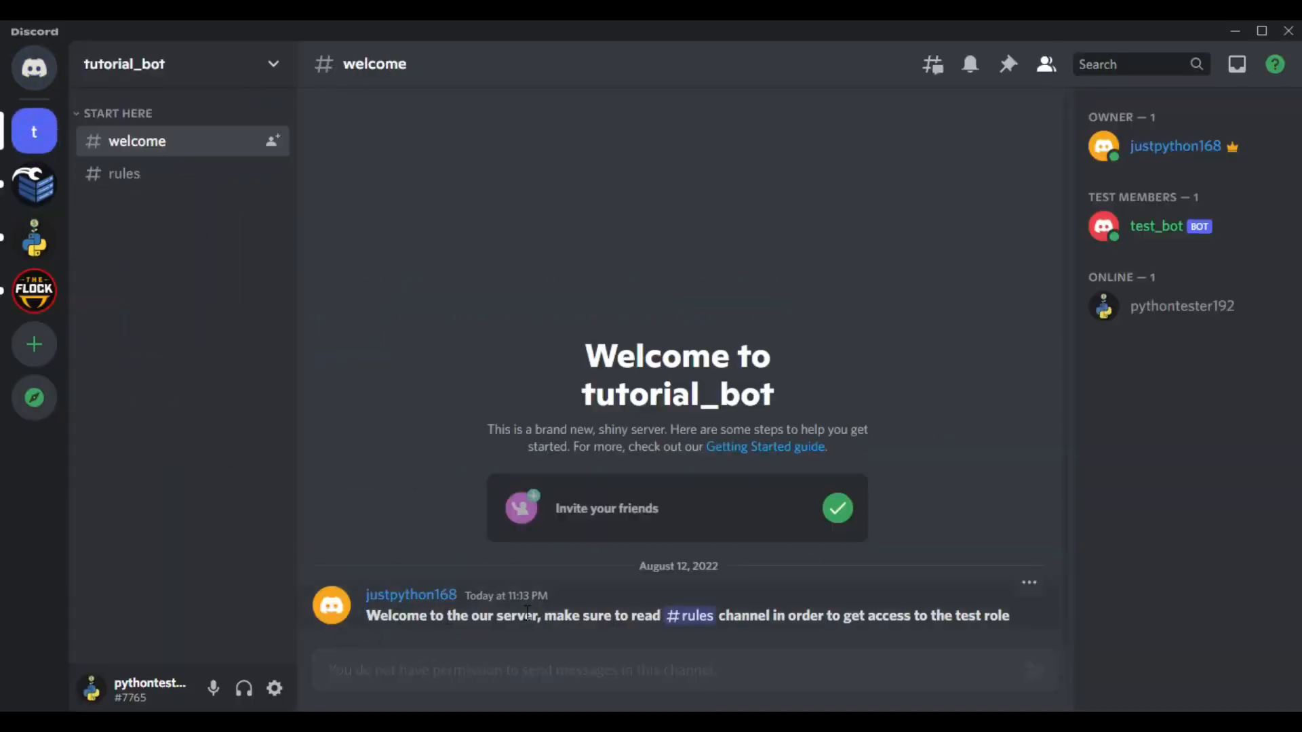
pyautogui.click(123, 174)
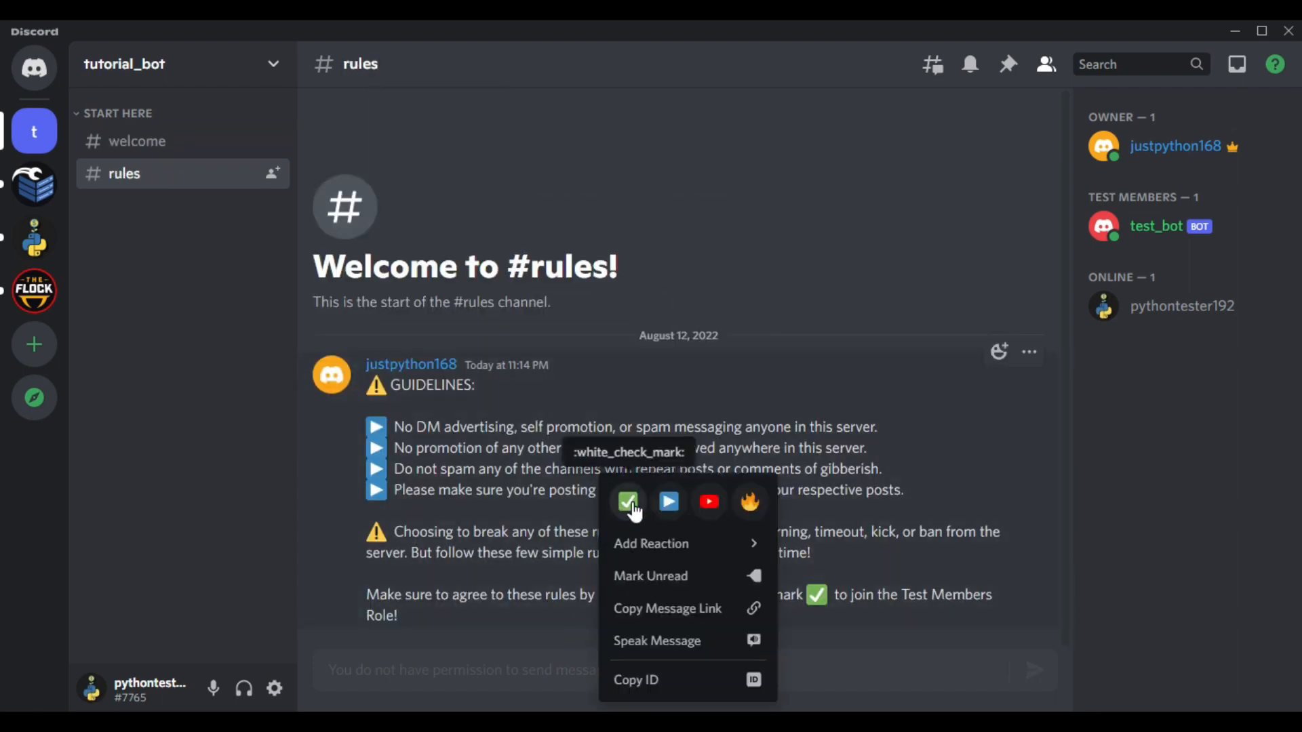
pyautogui.click(628, 502)
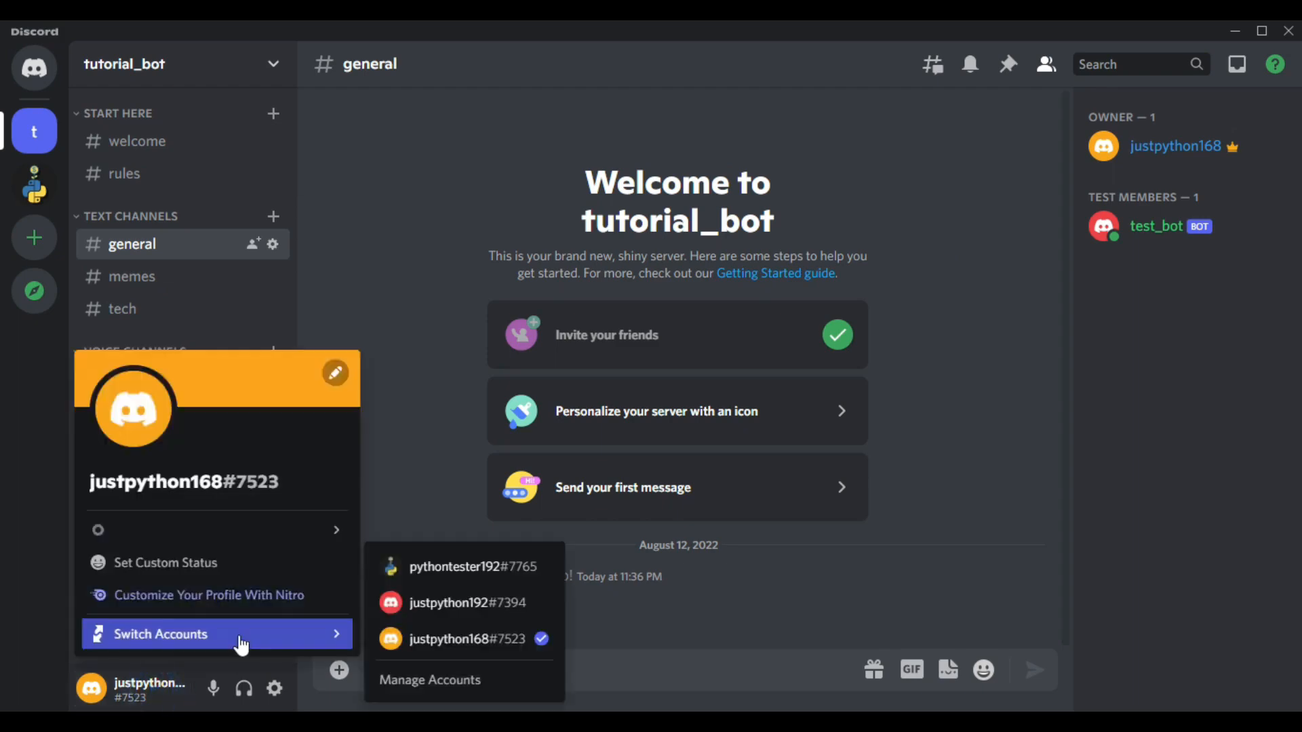
pyautogui.click(473, 566)
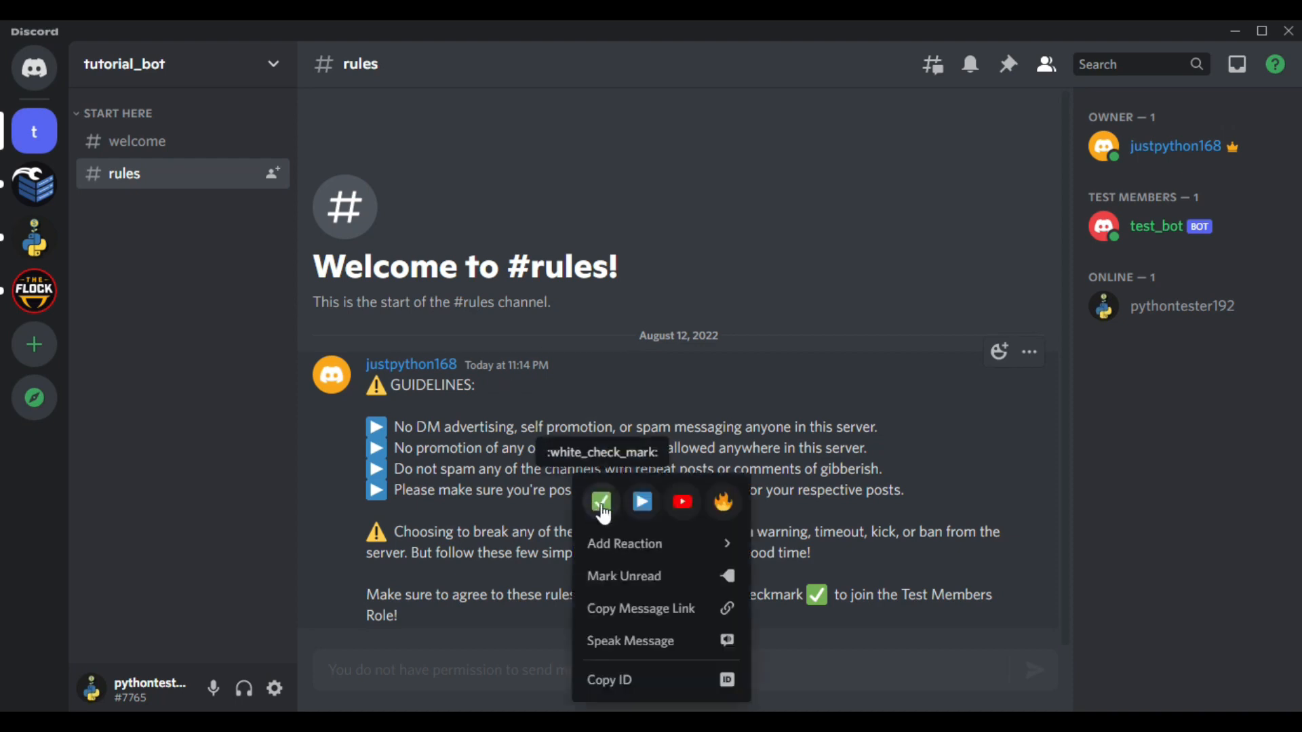
pyautogui.click(602, 503)
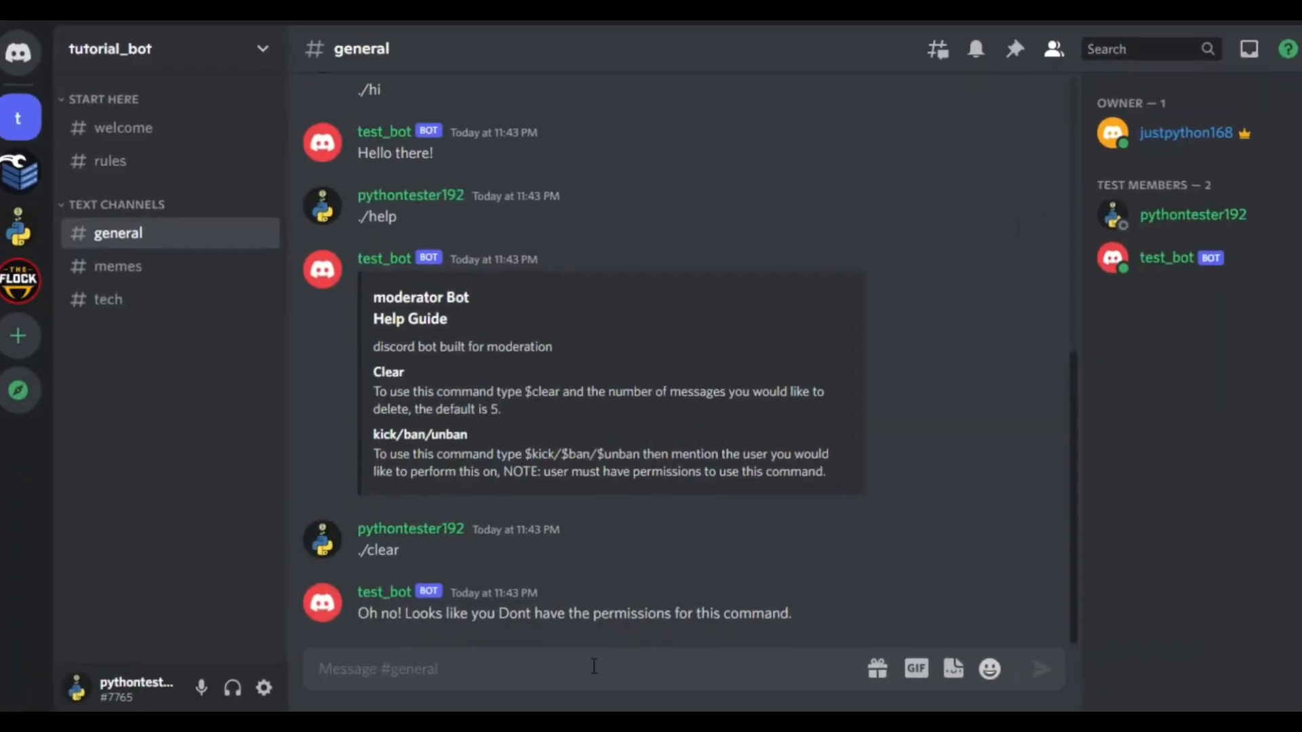
# - Type python into the #general chat as the test account
pyautogui.write('python')
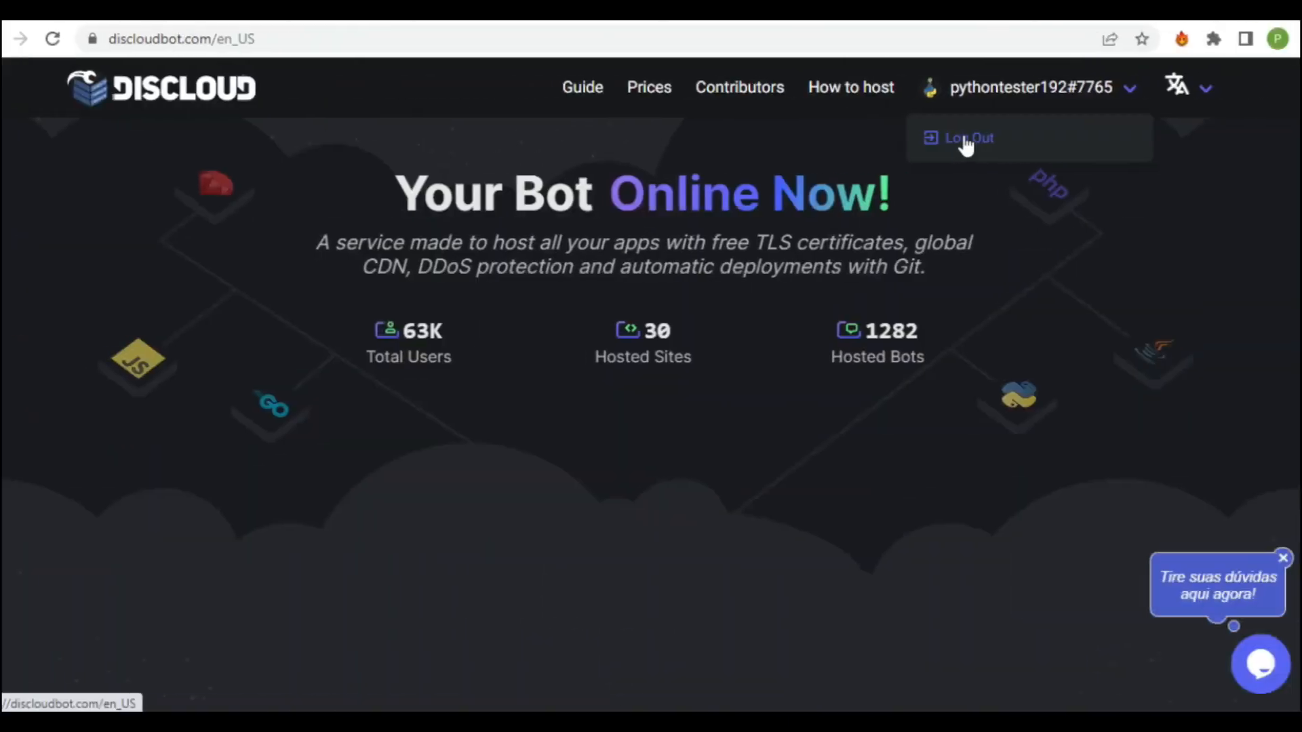
# - Log out of DisCloud, browse the pricing plans, then authorize login with the main account
pyautogui.click(969, 137)
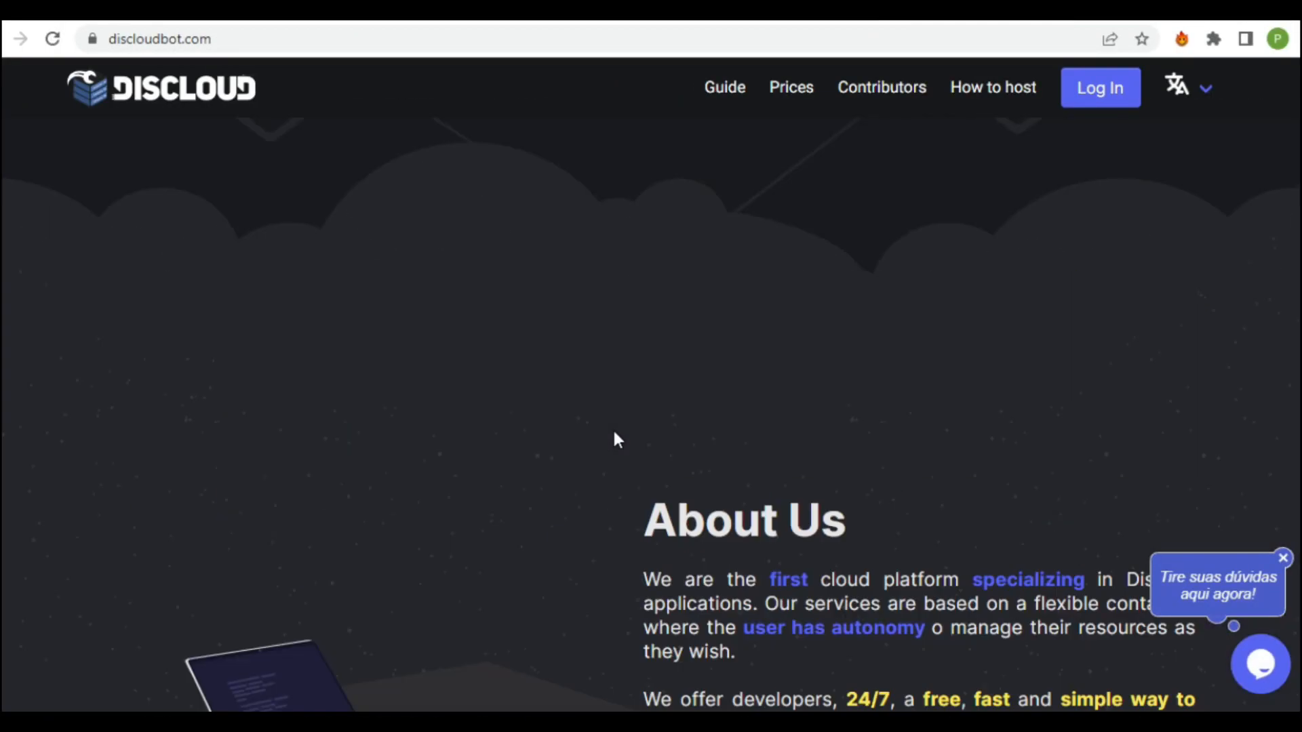
pyautogui.click(789, 87)
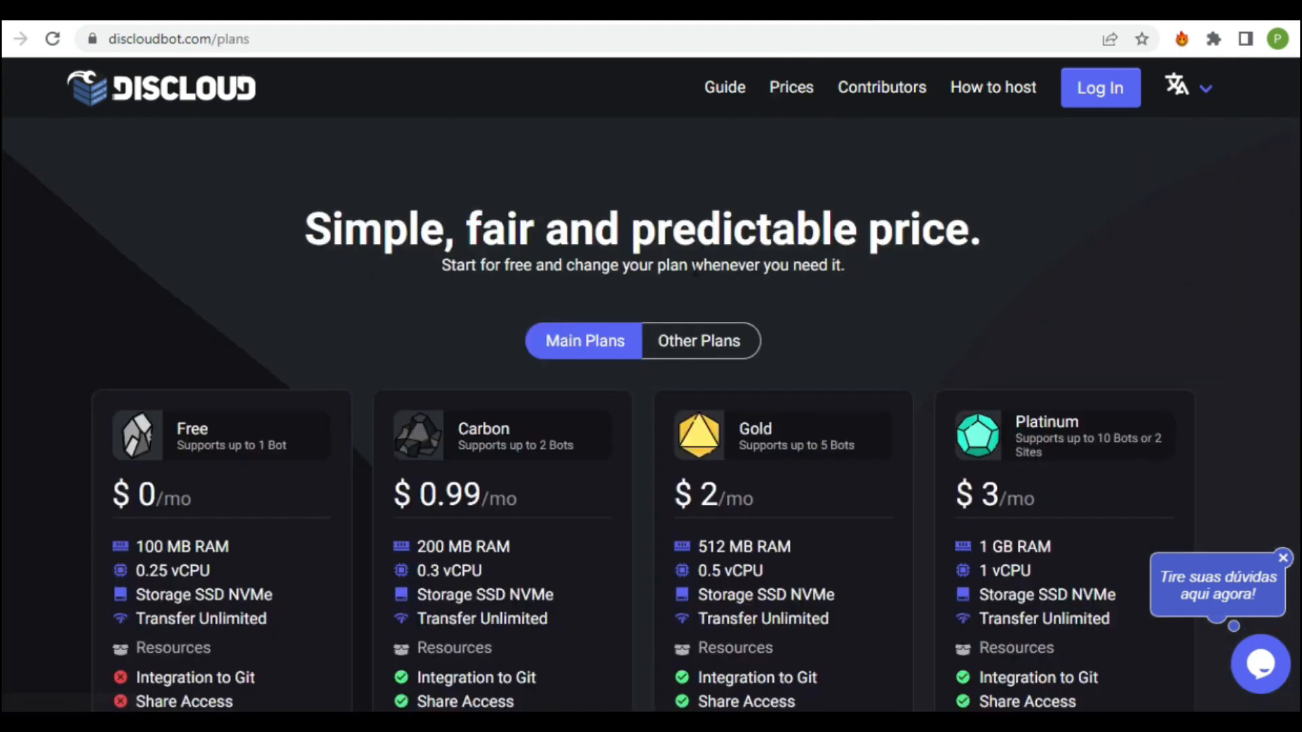
pyautogui.scroll(-3)
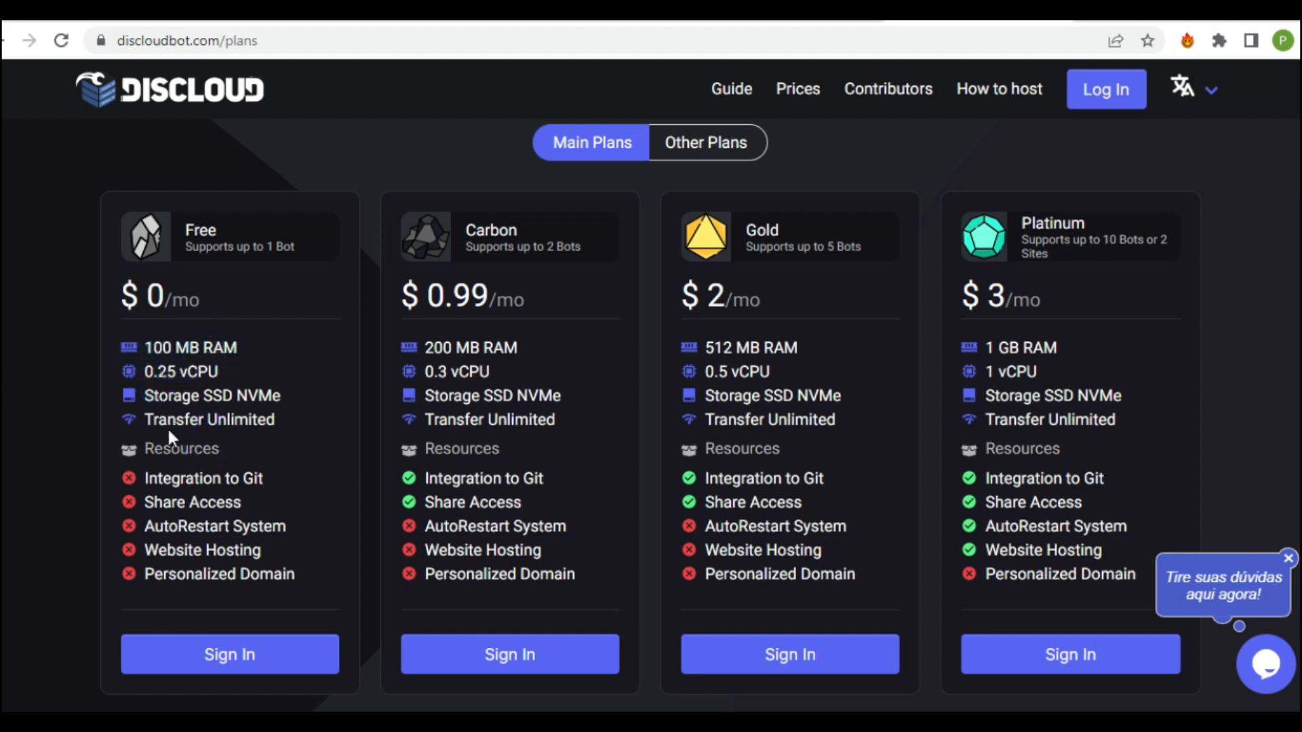
pyautogui.moveTo(149, 448); pyautogui.dragTo(219, 574)
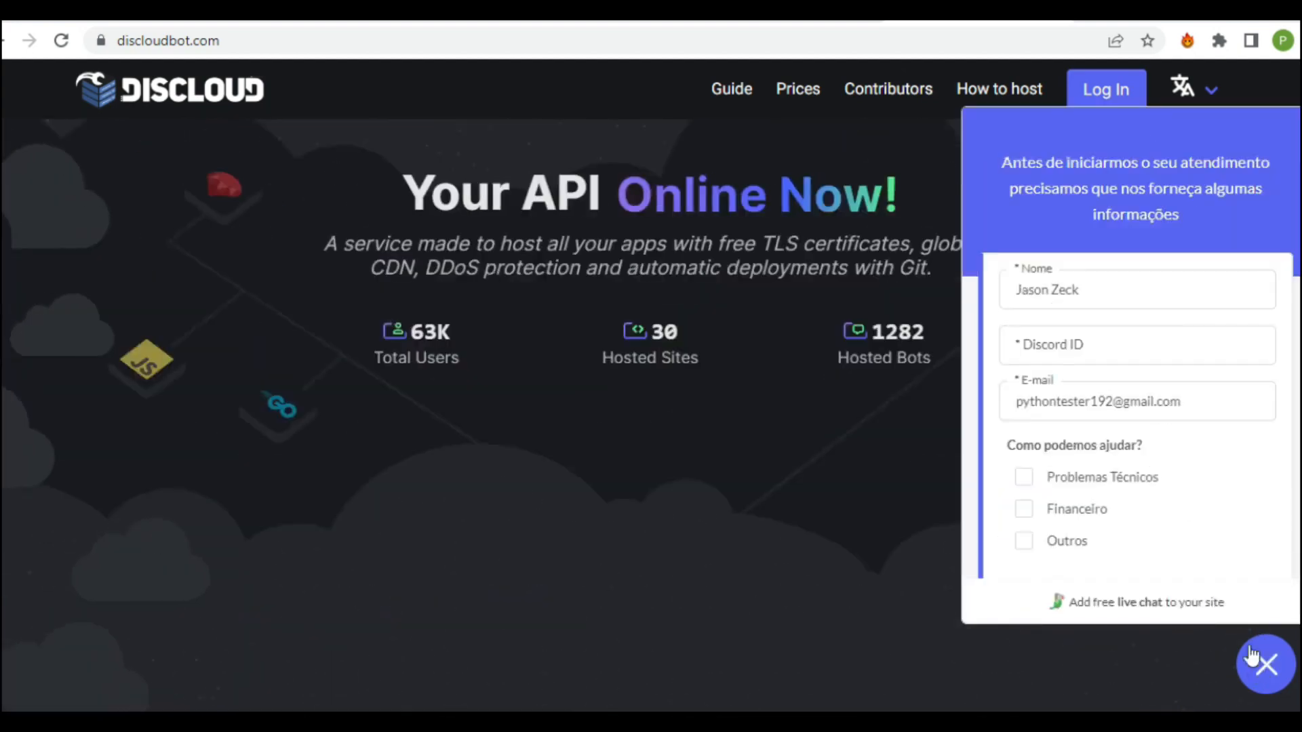
pyautogui.click(1262, 663)
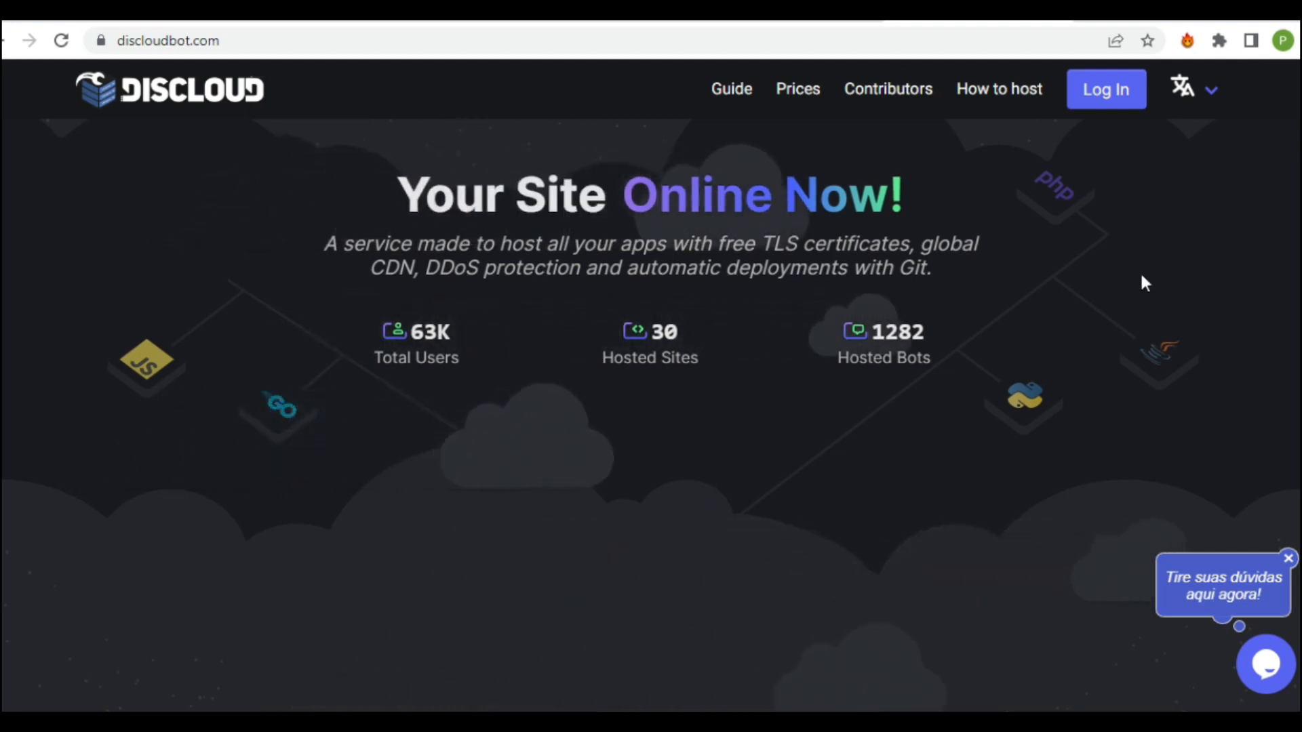
pyautogui.click(1106, 89)
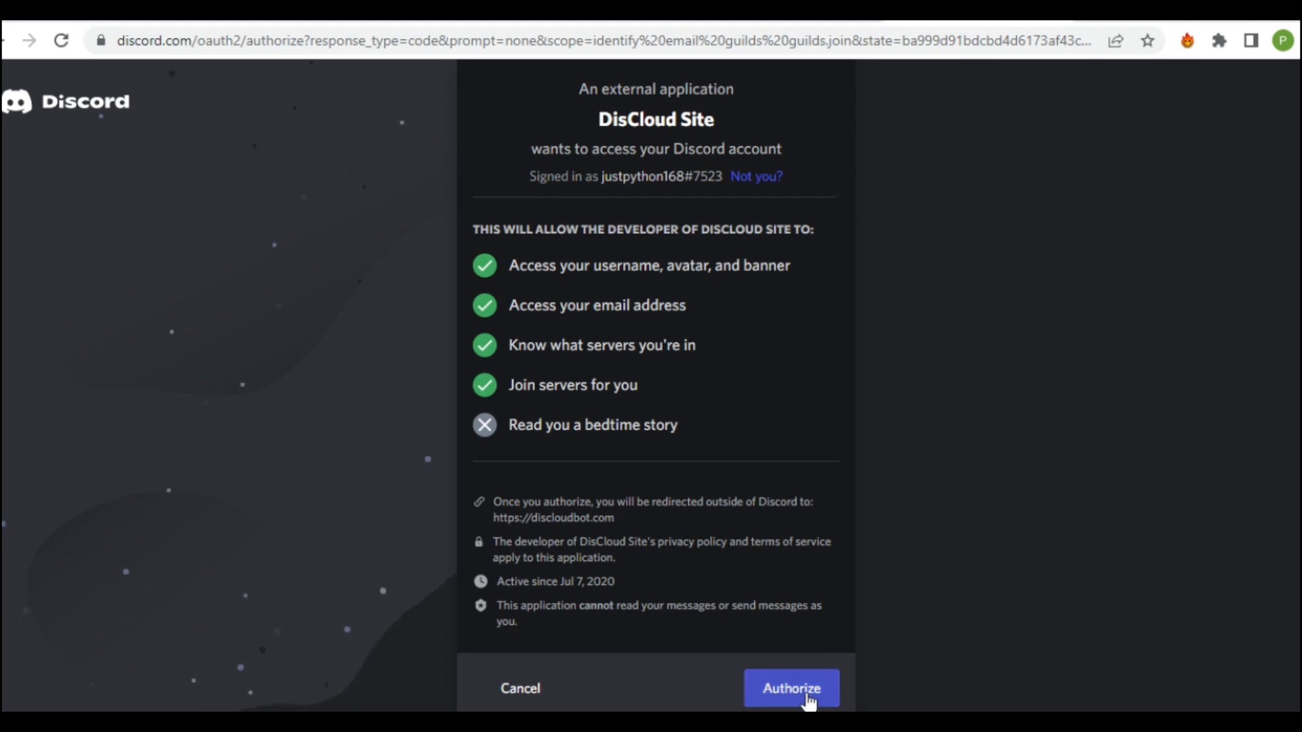
pyautogui.click(789, 688)
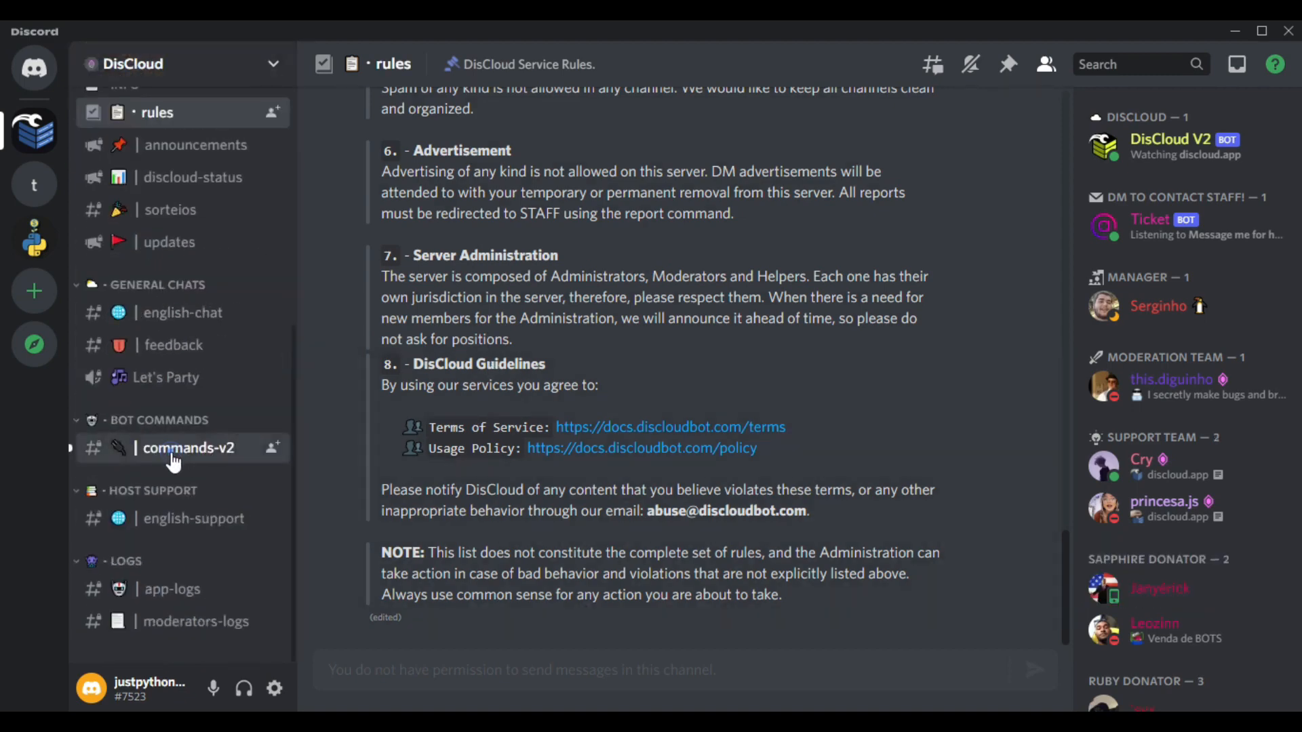
# - Open the DisCloud server's commands-v2 channel and type .help
pyautogui.click(188, 447)
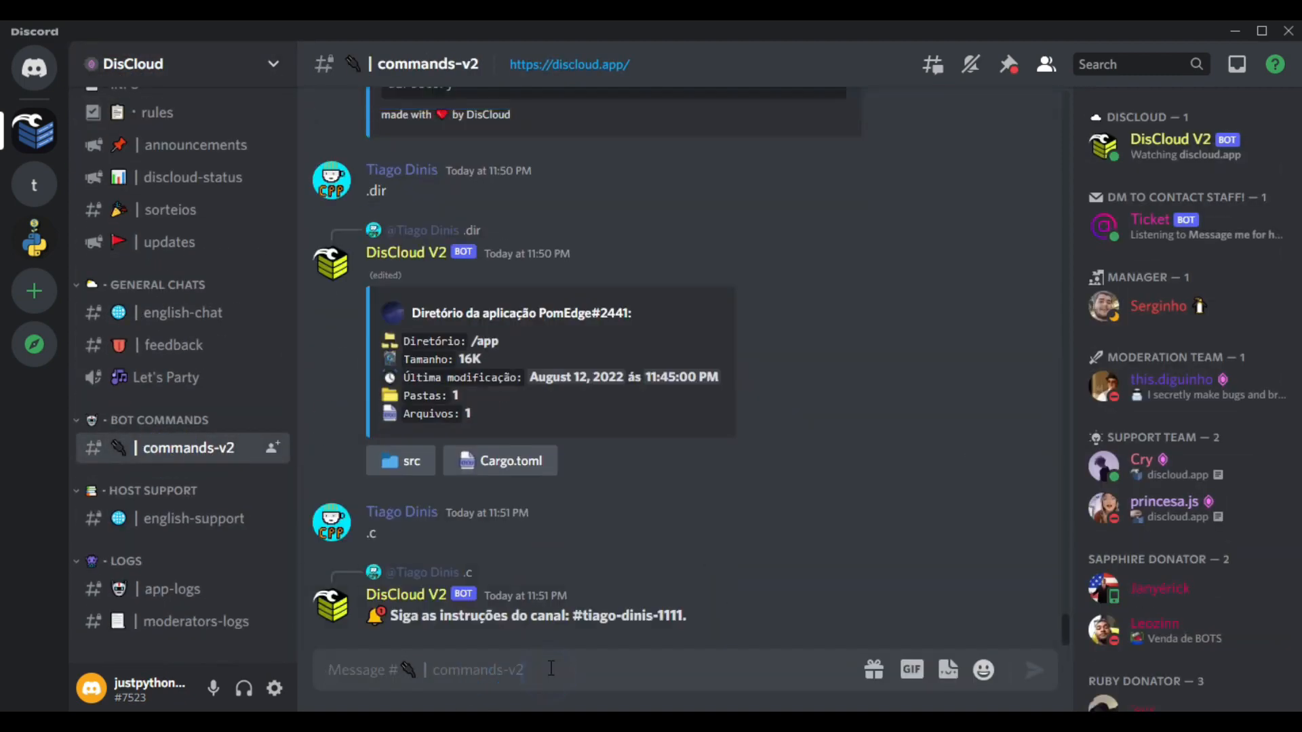
pyautogui.write('.help')
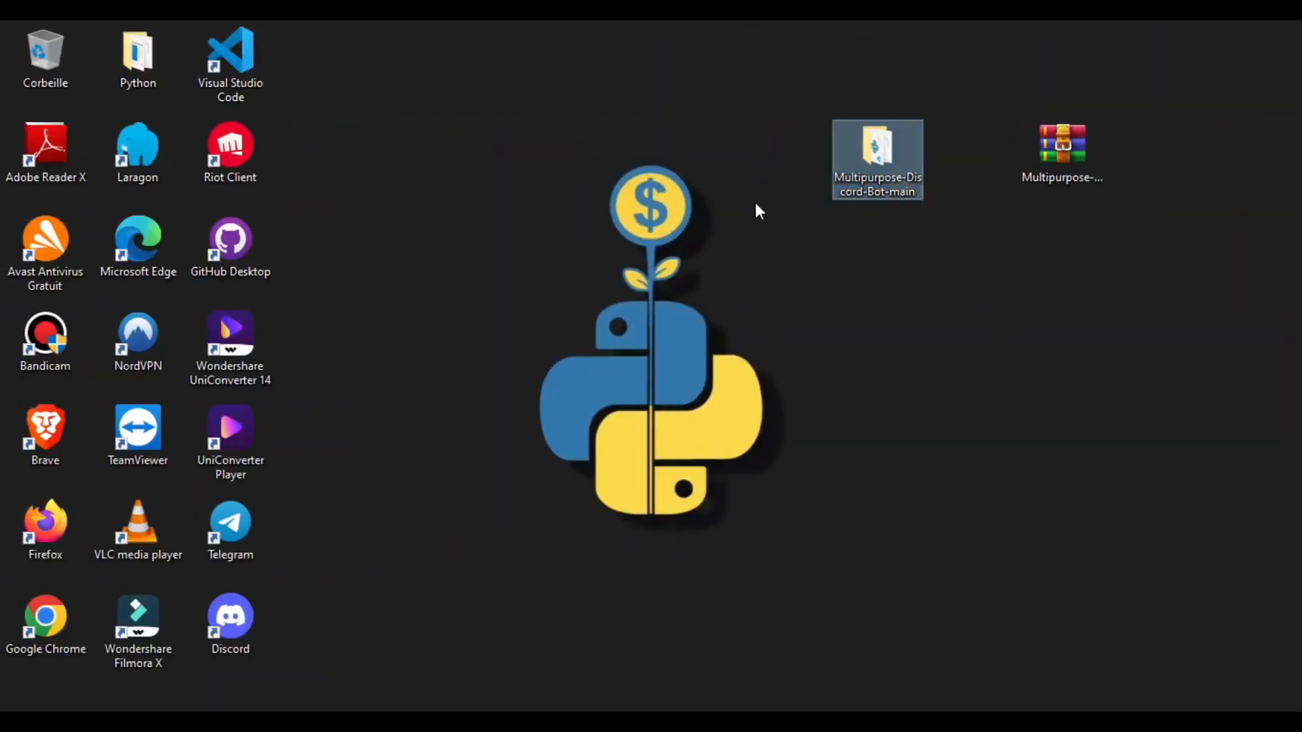
pyautogui.moveTo(877, 166)
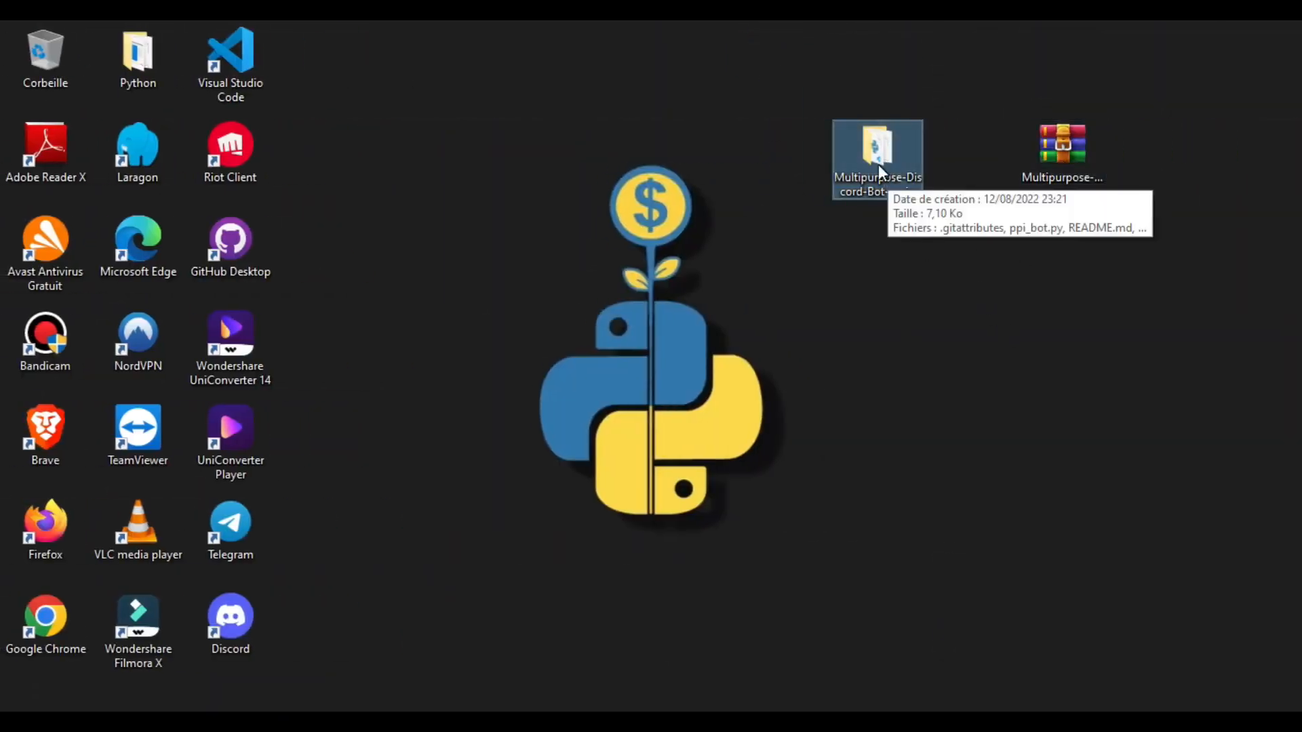
# - Compress the bot project's .env, ppi_bot.py, requirements and blacklist files into Multipurpose-Discord-Bot-main.zip
pyautogui.doubleClick(877, 153)
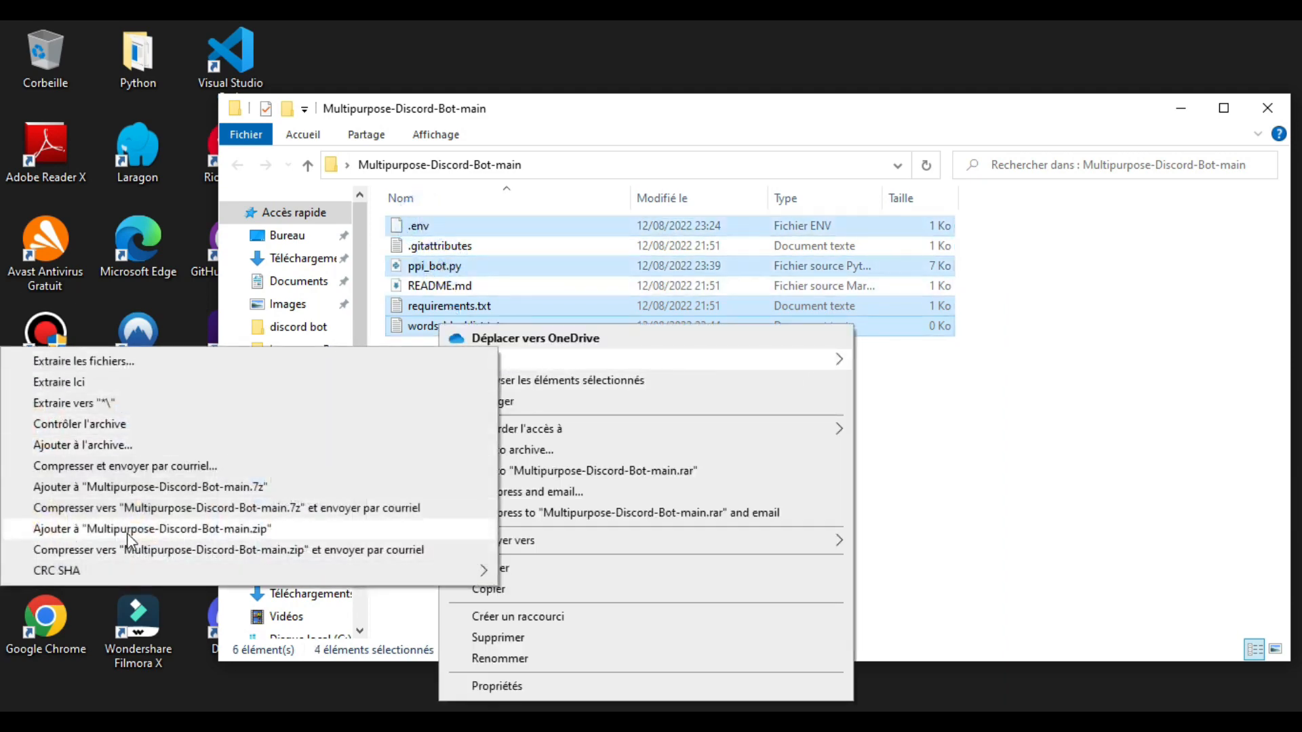
pyautogui.click(162, 529)
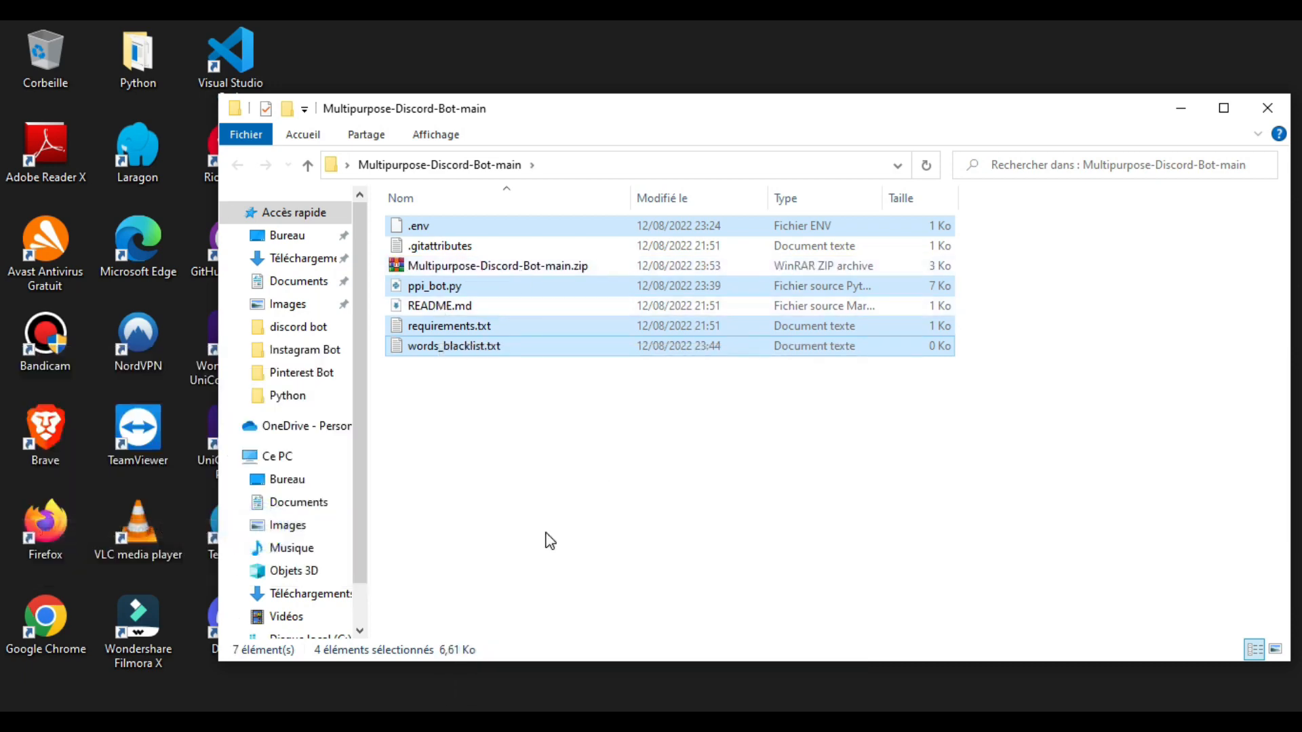
pyautogui.click(454, 345)
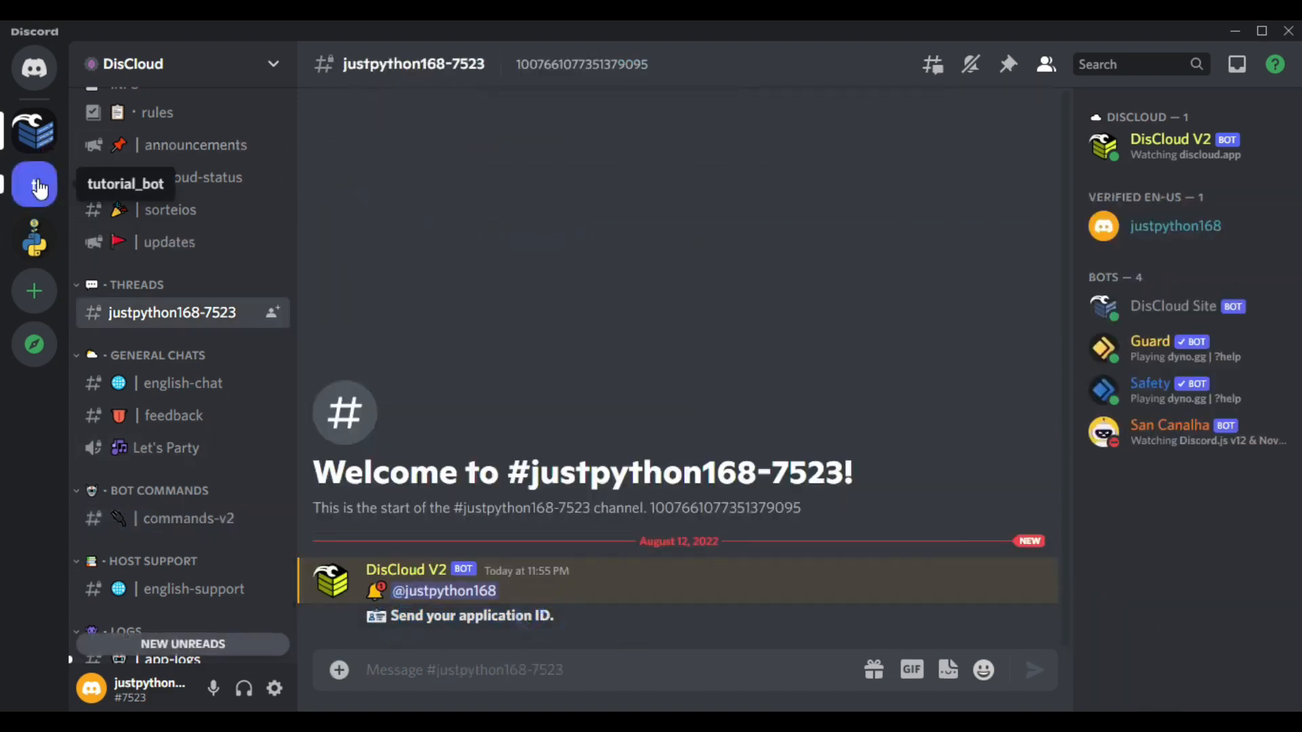
# - Return to the DisCloud setup thread in tutorial_bot and send the bot's application ID
pyautogui.click(34, 184)
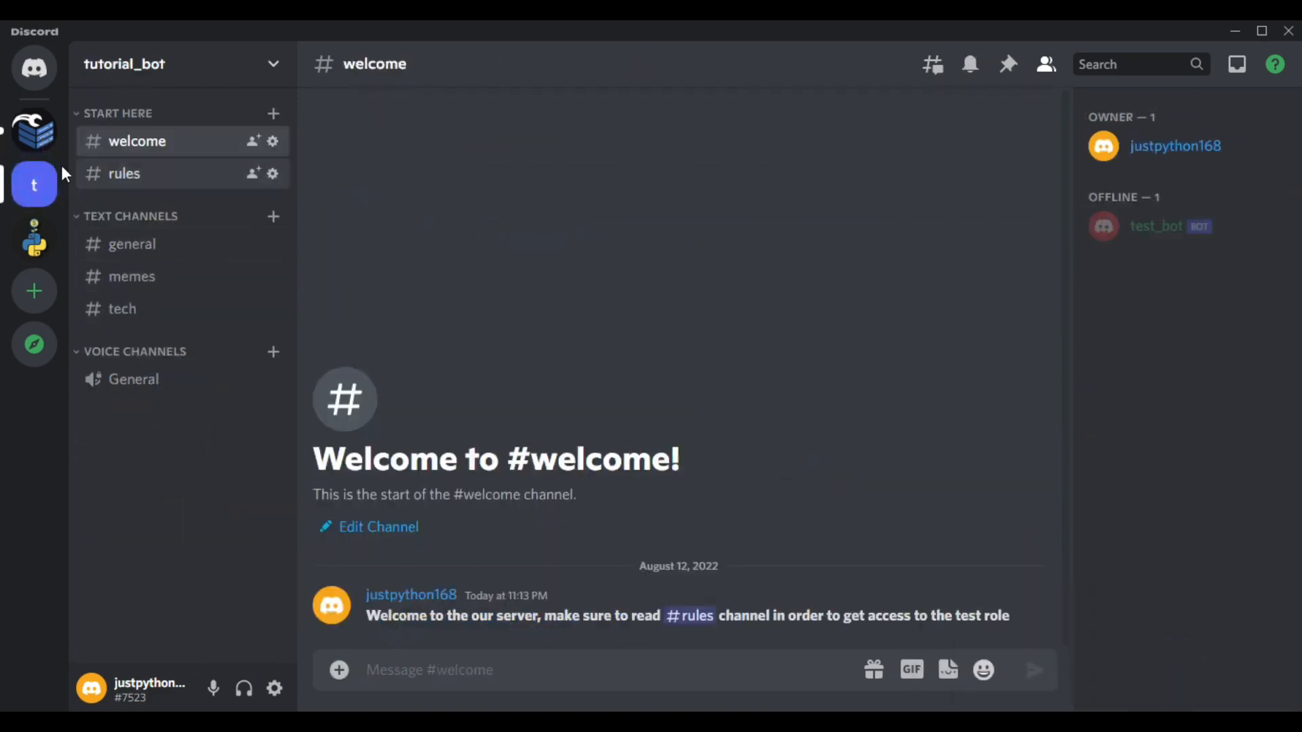
pyautogui.click(34, 130)
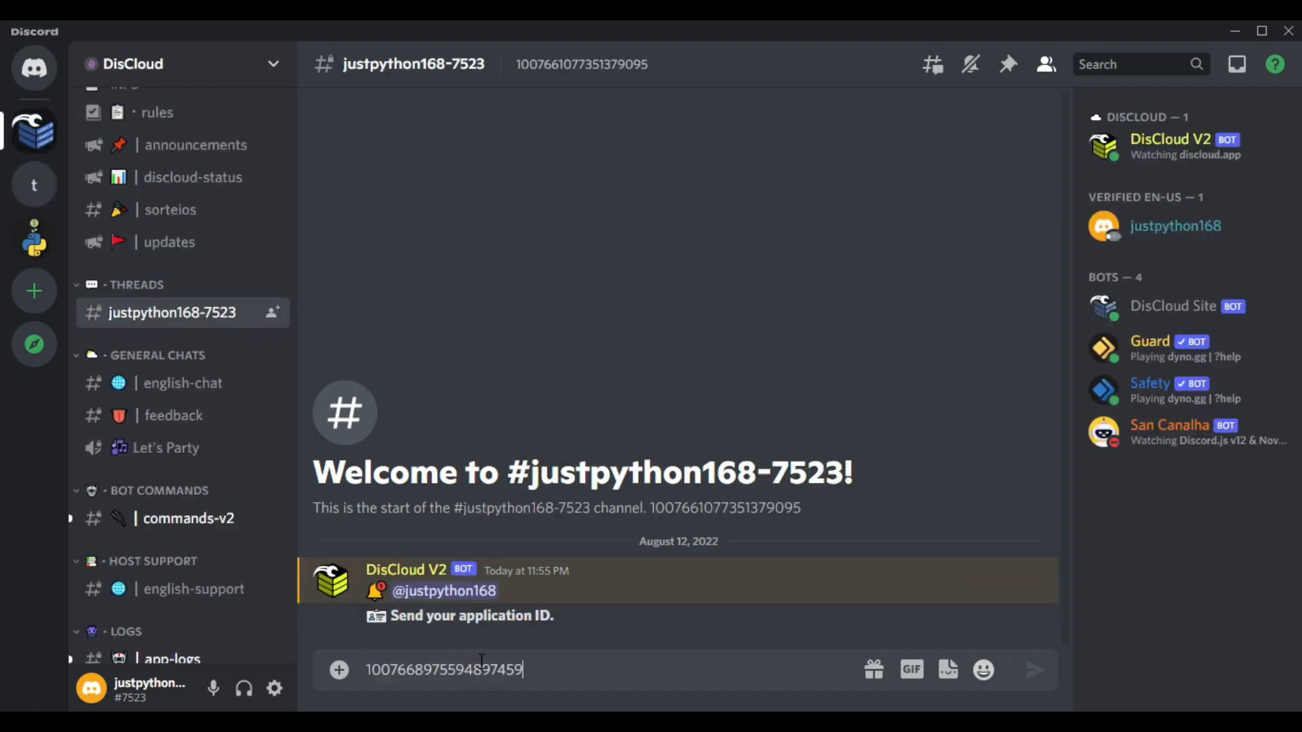
pyautogui.press('enter')
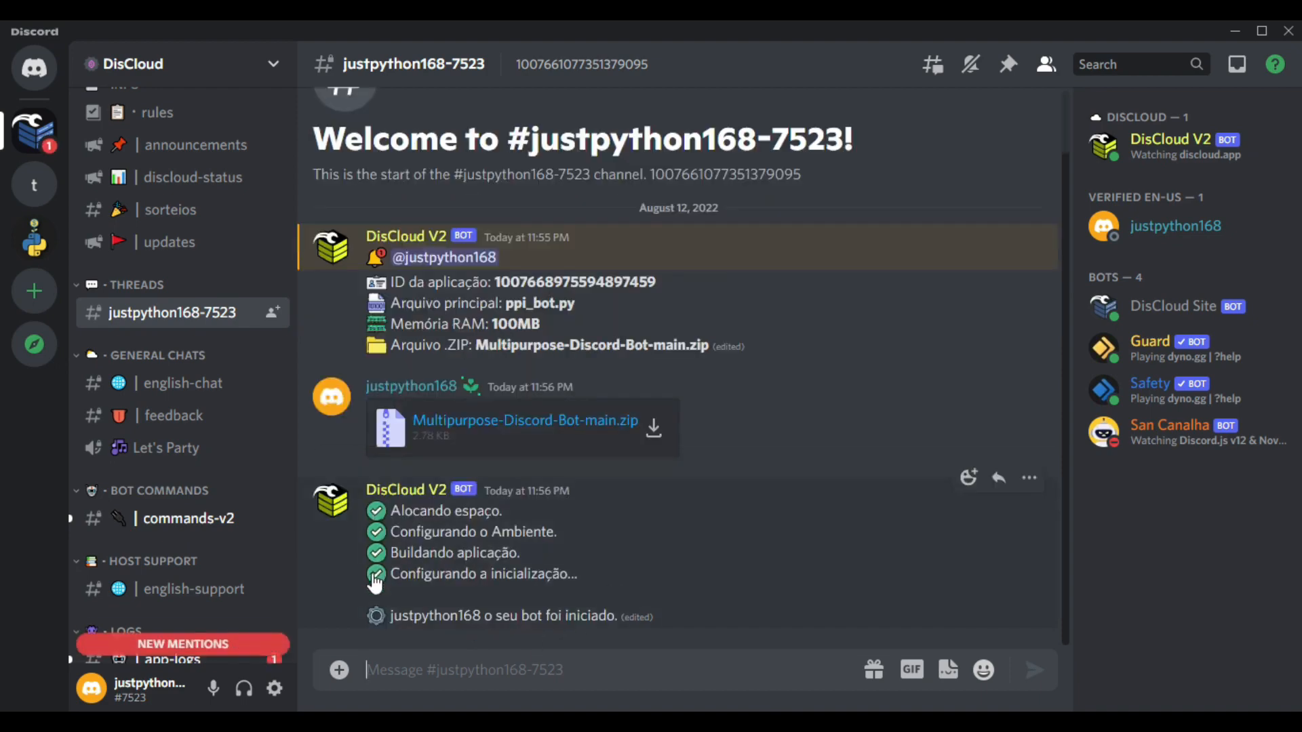
# - Check #app-logs and test_bot's online profile in tutorial_bot, then type /clear in #general
pyautogui.click(172, 589)
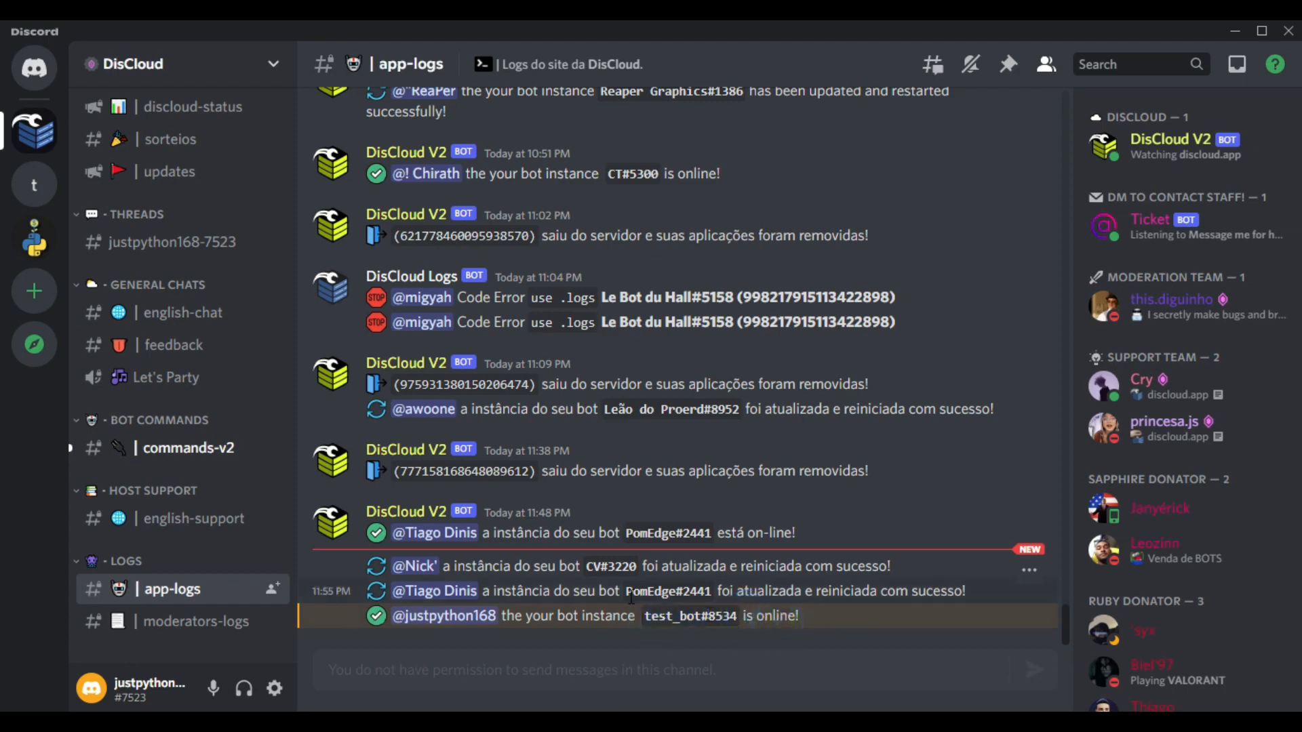
pyautogui.click(34, 184)
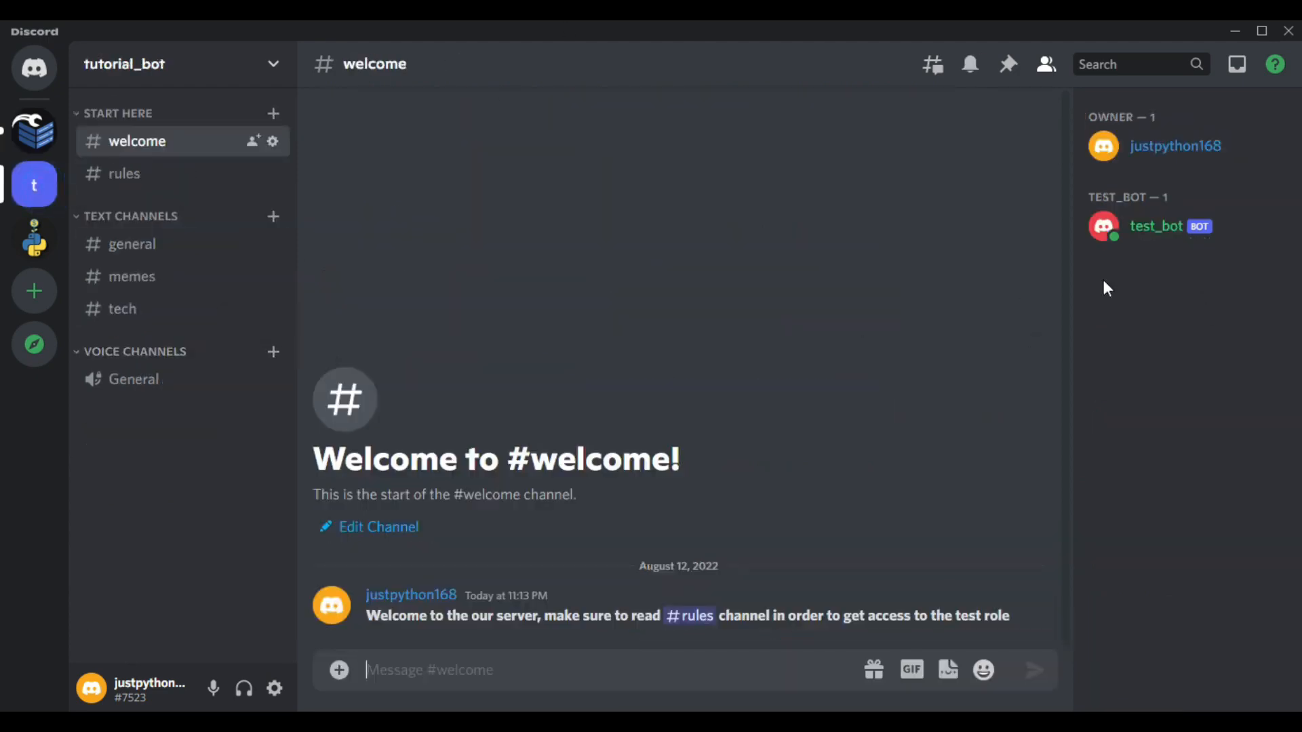
pyautogui.click(1155, 226)
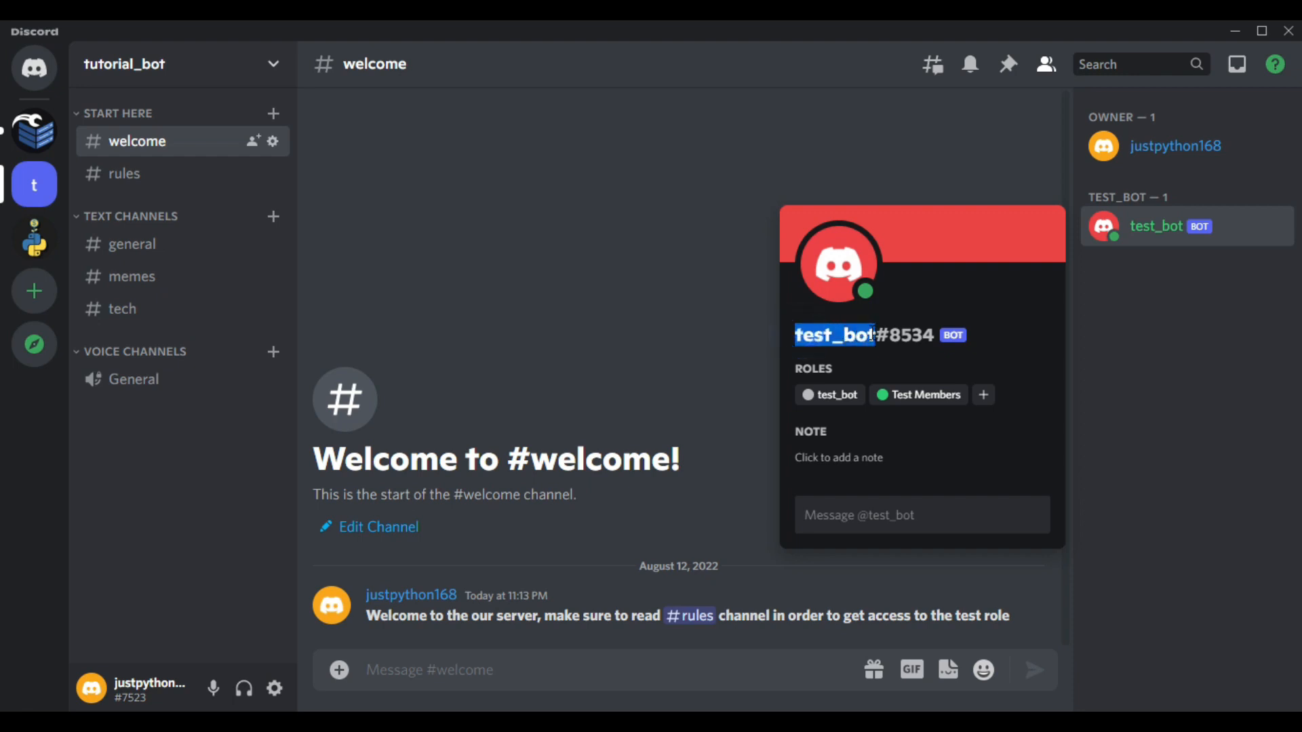
pyautogui.click(570, 296)
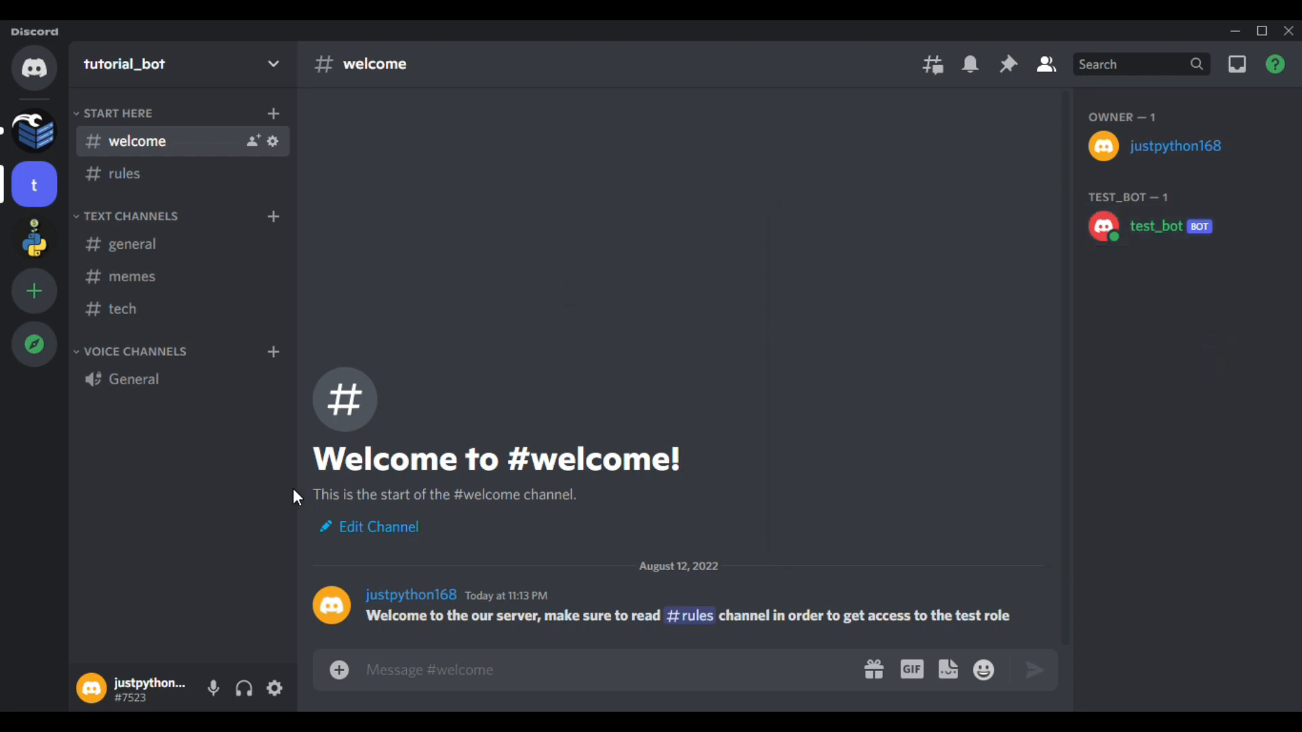
pyautogui.click(131, 244)
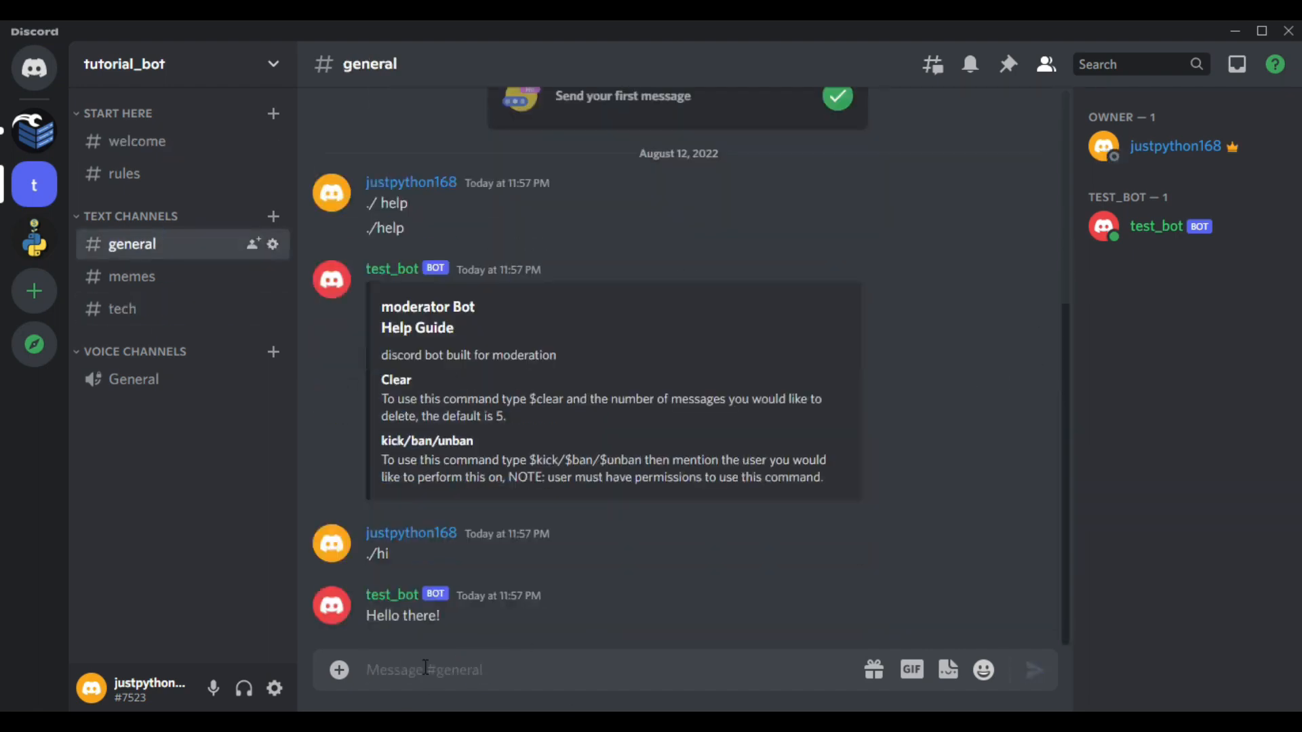
pyautogui.write('/clear')
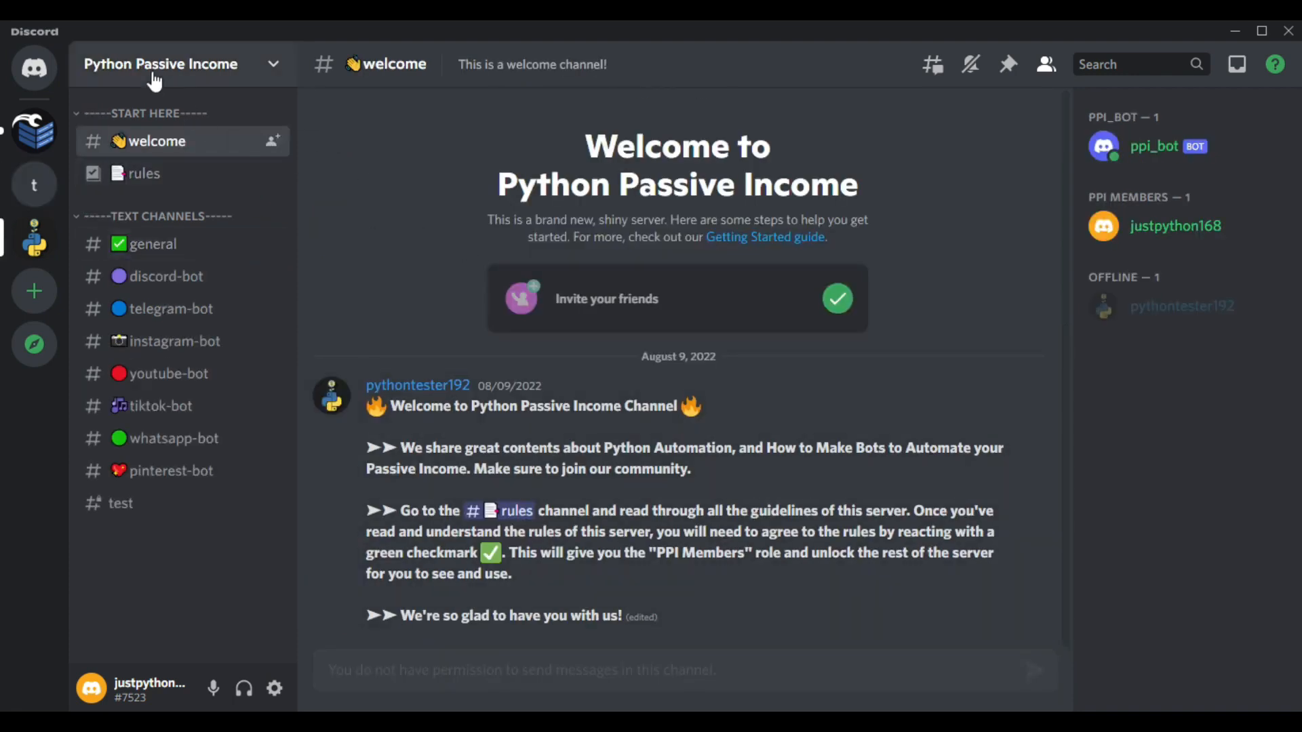
pyautogui.moveTo(451, 239)
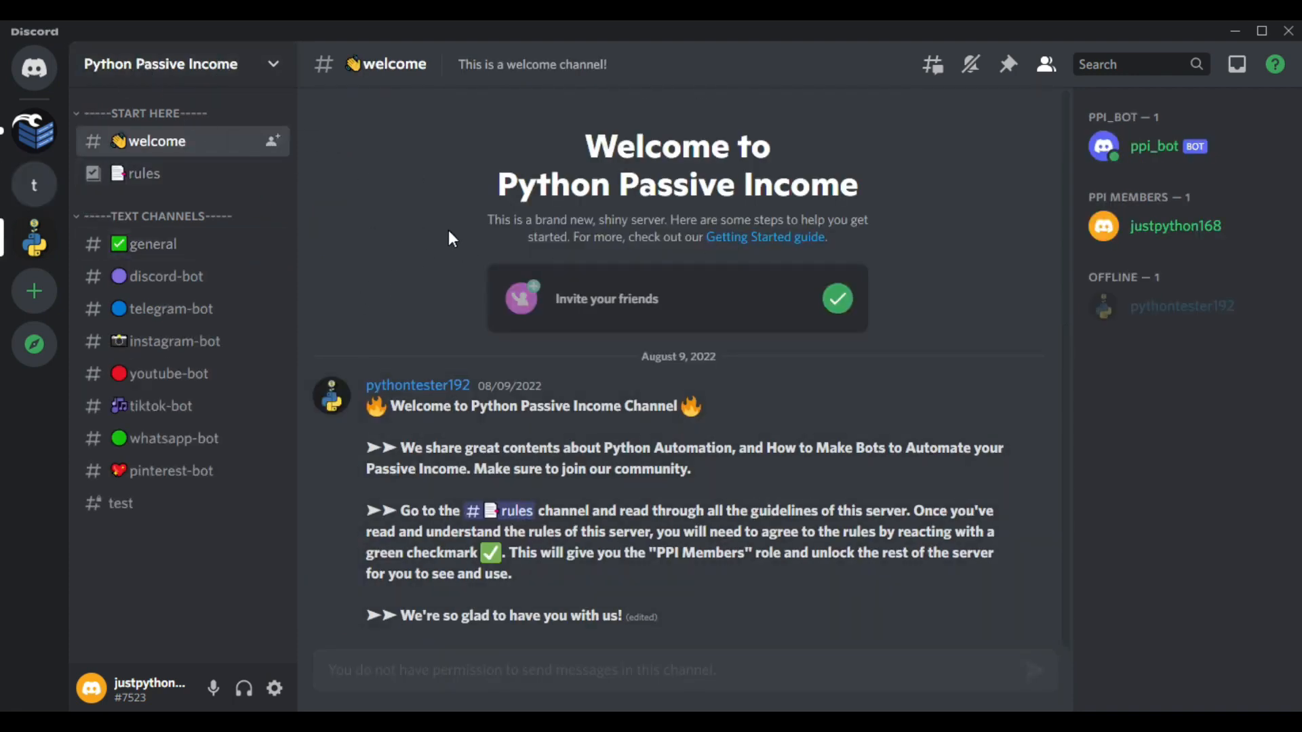
pyautogui.moveTo(112, 451)
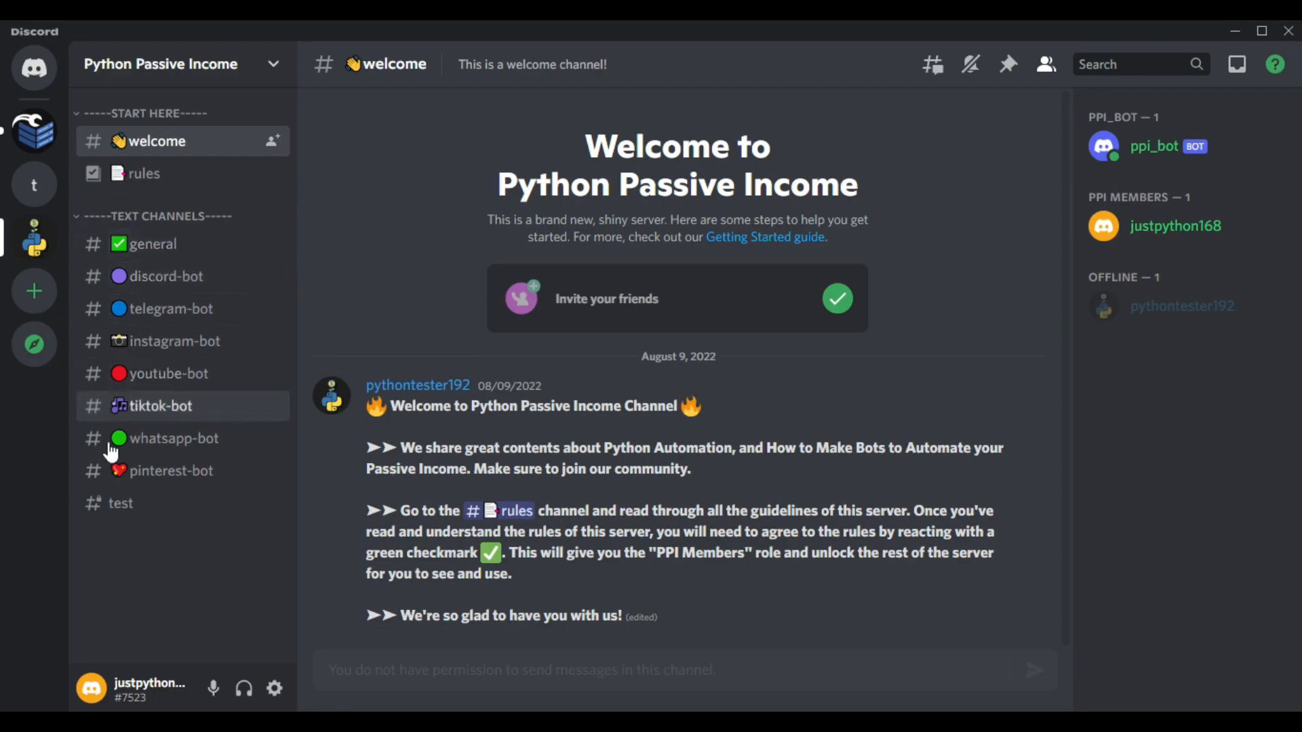